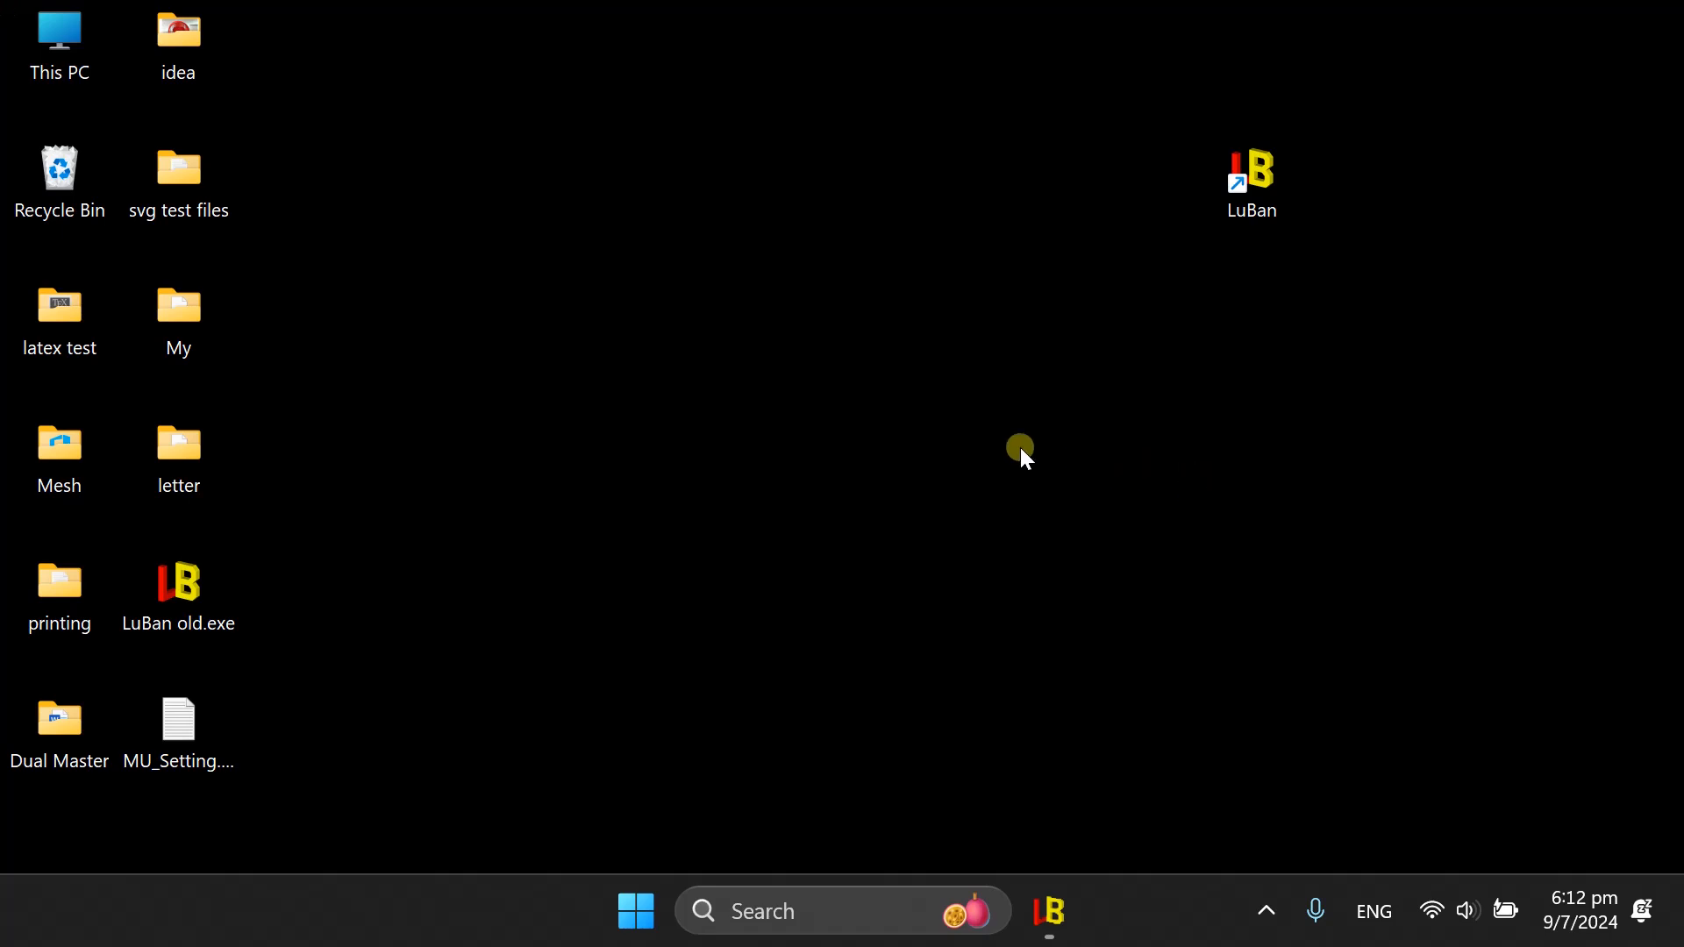
mouse_move(1048, 910)
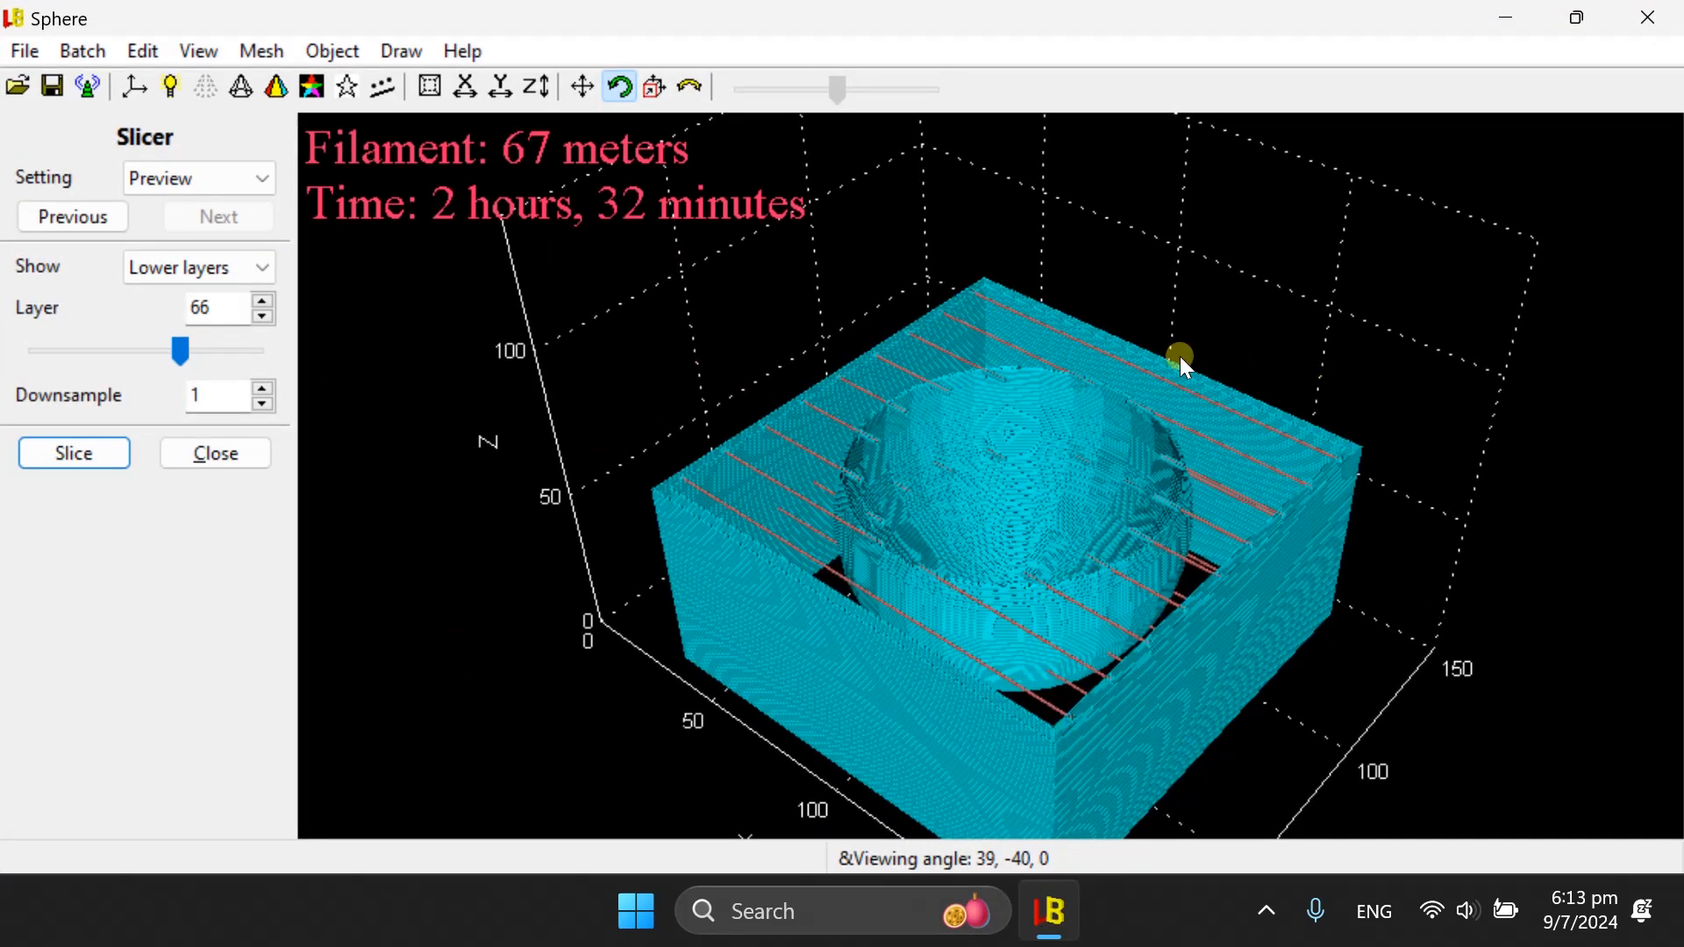
- Orbit the sliced sphere-in-frame preview through several angles to inspect its layers
left_click_drag(1179, 359, 1142, 445)
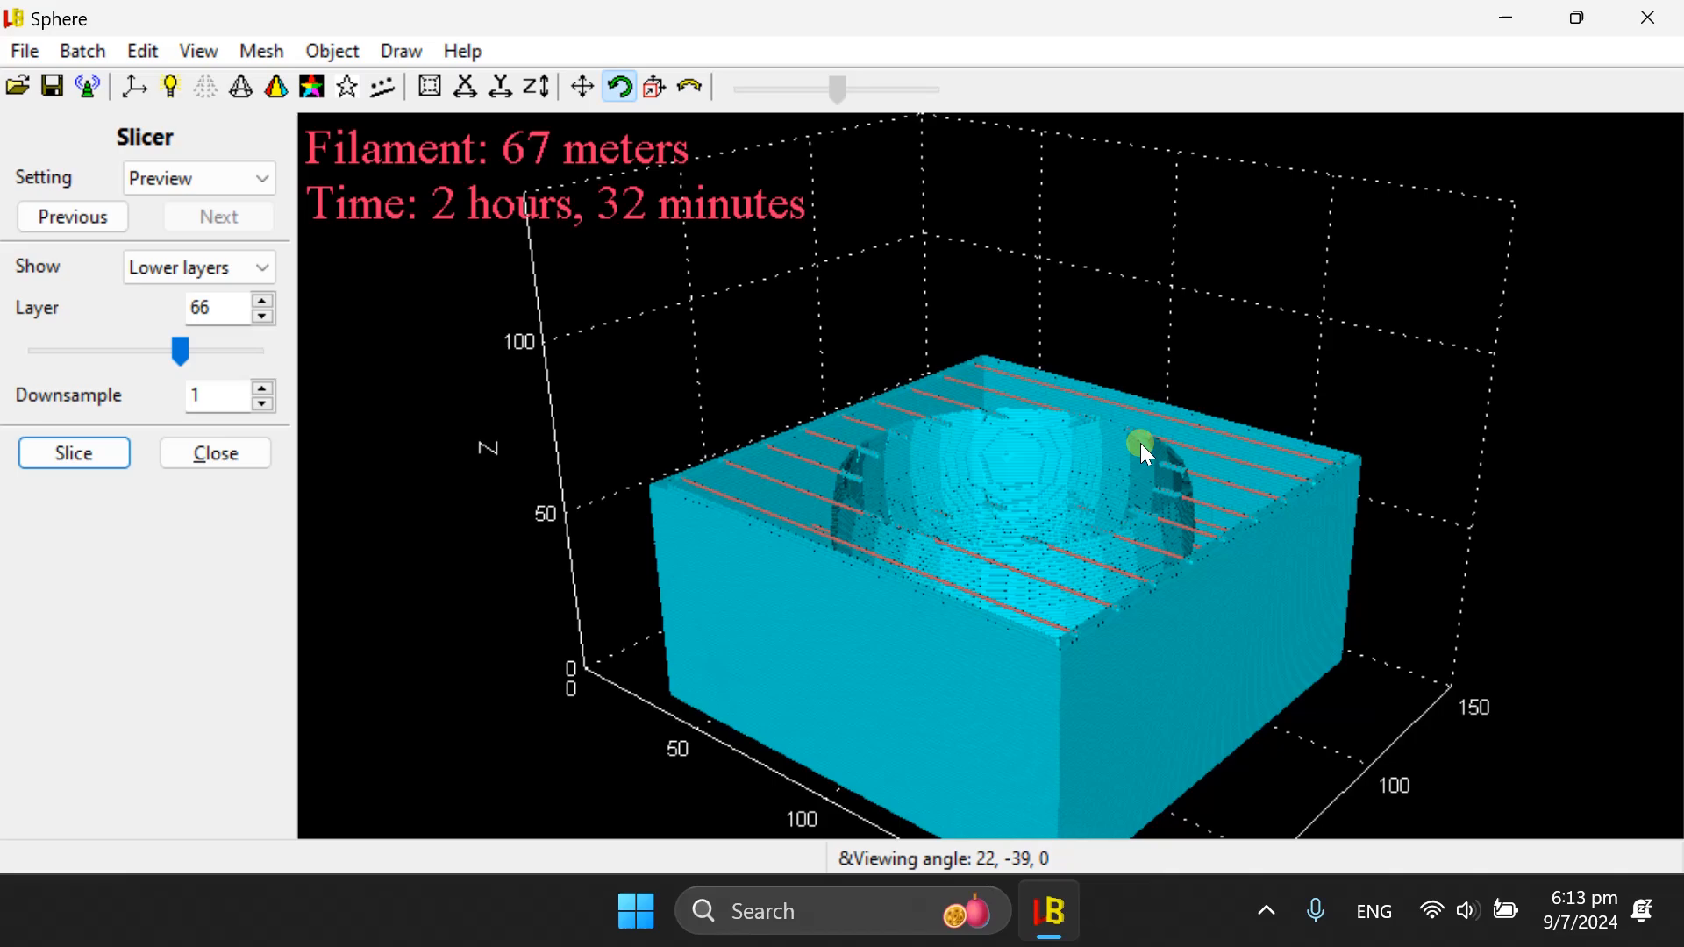
left_click_drag(1141, 442, 1273, 800)
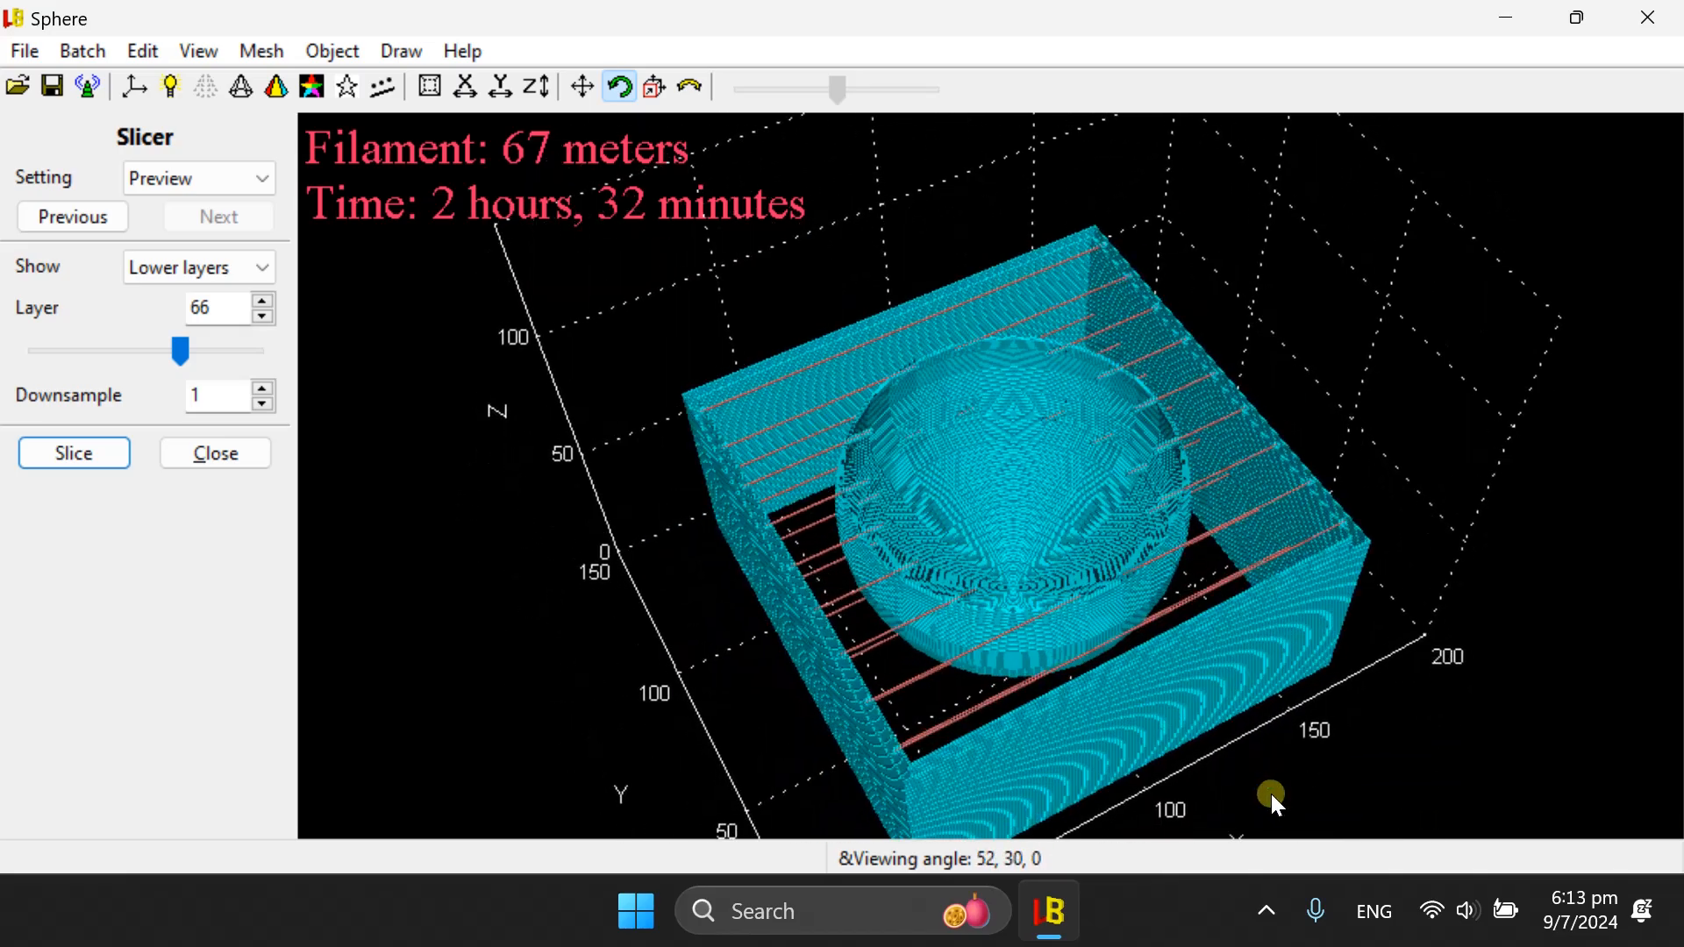
left_click_drag(1271, 796, 665, 469)
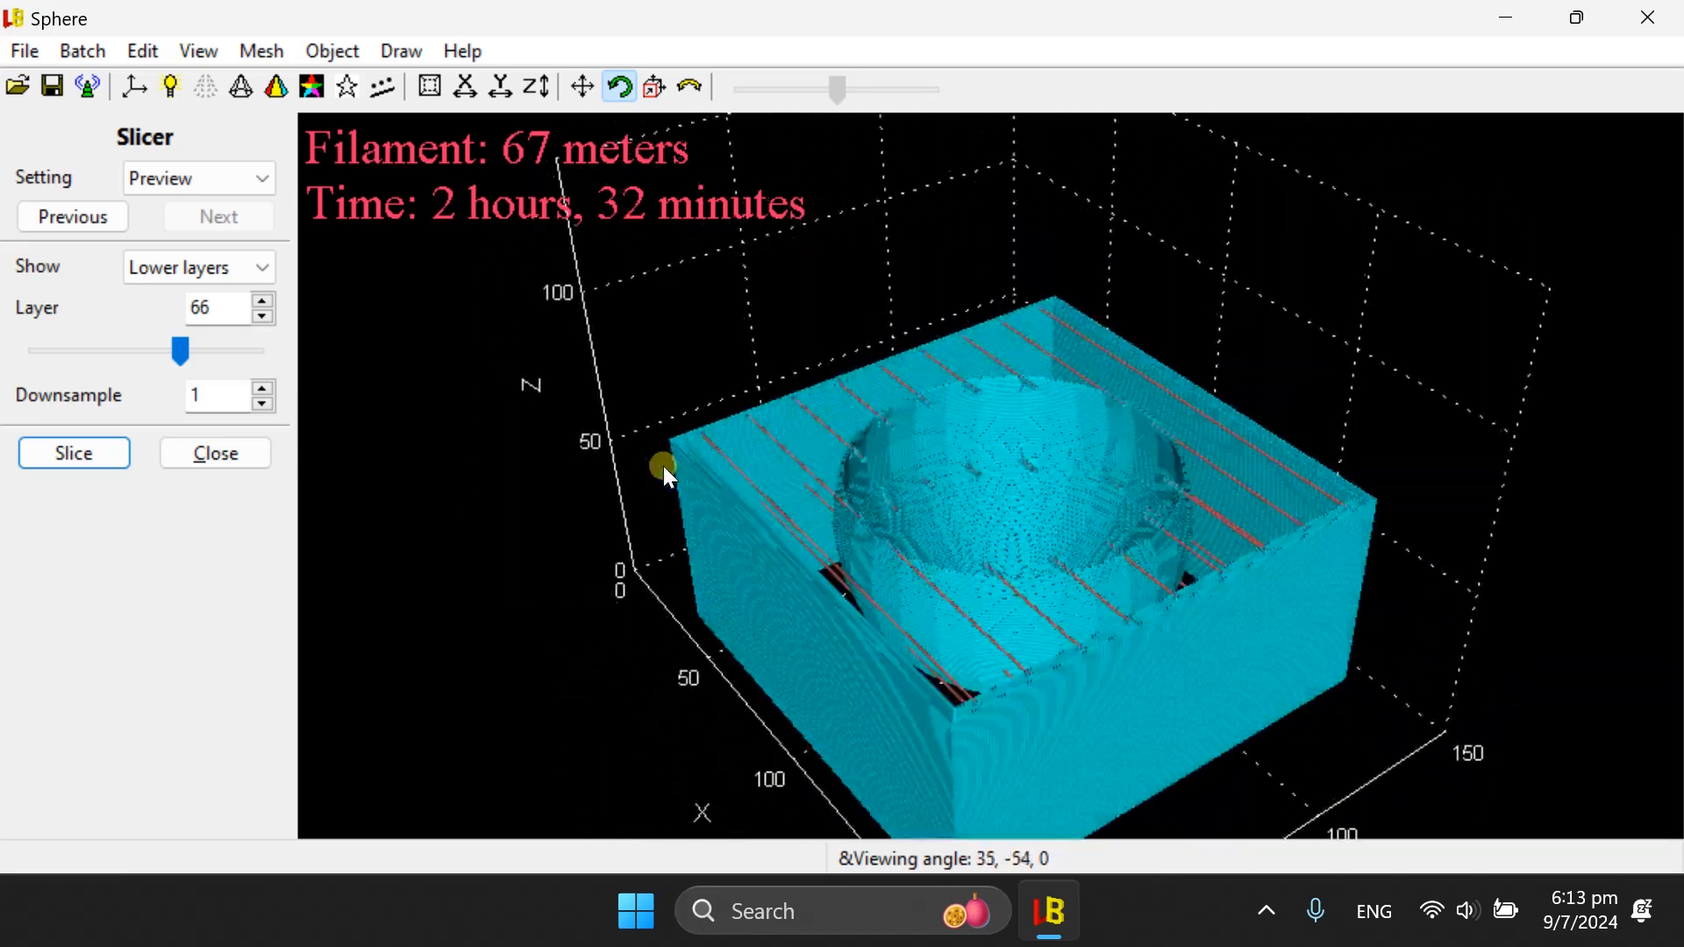
left_click_drag(665, 475, 335, 398)
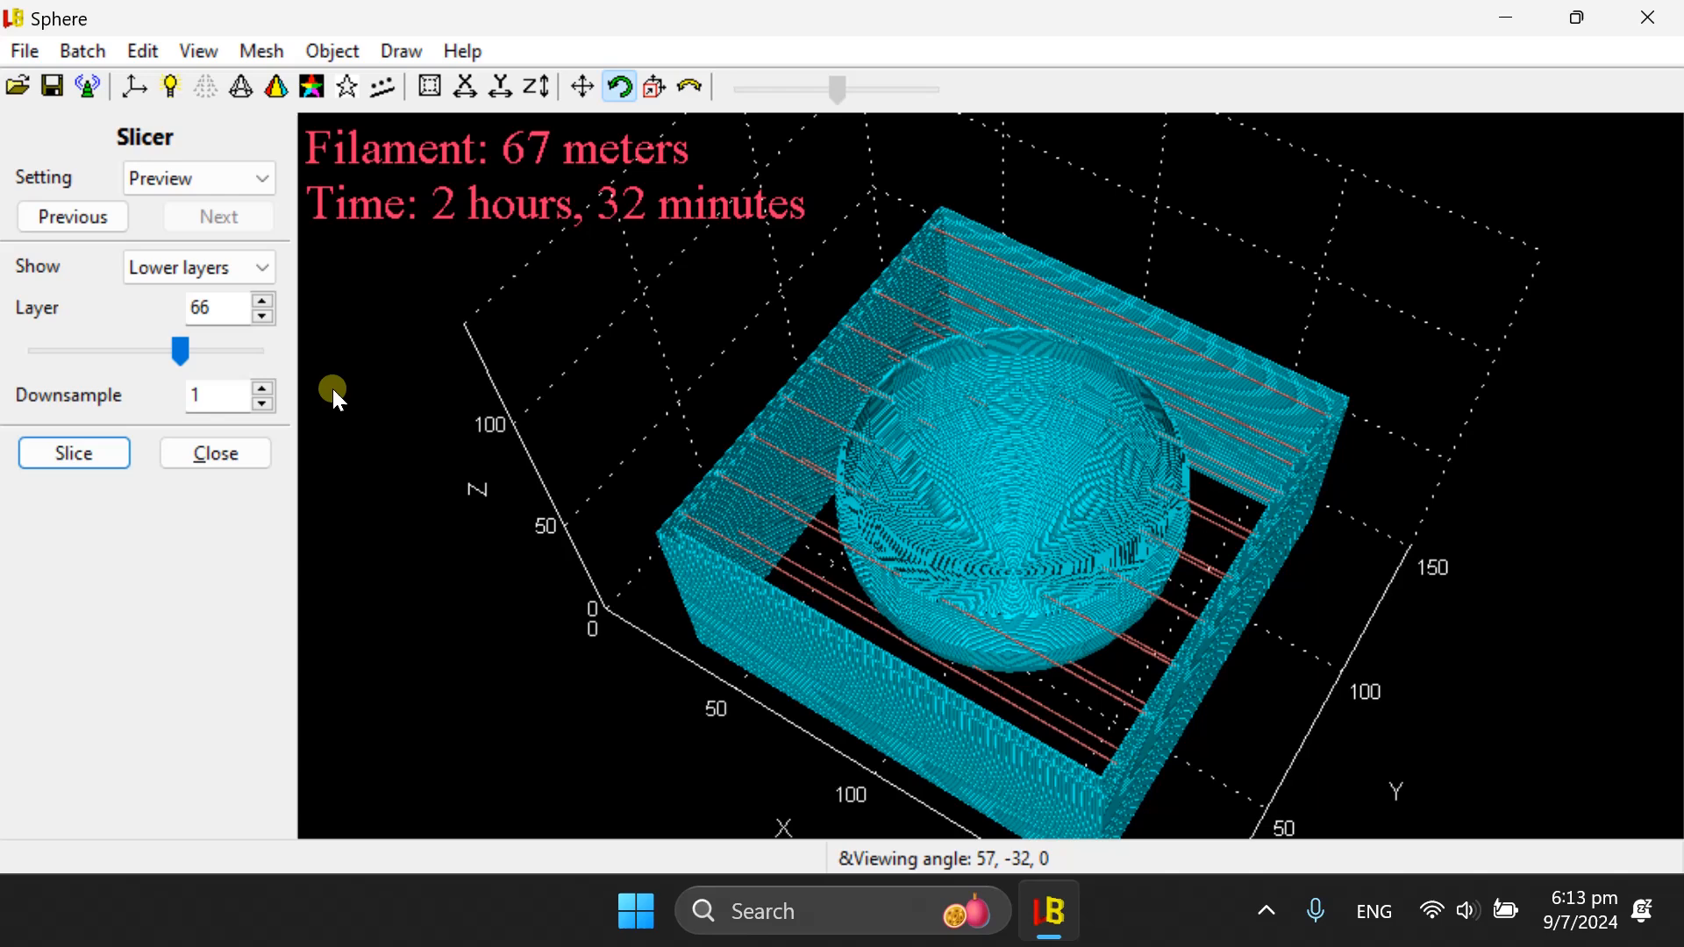
- Show only one layer and orbit to view layer 66's circle and strings
left_click(198, 266)
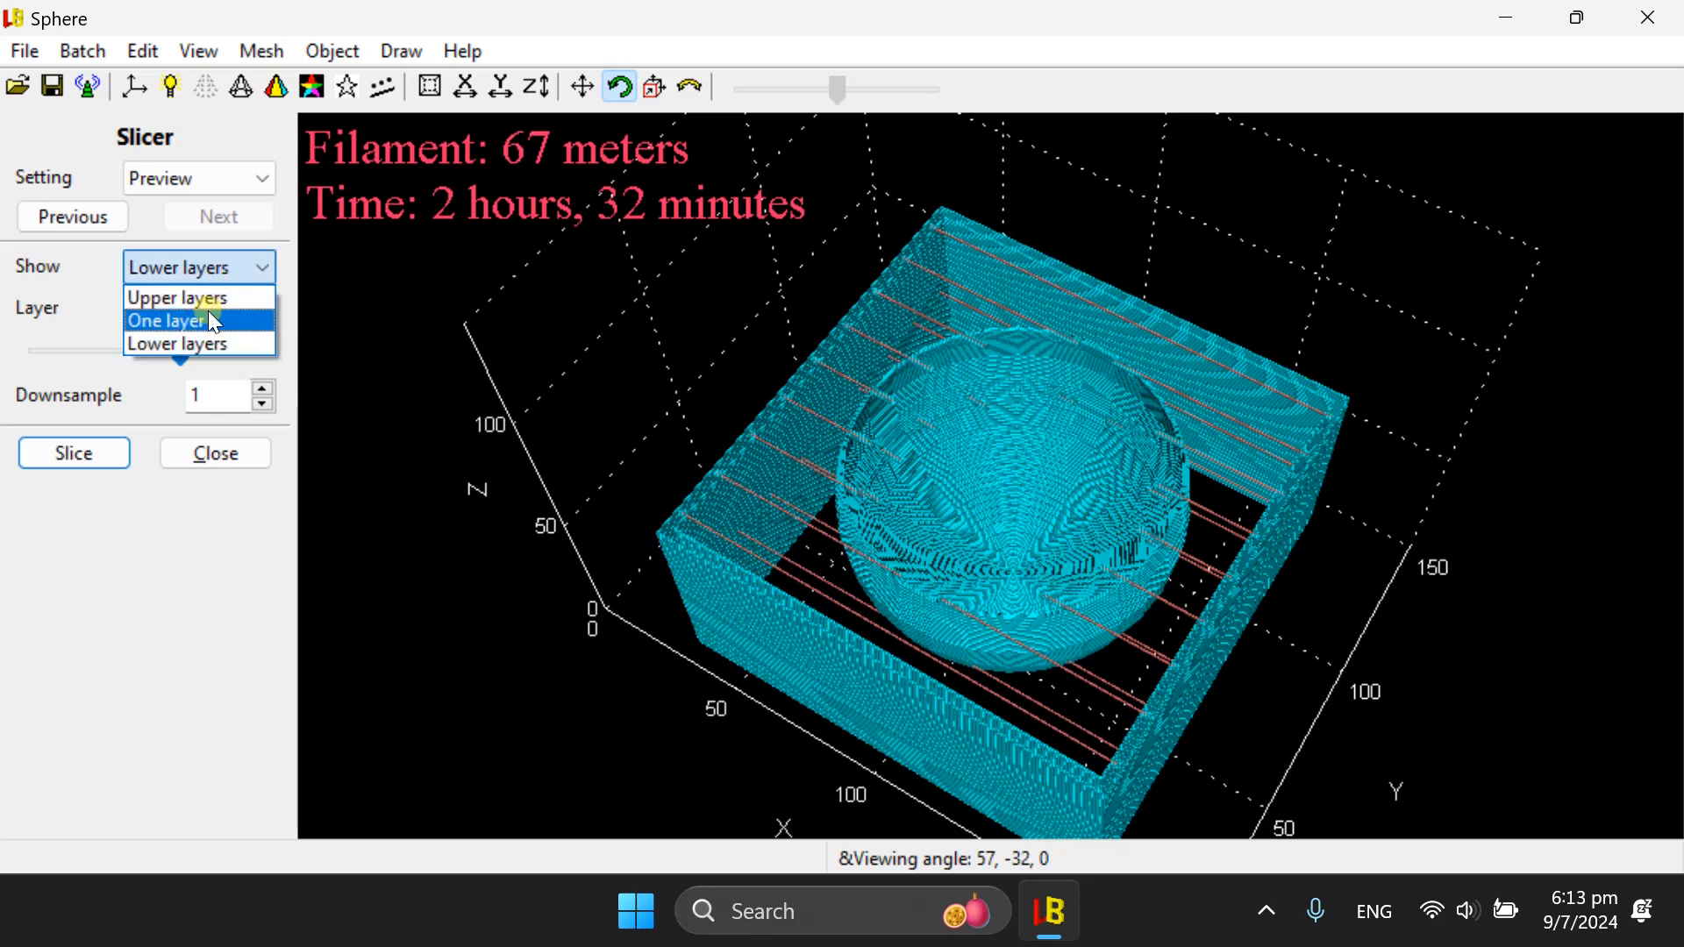
left_click(167, 320)
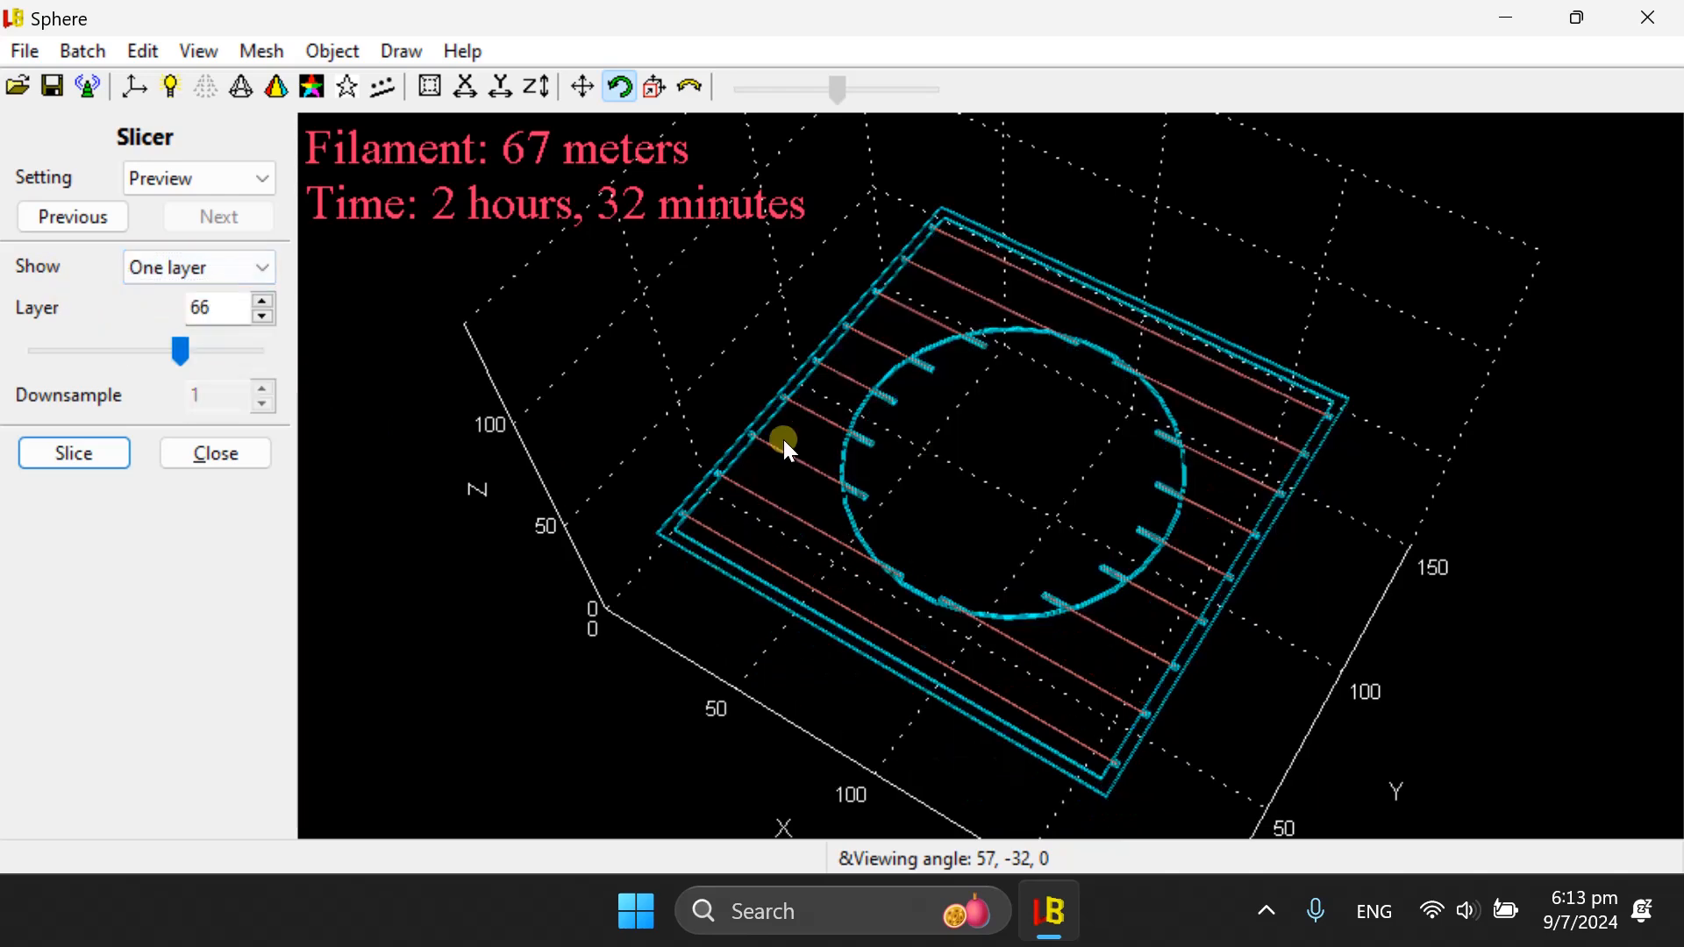
left_click_drag(784, 445, 768, 387)
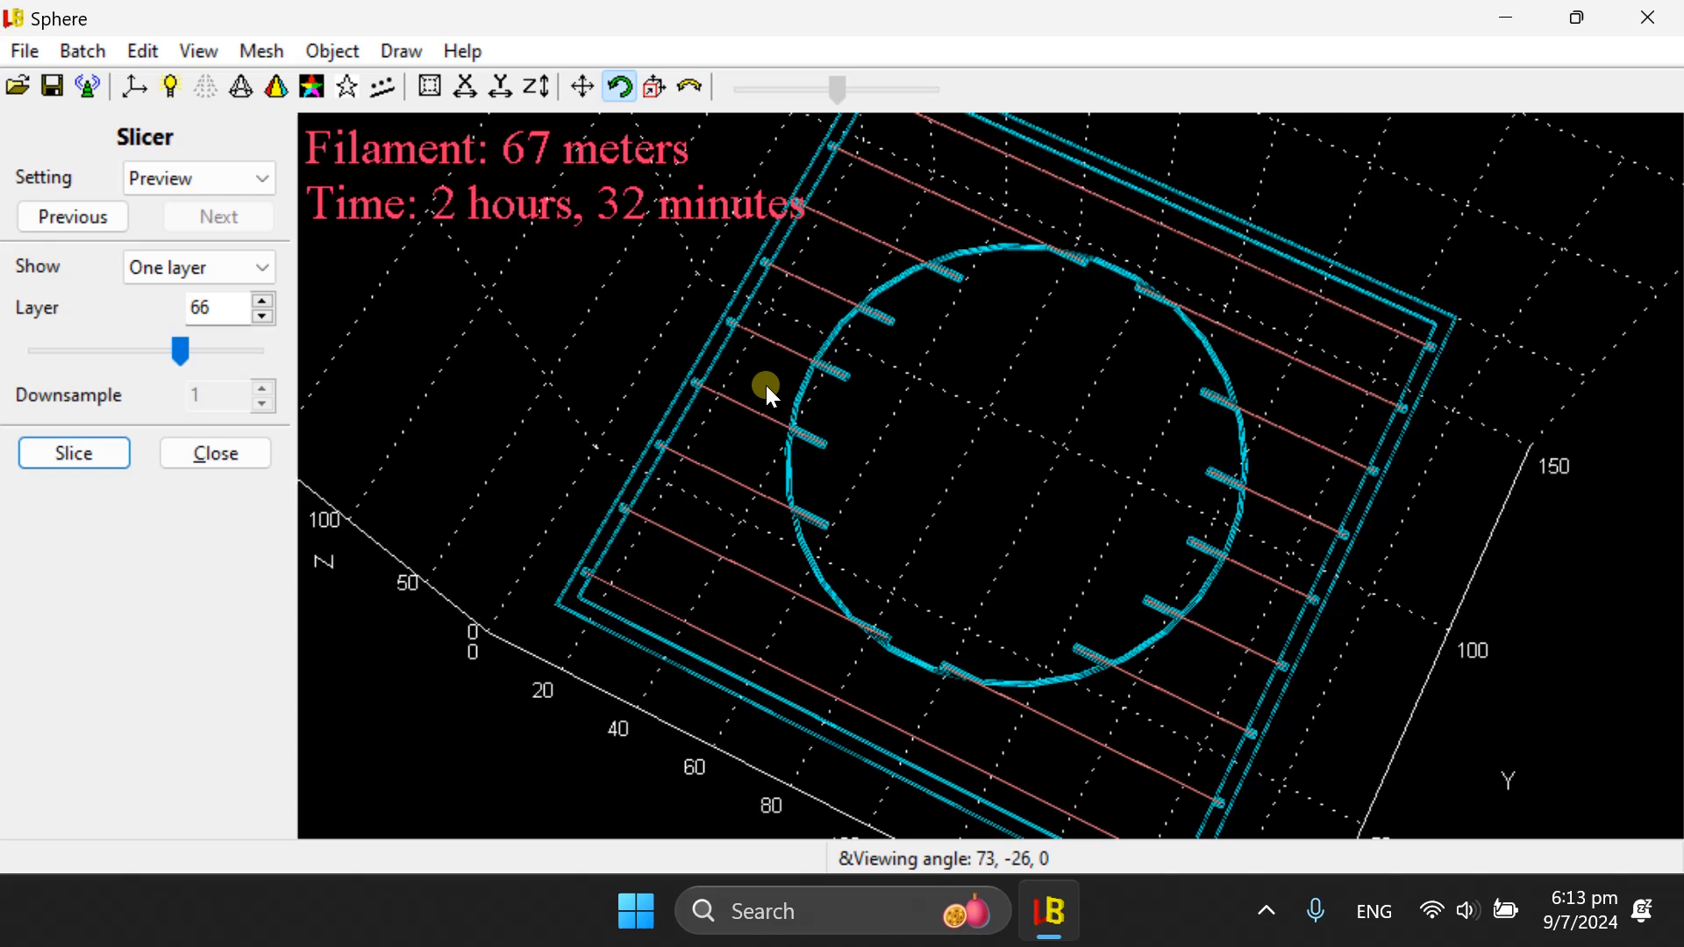
mouse_move(910, 406)
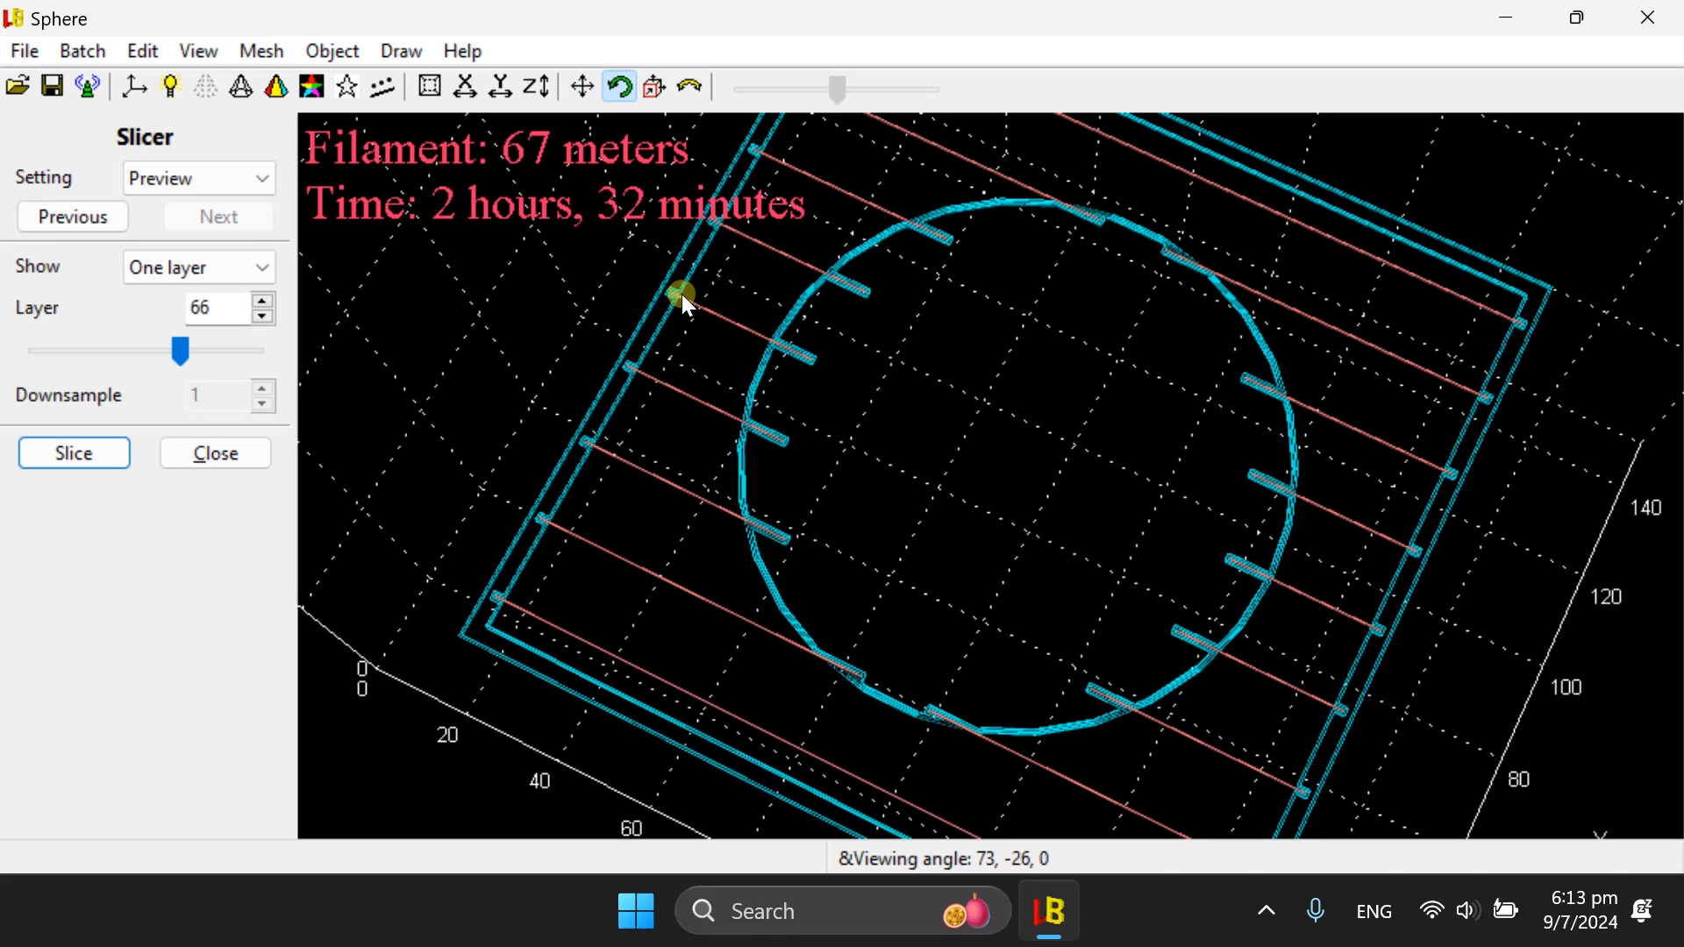
mouse_move(813, 364)
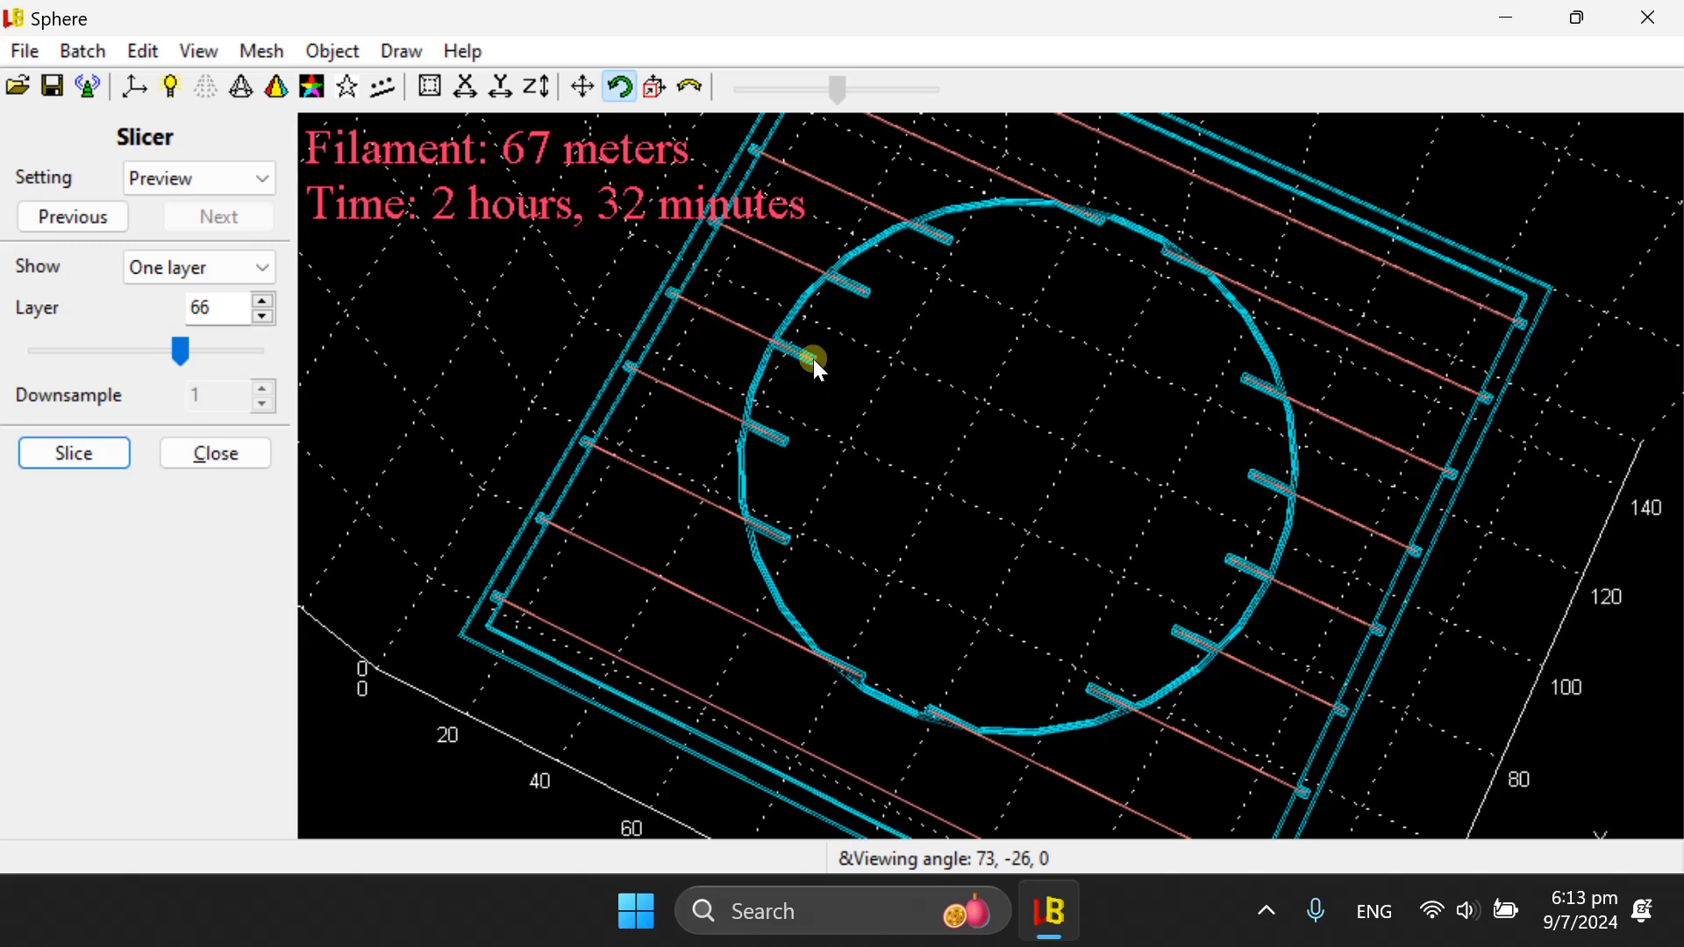
mouse_move(1278, 585)
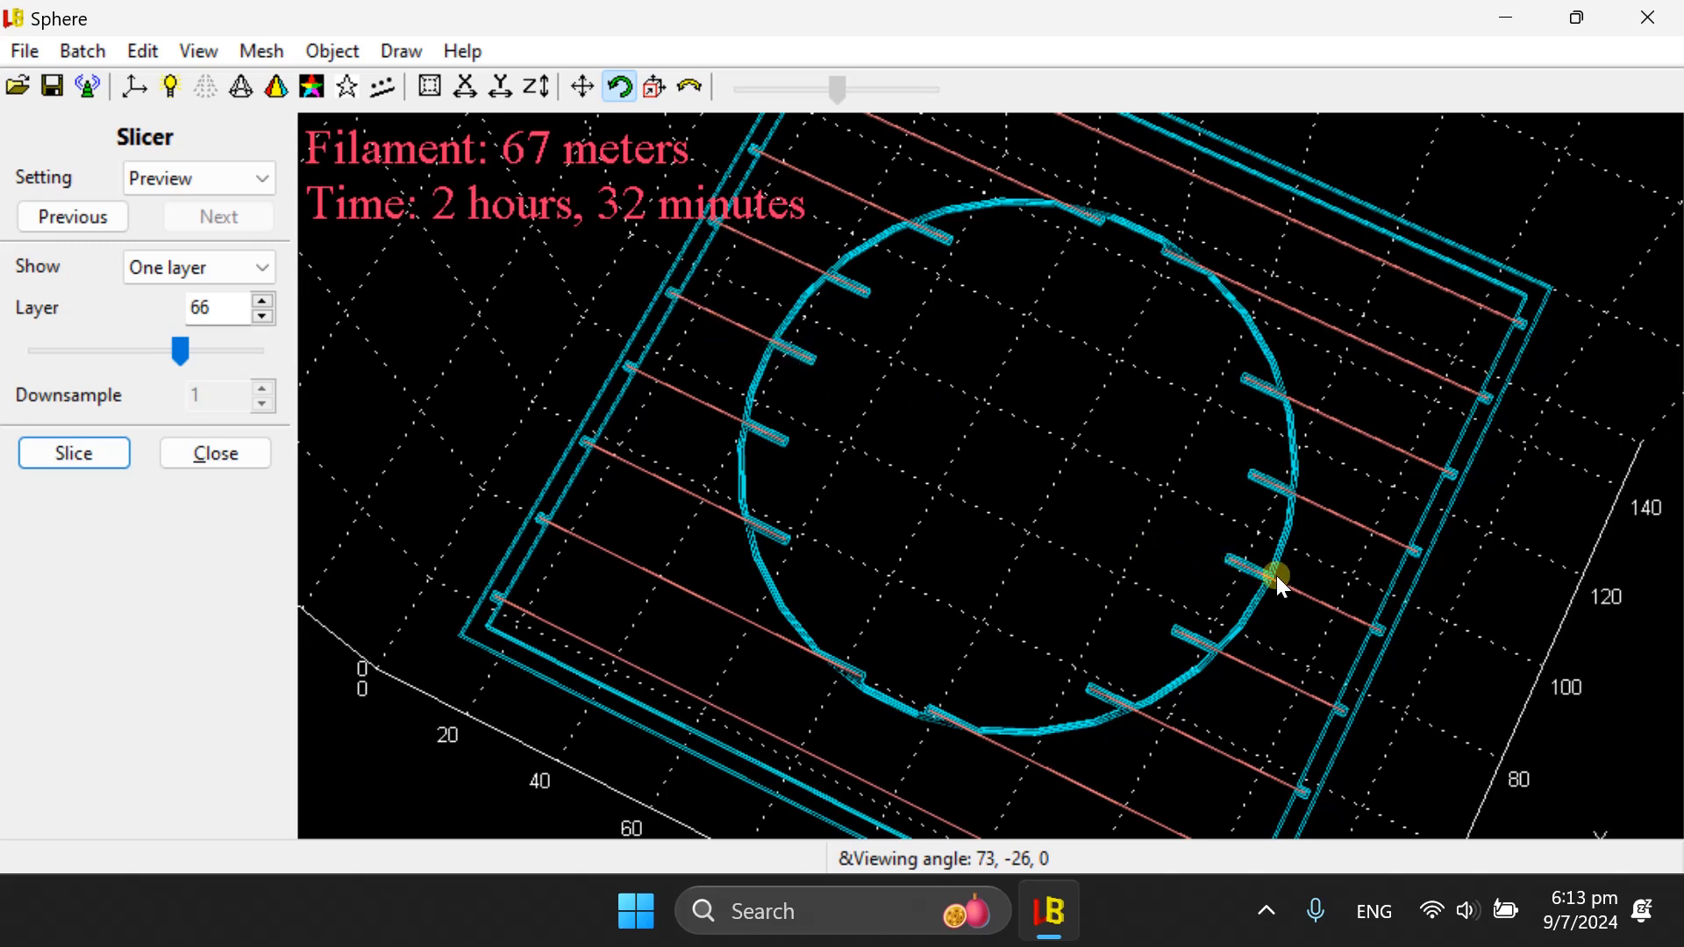
mouse_move(1149, 542)
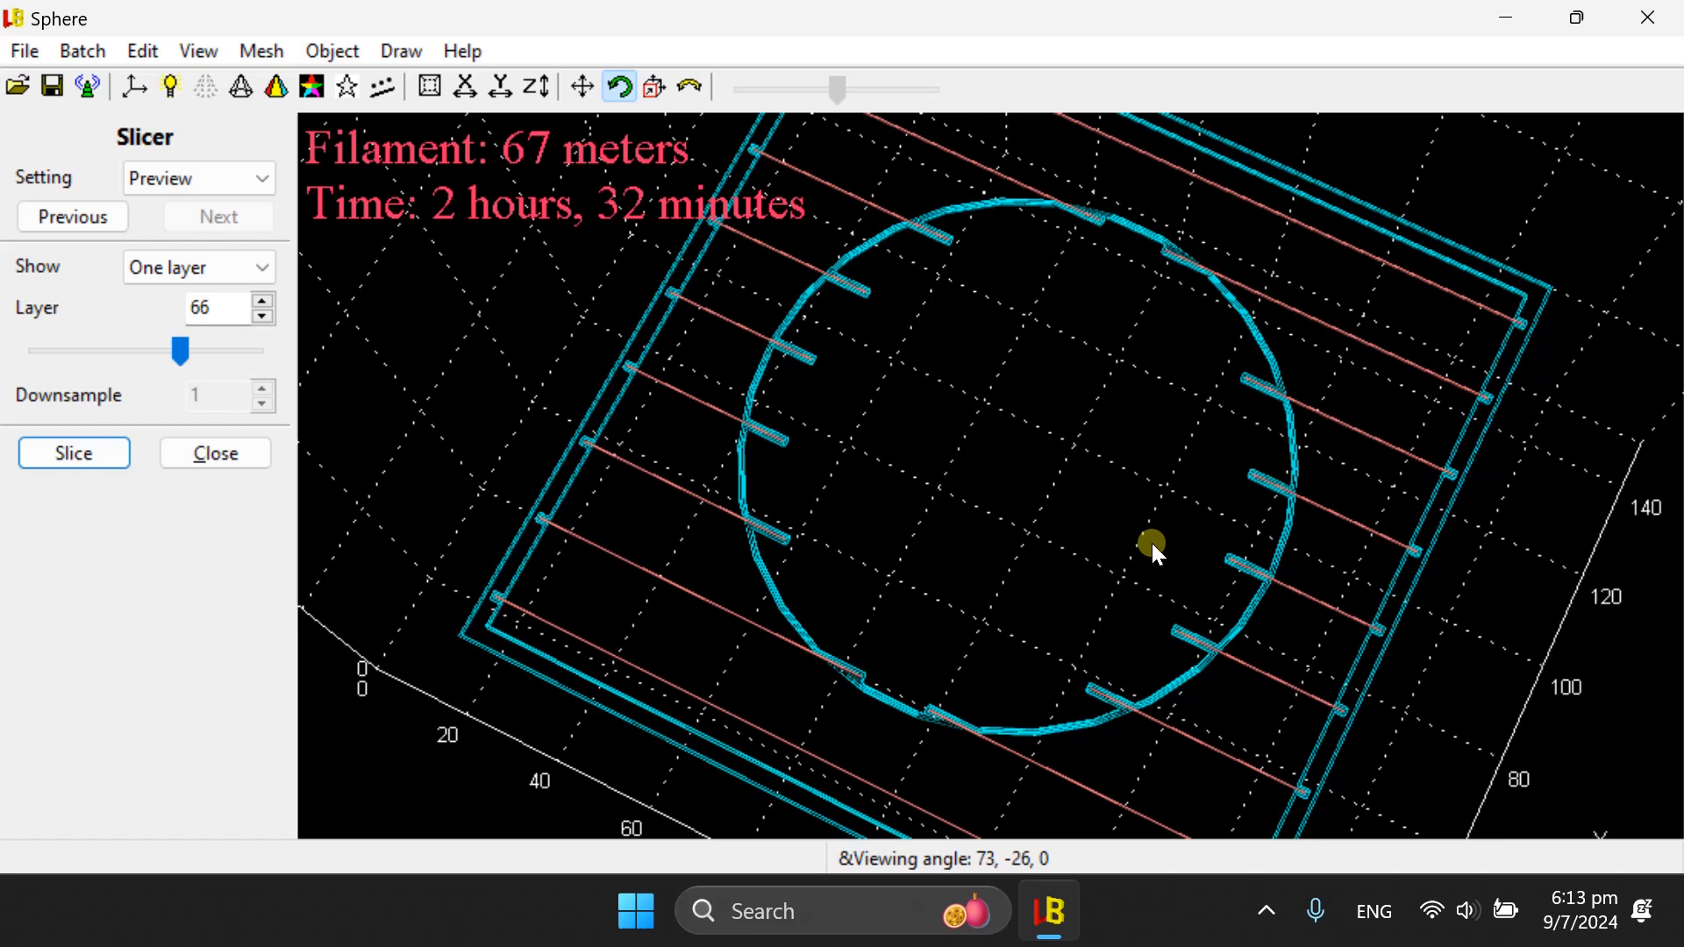
mouse_move(1380, 621)
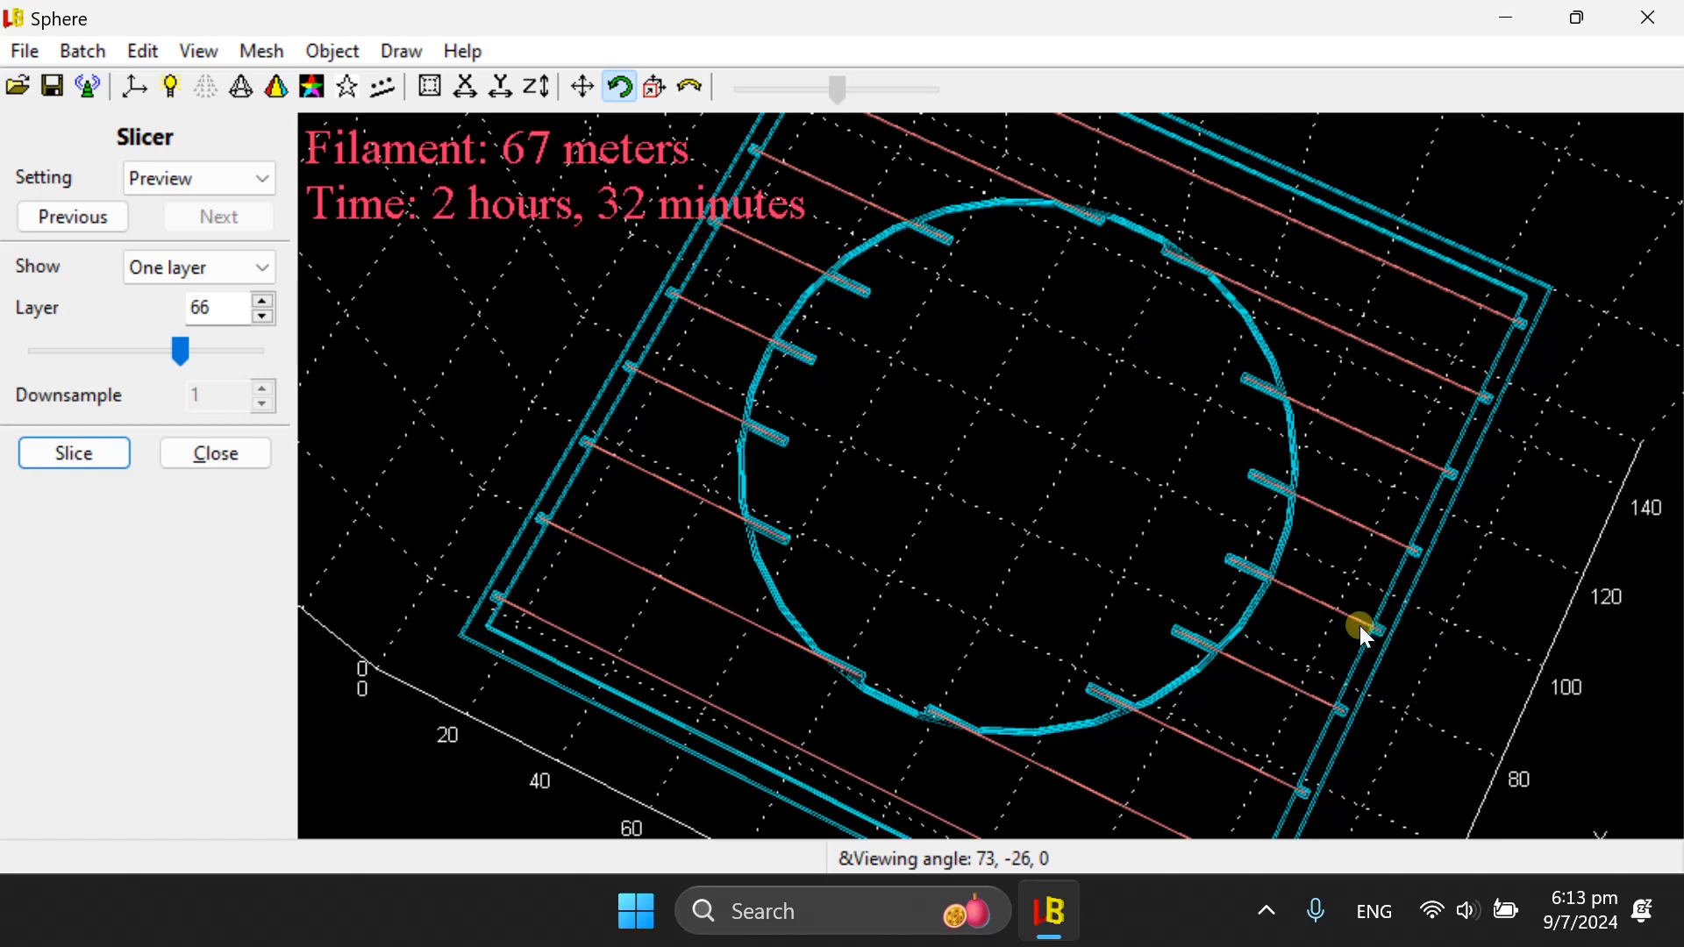
left_click_drag(1359, 628, 822, 505)
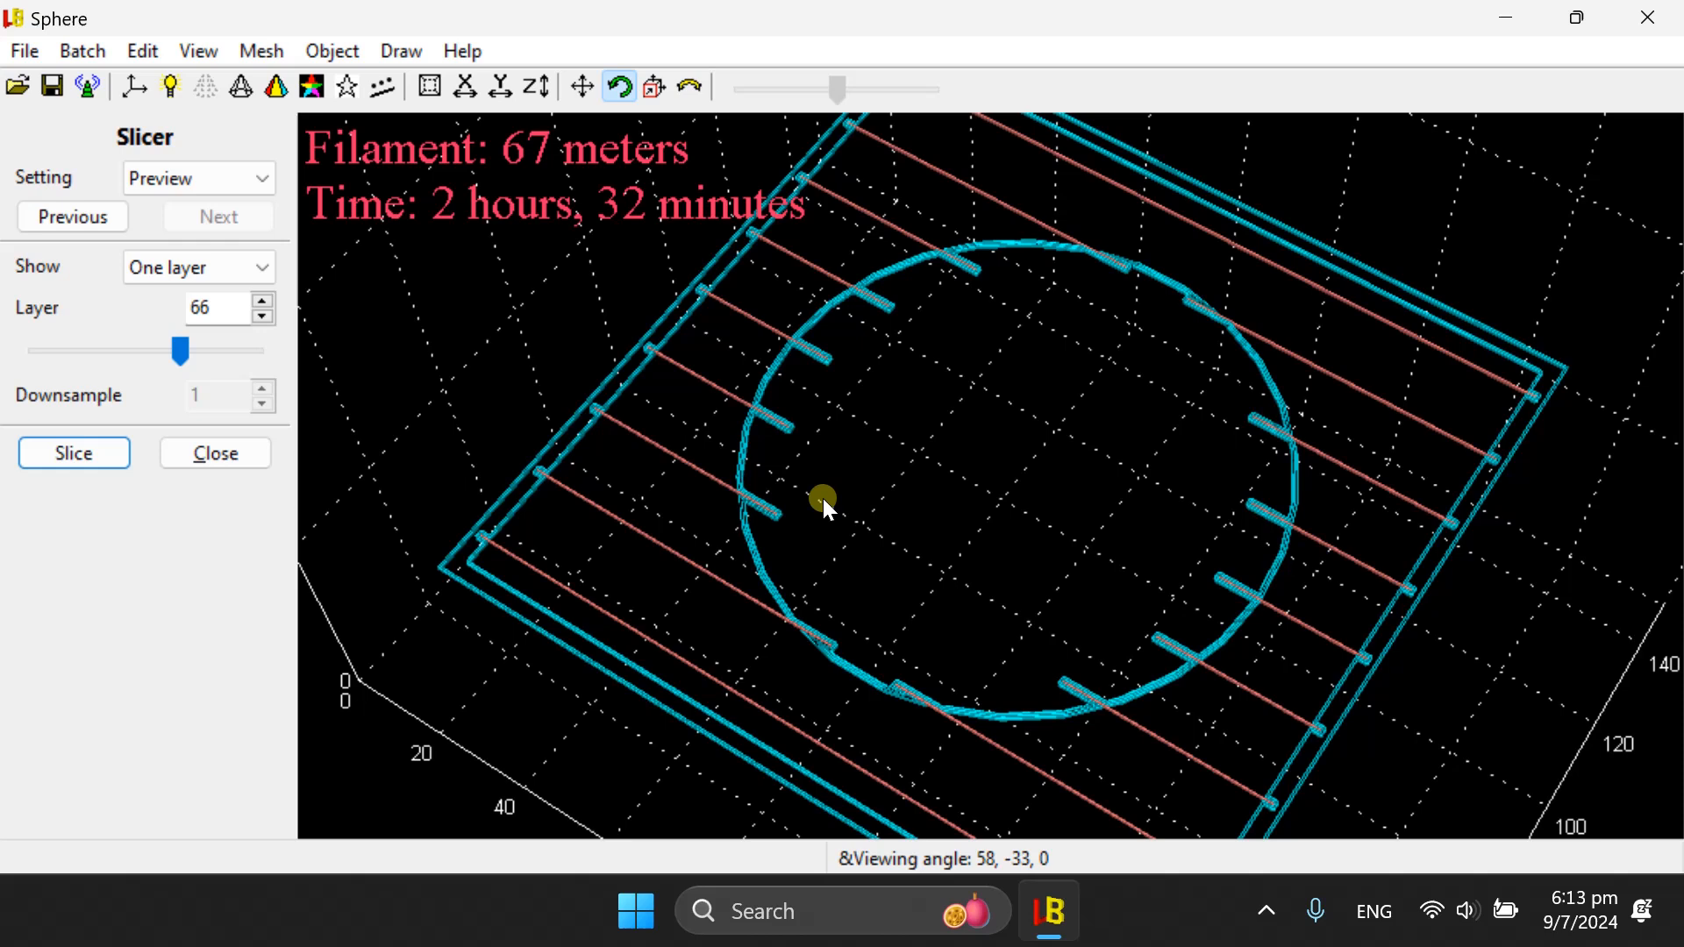
mouse_move(836, 435)
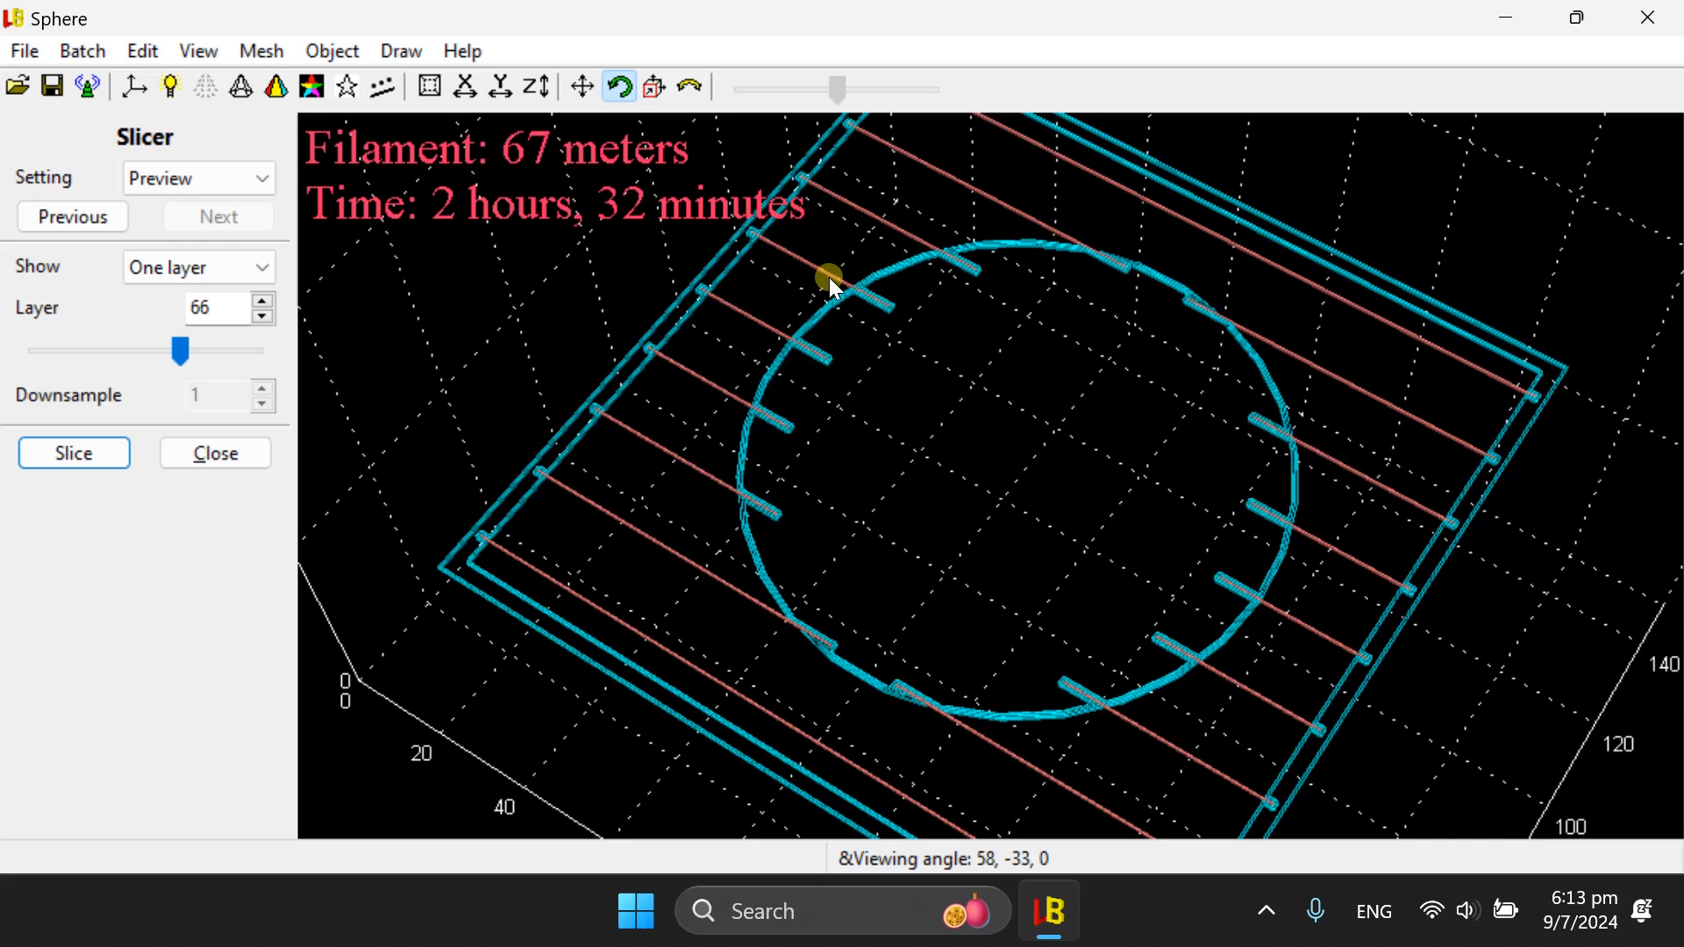
mouse_move(1337, 440)
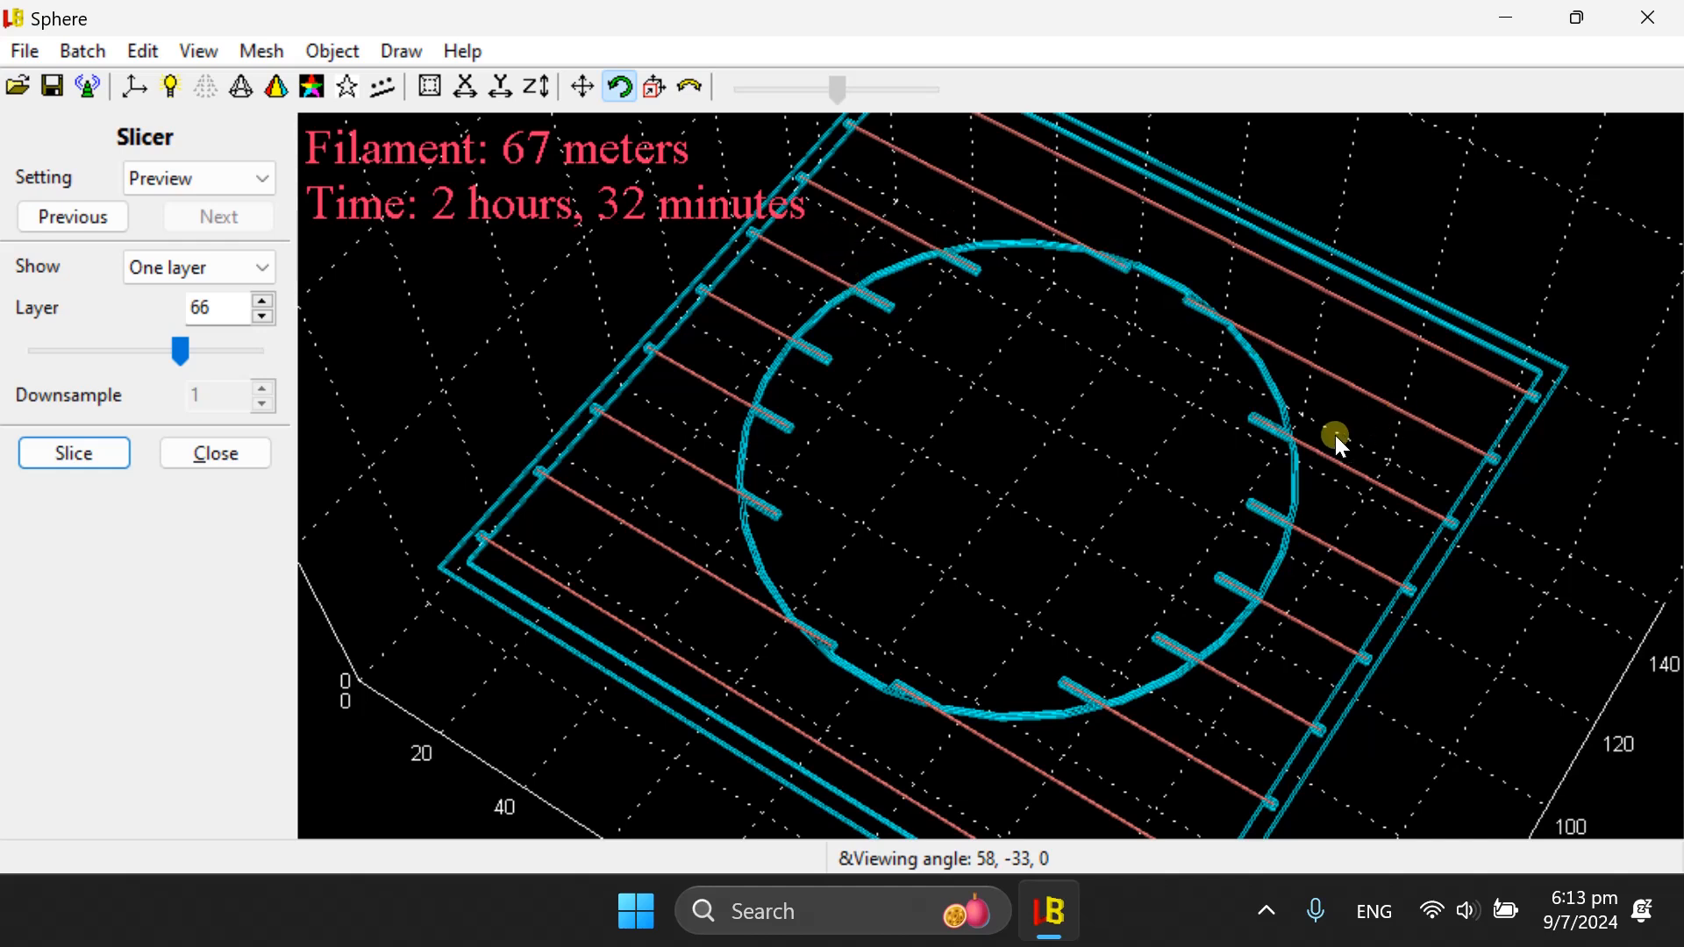
mouse_move(926, 416)
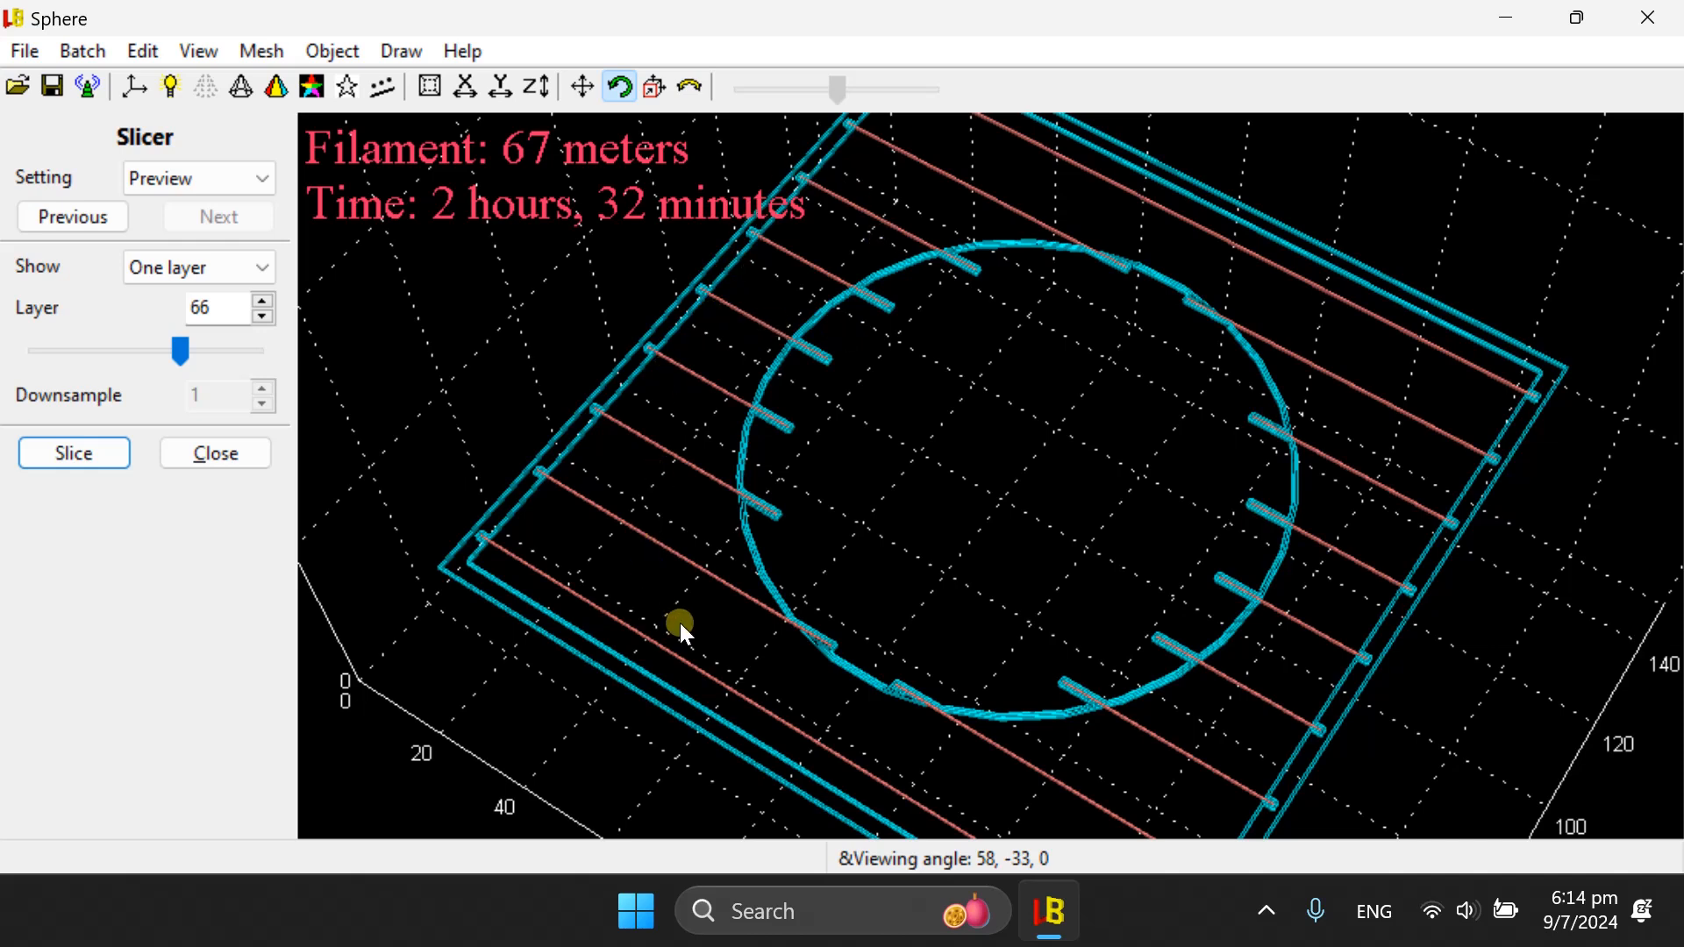
mouse_move(676, 396)
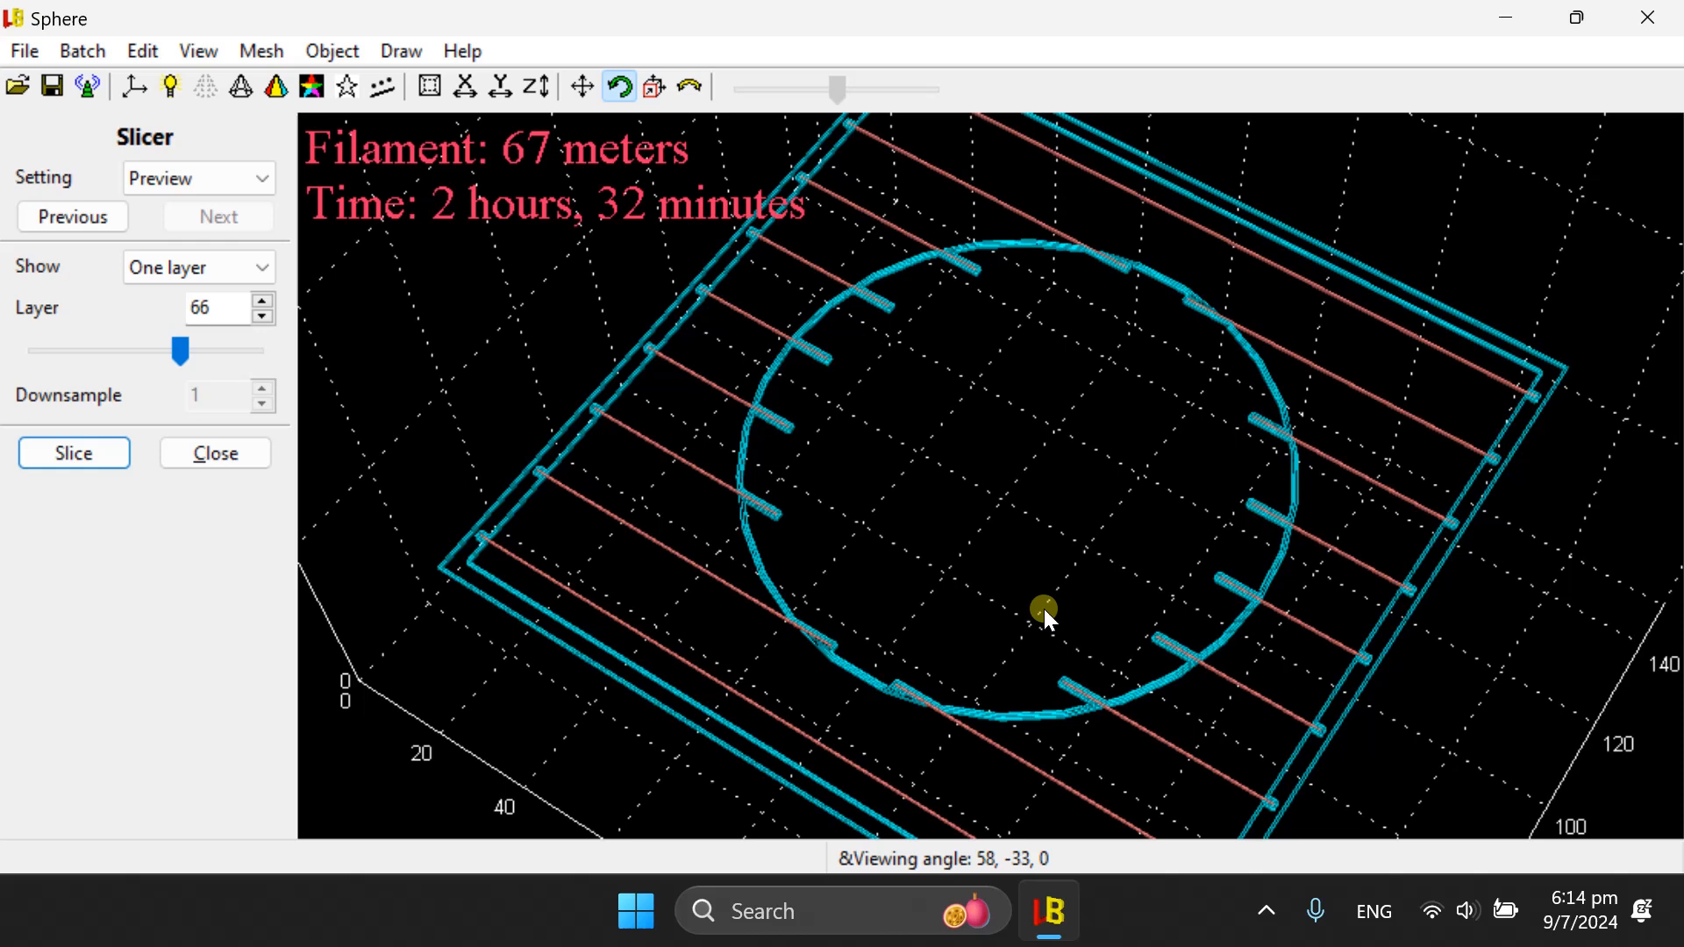
mouse_move(891, 494)
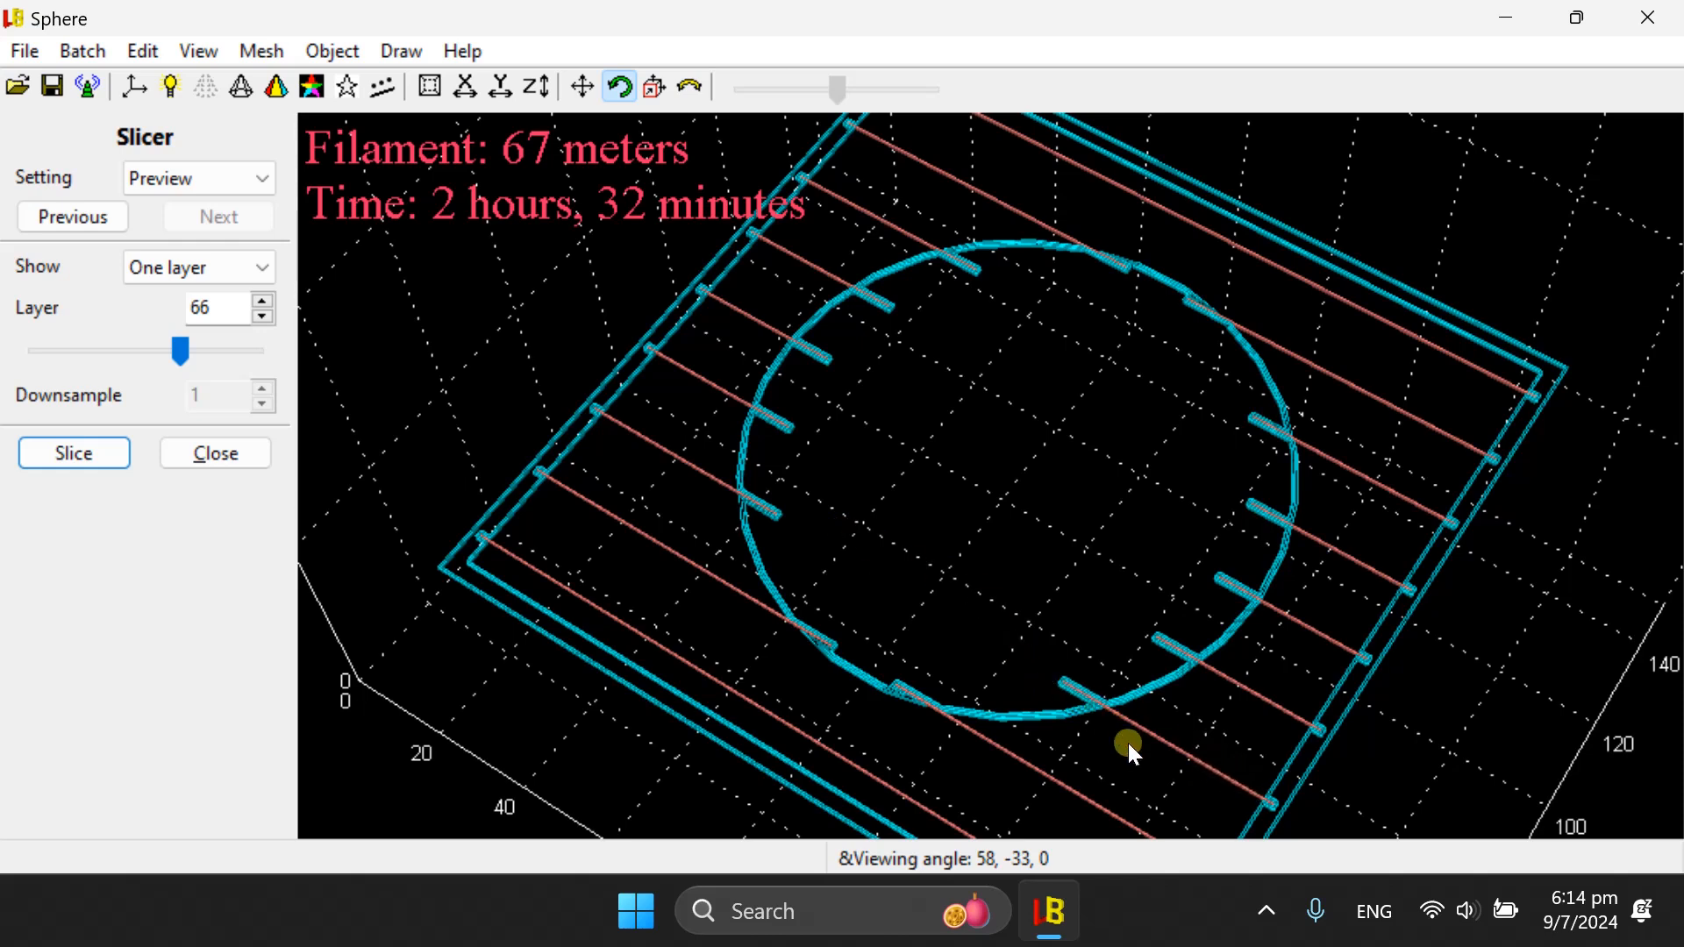
mouse_move(878, 570)
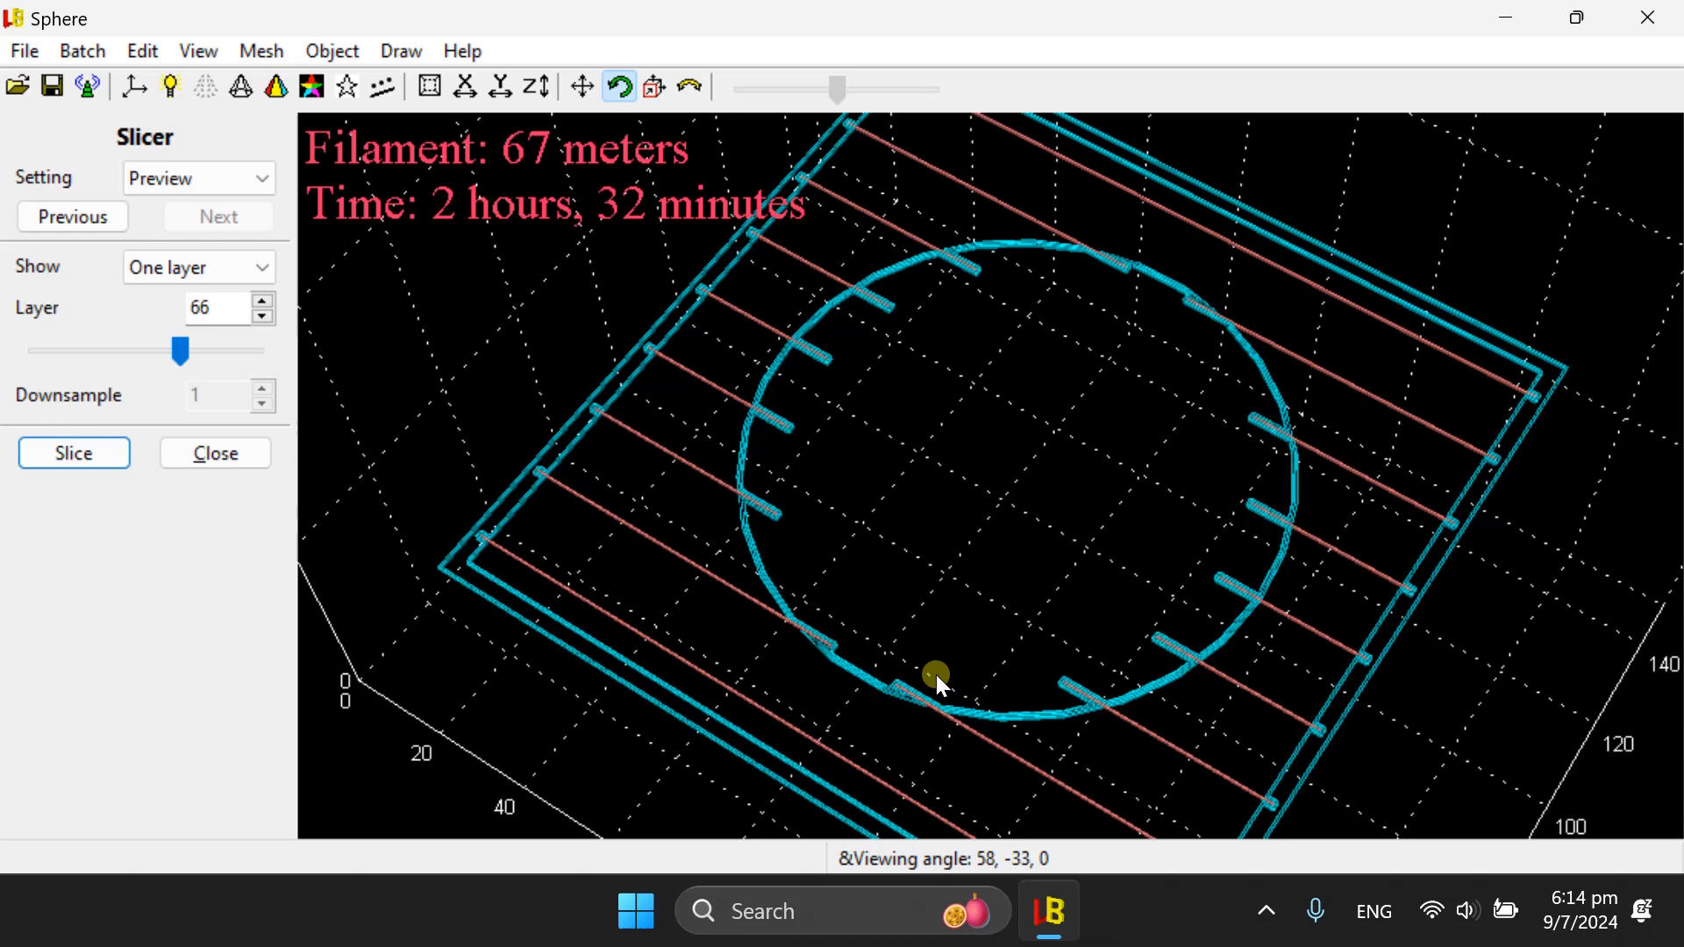
mouse_move(1212, 803)
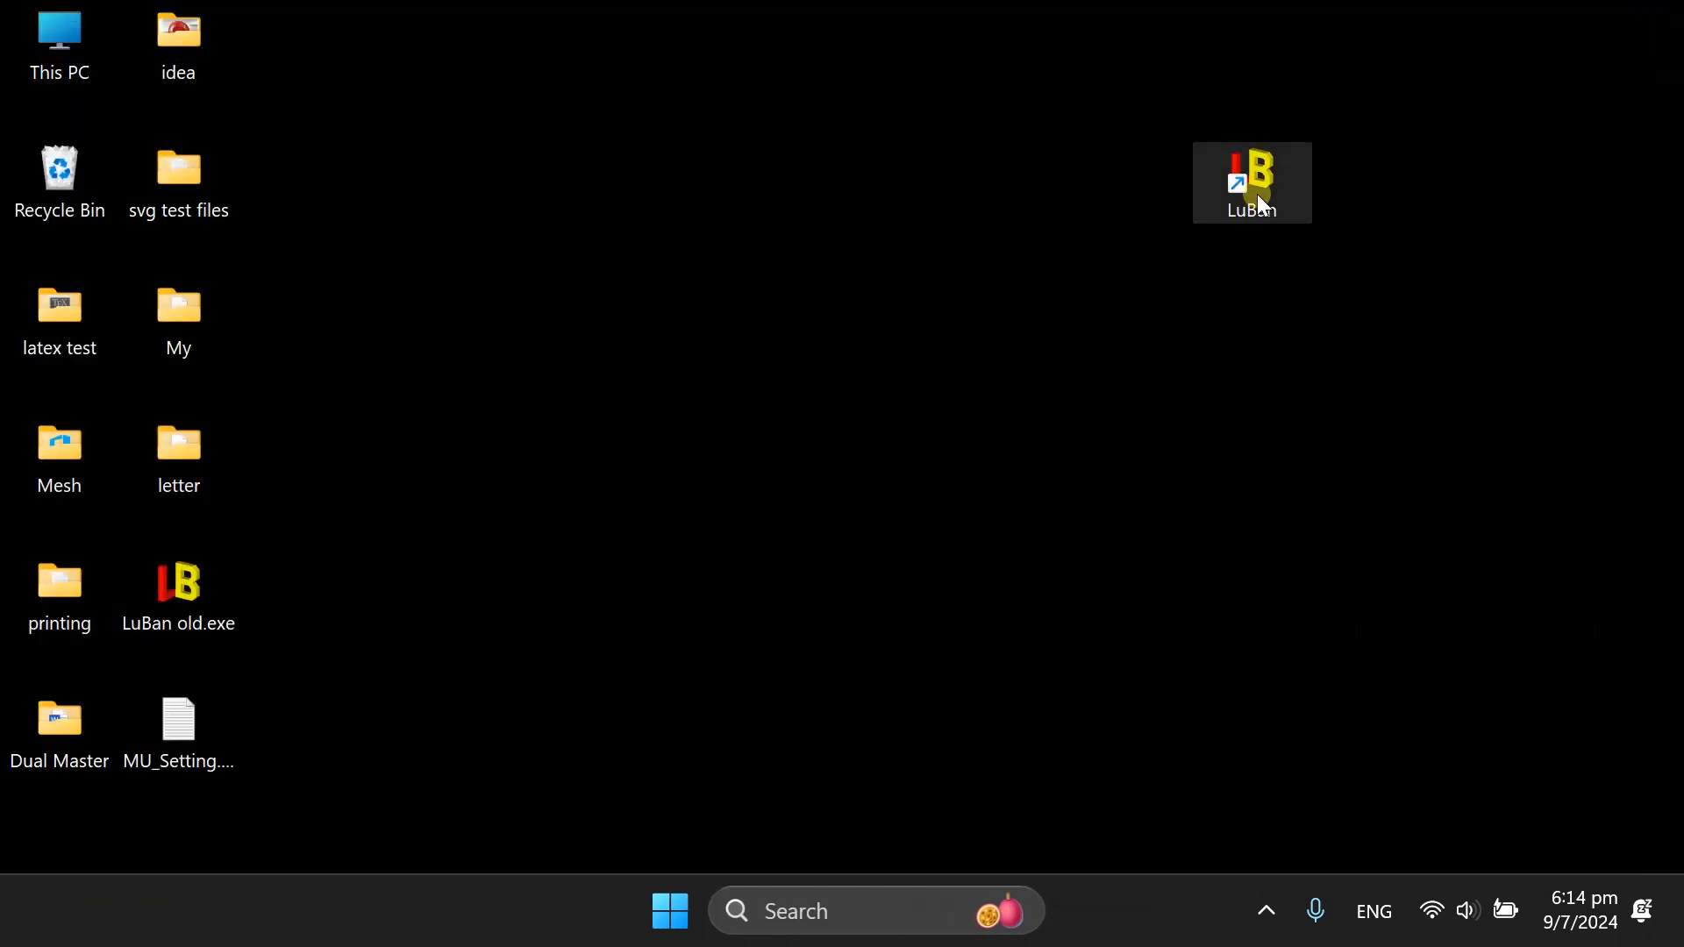
- Relaunch LuBan and open the File and Mesh menus
double_click(1250, 181)
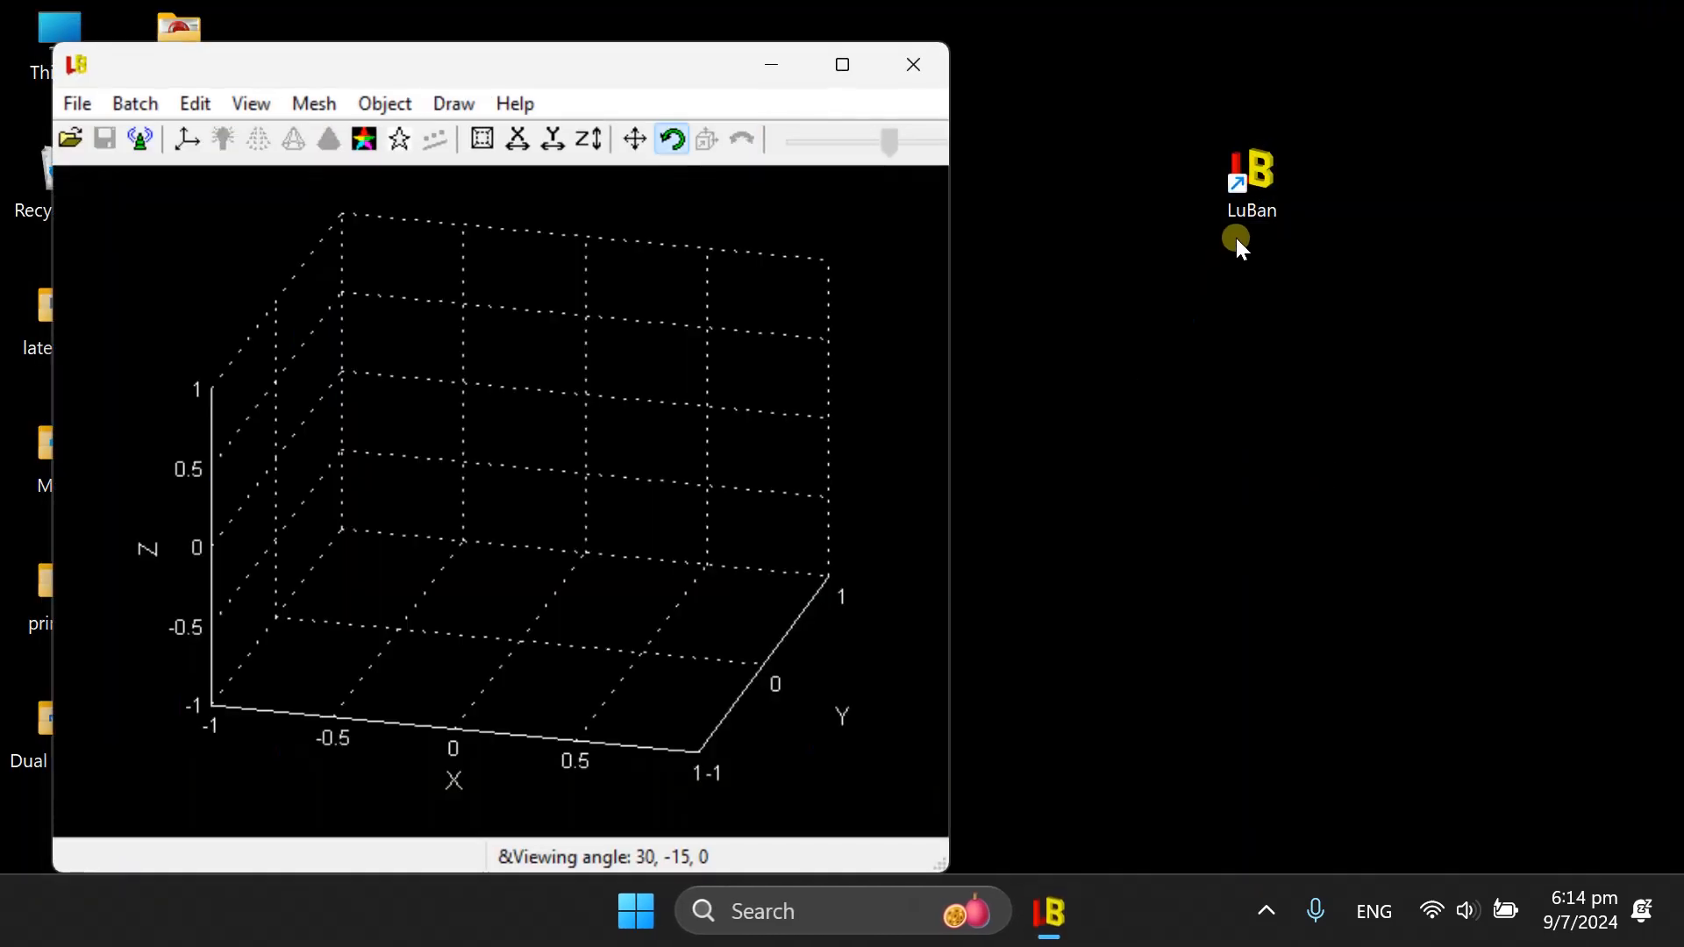
mouse_move(1423, 284)
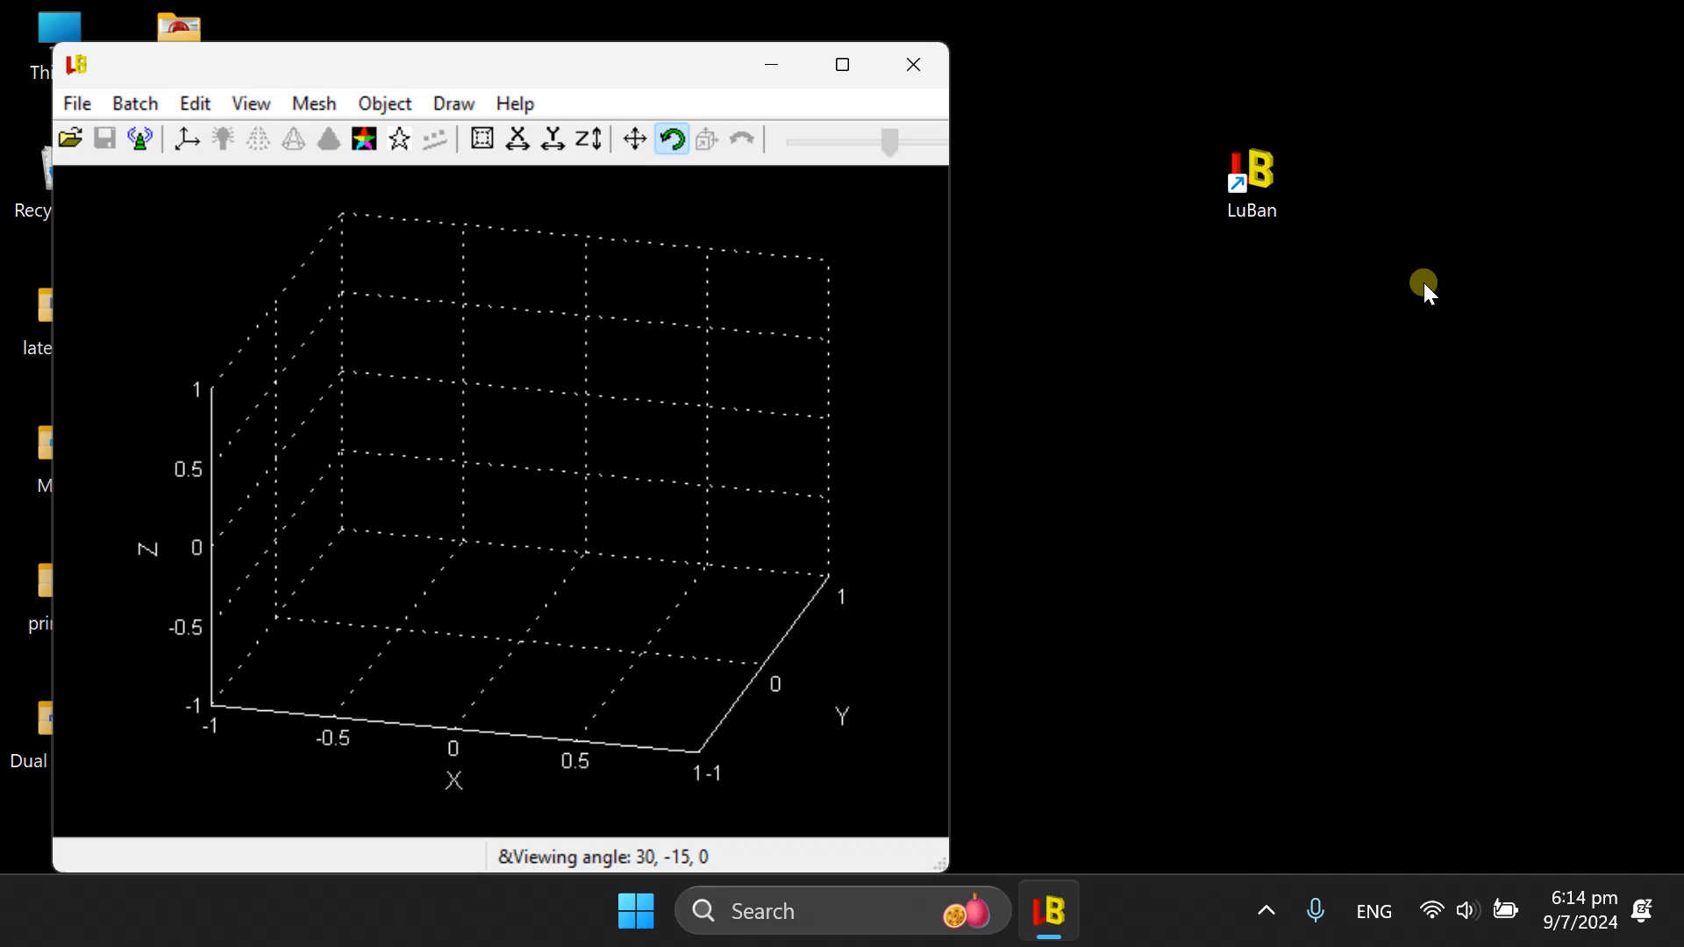
mouse_move(263, 231)
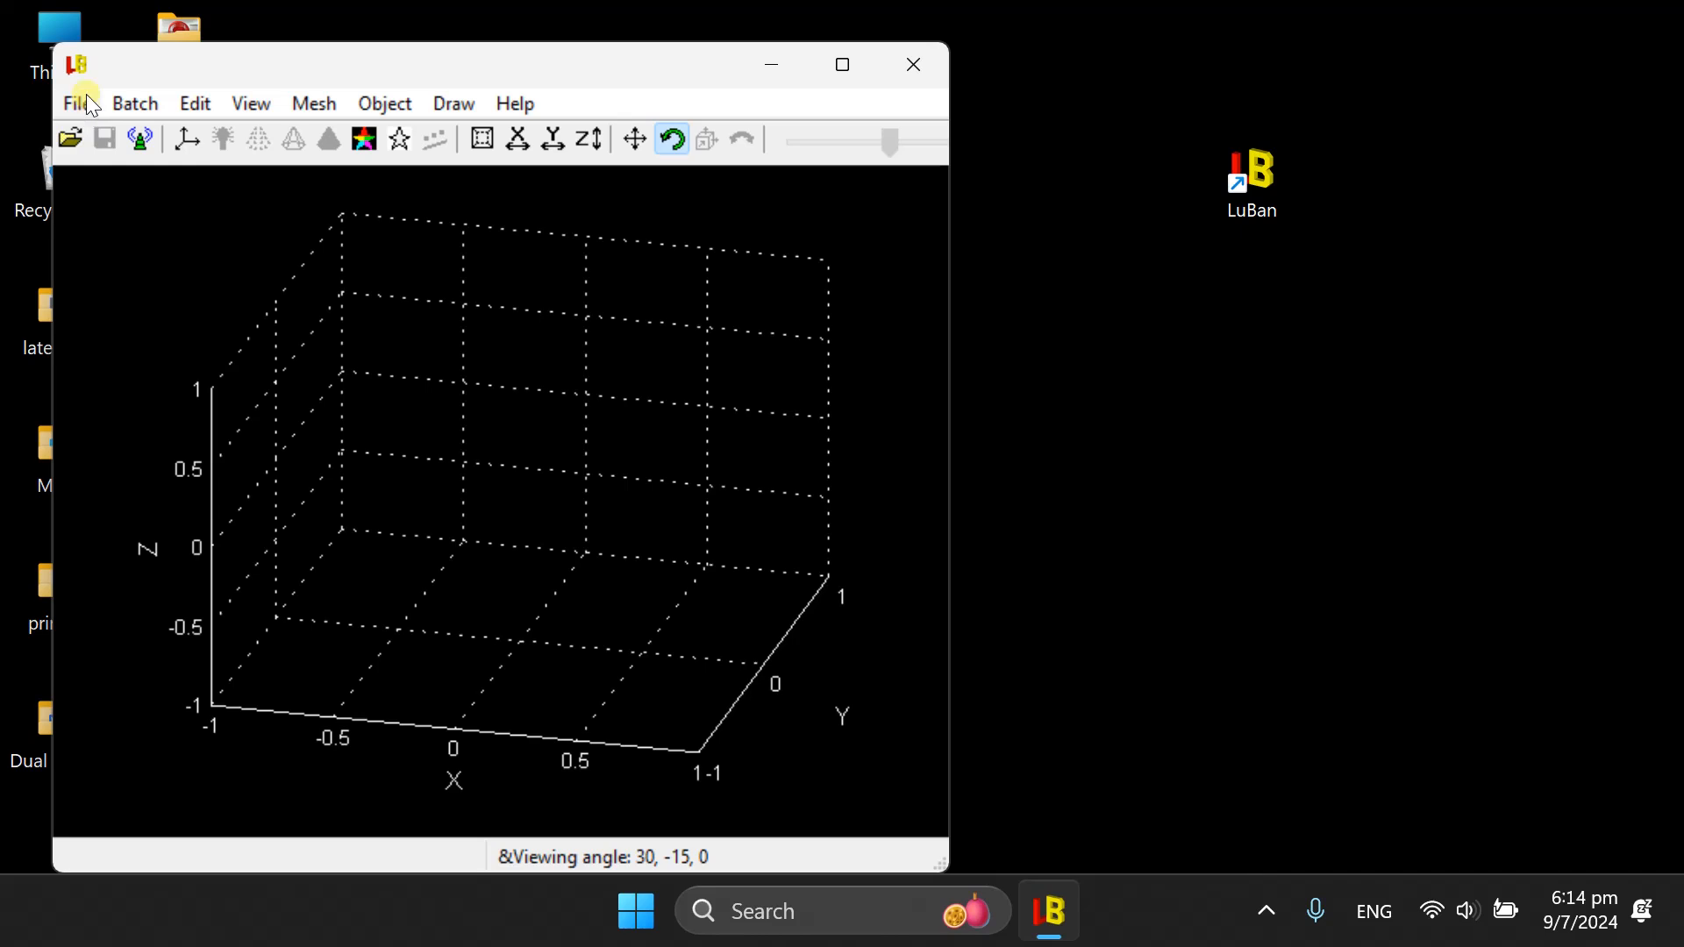
left_click(76, 103)
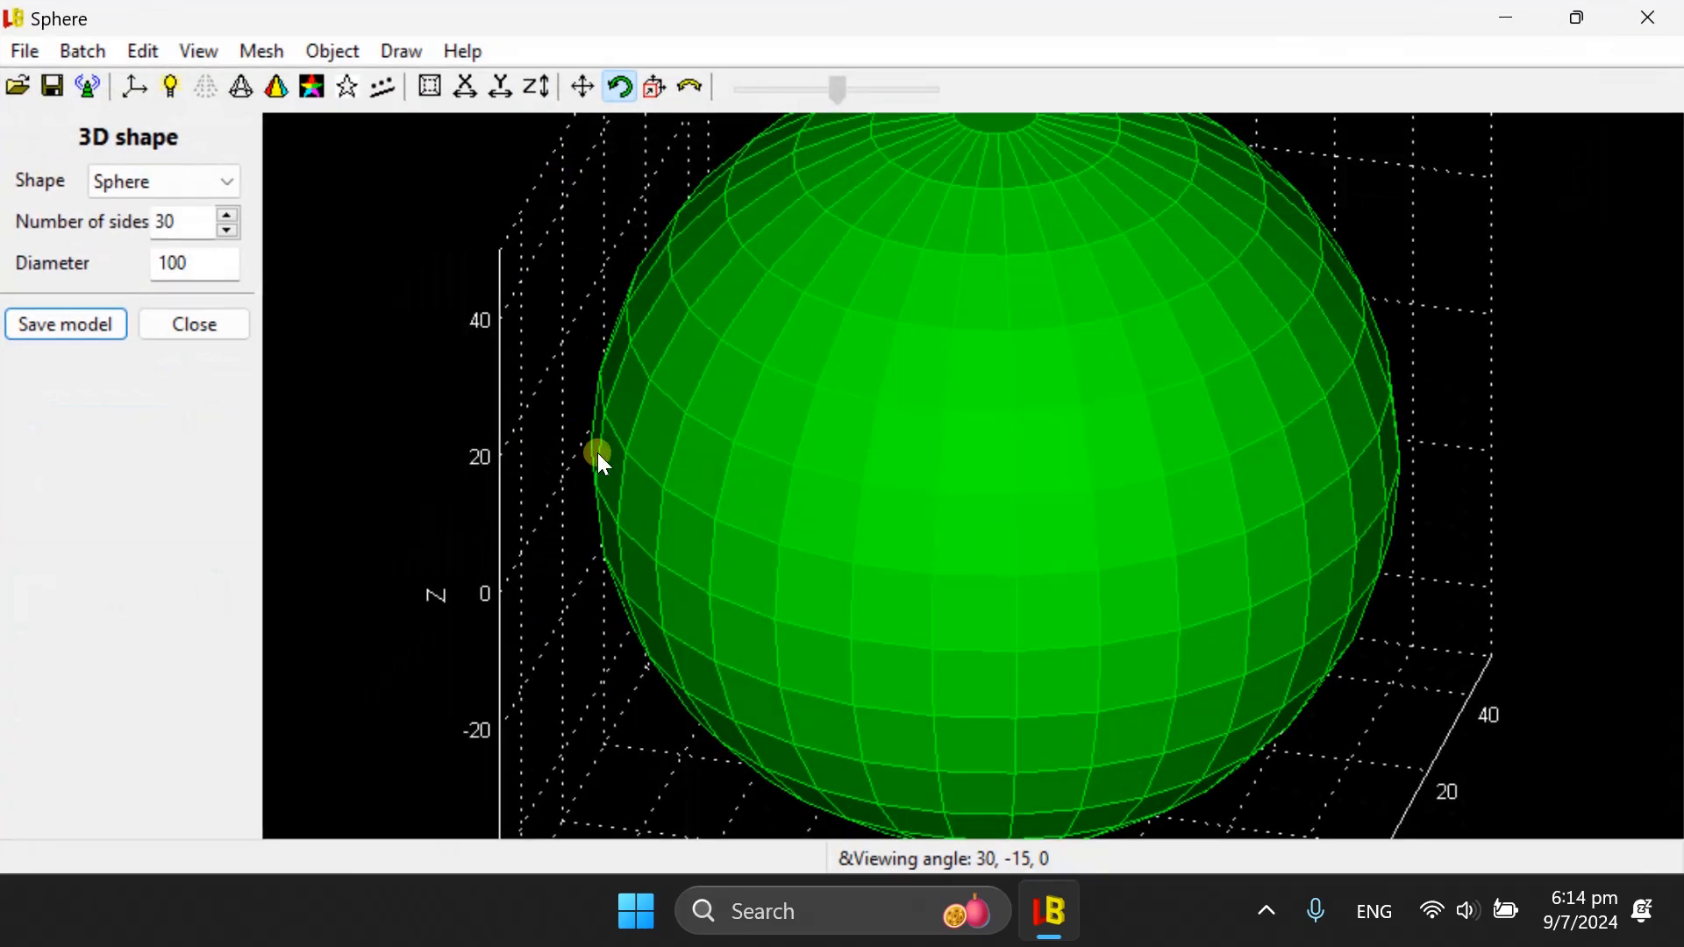
left_click(260, 51)
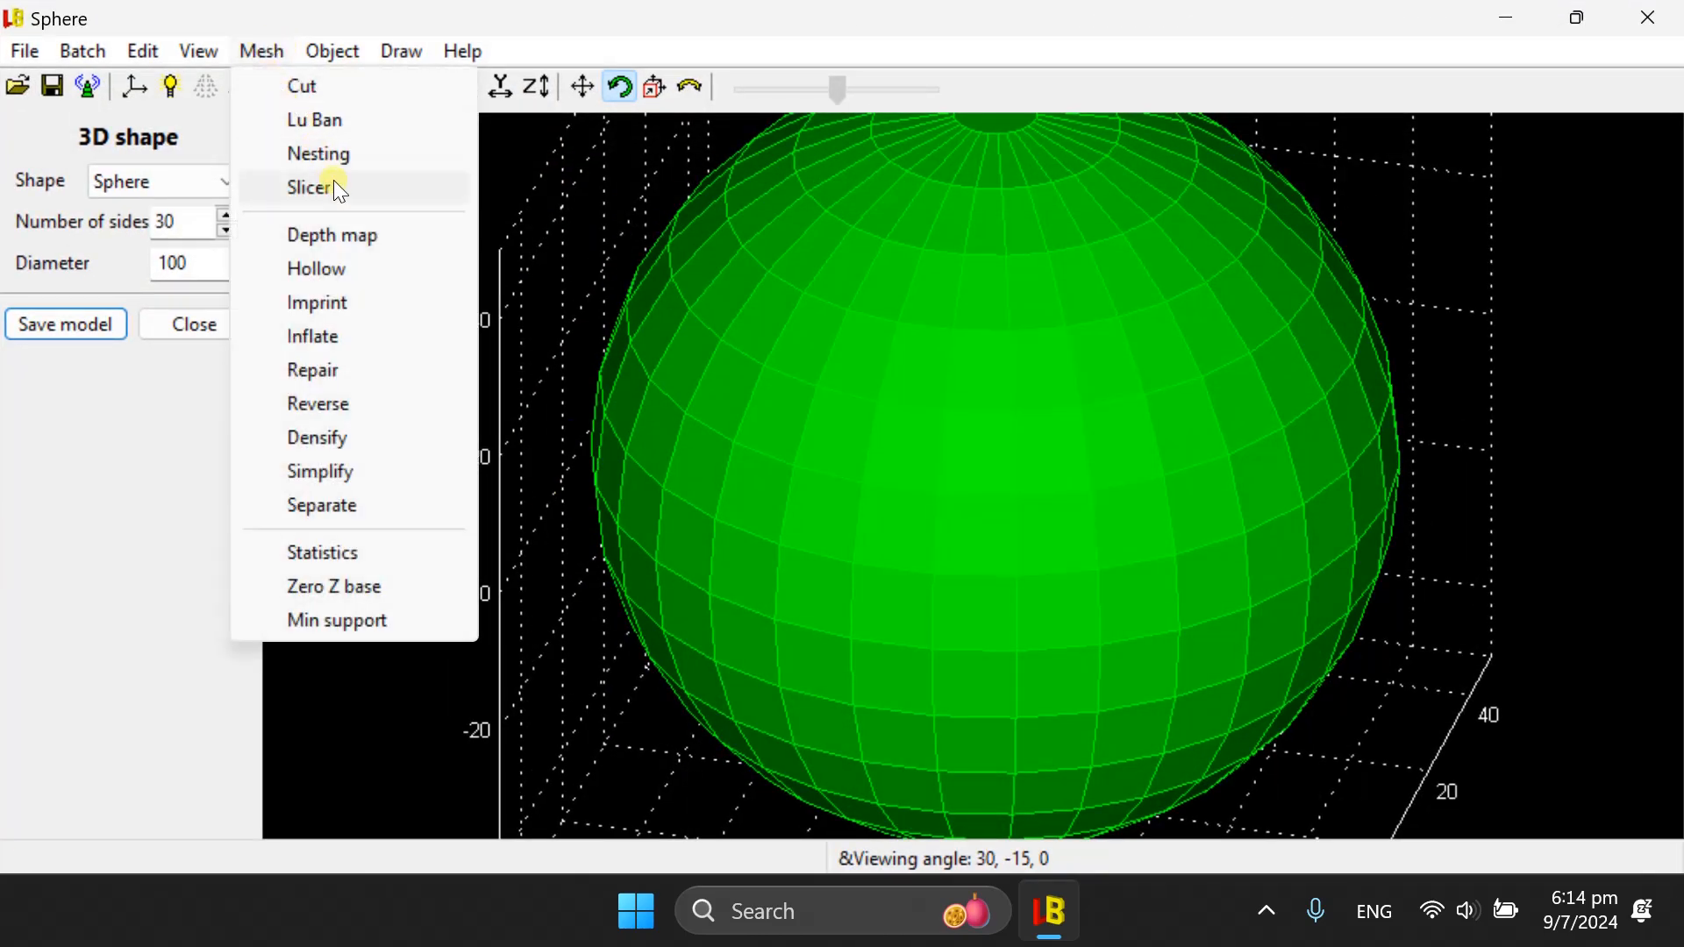
- Open the Slicer on the sphere, choose String settings, and set frame clearance to 15
left_click(310, 187)
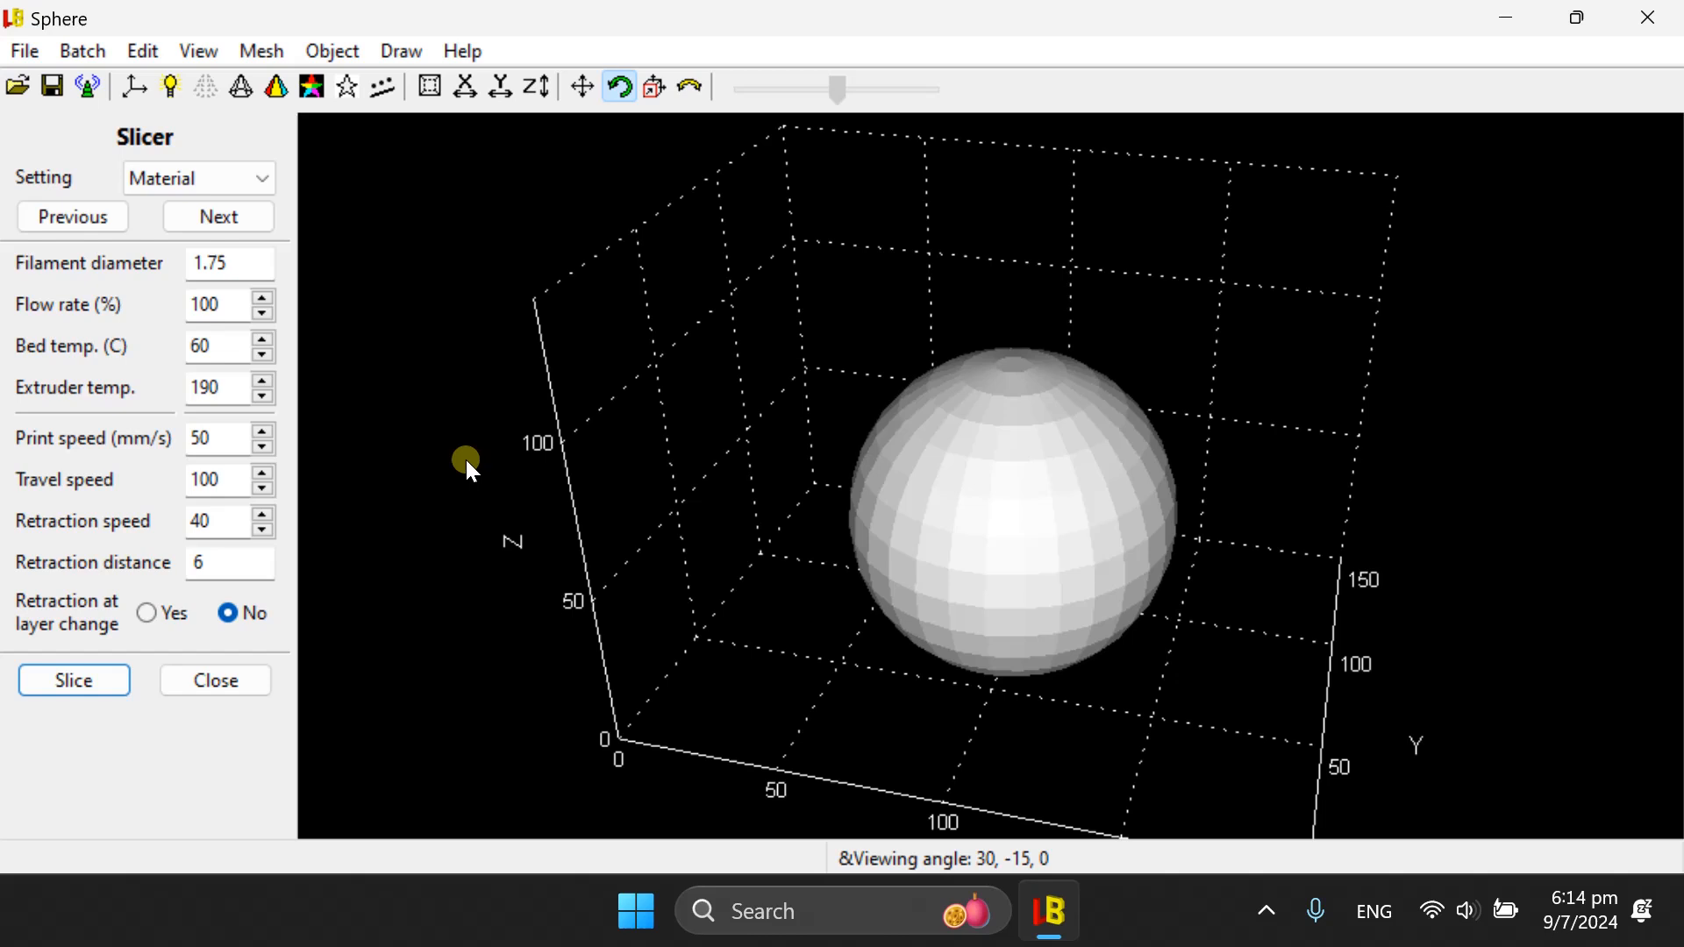
left_click(199, 177)
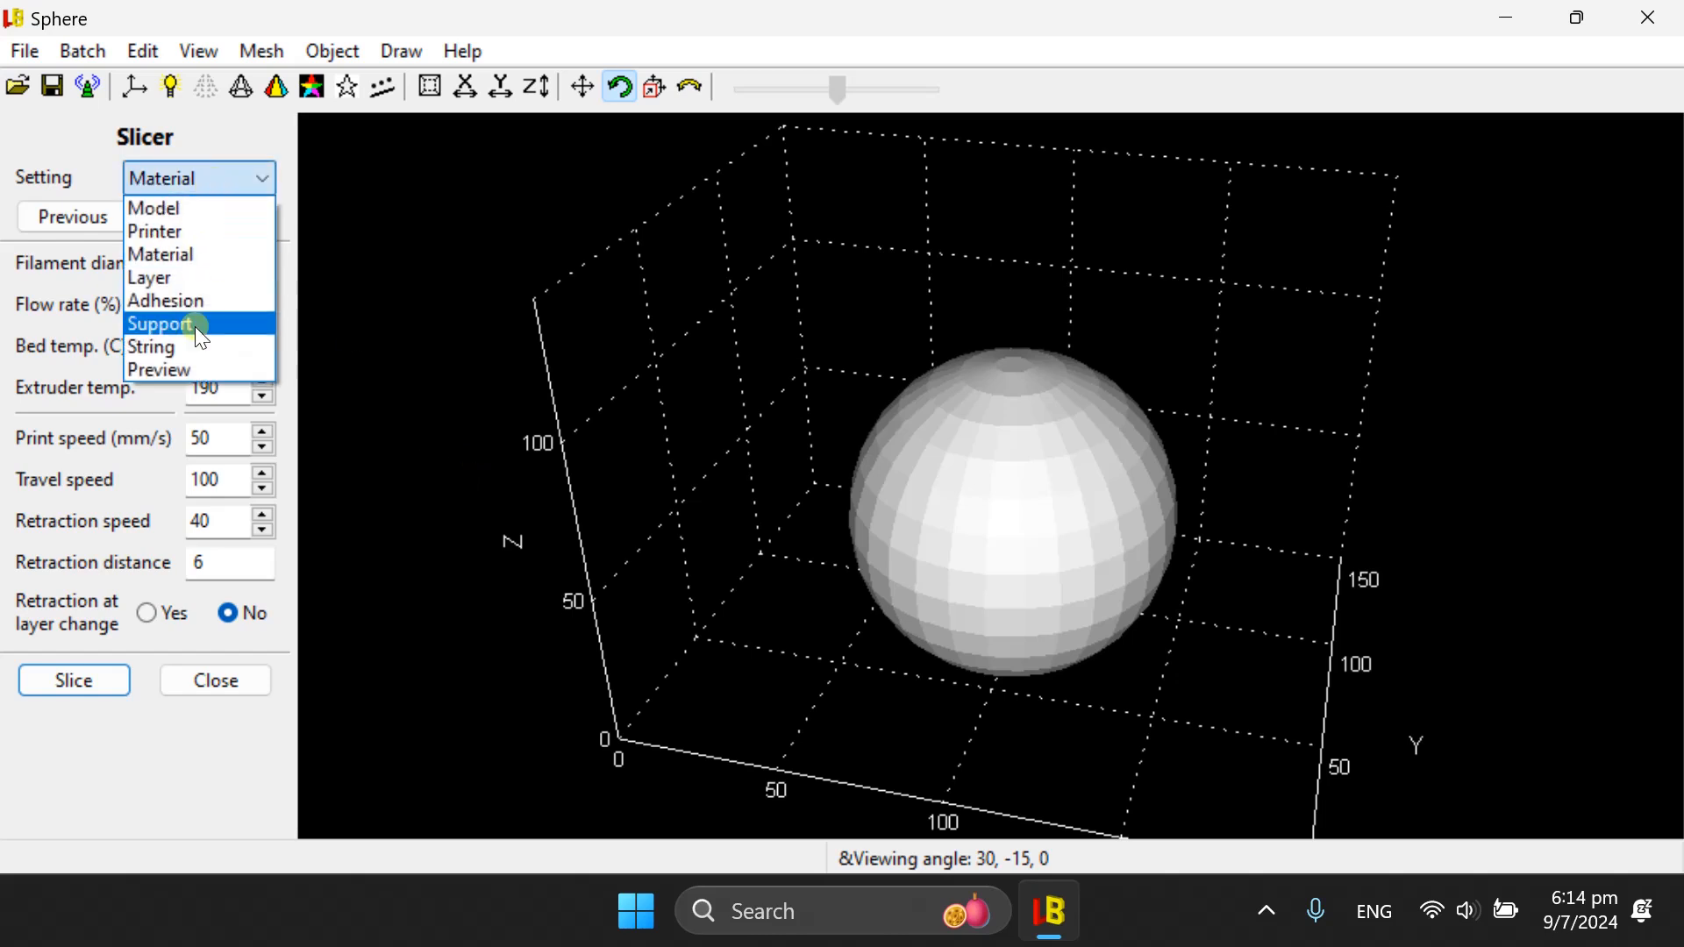
left_click(152, 345)
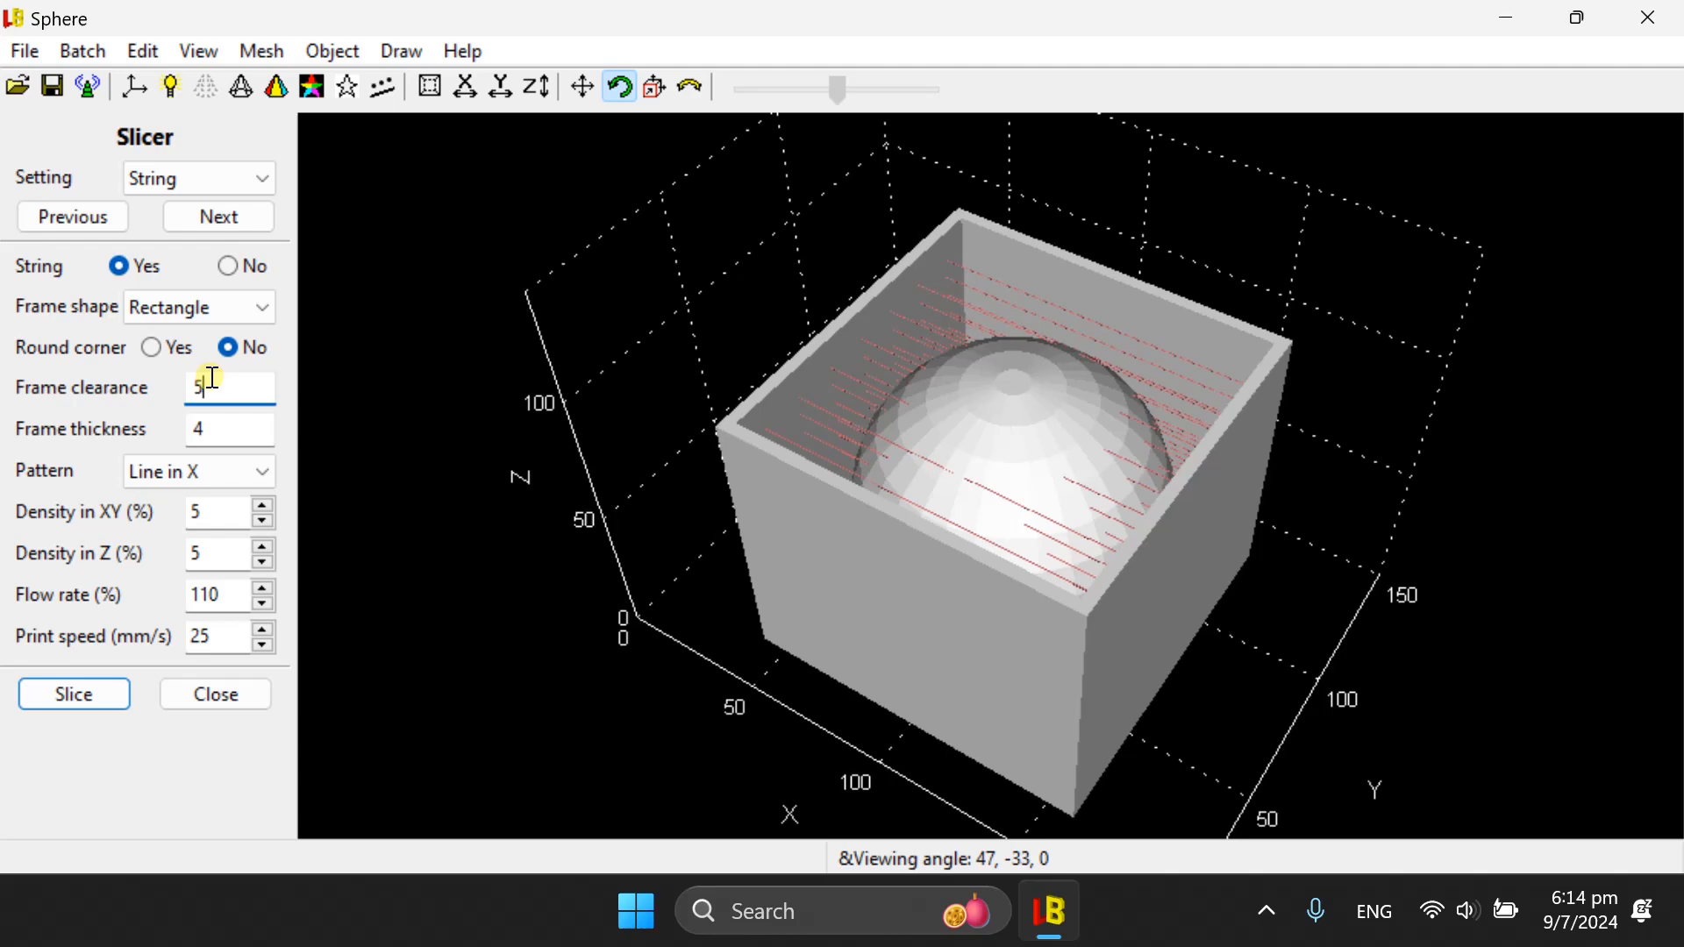
type("15")
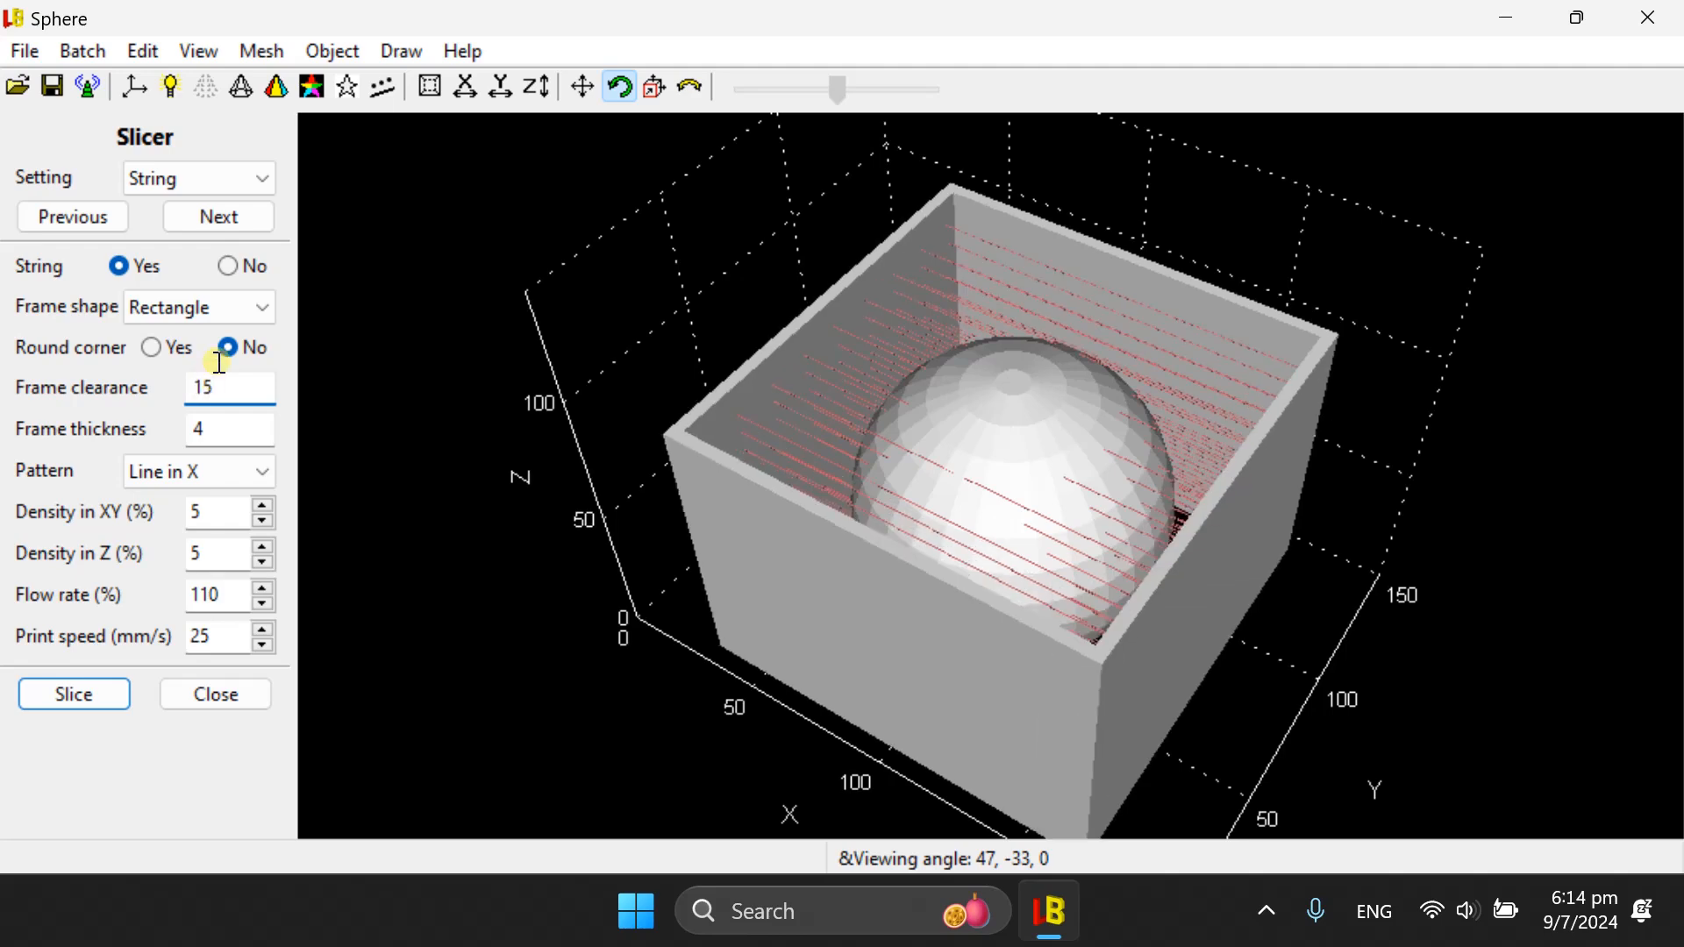
left_click_drag(966, 430, 784, 456)
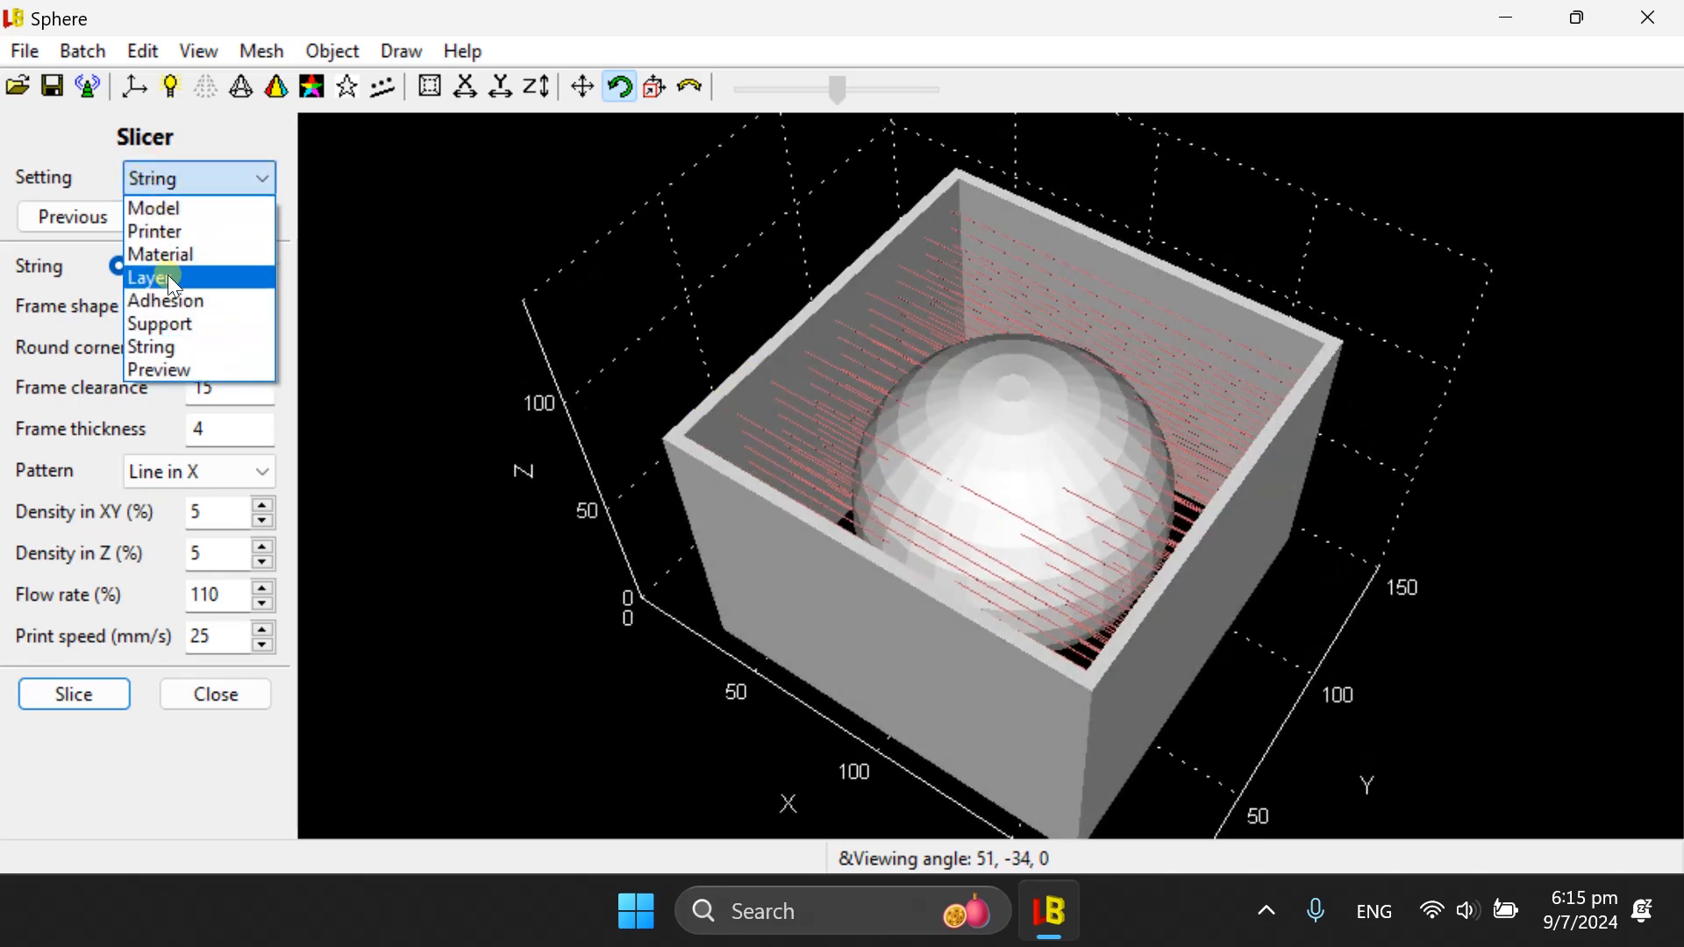
- Switch to the Layer settings page and orbit the framed model to a lower view
left_click(149, 277)
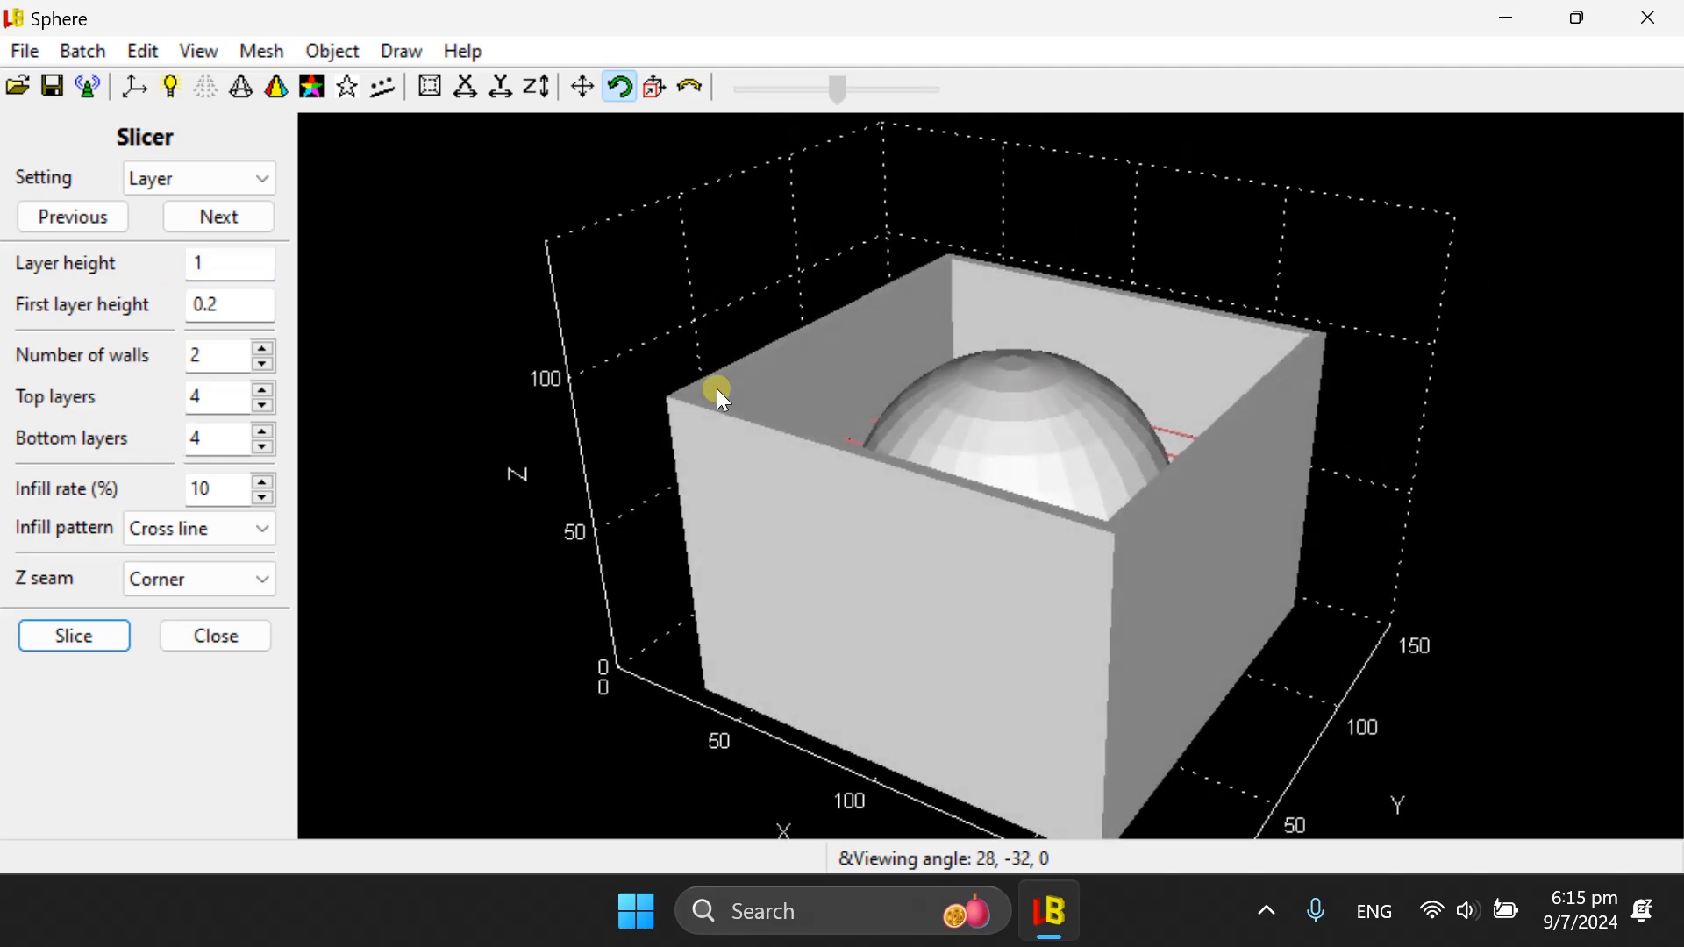
left_click_drag(718, 390, 807, 683)
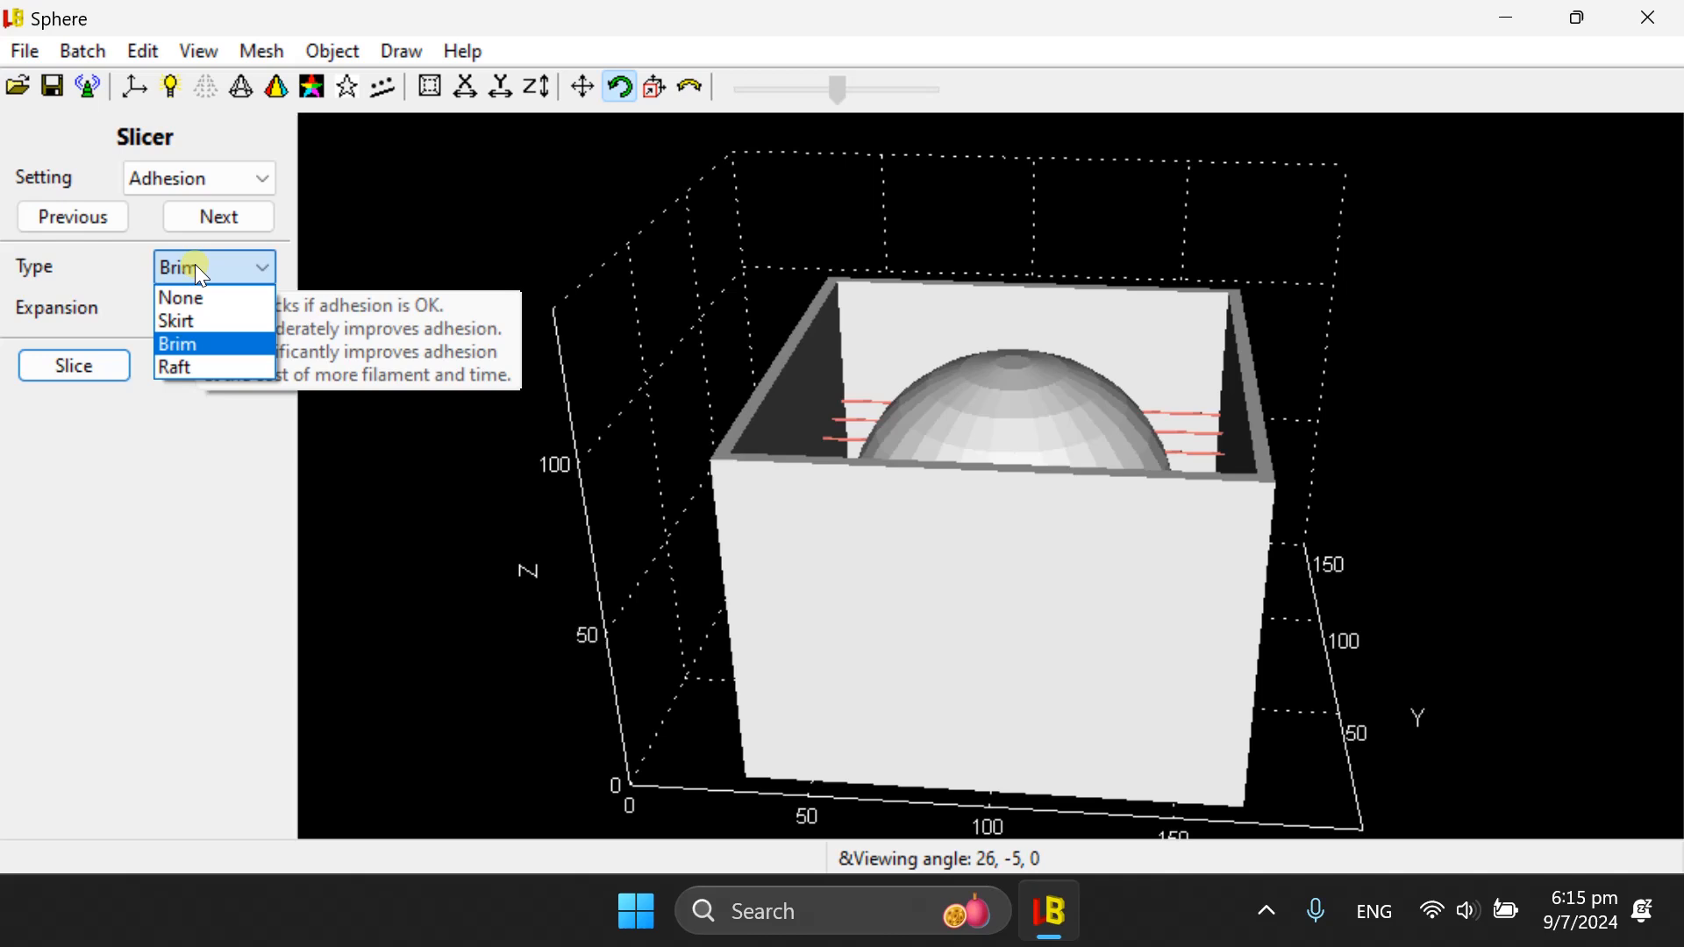
- Set adhesion to None, advance to String settings, and slice with Desktop output
left_click(179, 297)
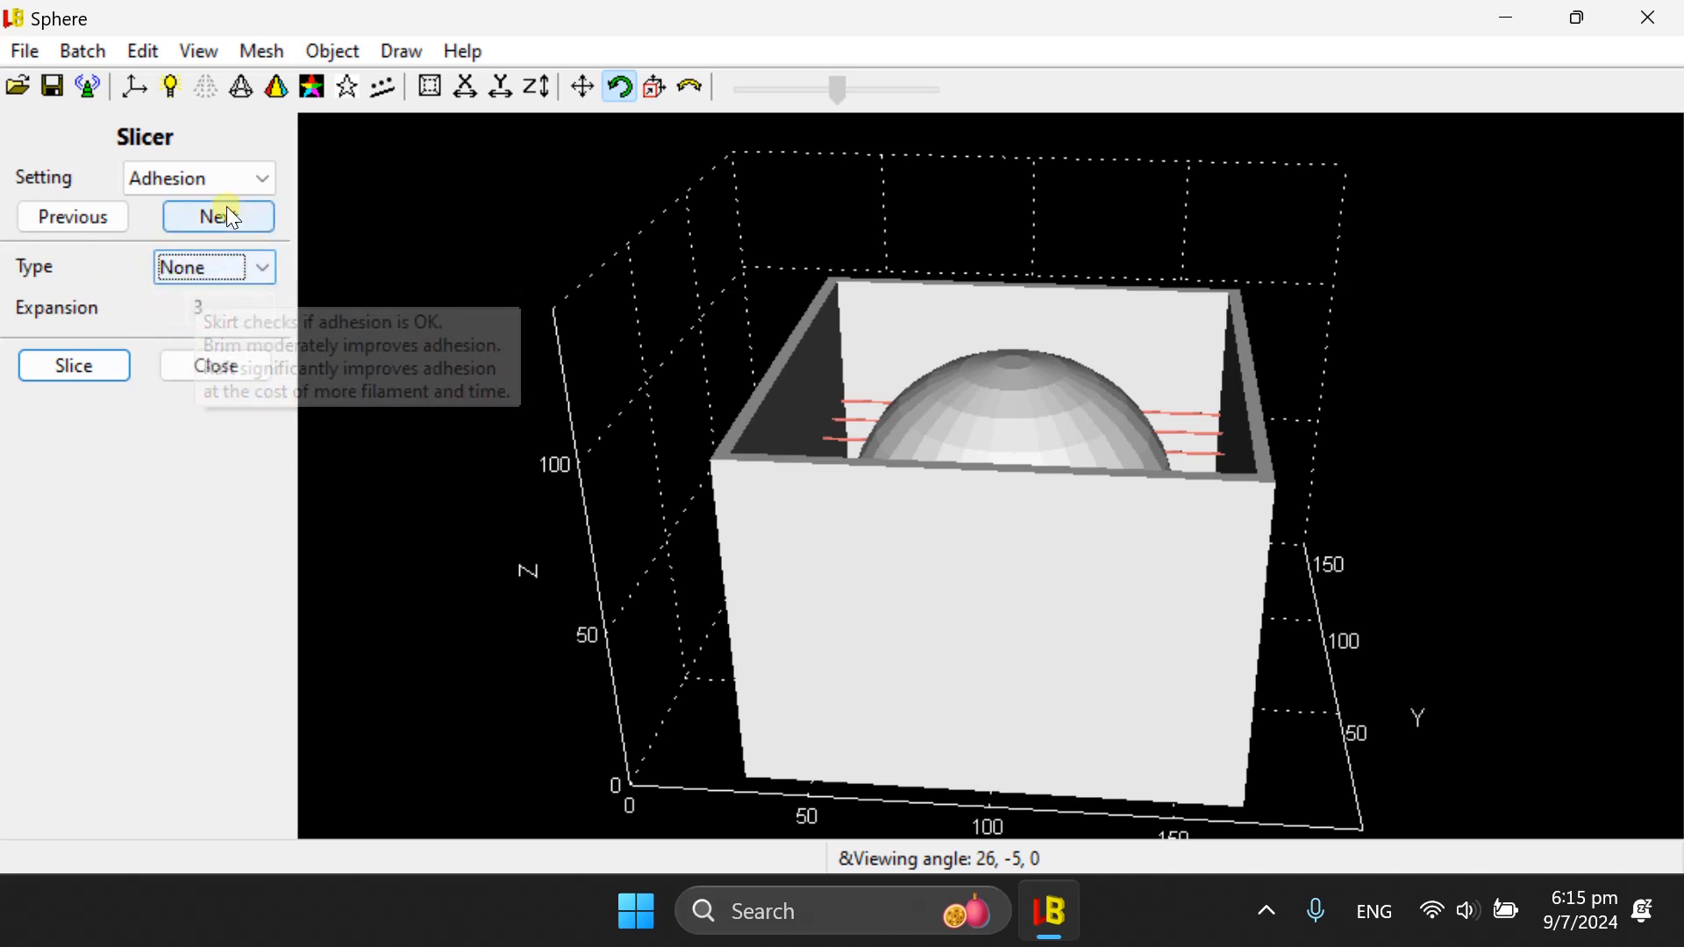
left_click(217, 216)
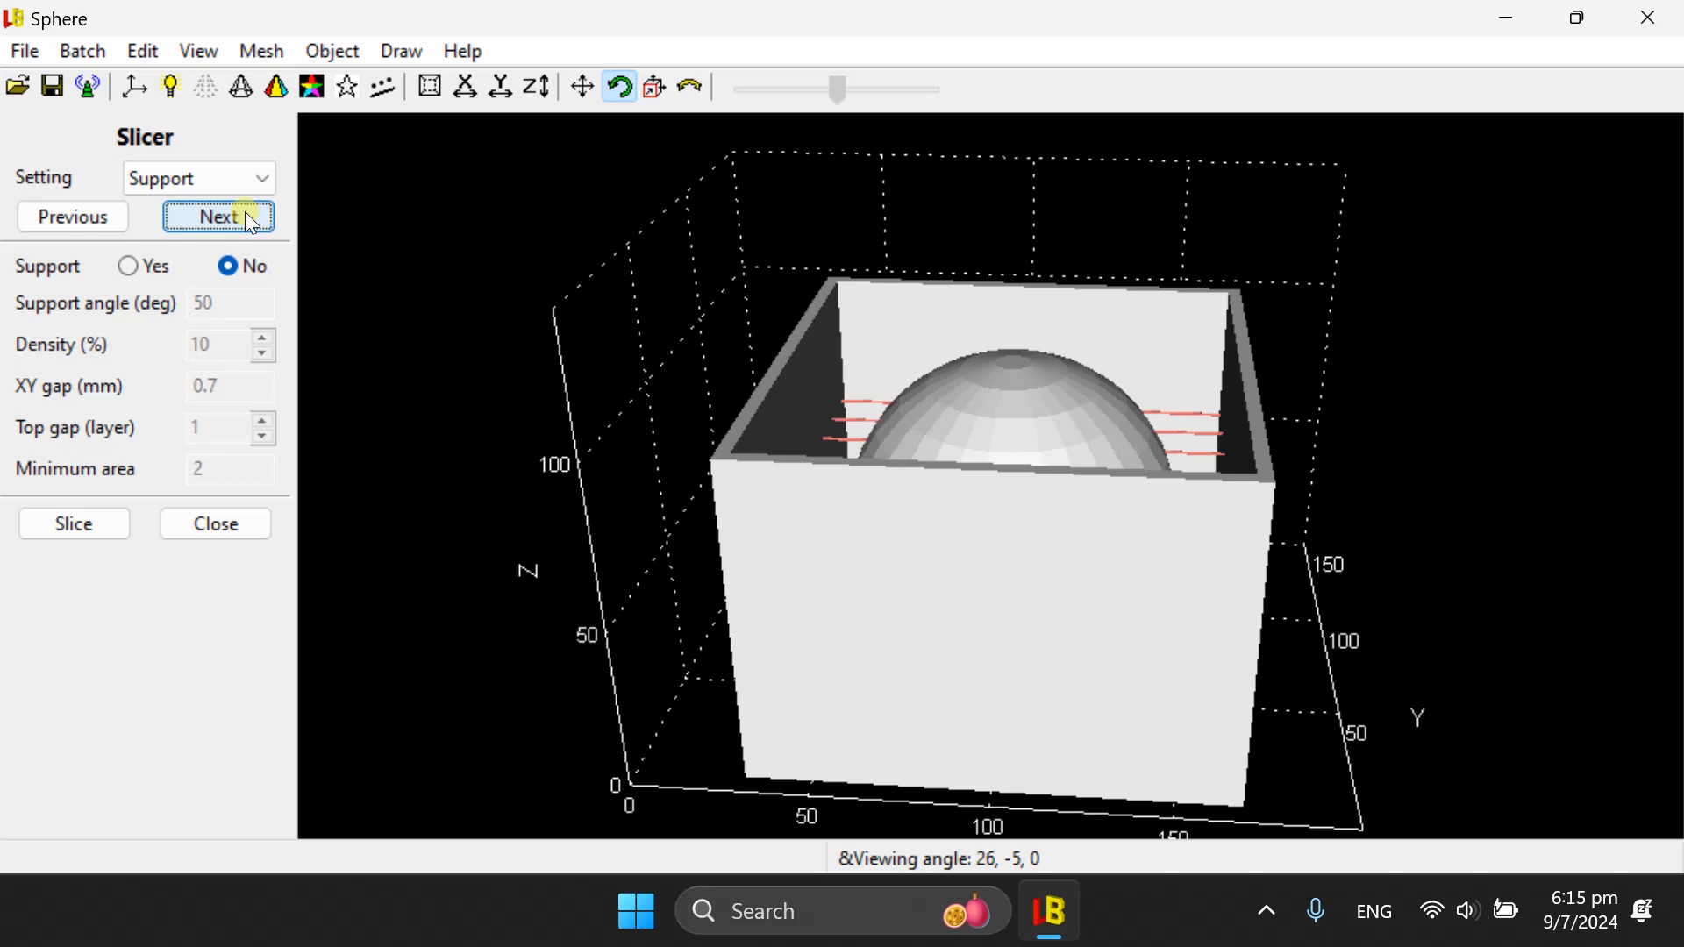
left_click(217, 215)
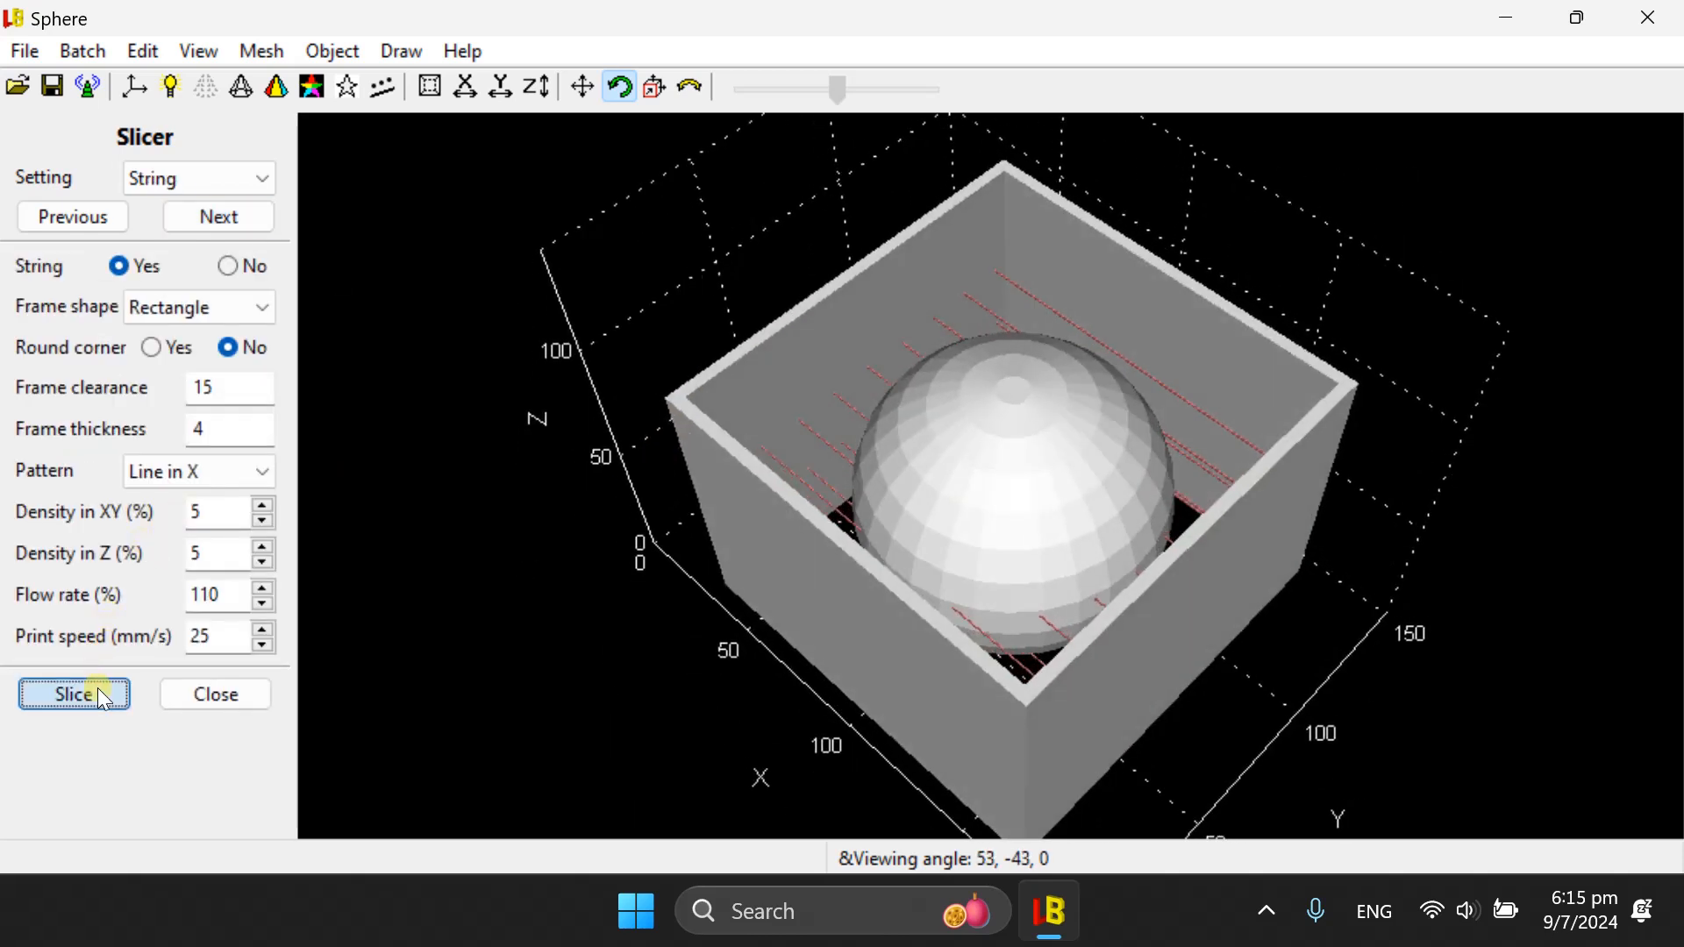
left_click(73, 694)
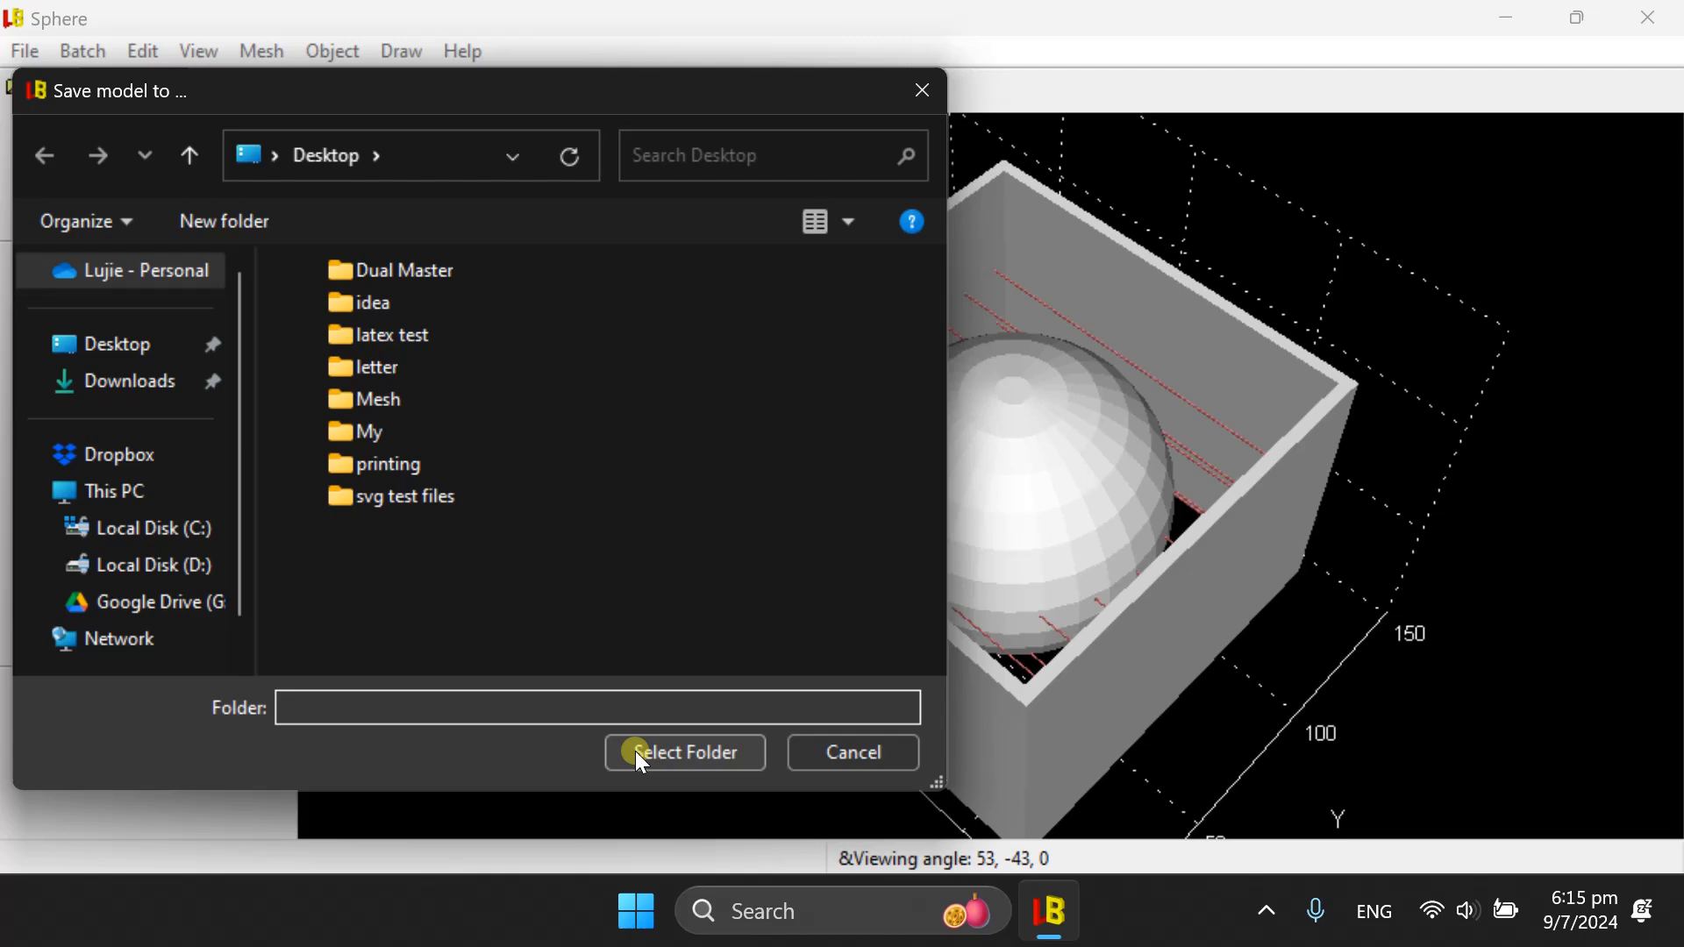
left_click(685, 752)
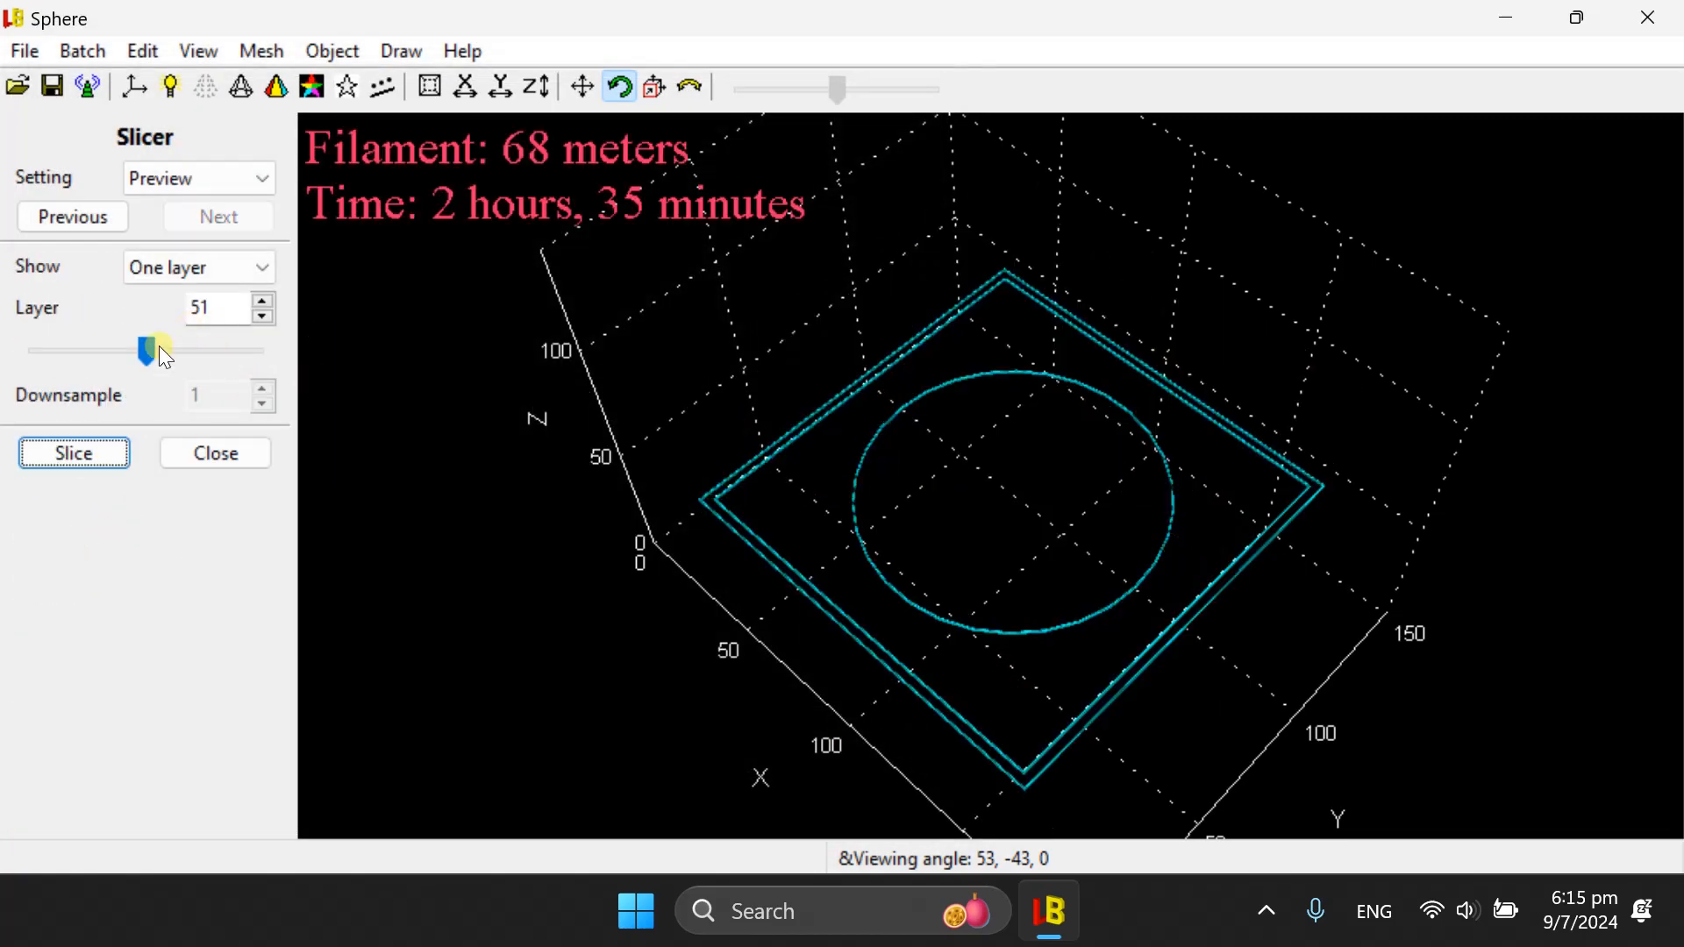
- Step the preview up to layer 66 and rotate to look down on it
left_click_drag(147, 349, 167, 349)
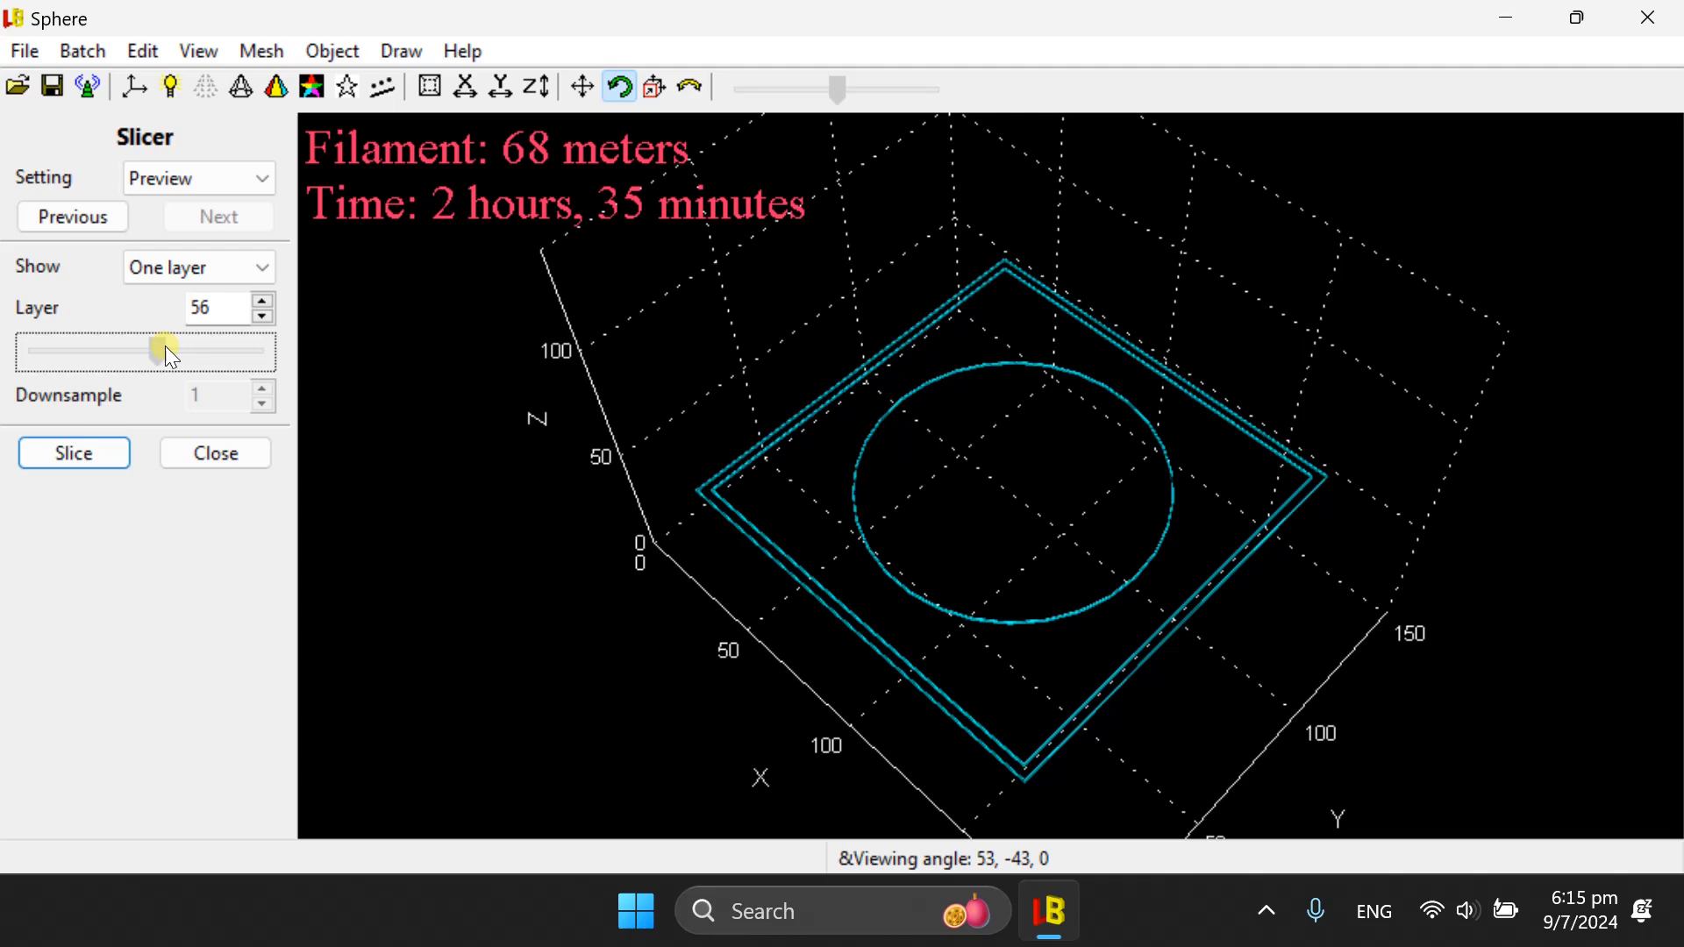
left_click_drag(167, 350, 177, 350)
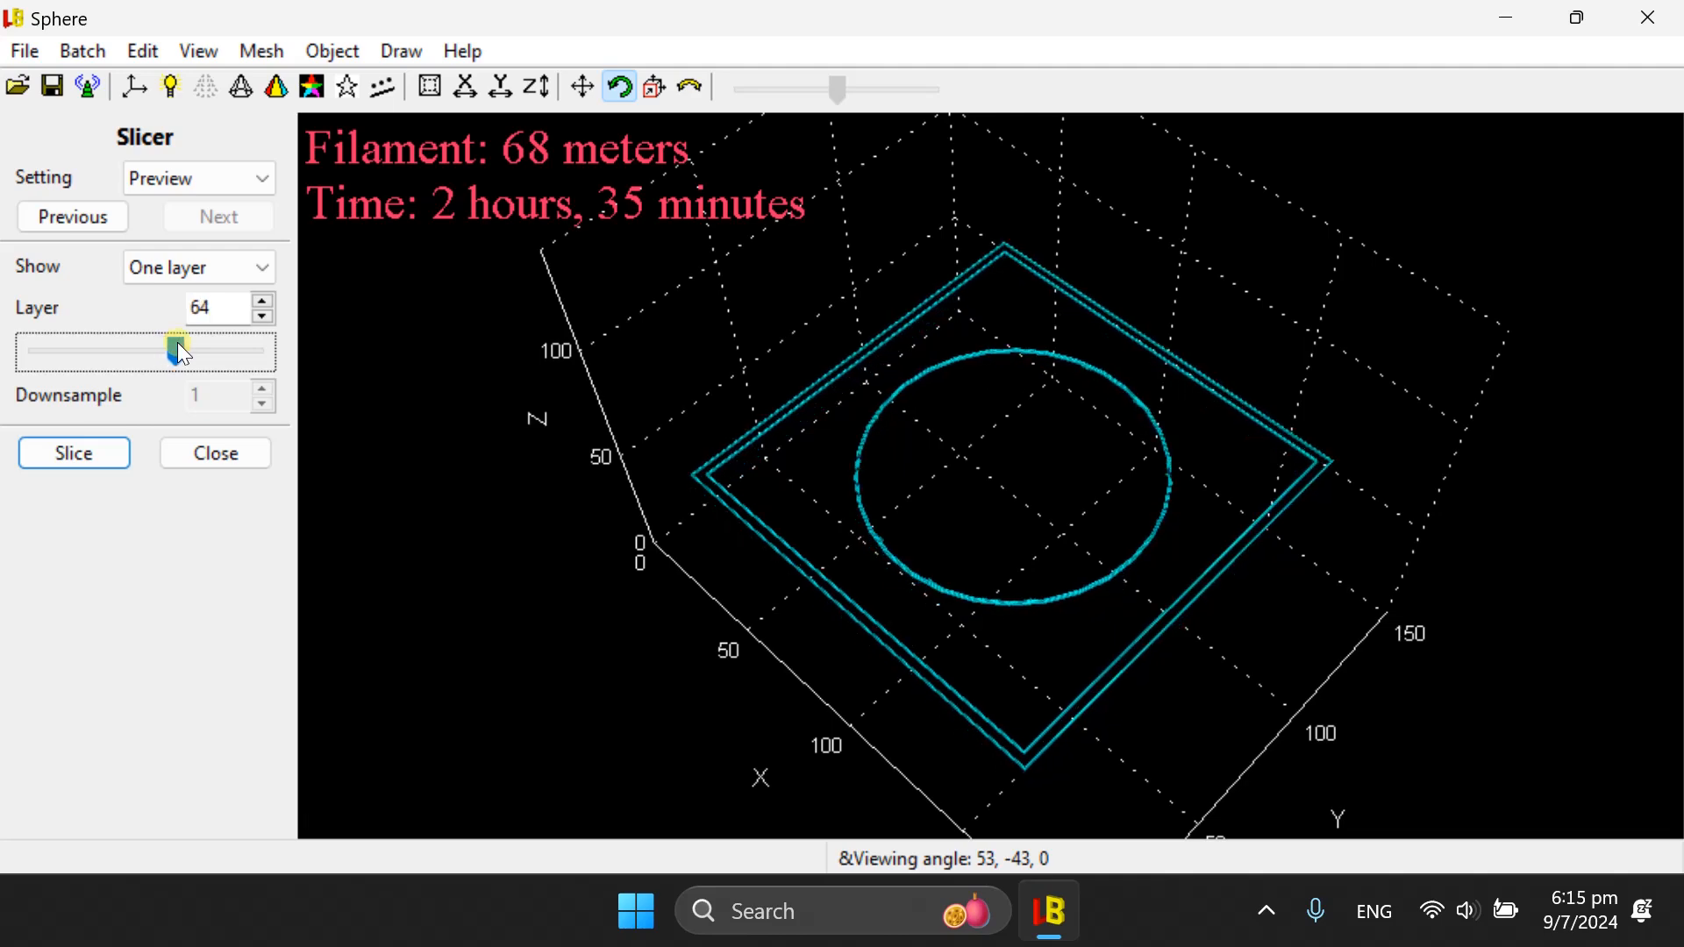
left_click_drag(175, 351, 179, 351)
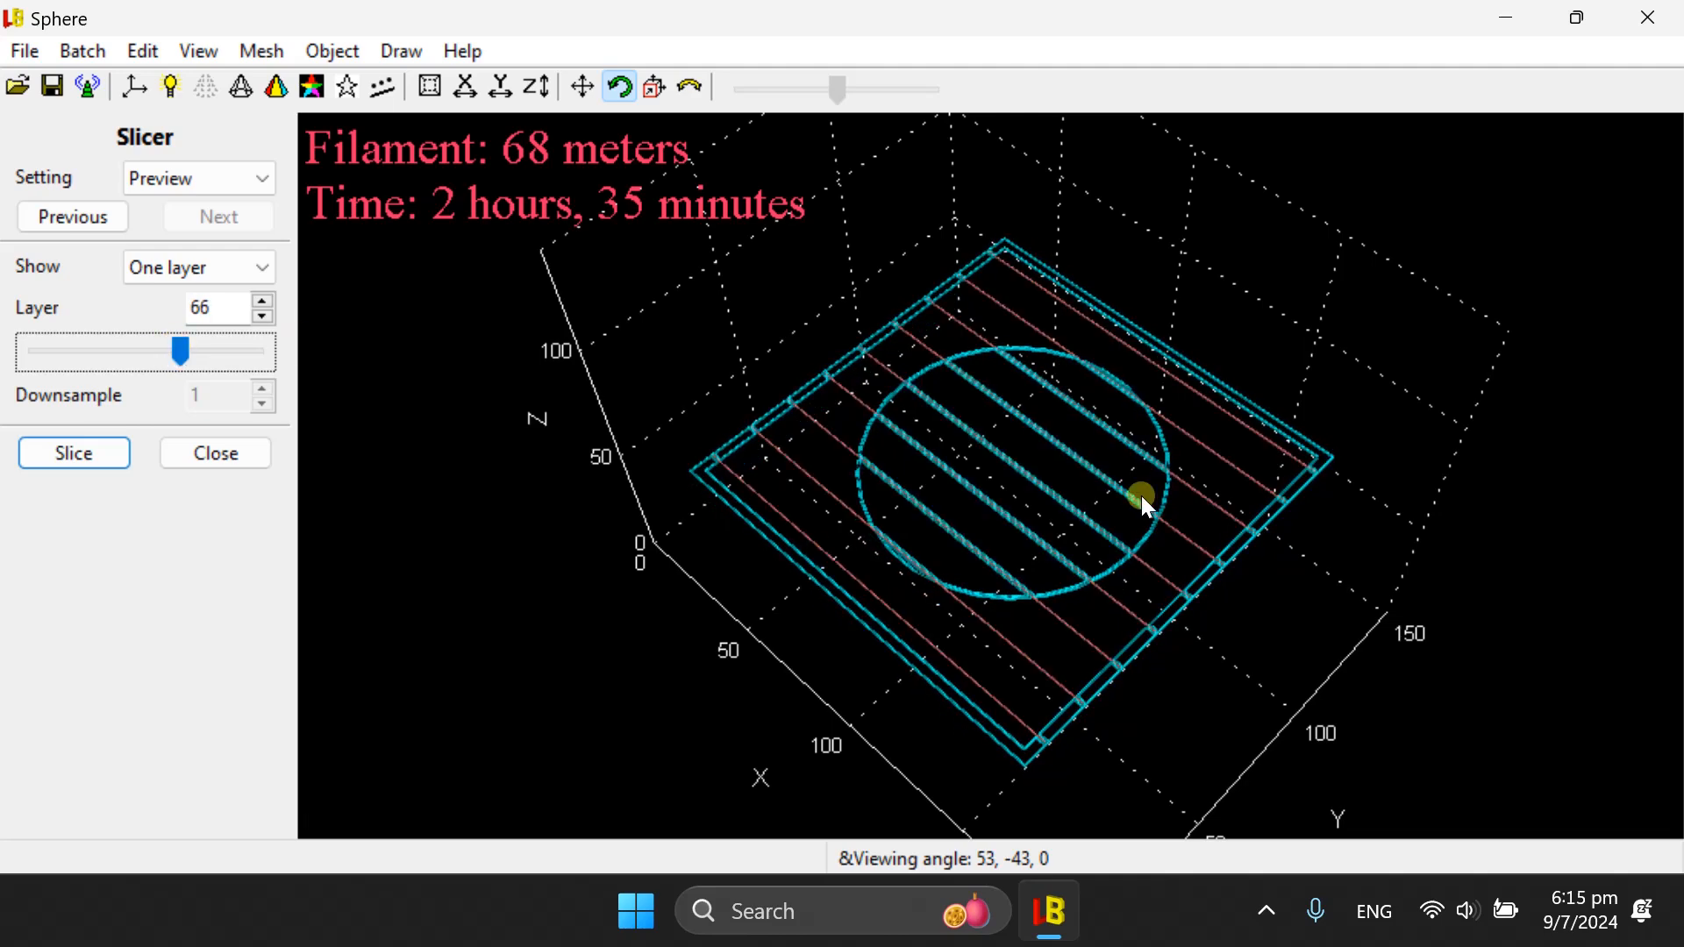
left_click_drag(1142, 499, 956, 714)
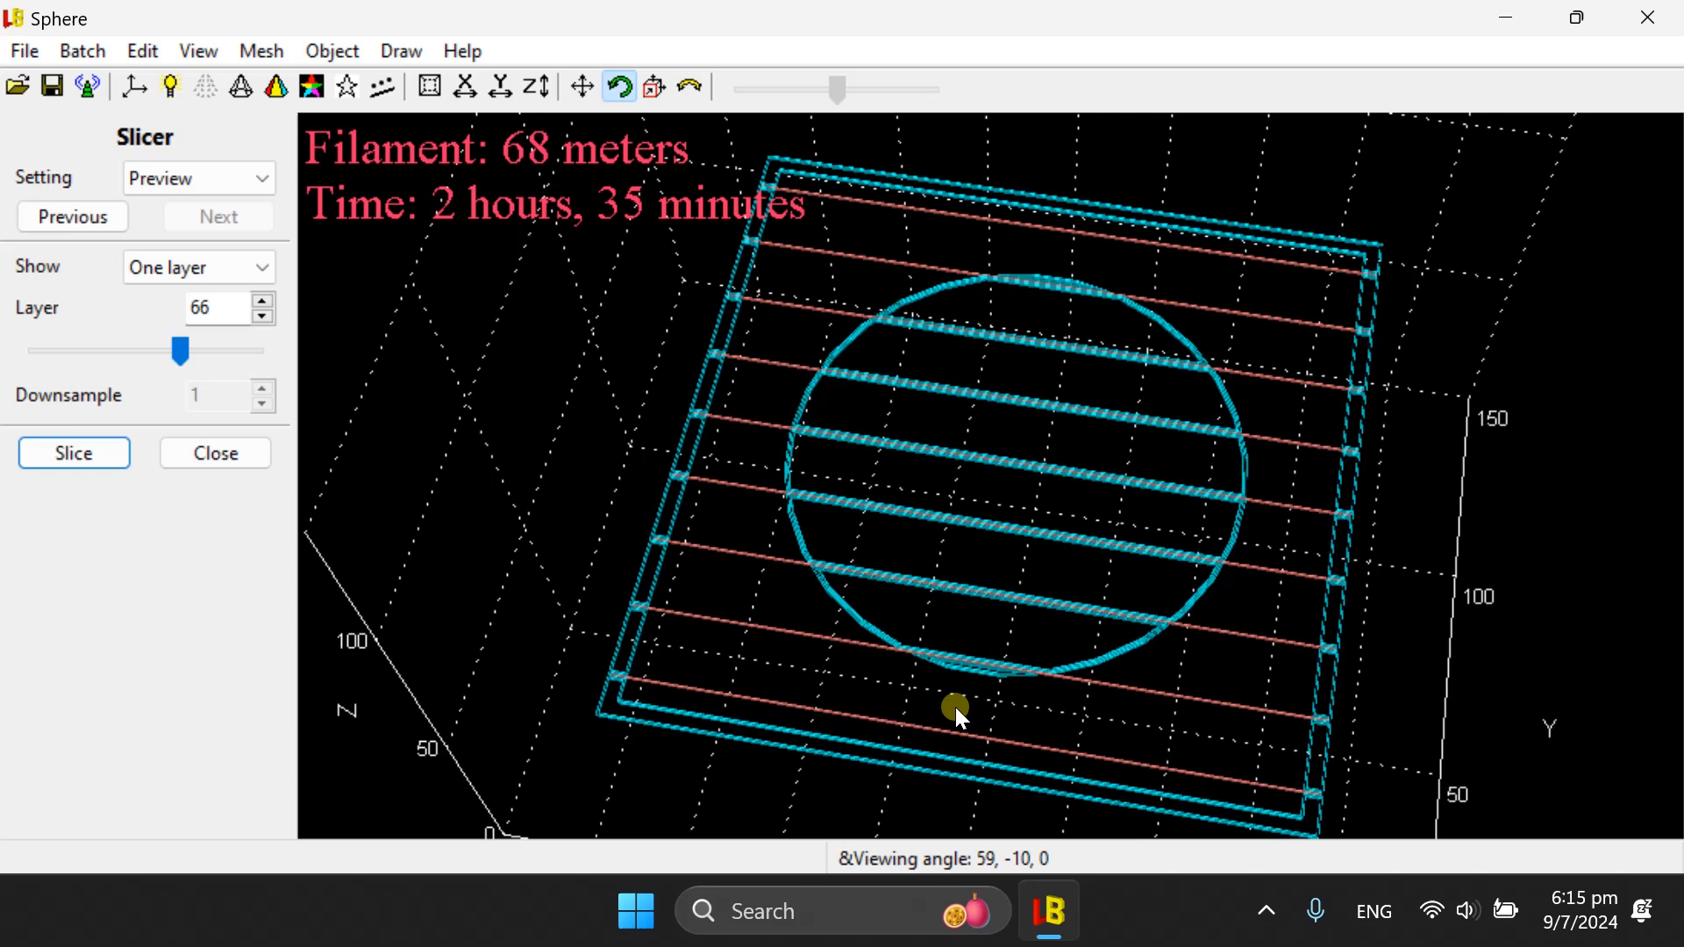
left_click_drag(956, 712, 943, 676)
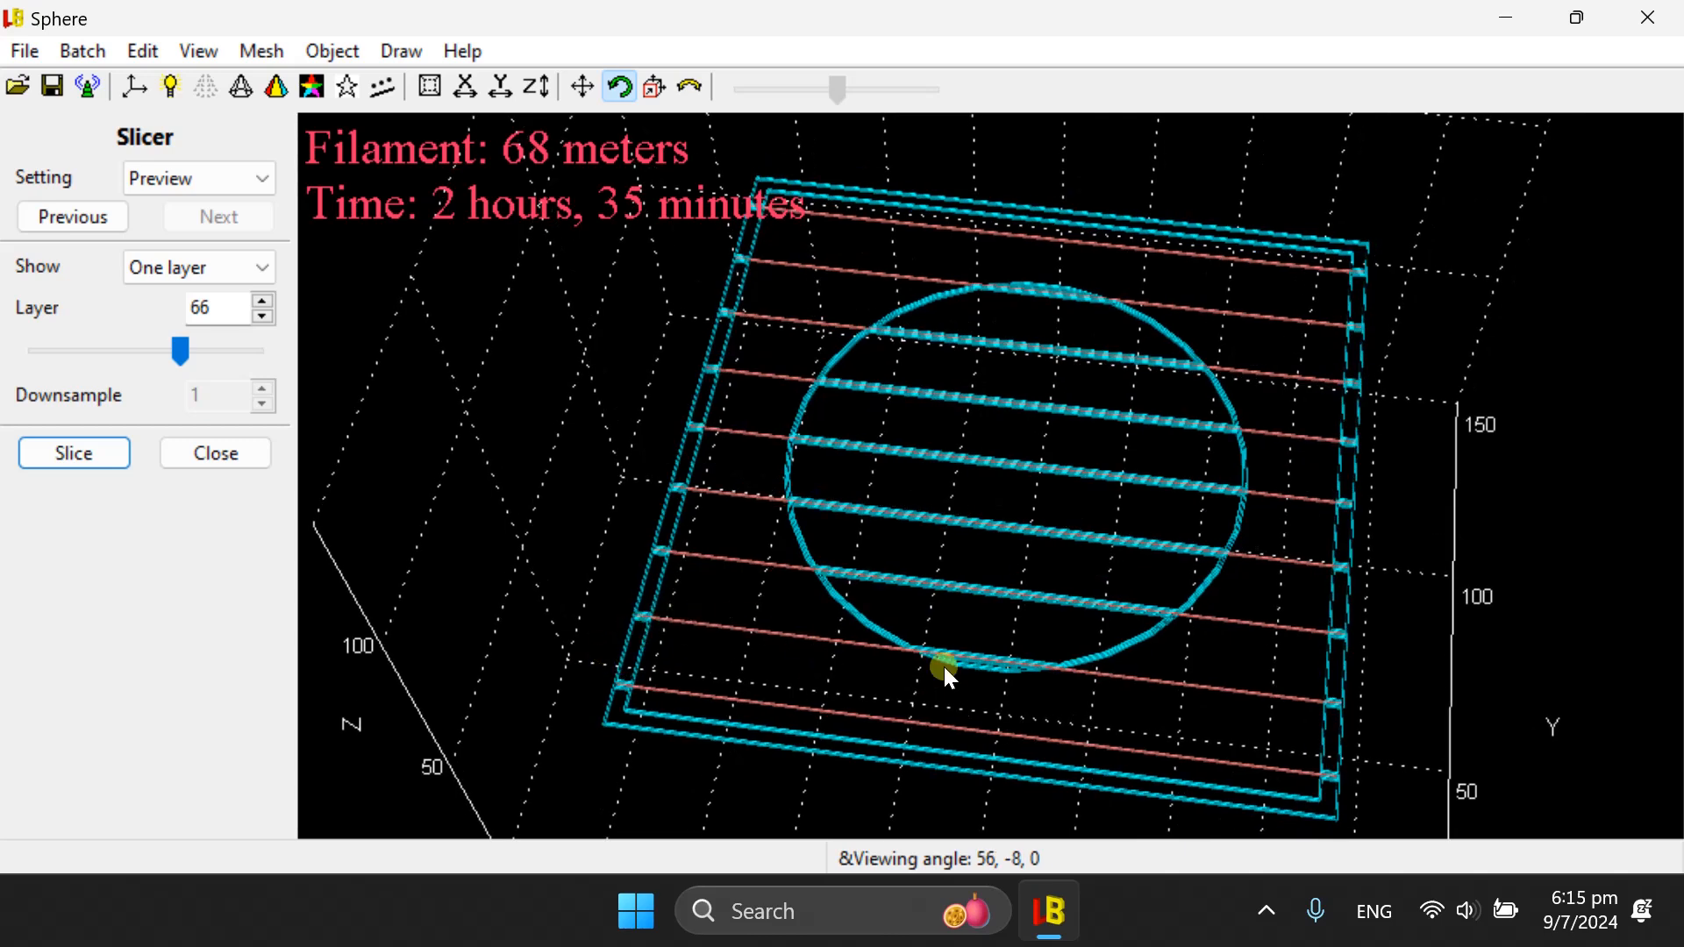
left_click_drag(945, 671, 838, 398)
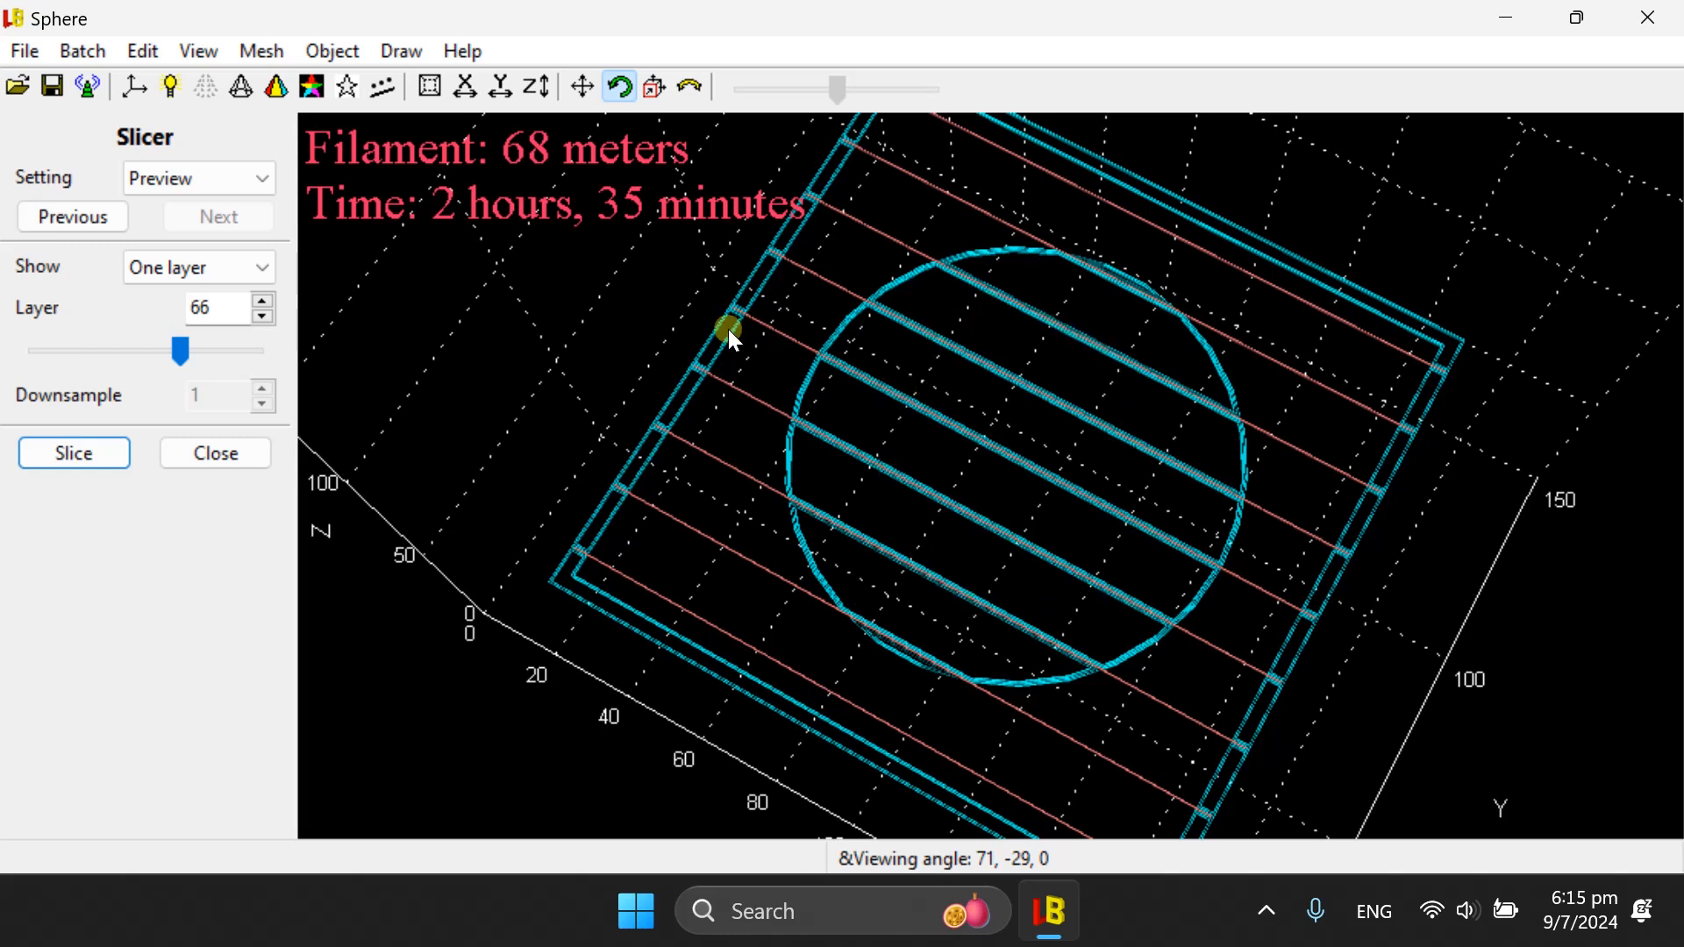
mouse_move(1287, 589)
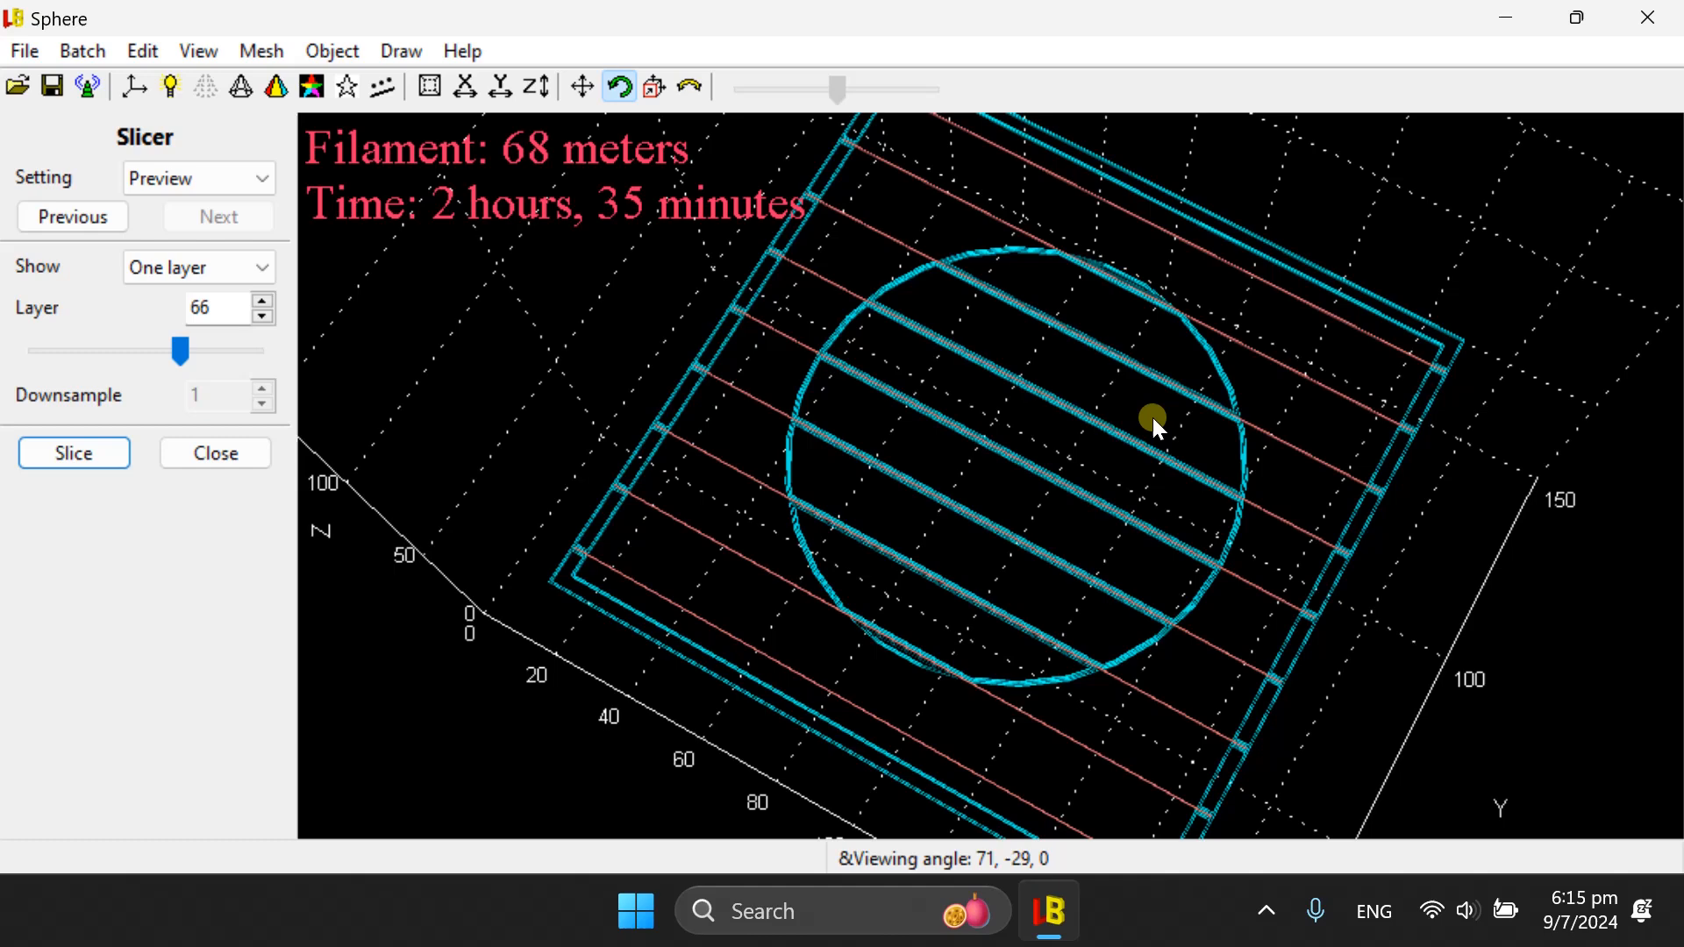
- Zoom in on strings crossing the circle and meeting the frame
left_click_drag(1152, 417, 513, 507)
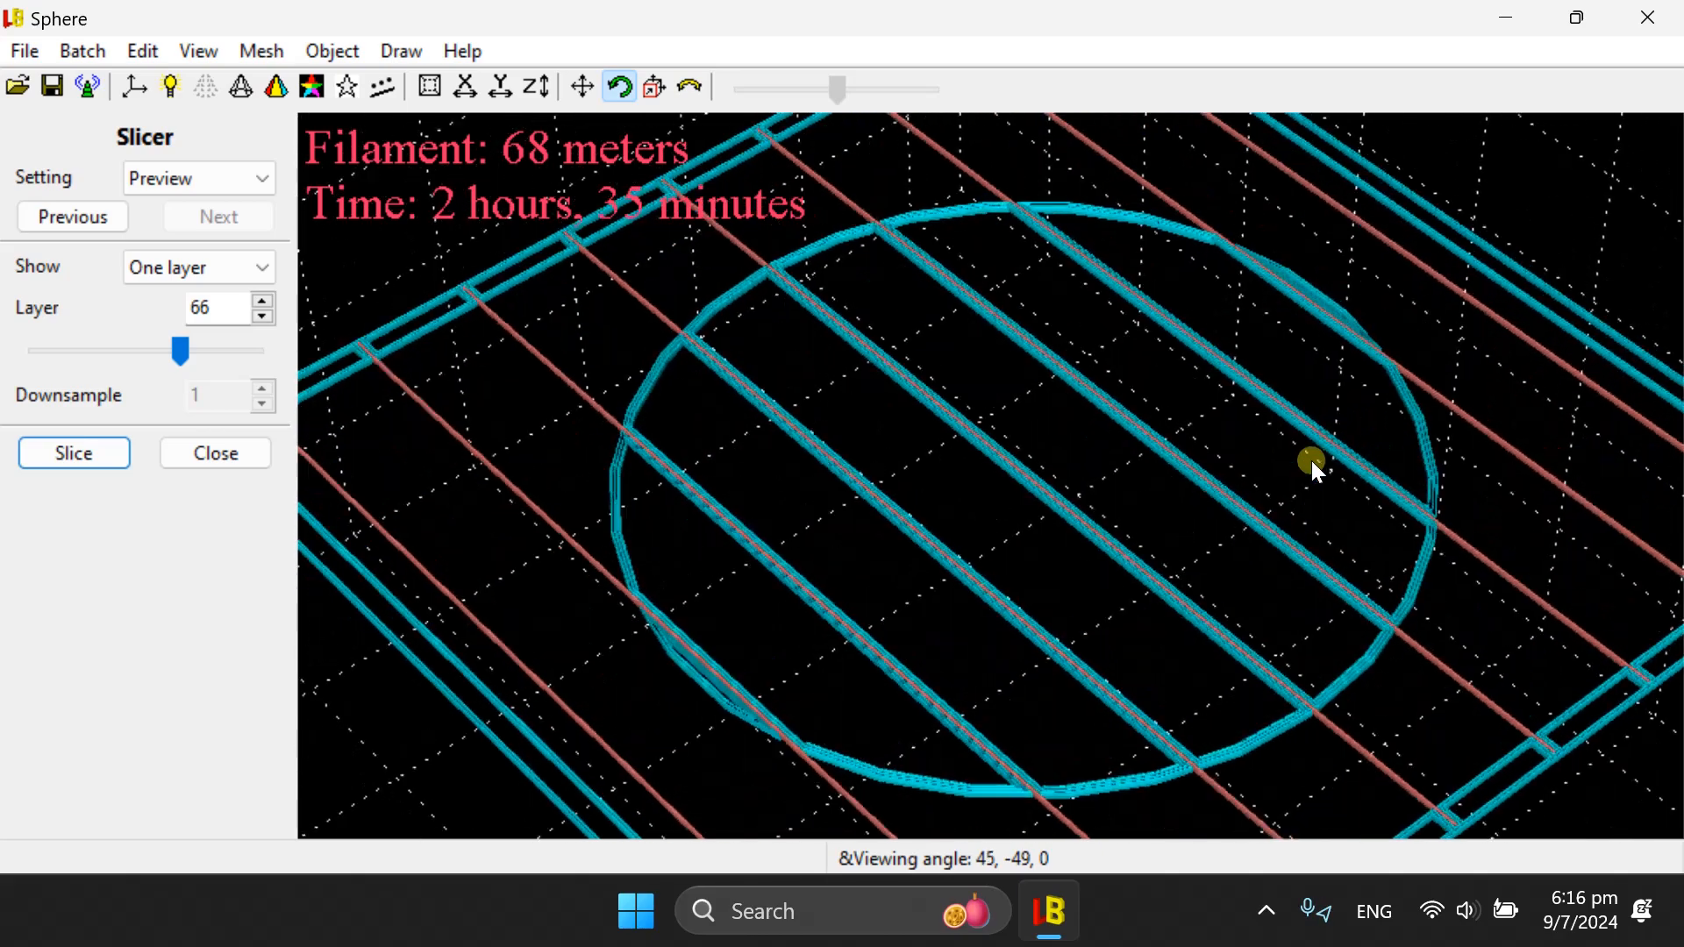
left_click_drag(1316, 473, 639, 569)
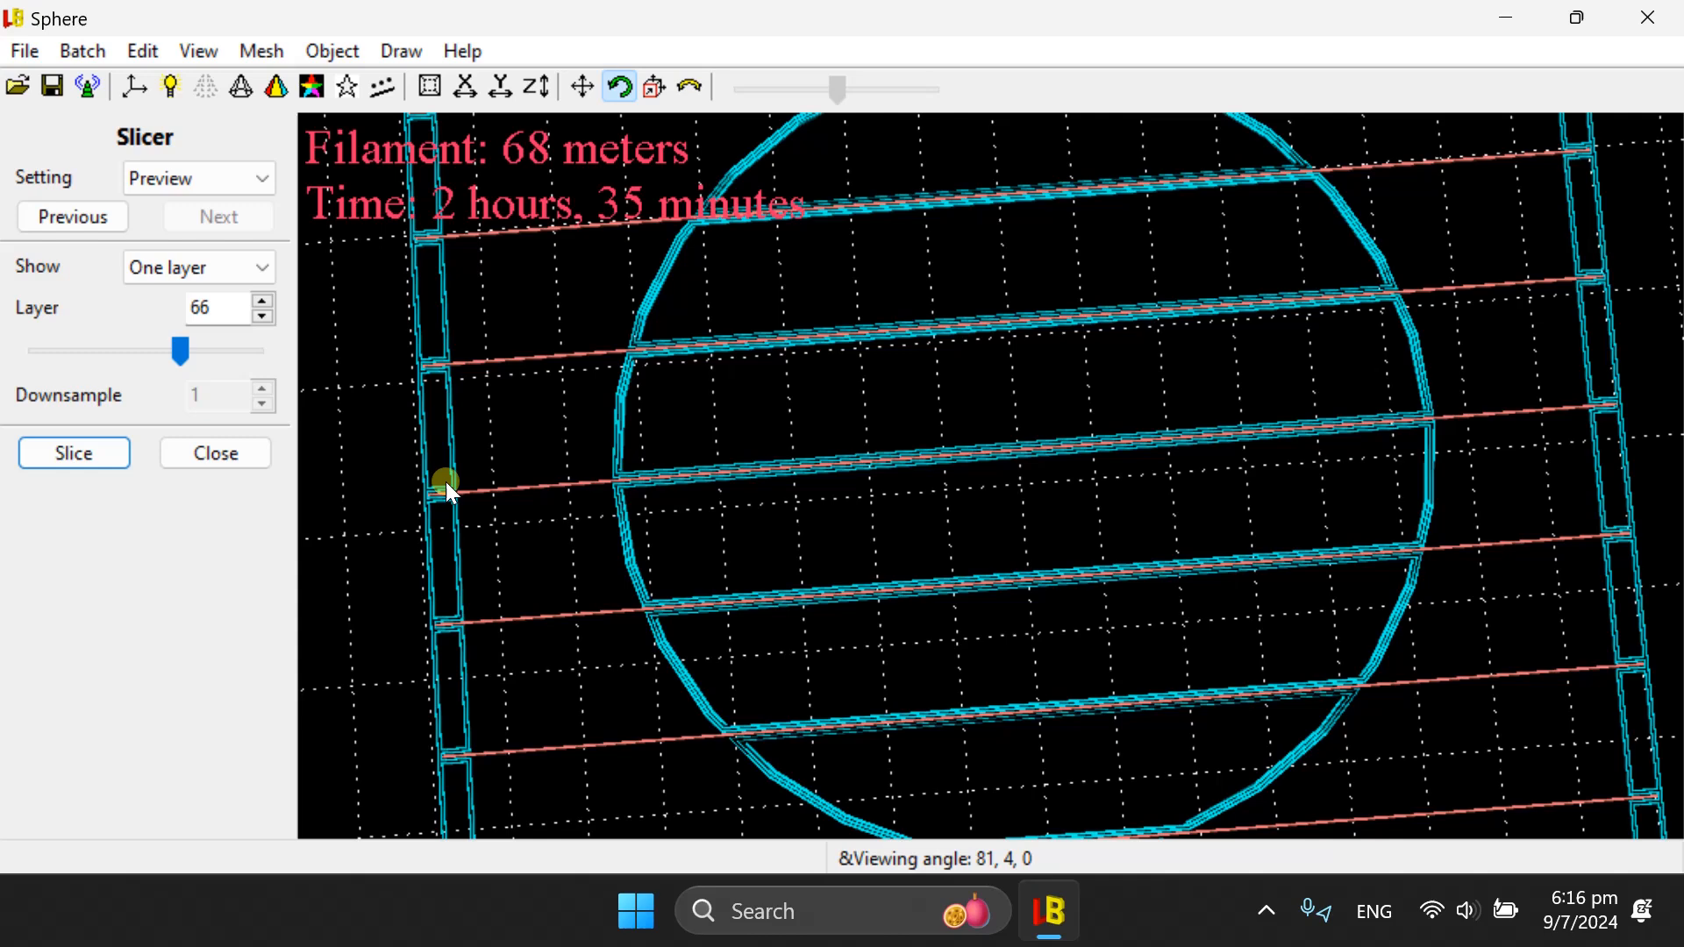
mouse_move(417, 506)
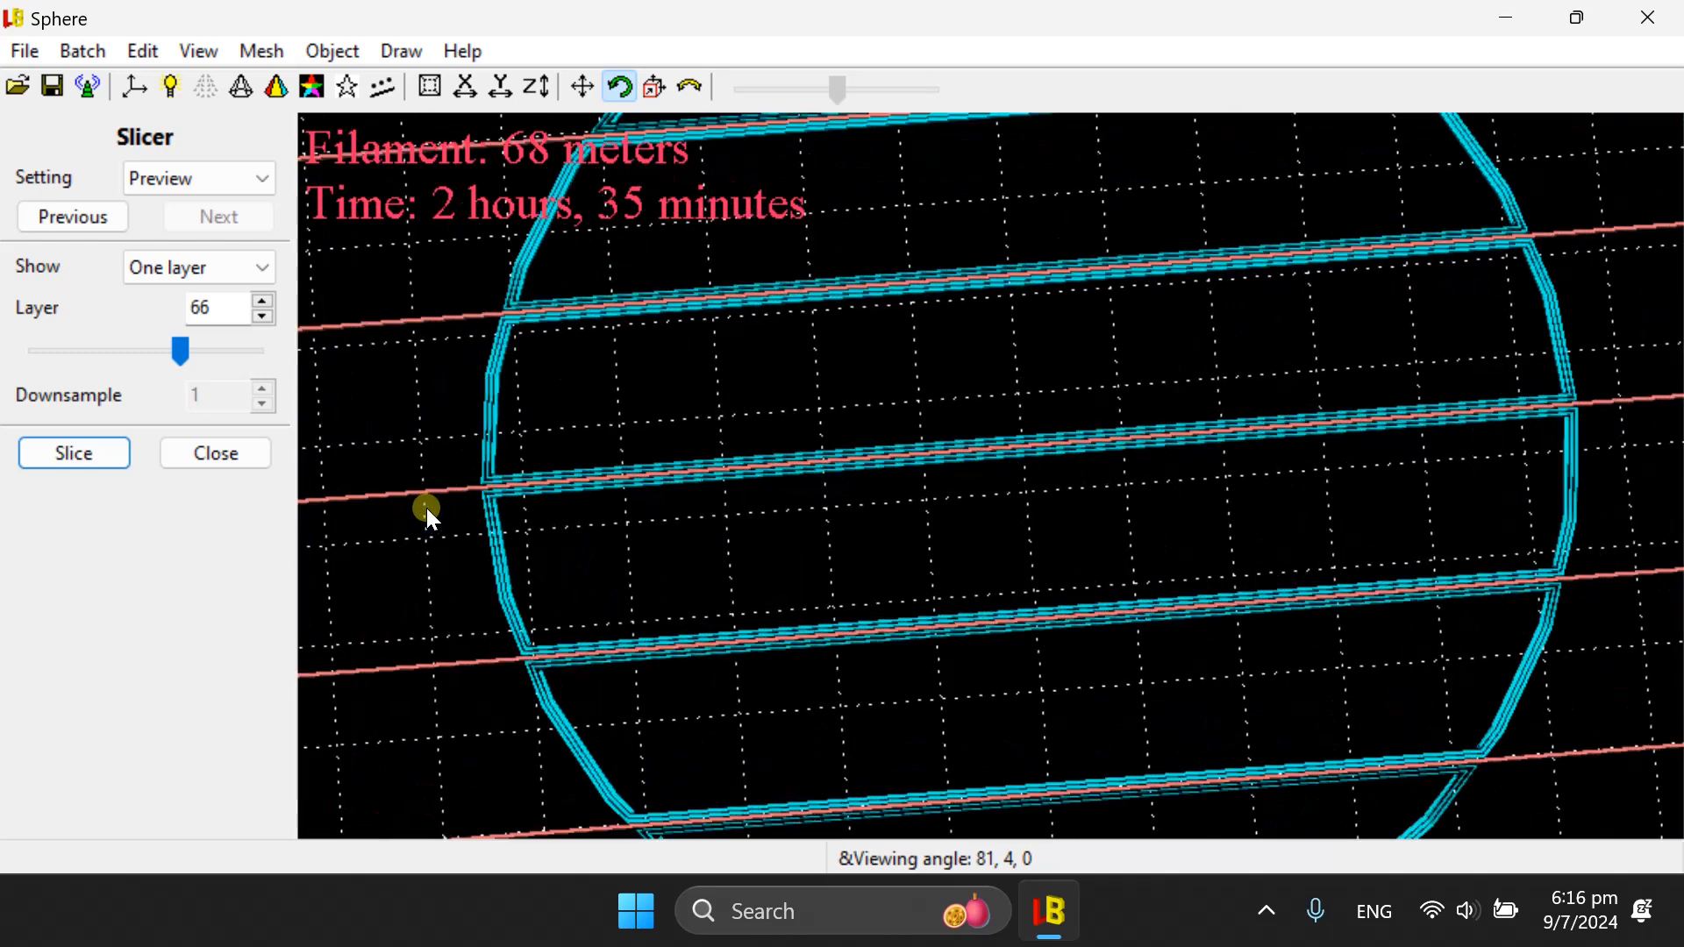
mouse_move(465, 87)
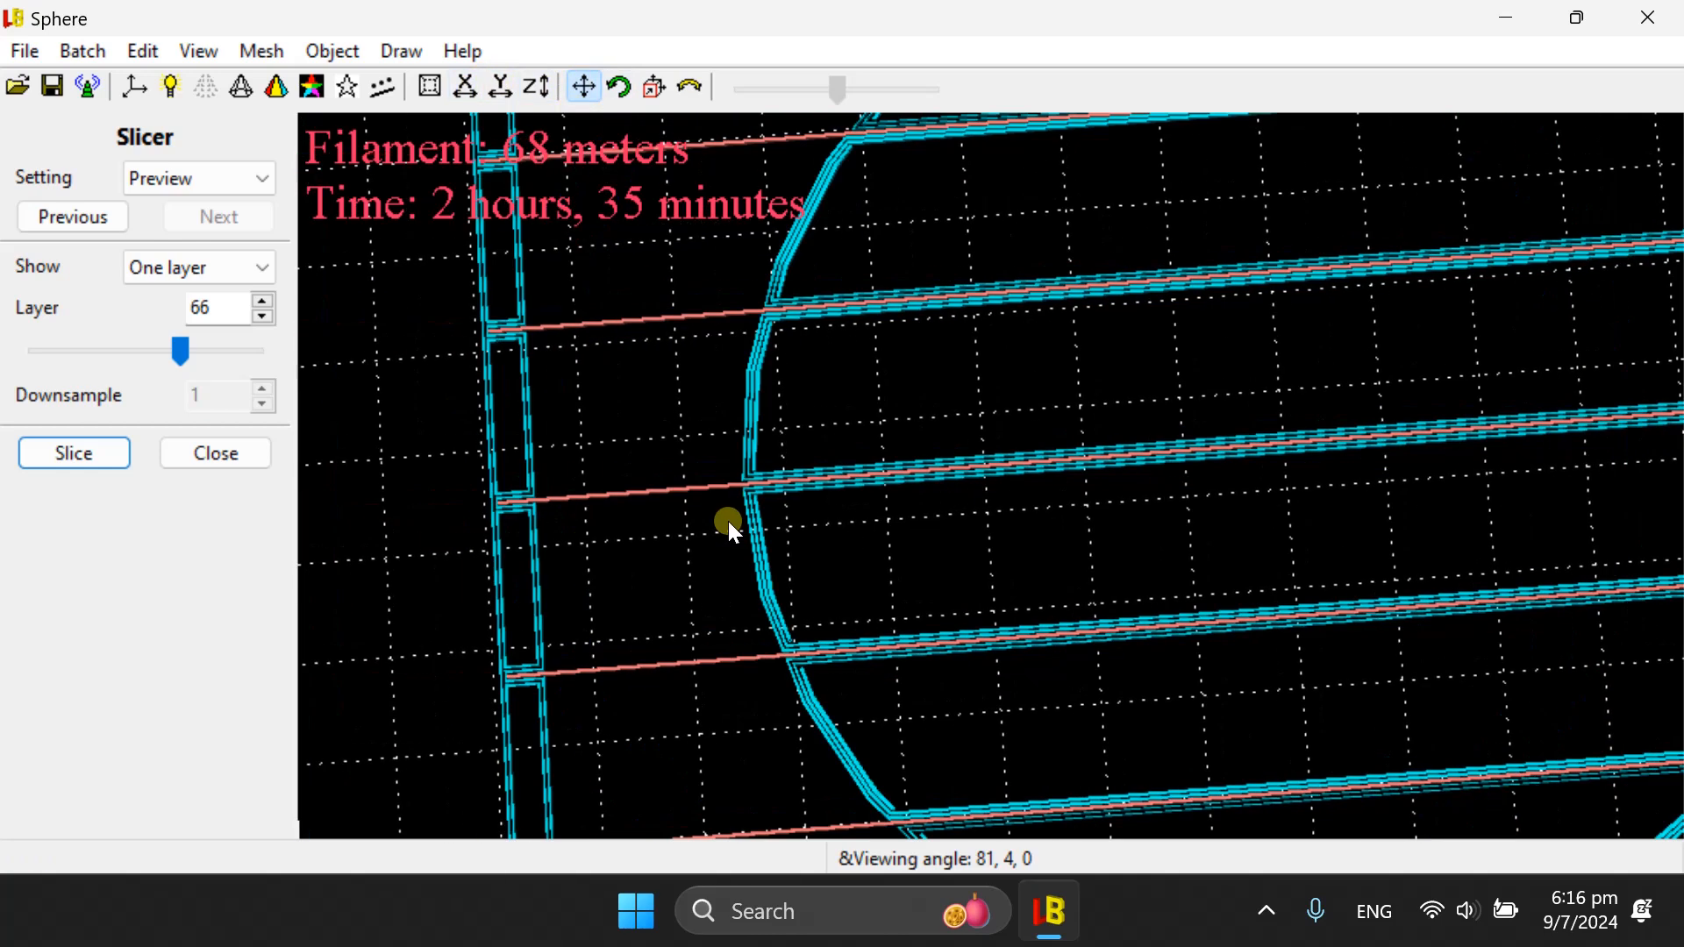
left_click_drag(728, 526, 573, 517)
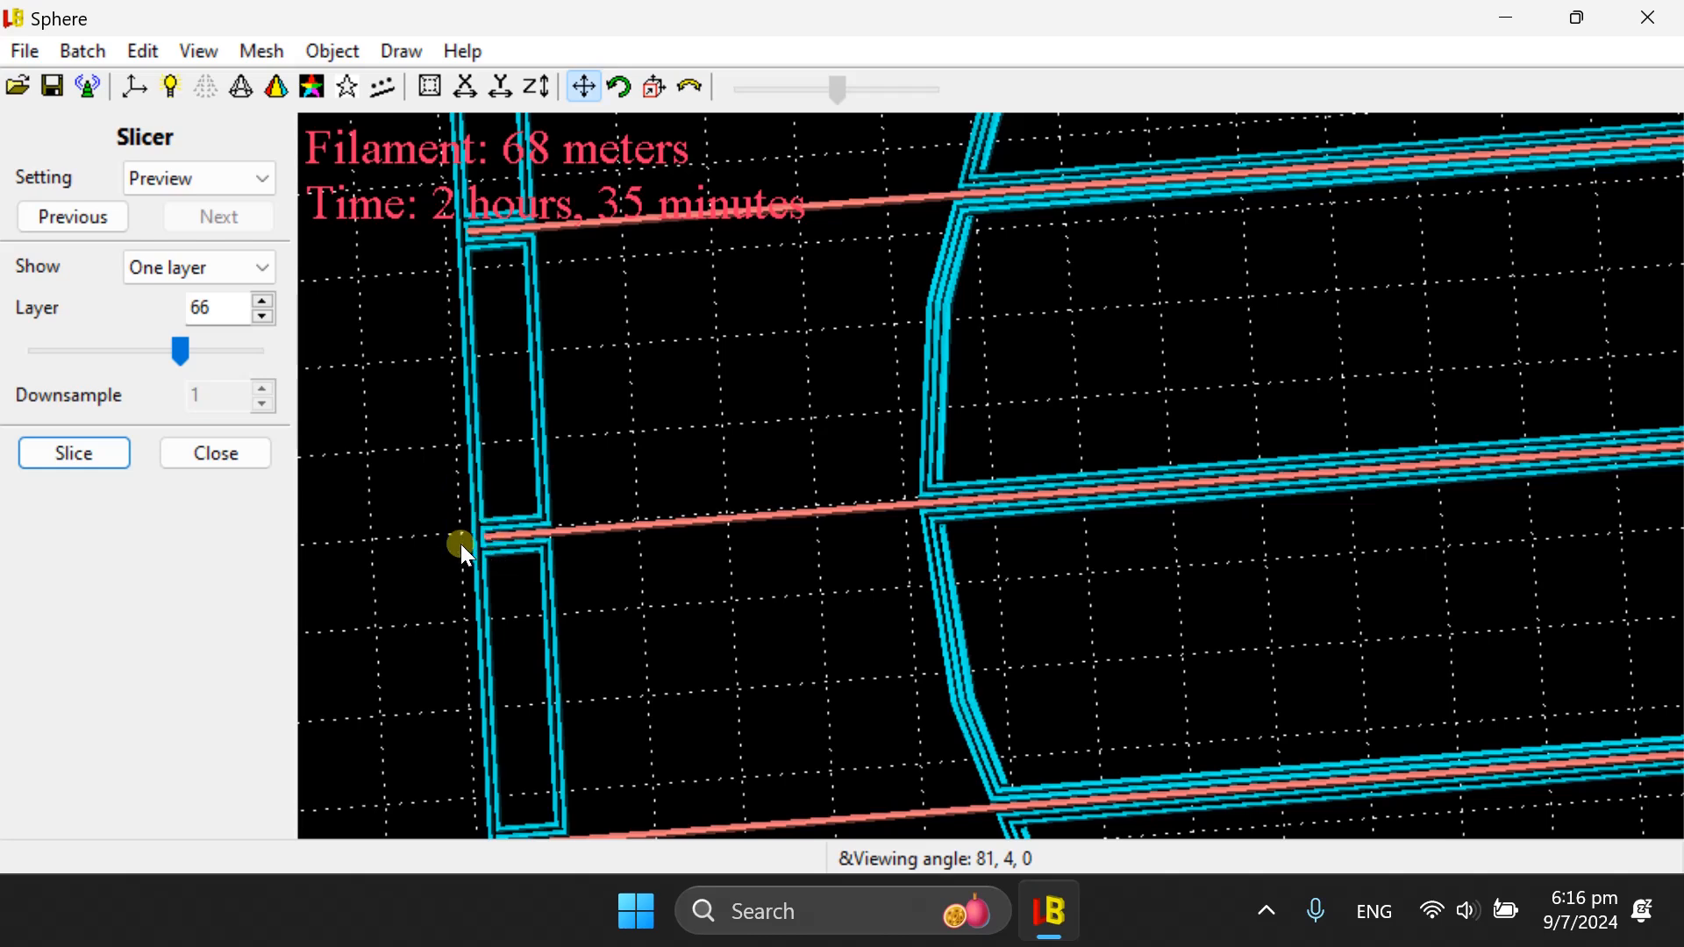
mouse_move(521, 489)
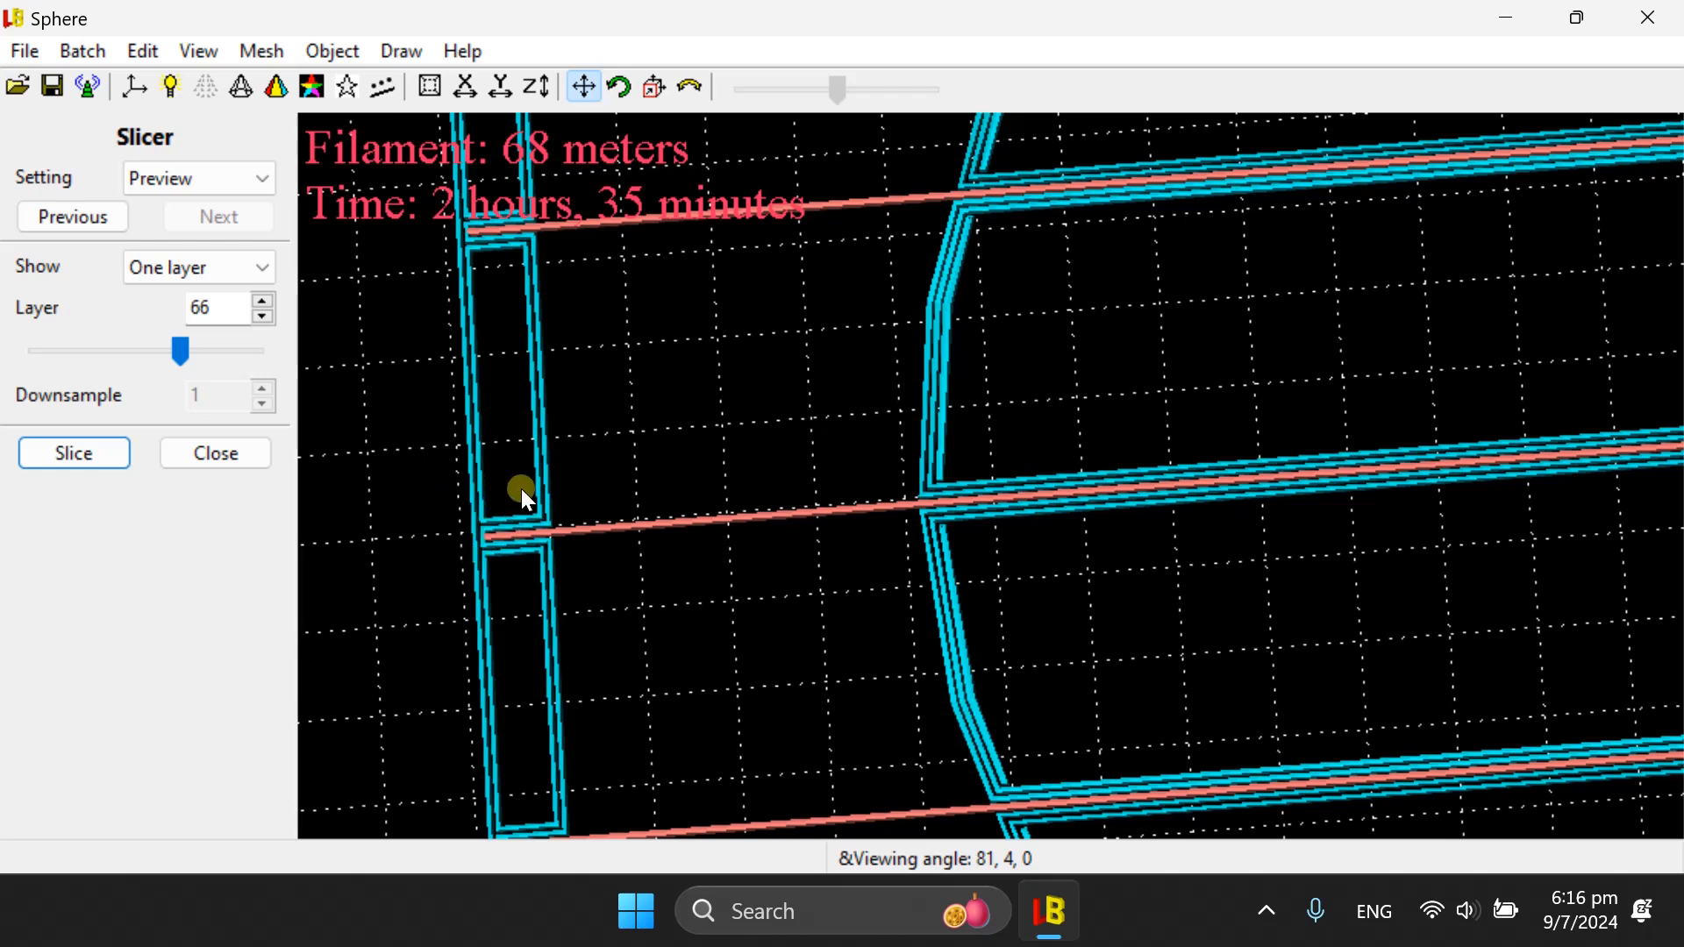
left_click_drag(521, 488, 845, 566)
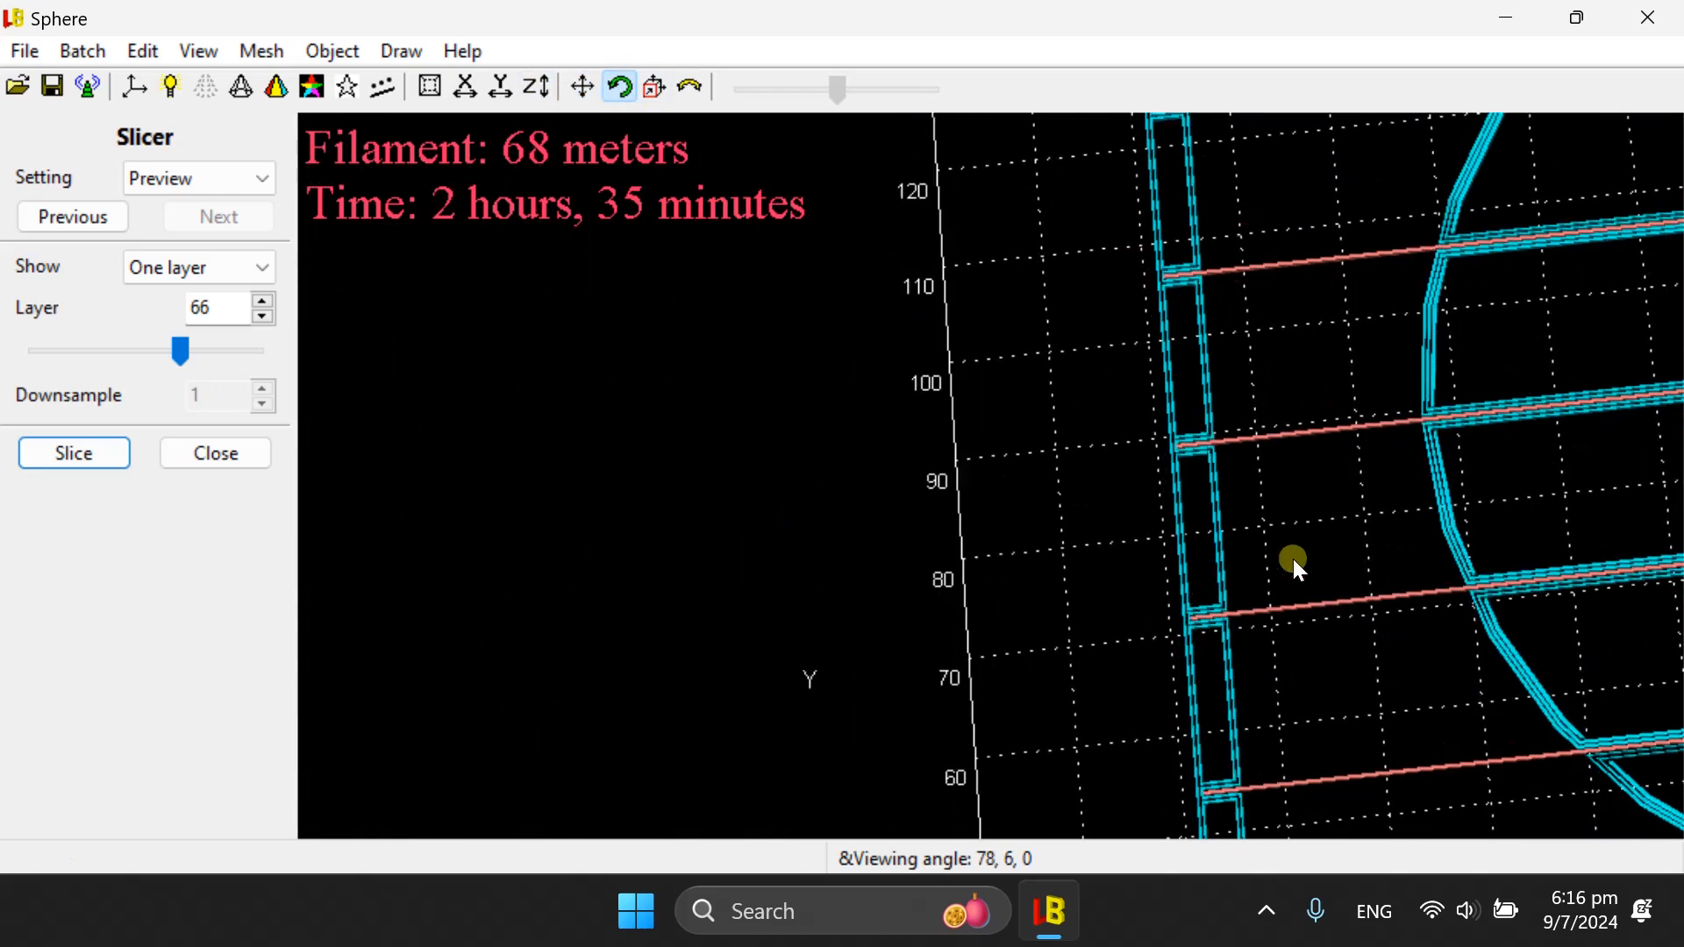
left_click_drag(1294, 564, 1047, 542)
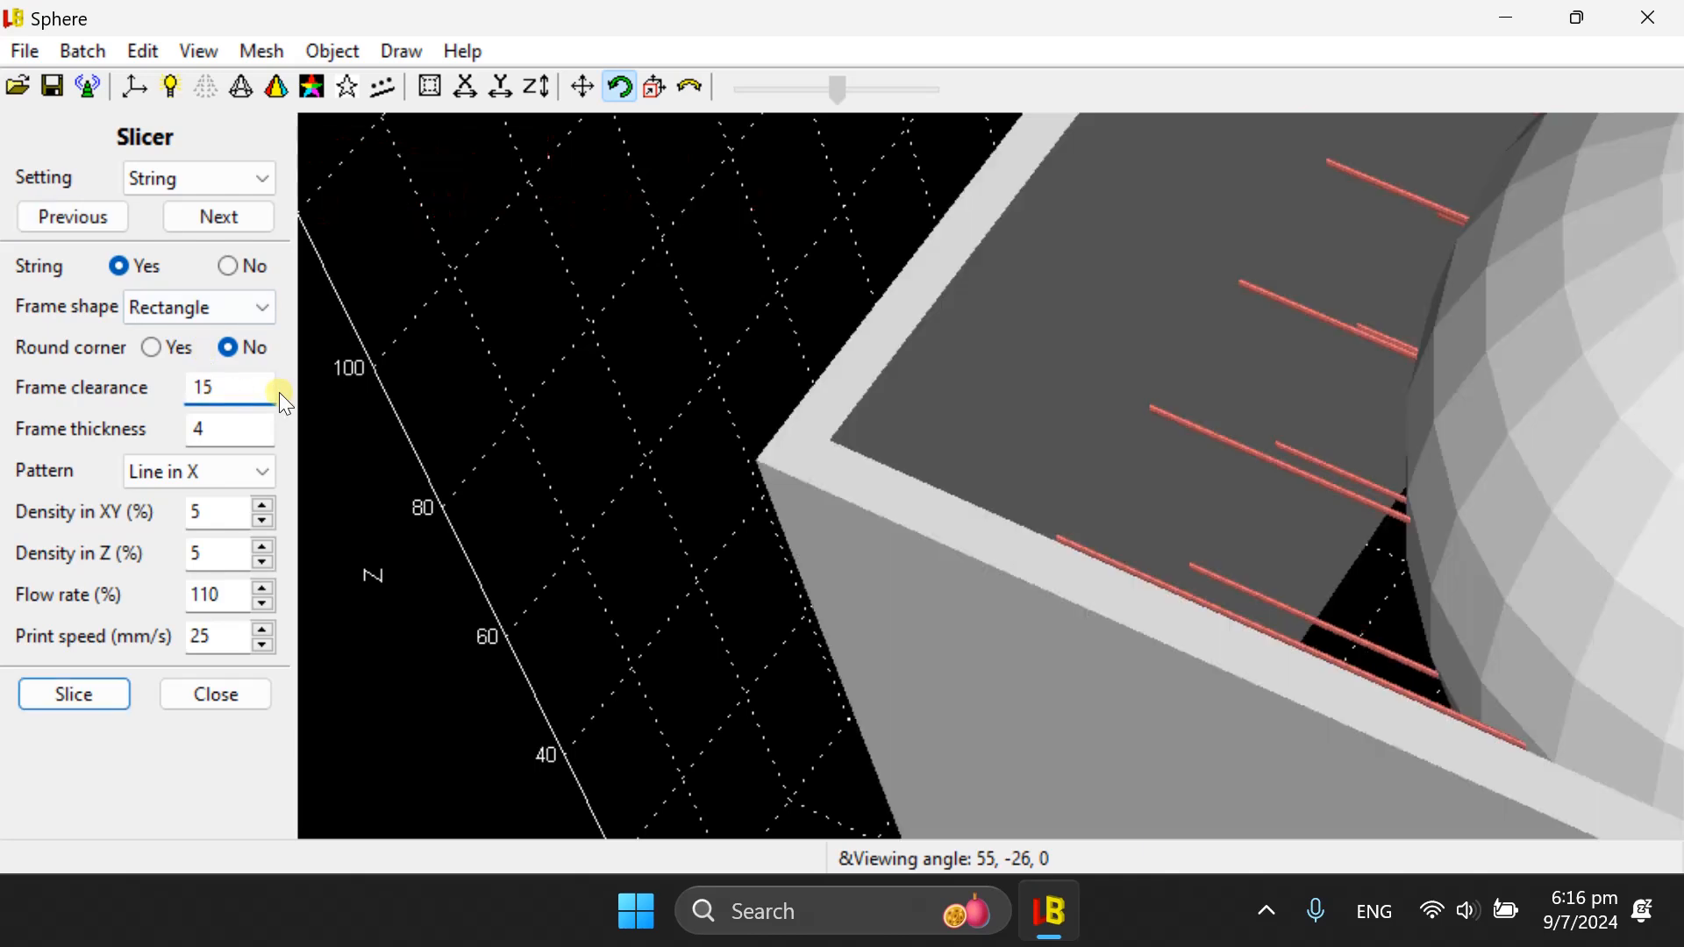
left_click(198, 51)
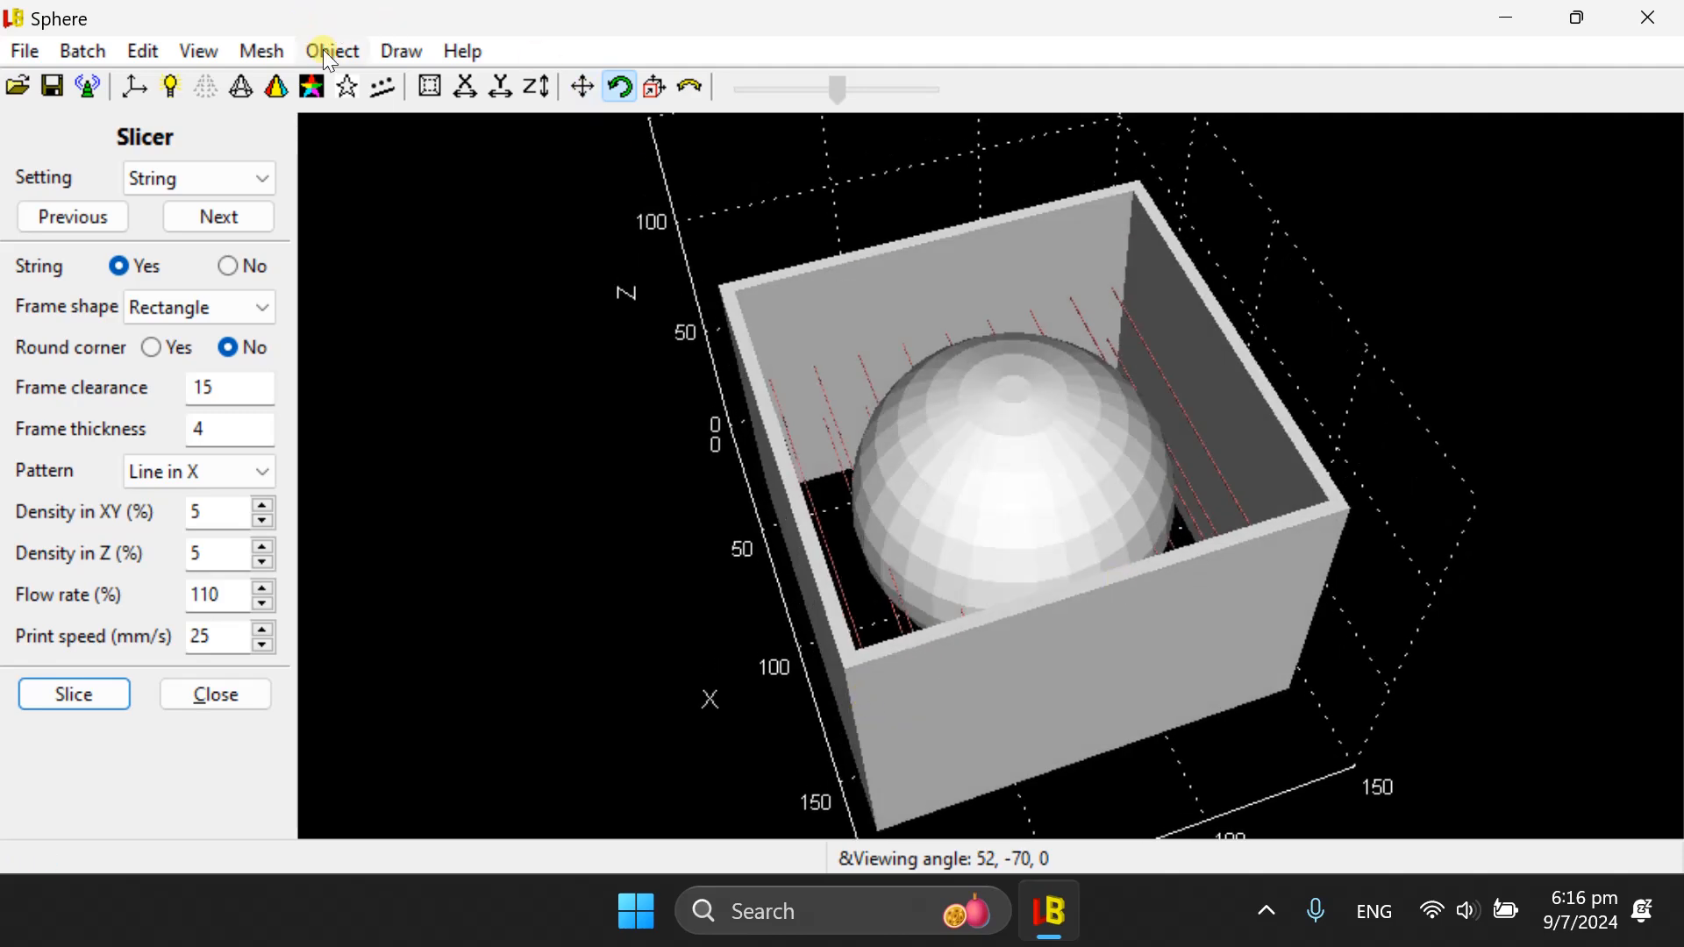
left_click(331, 51)
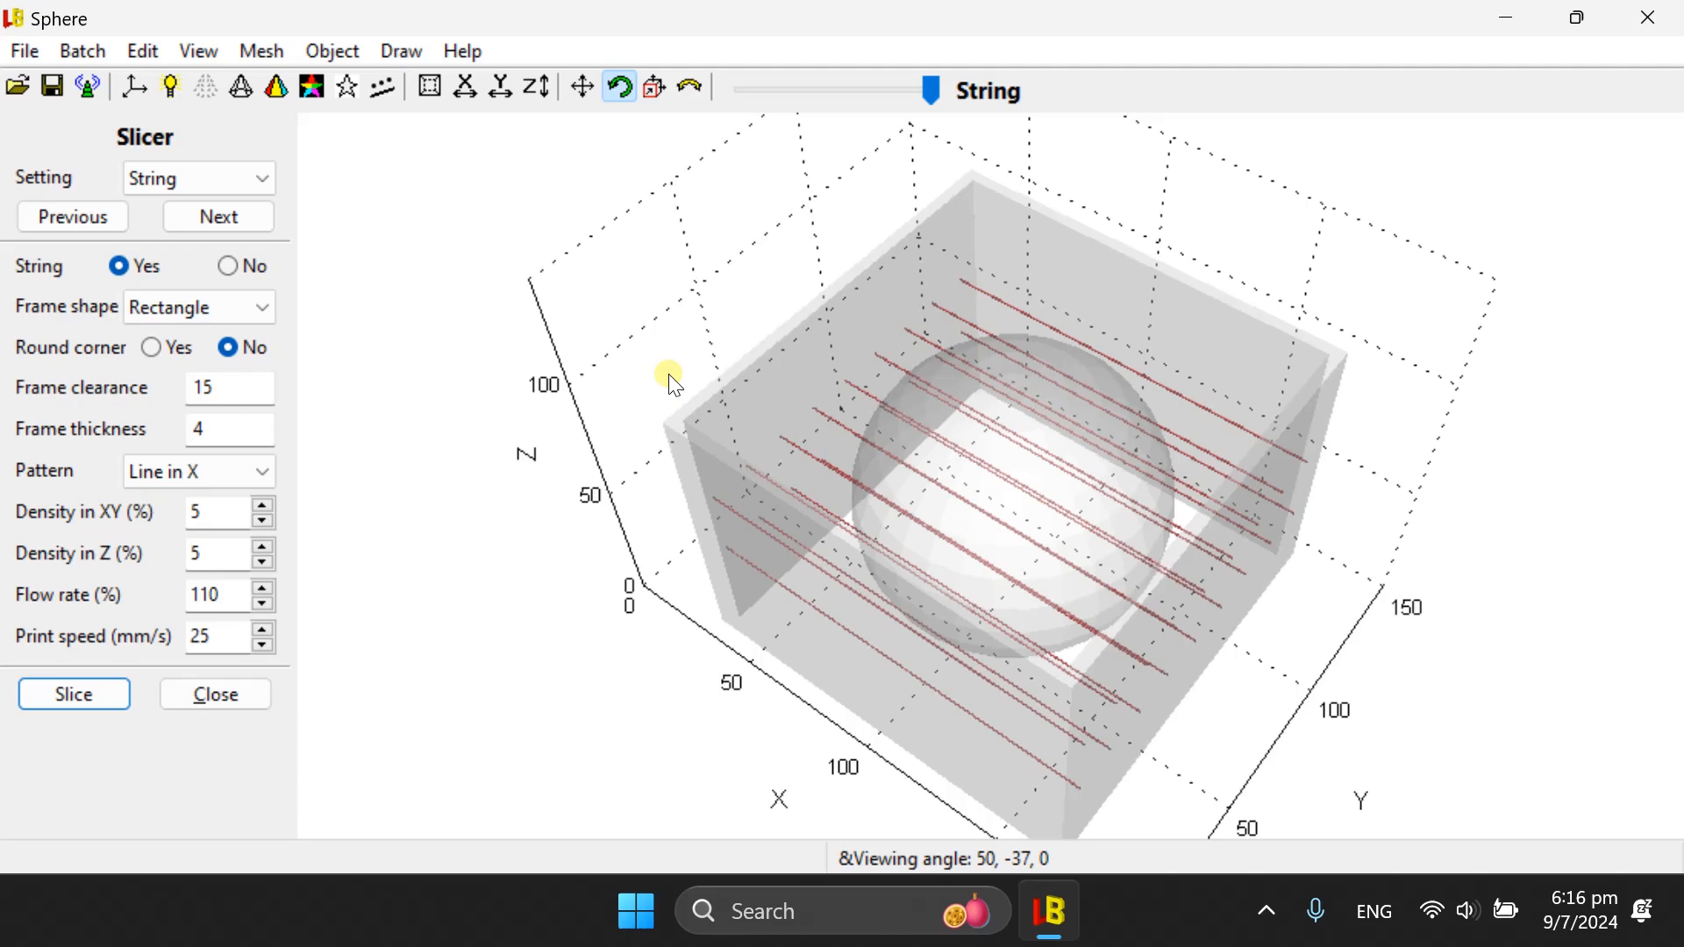
left_click_drag(671, 383, 926, 161)
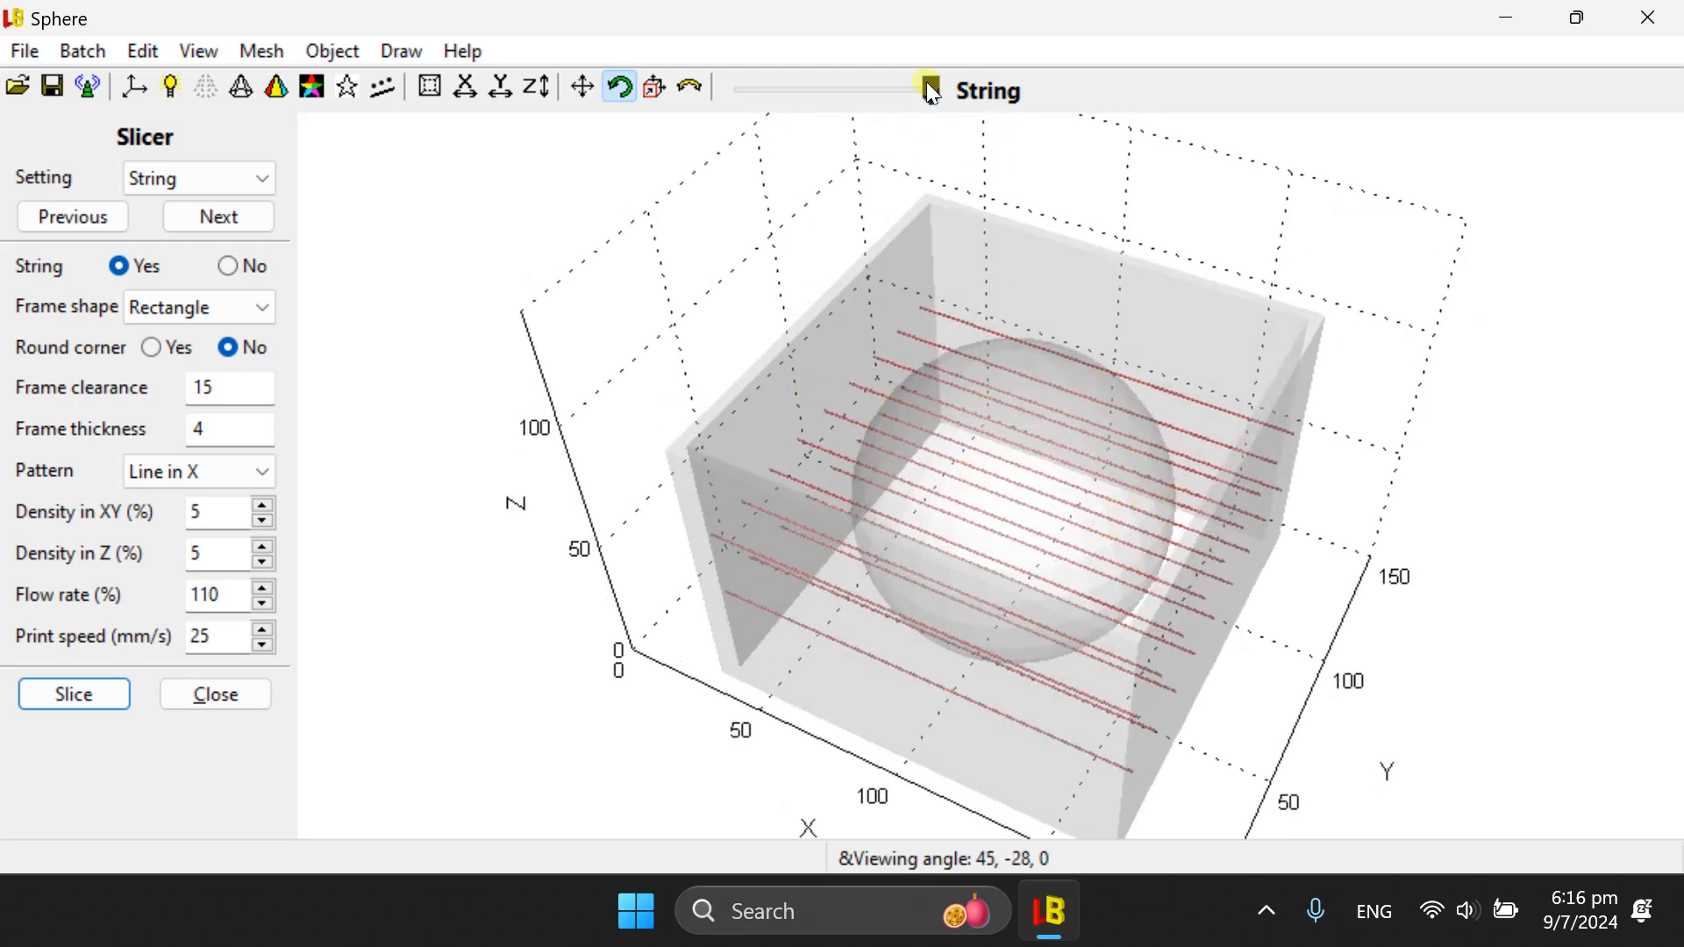
left_click_drag(930, 89, 838, 90)
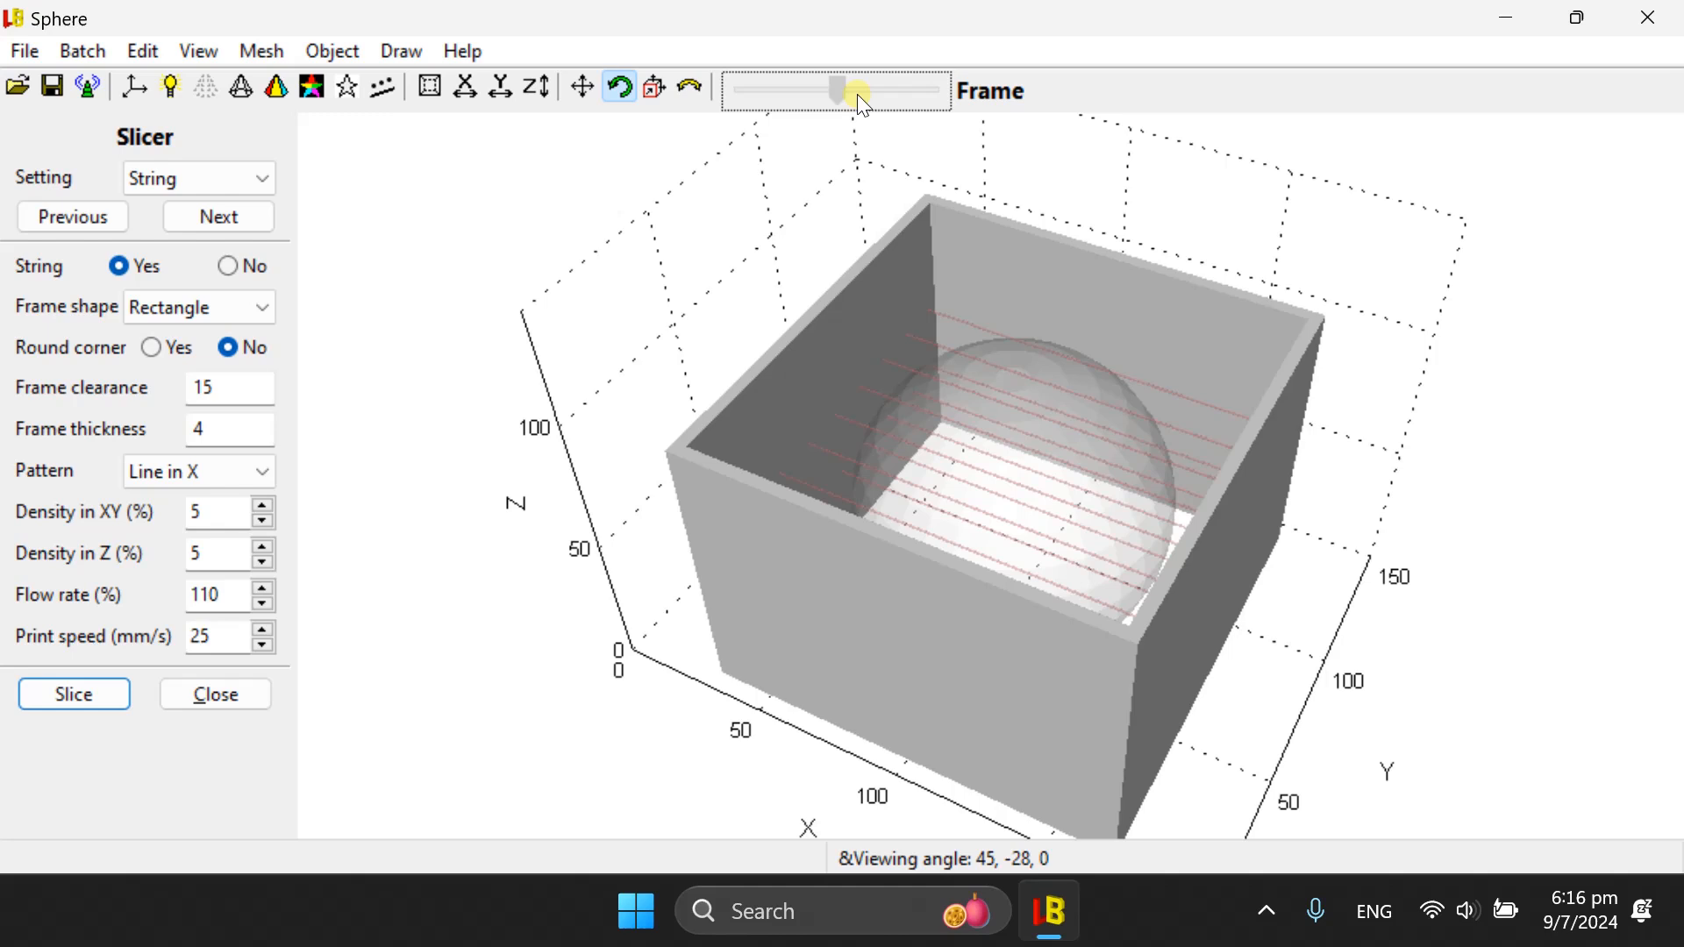
left_click_drag(840, 90, 948, 90)
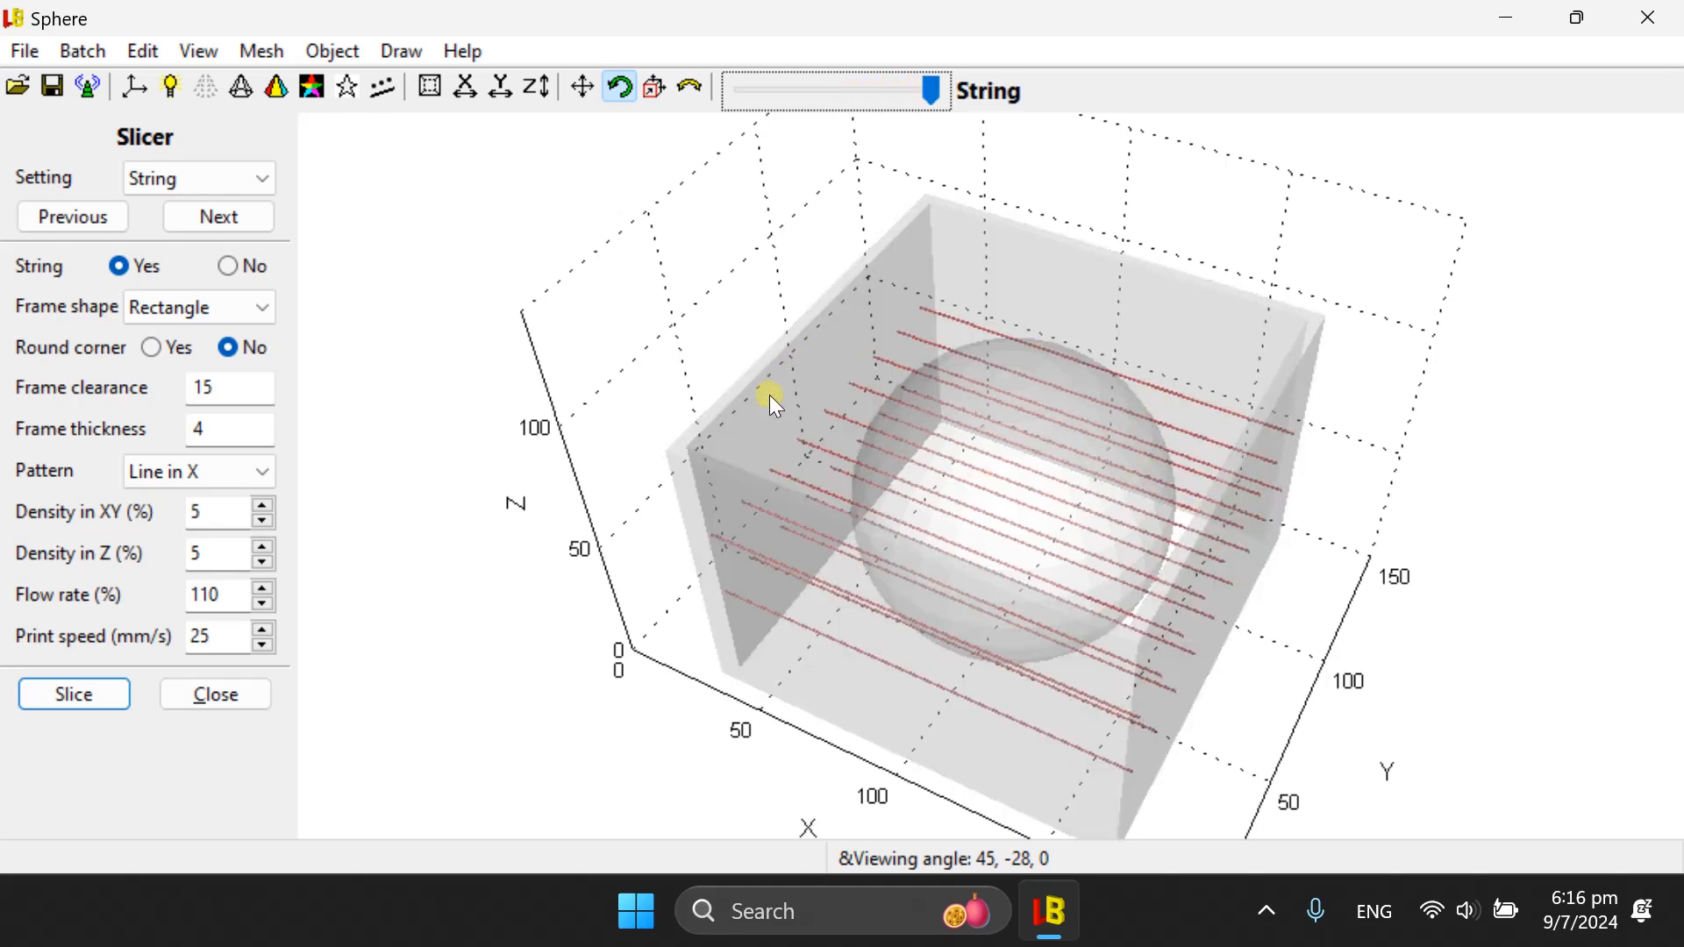
mouse_move(789, 406)
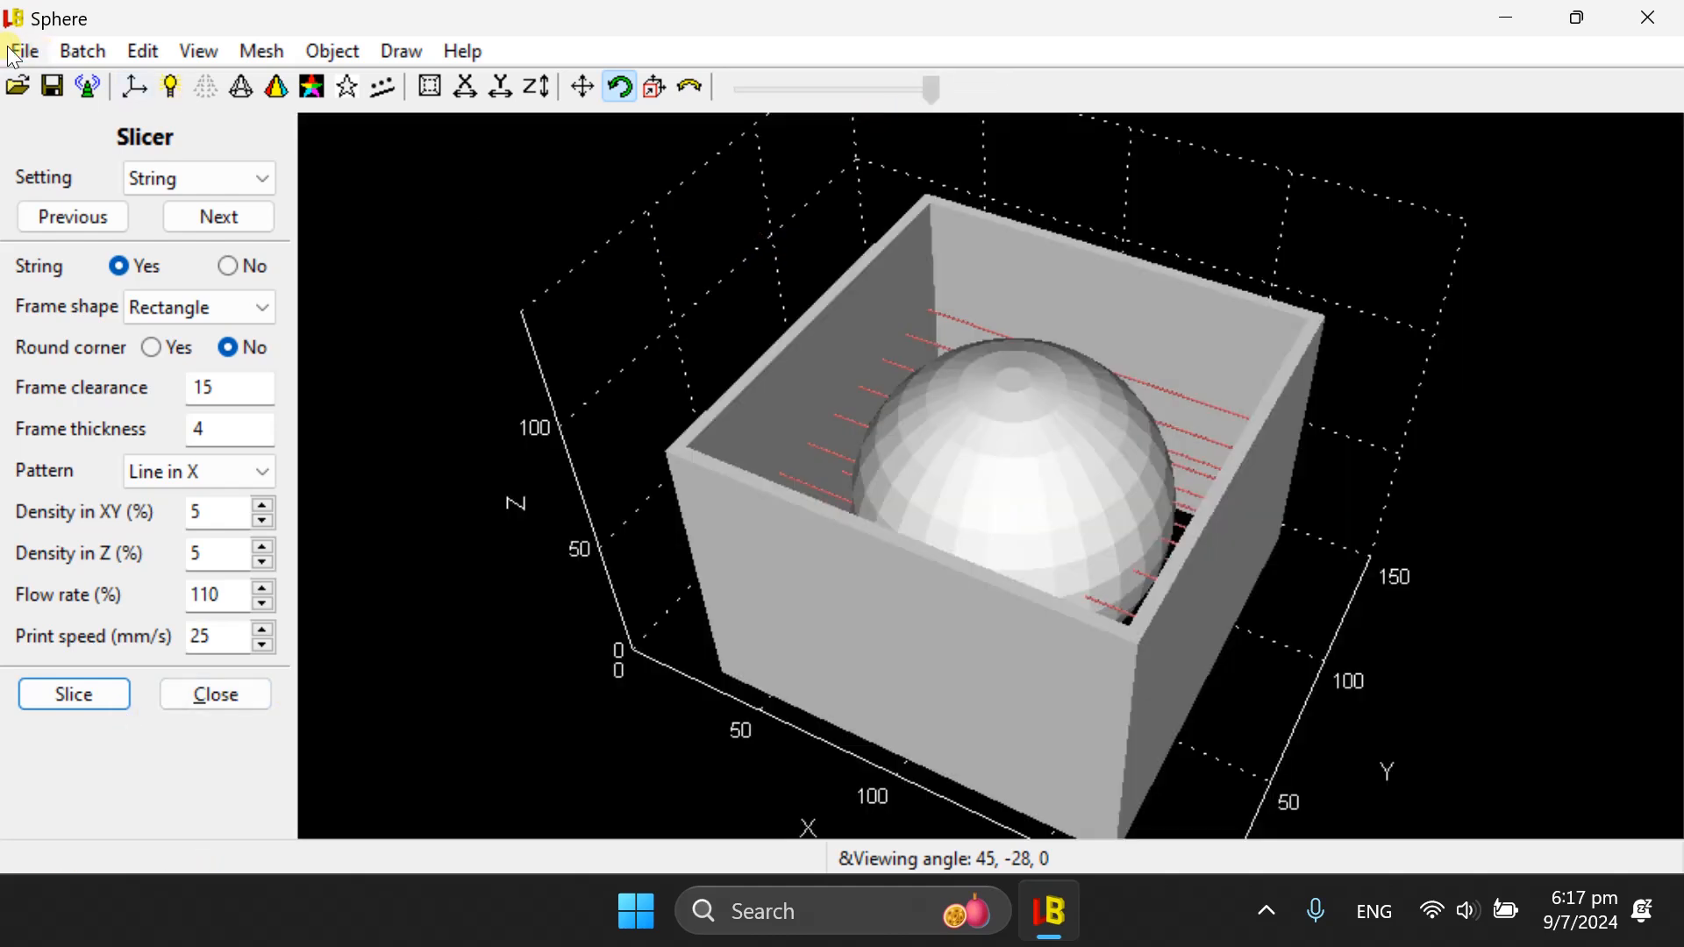
left_click(22, 51)
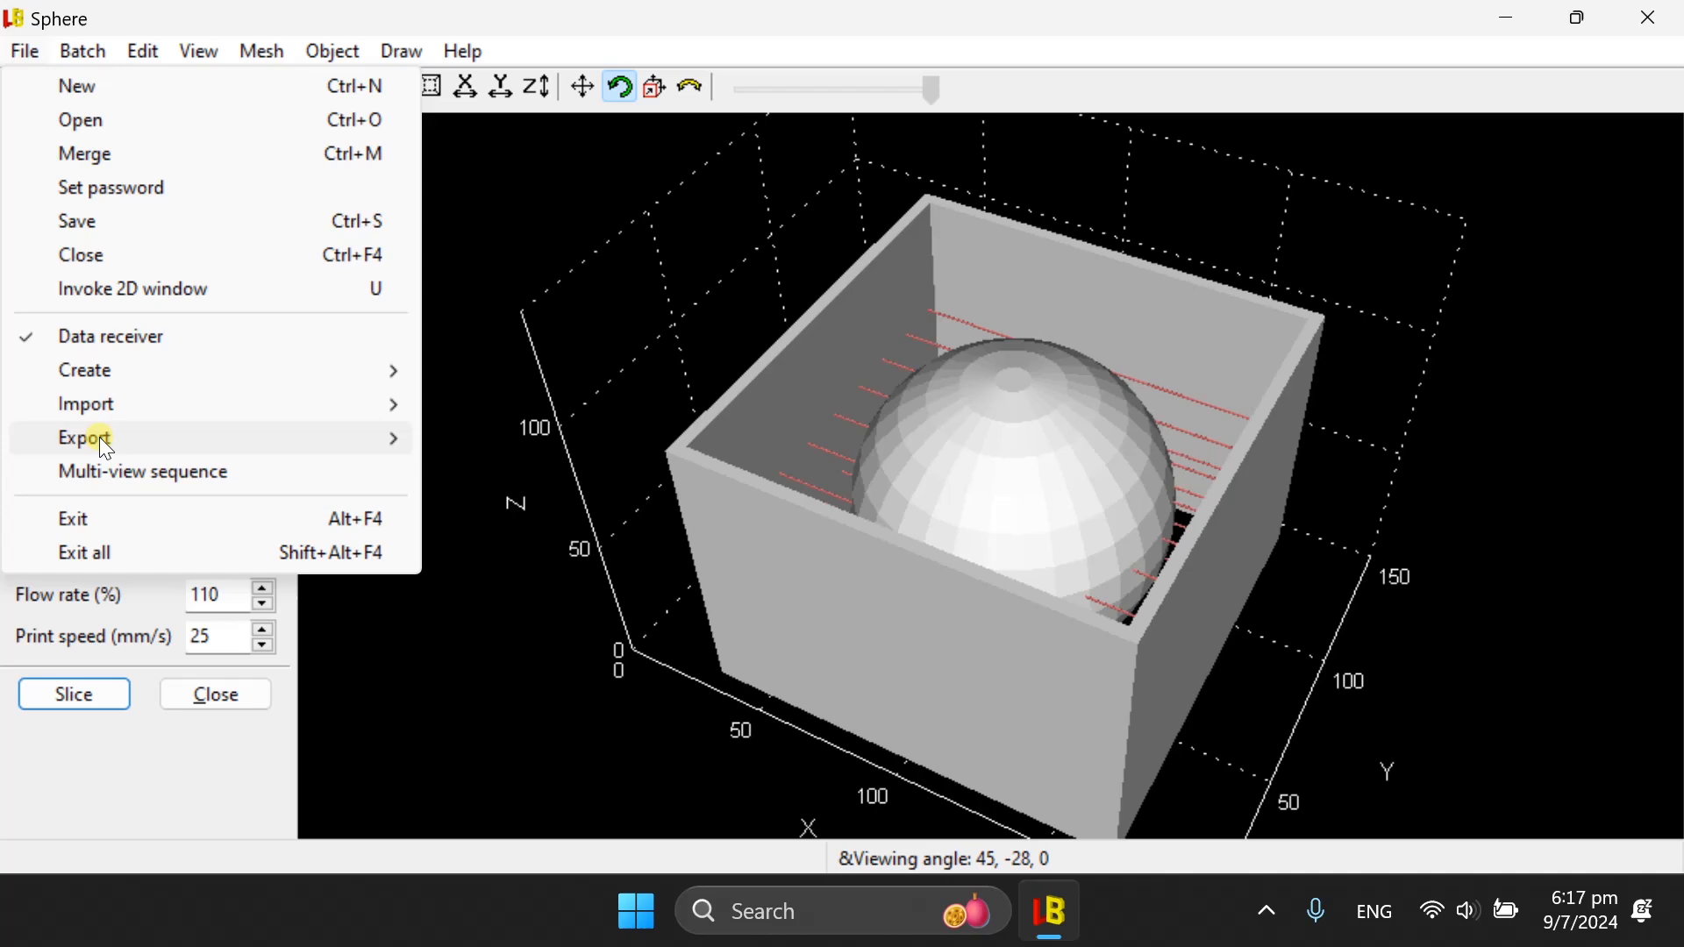
left_click(84, 437)
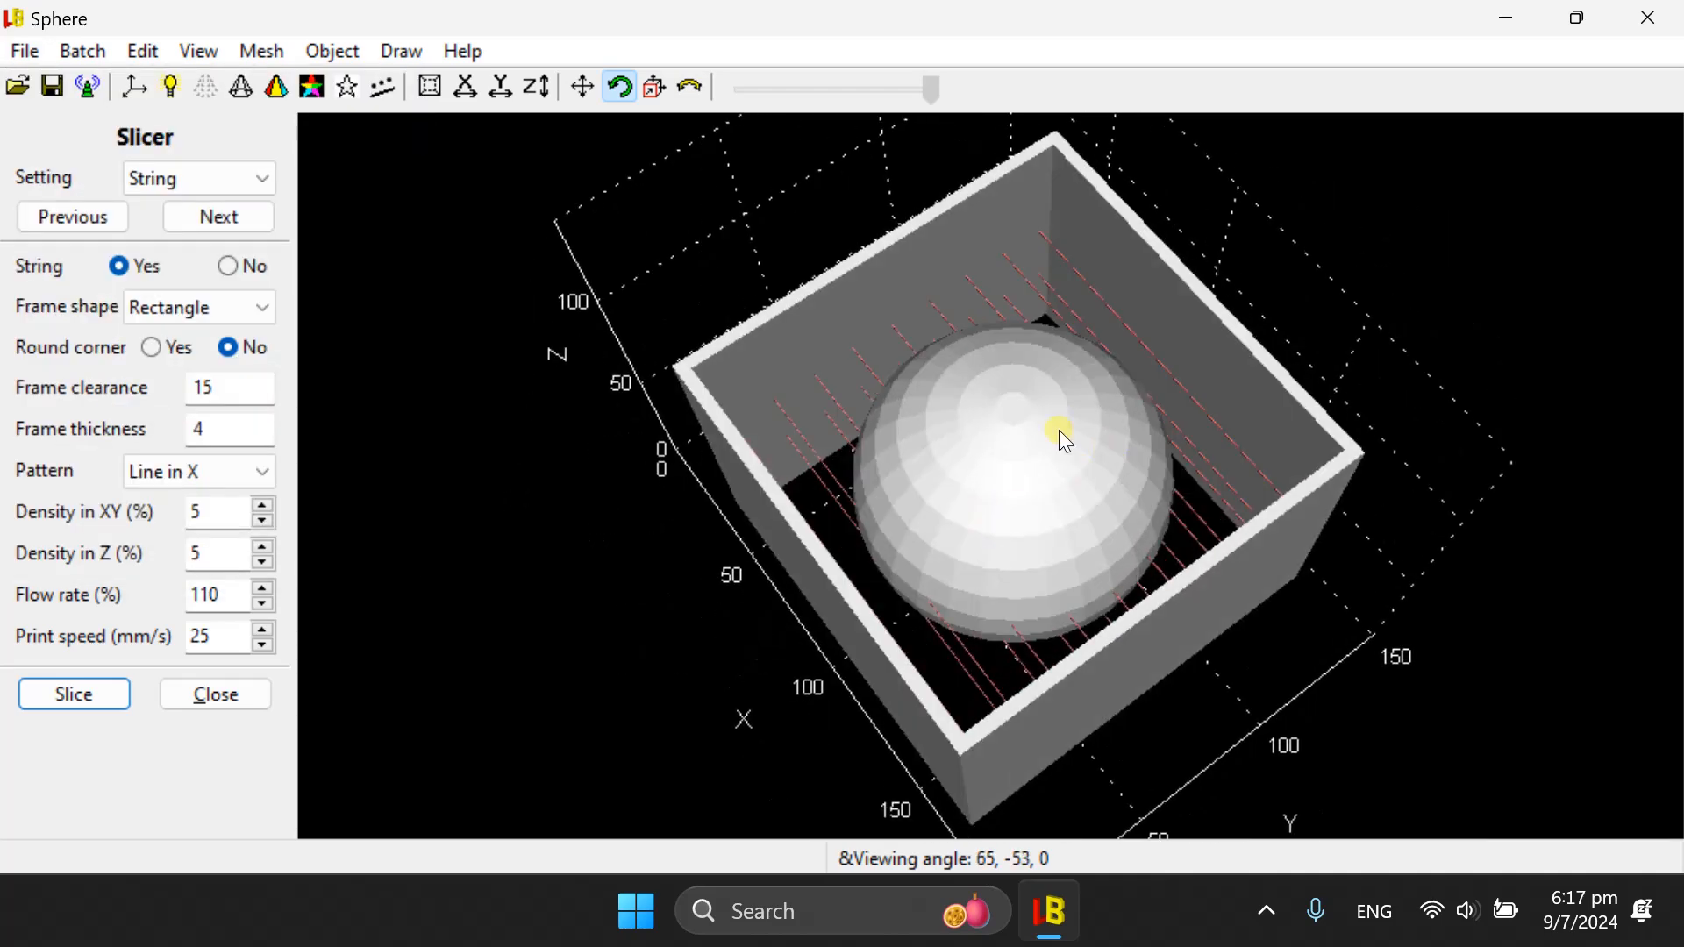
left_click_drag(1057, 430, 1111, 370)
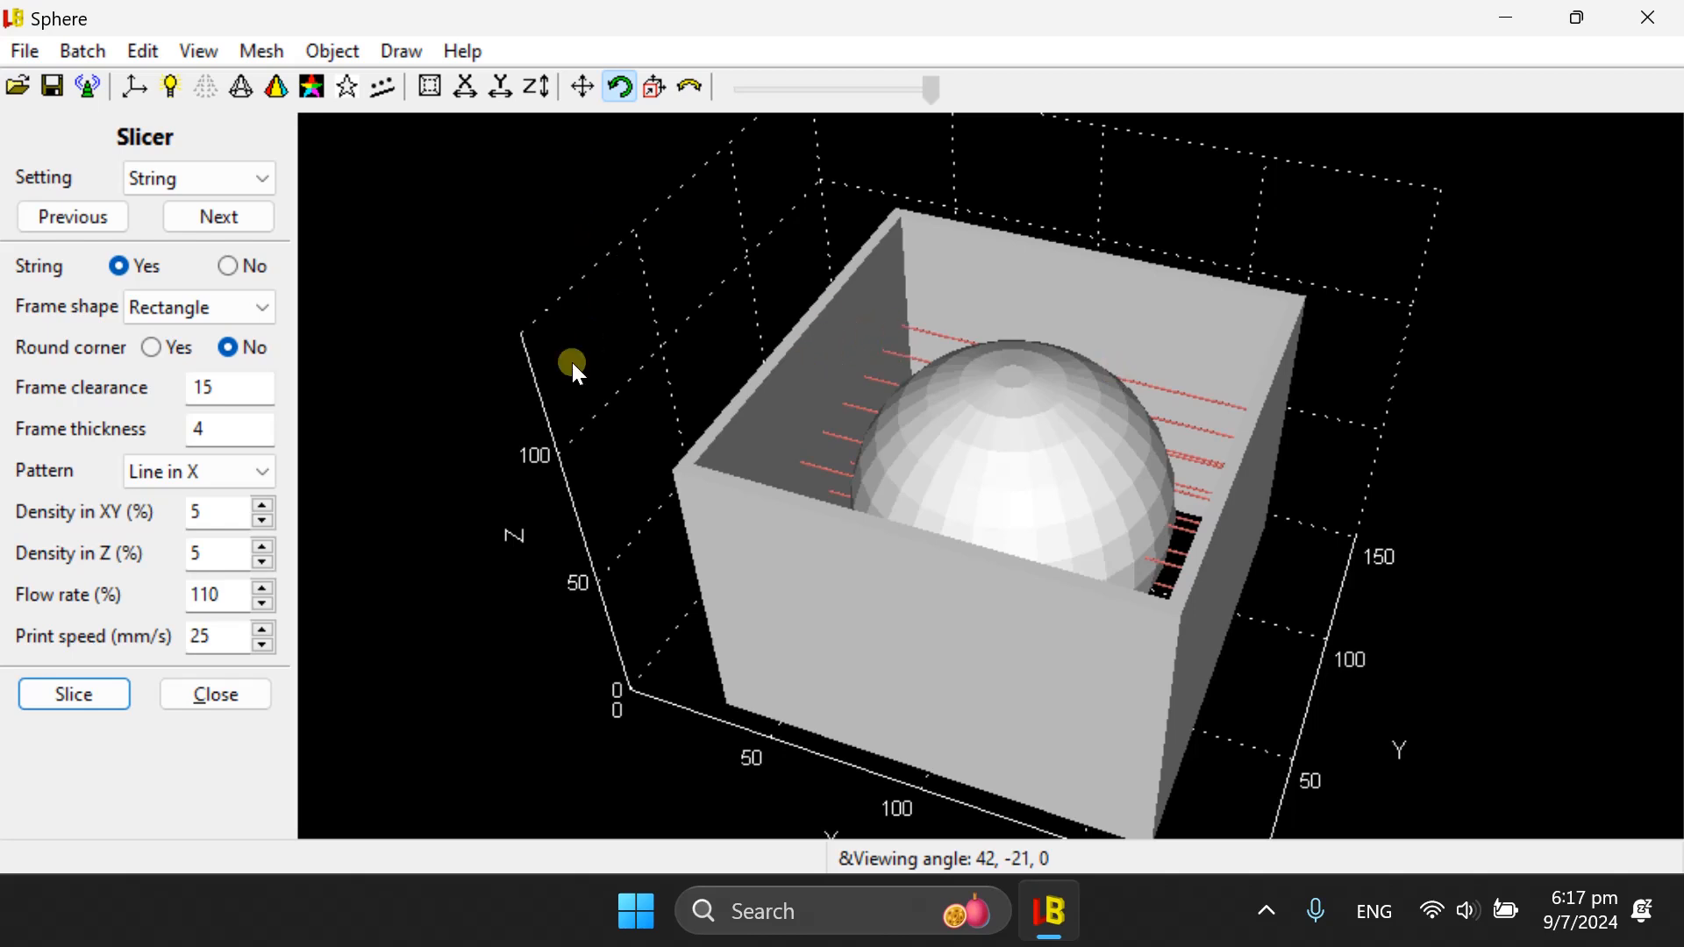
mouse_move(566, 331)
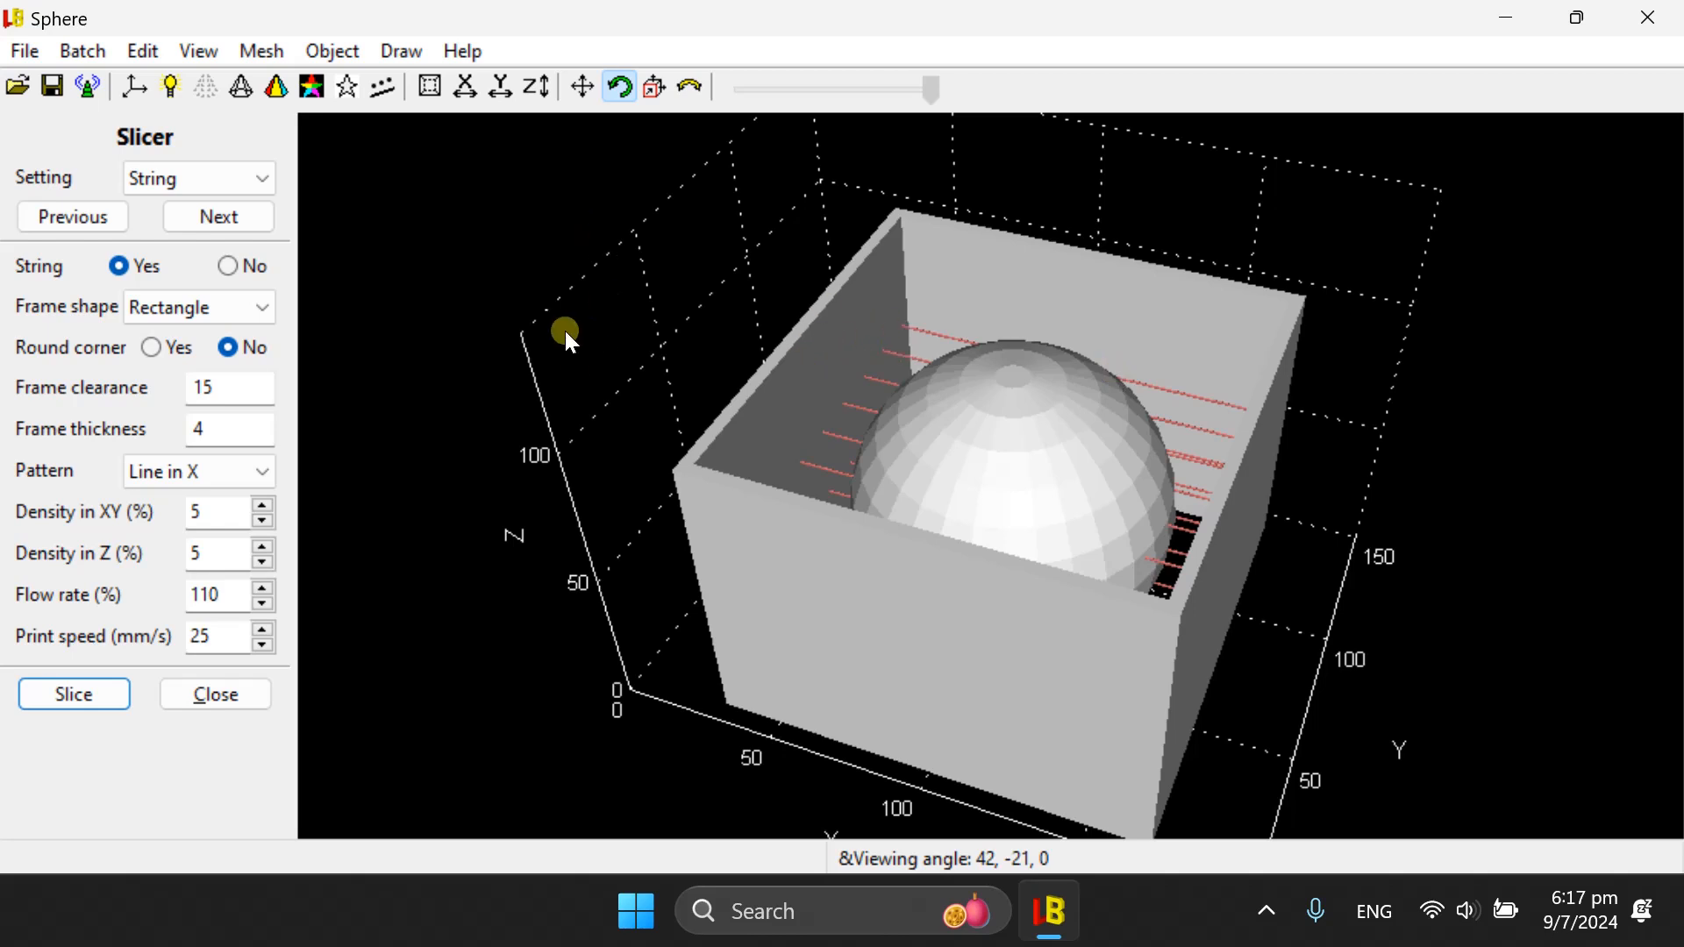
- Open the Printer settings page and change nozzle diameter from 0.4 to 0.6
left_click(198, 177)
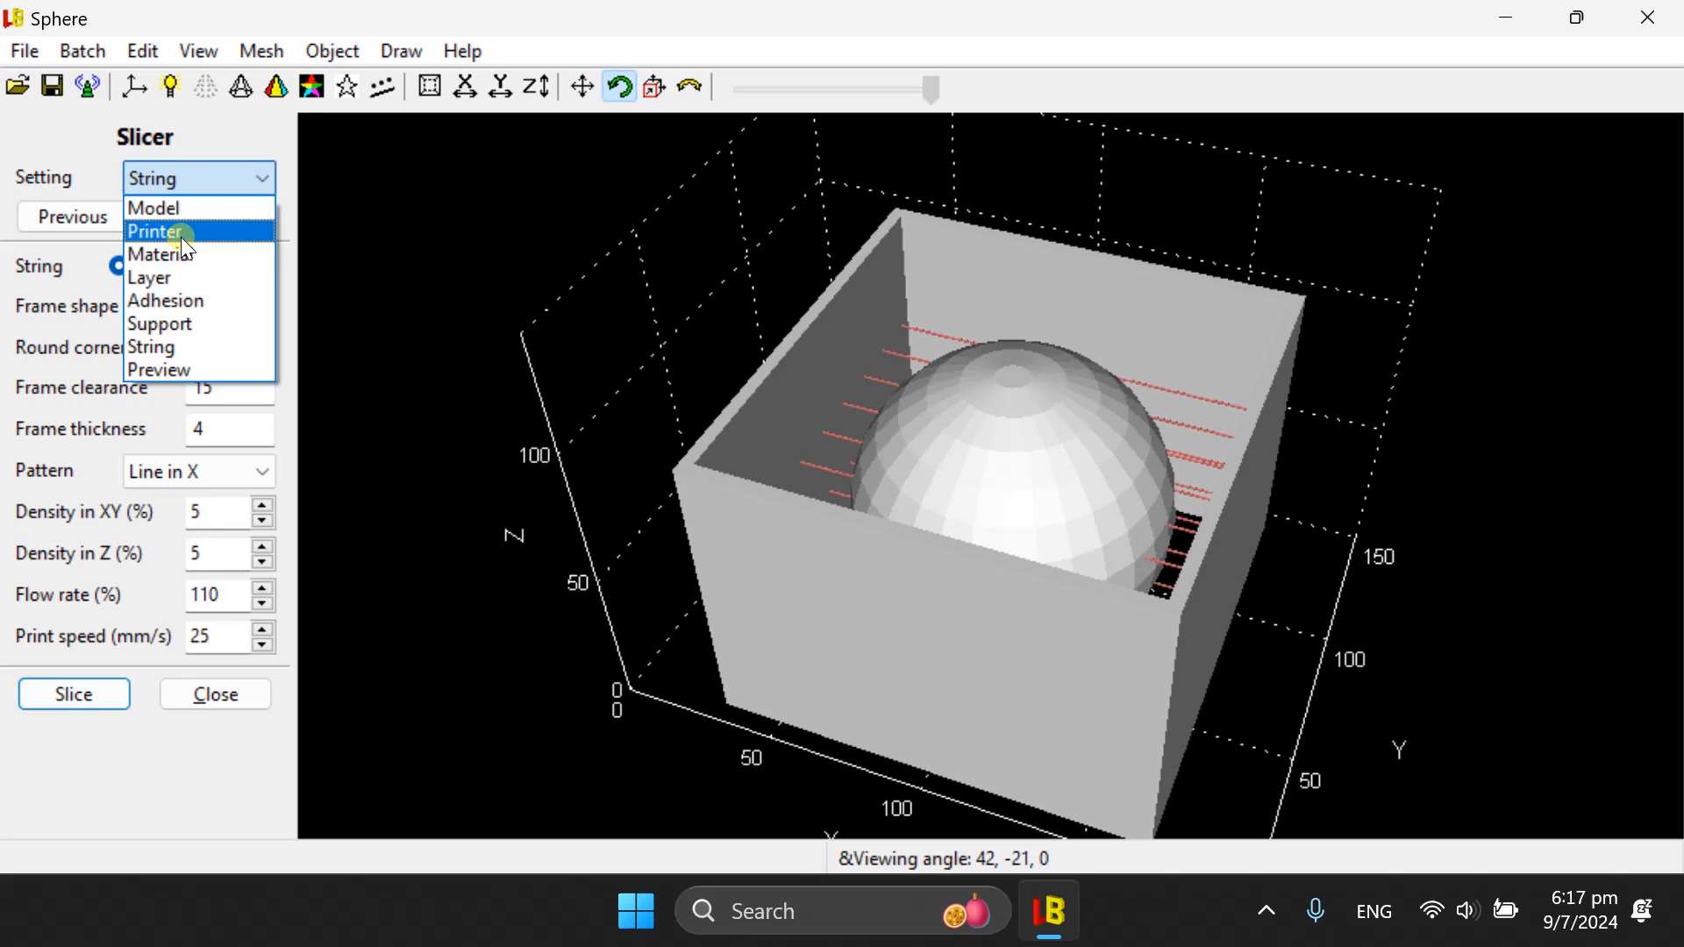
mouse_move(150, 277)
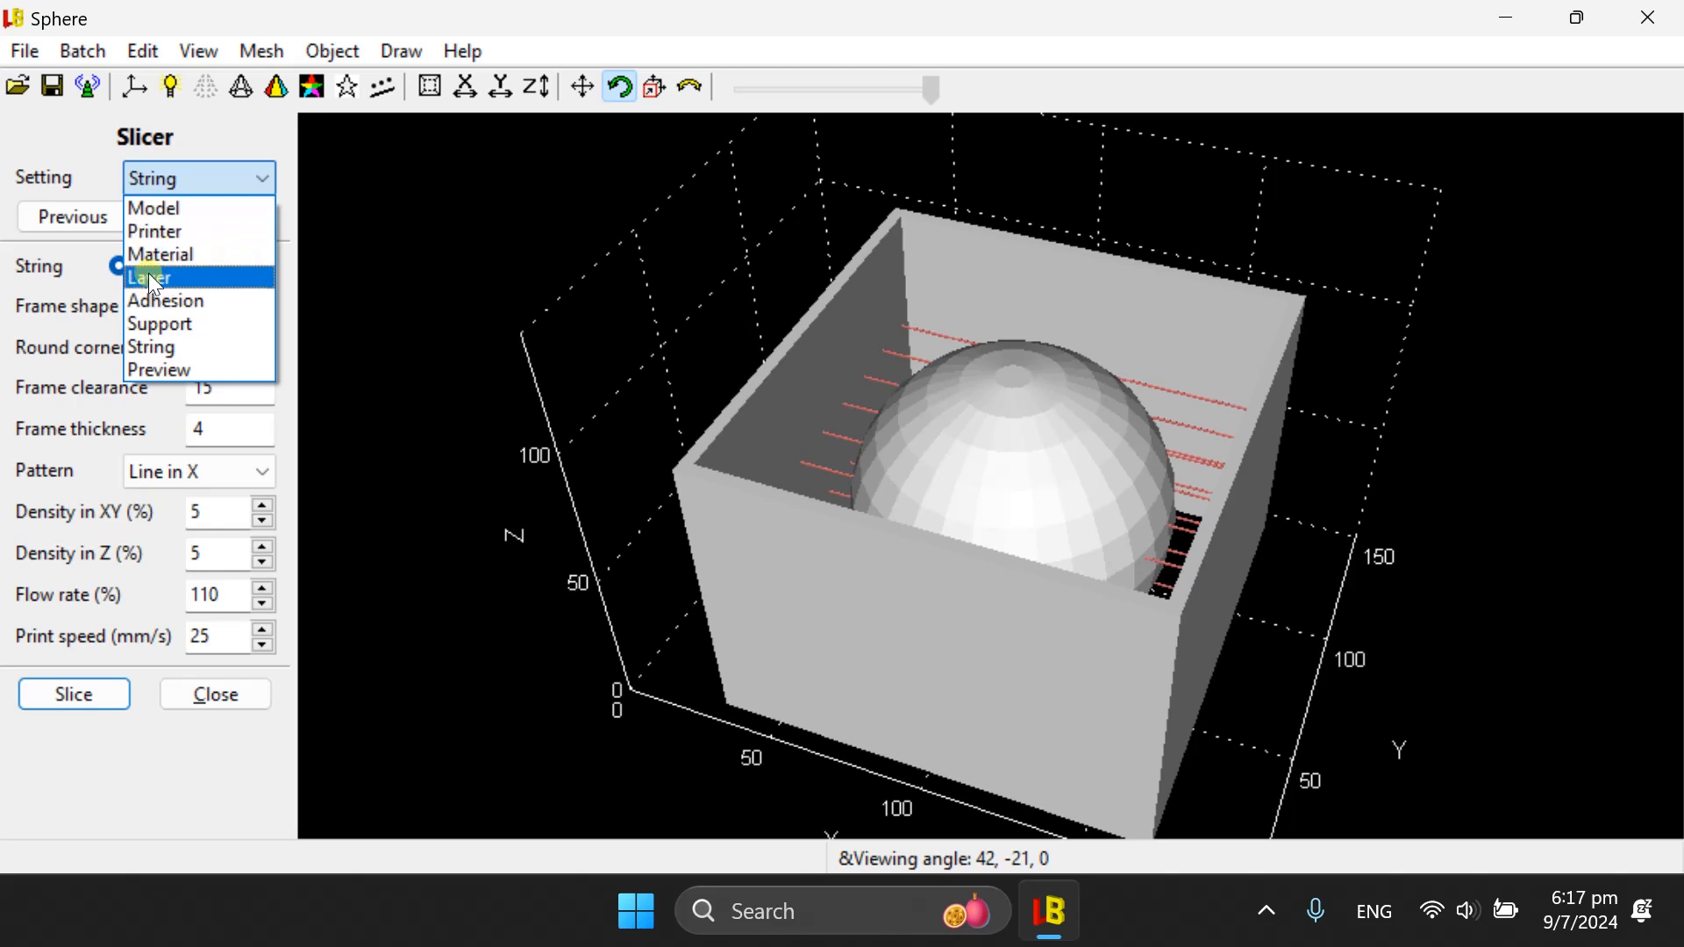
left_click(150, 277)
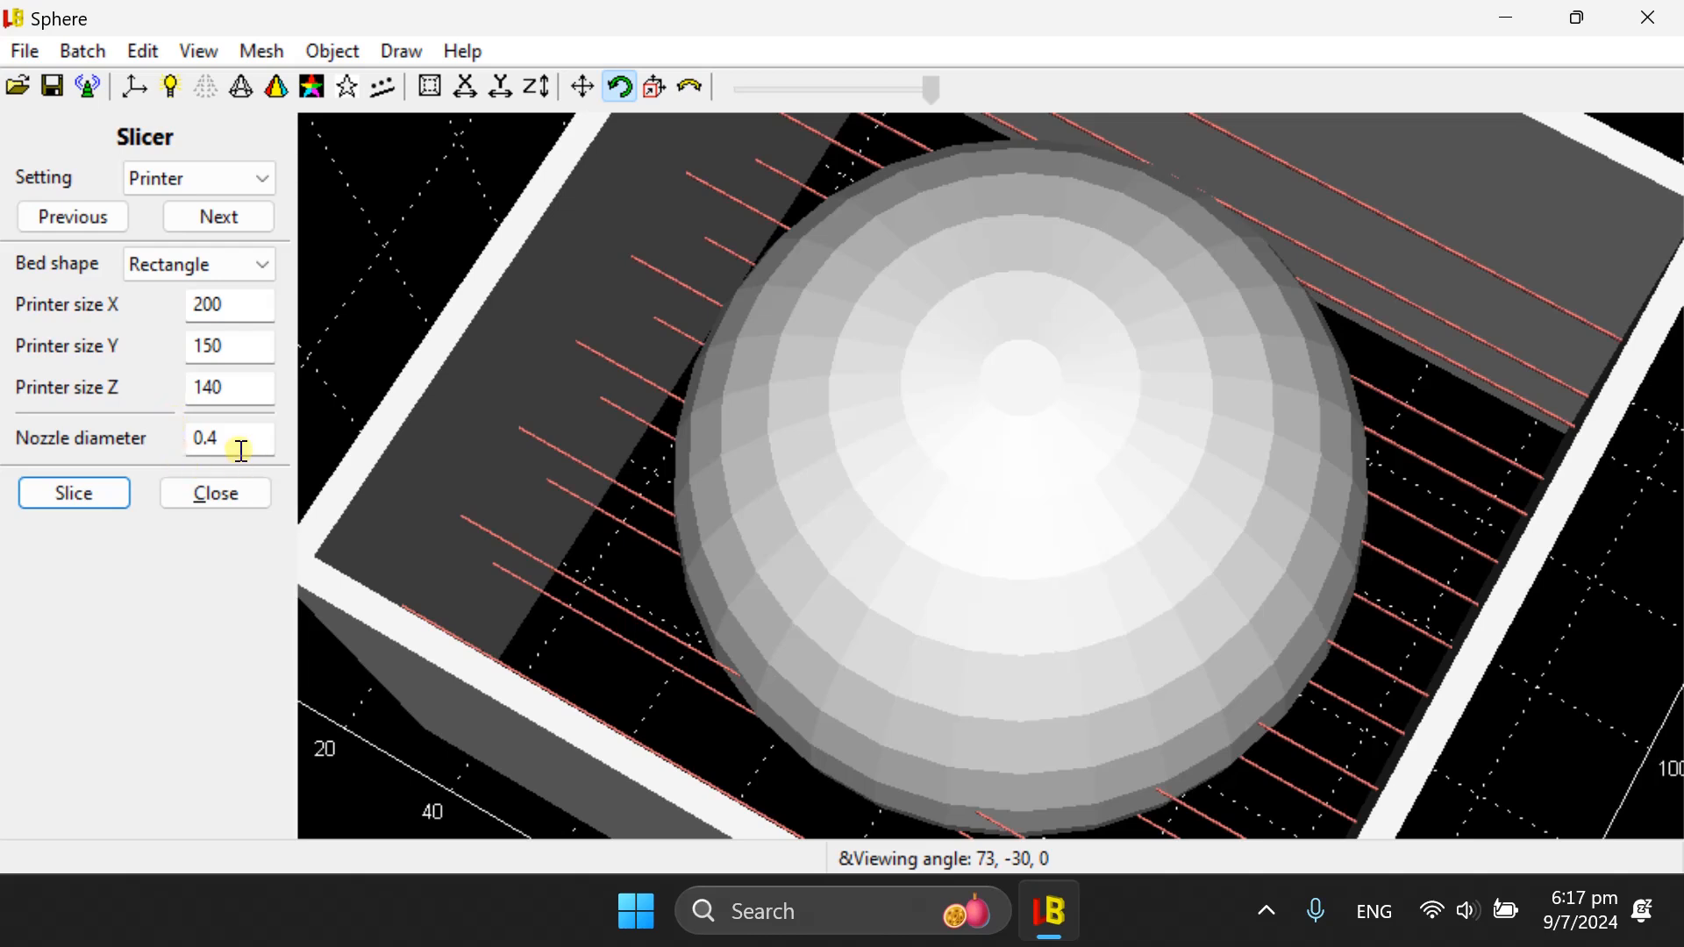
left_click(228, 439)
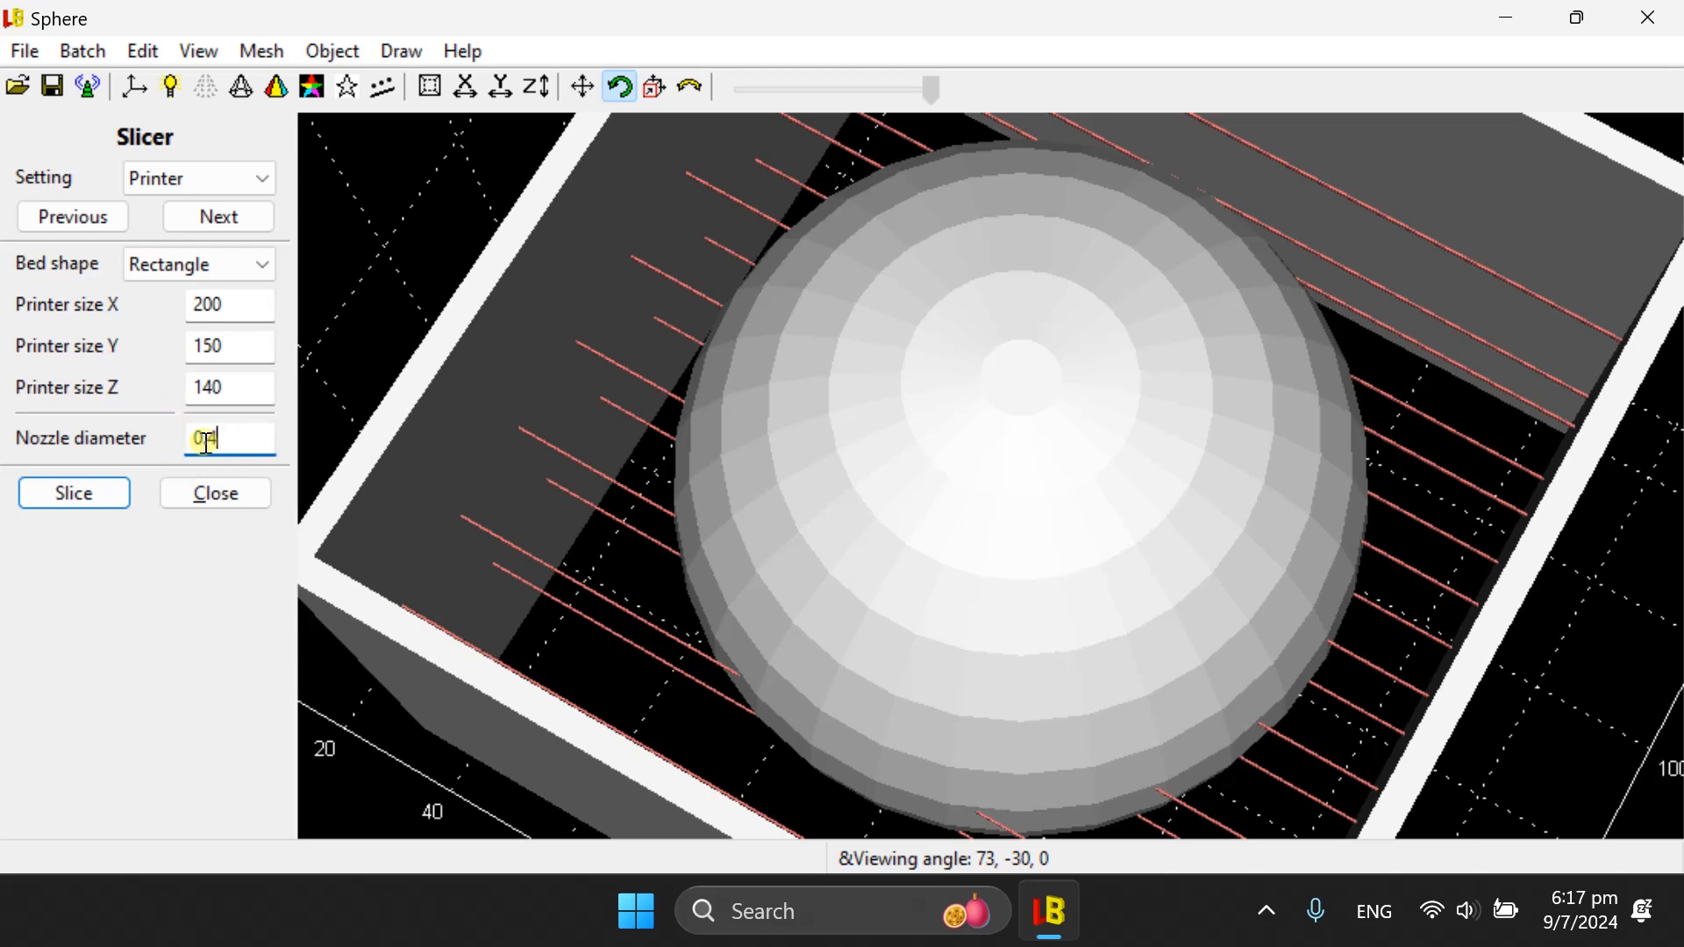
type(".4")
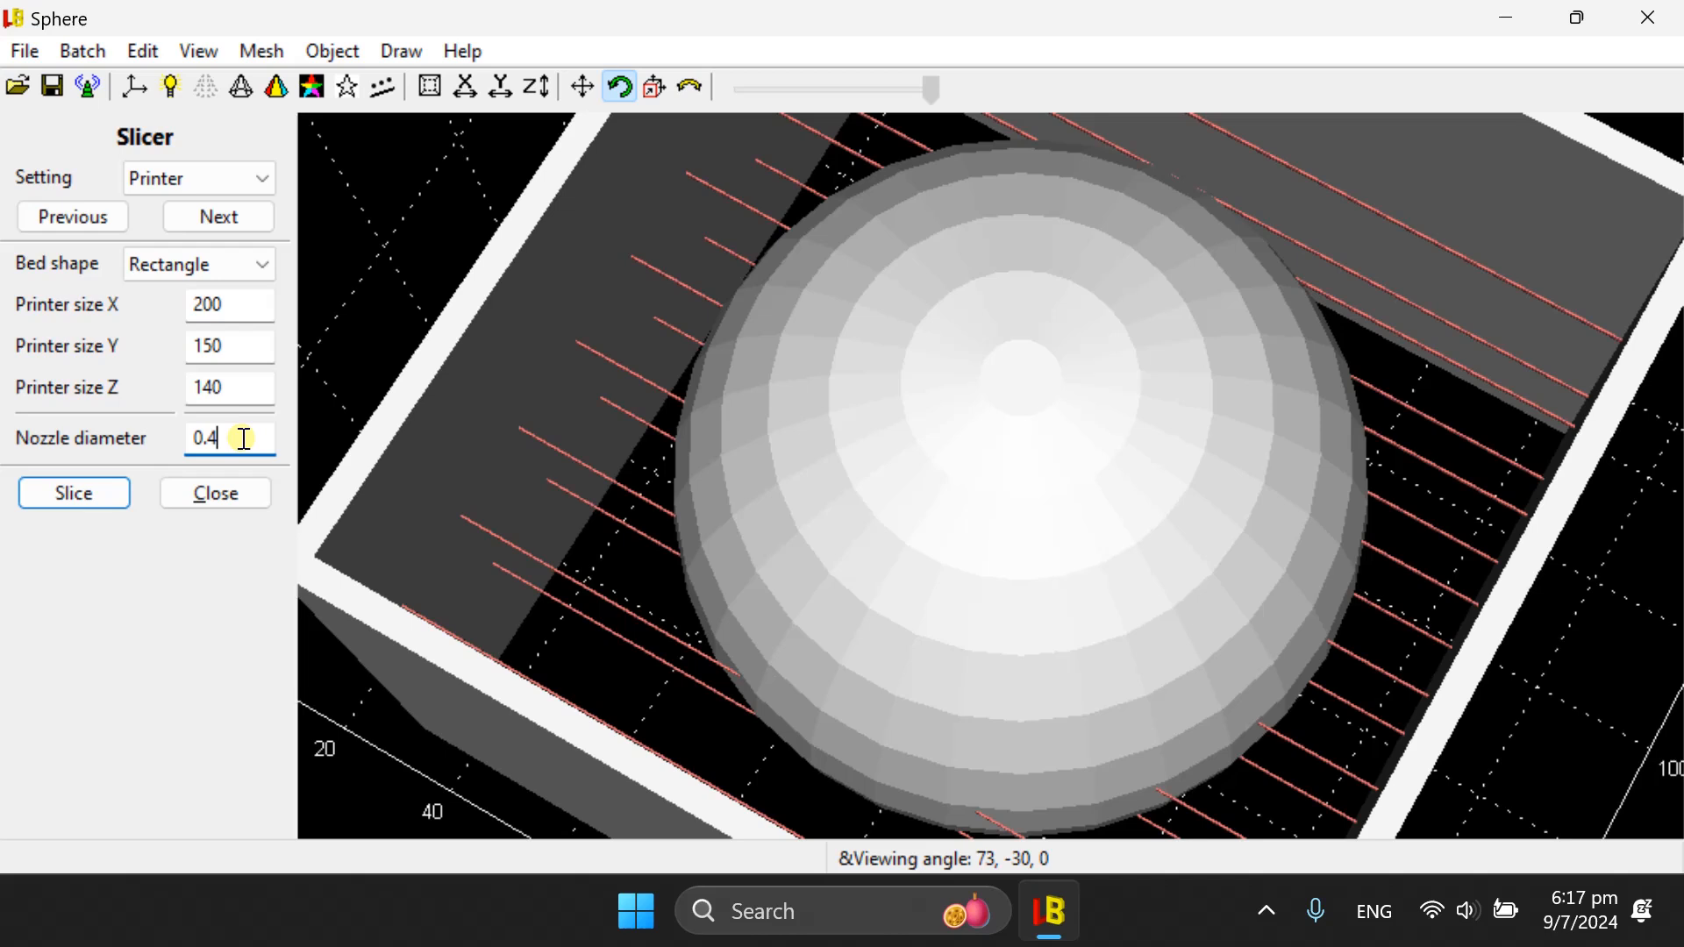
key("Backspace")
type("6")
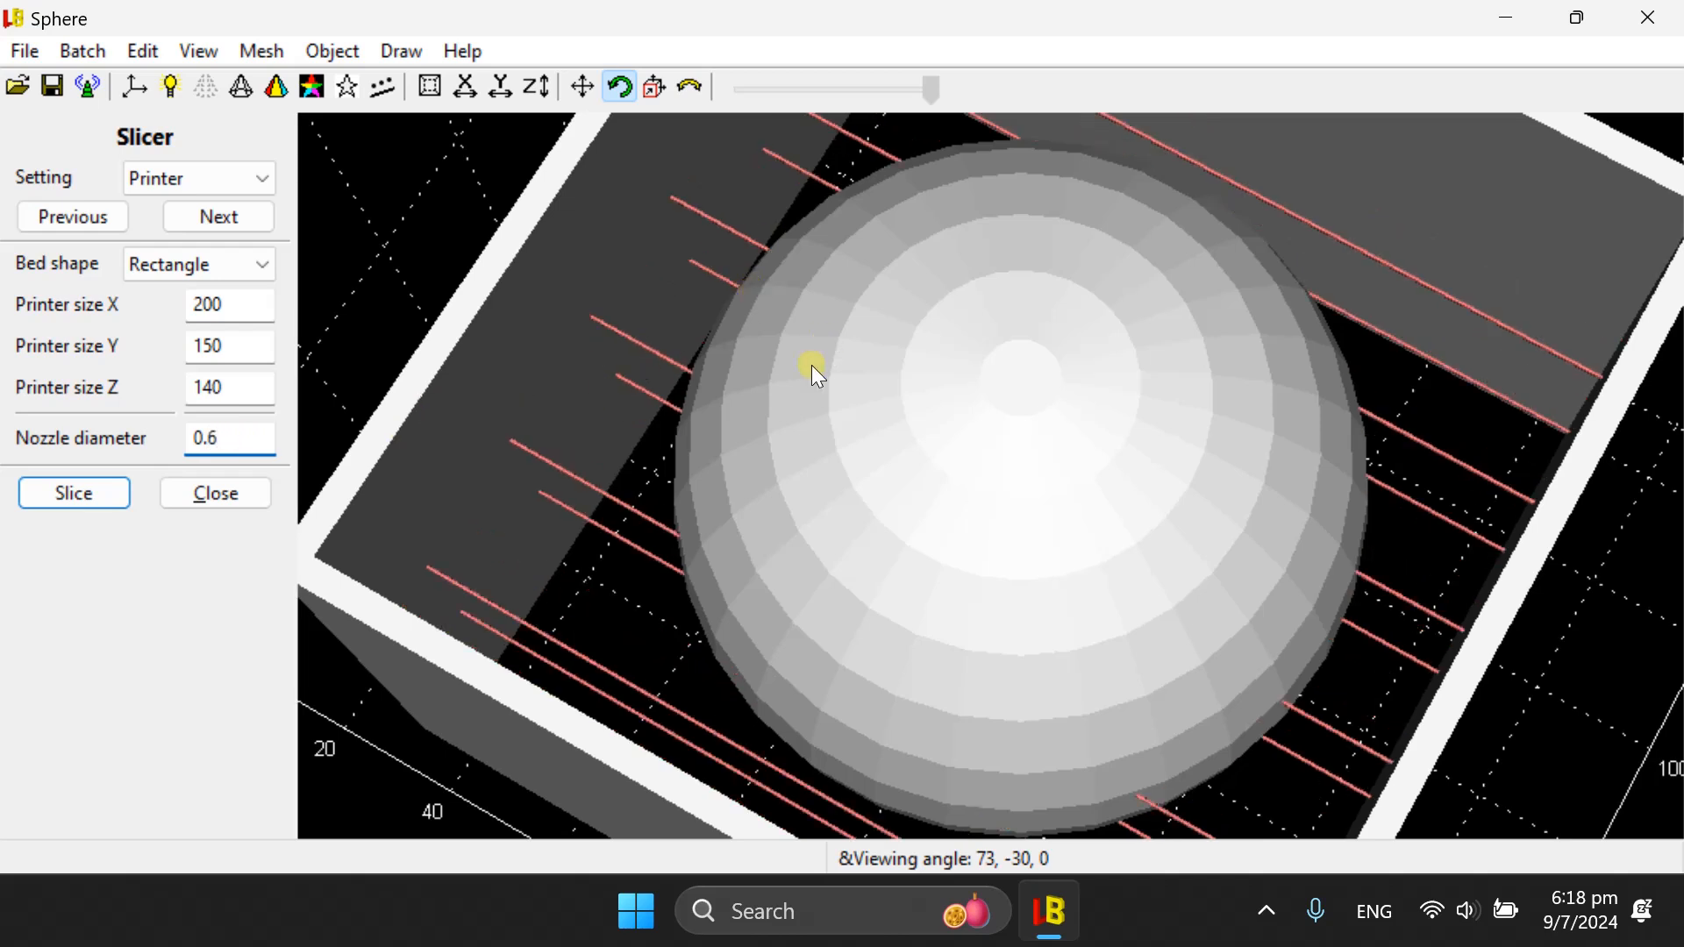
left_click(229, 436)
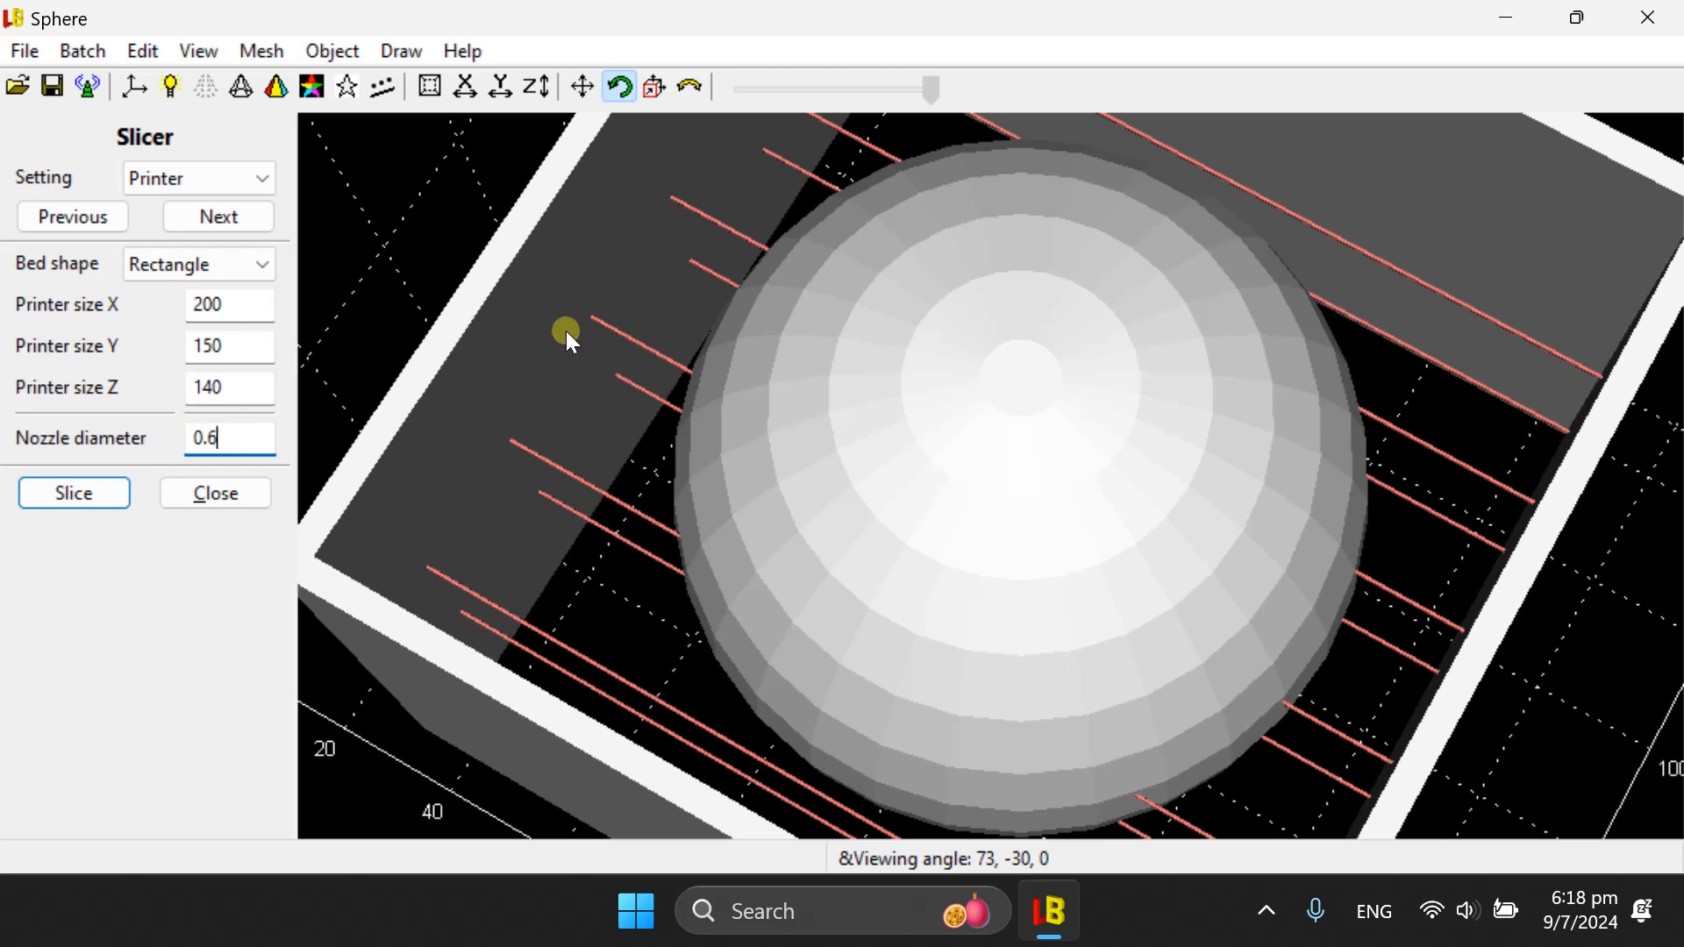
mouse_move(642, 341)
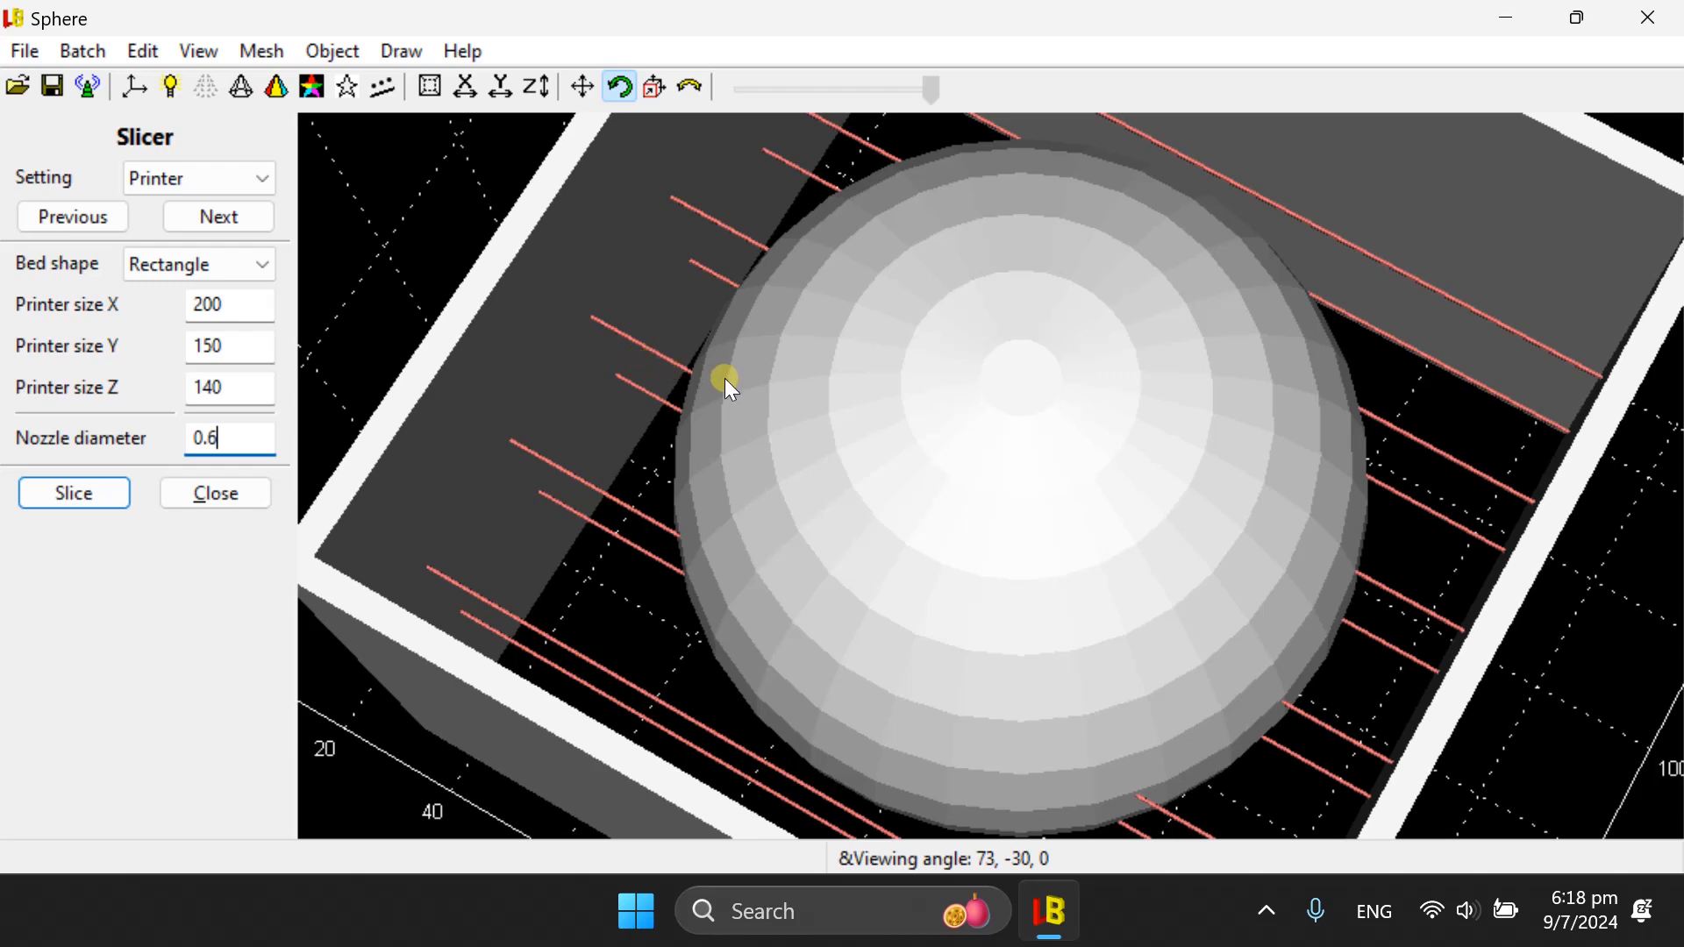
left_click_drag(726, 381, 762, 446)
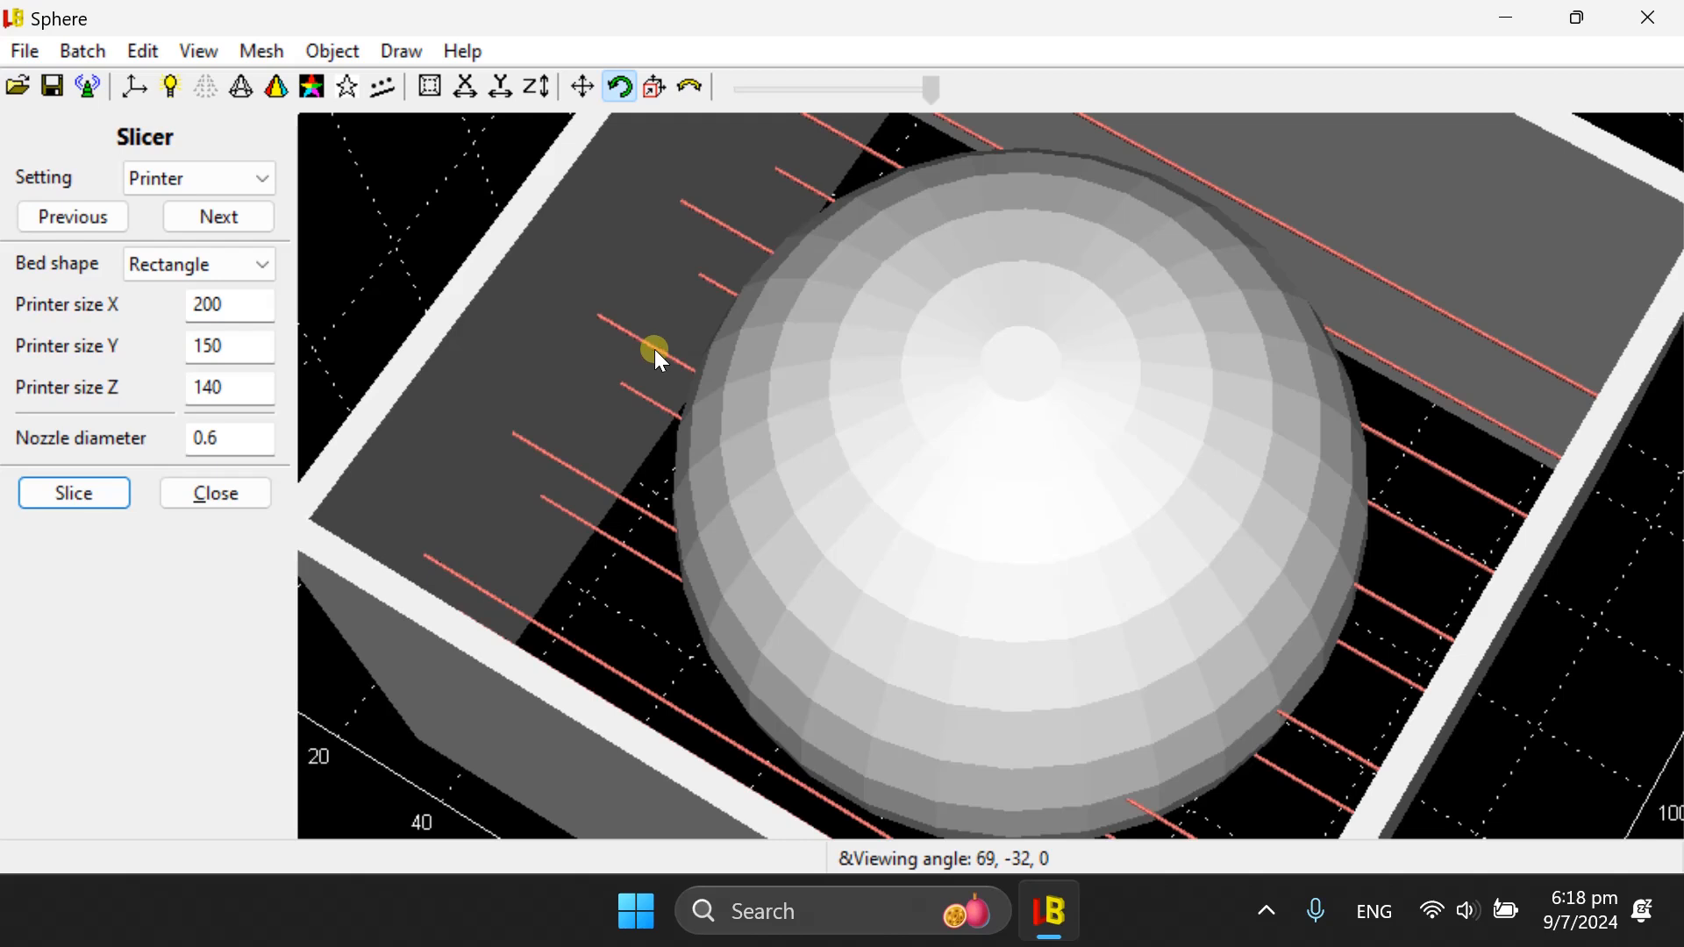
mouse_move(836, 400)
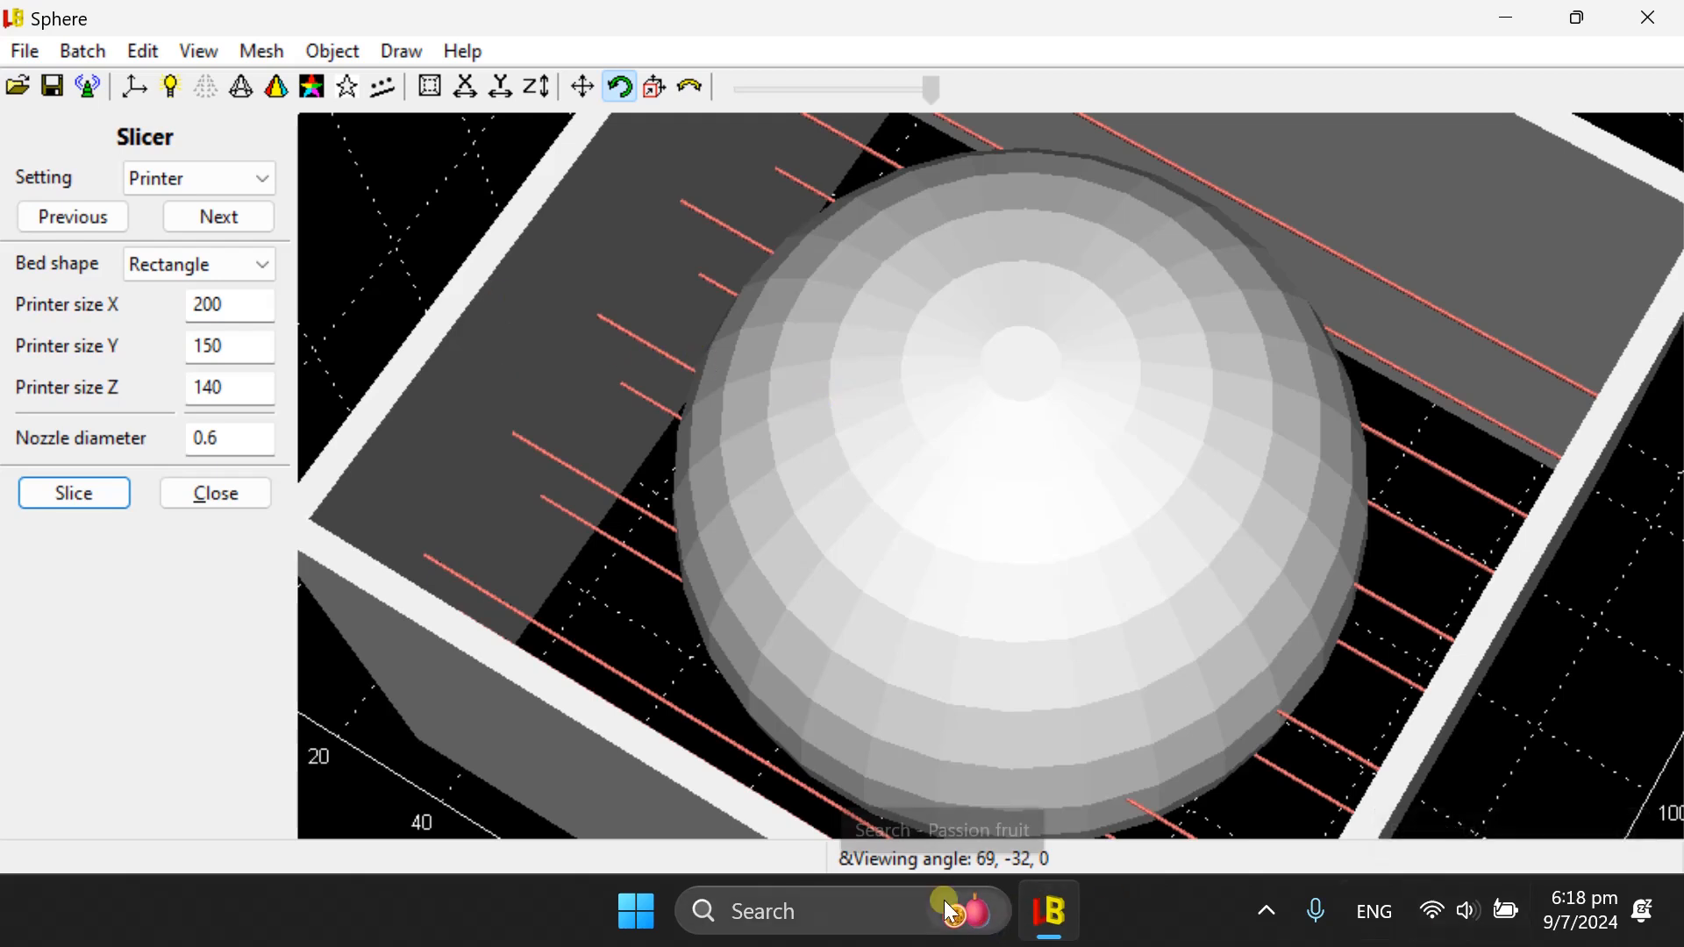
mouse_move(363, 478)
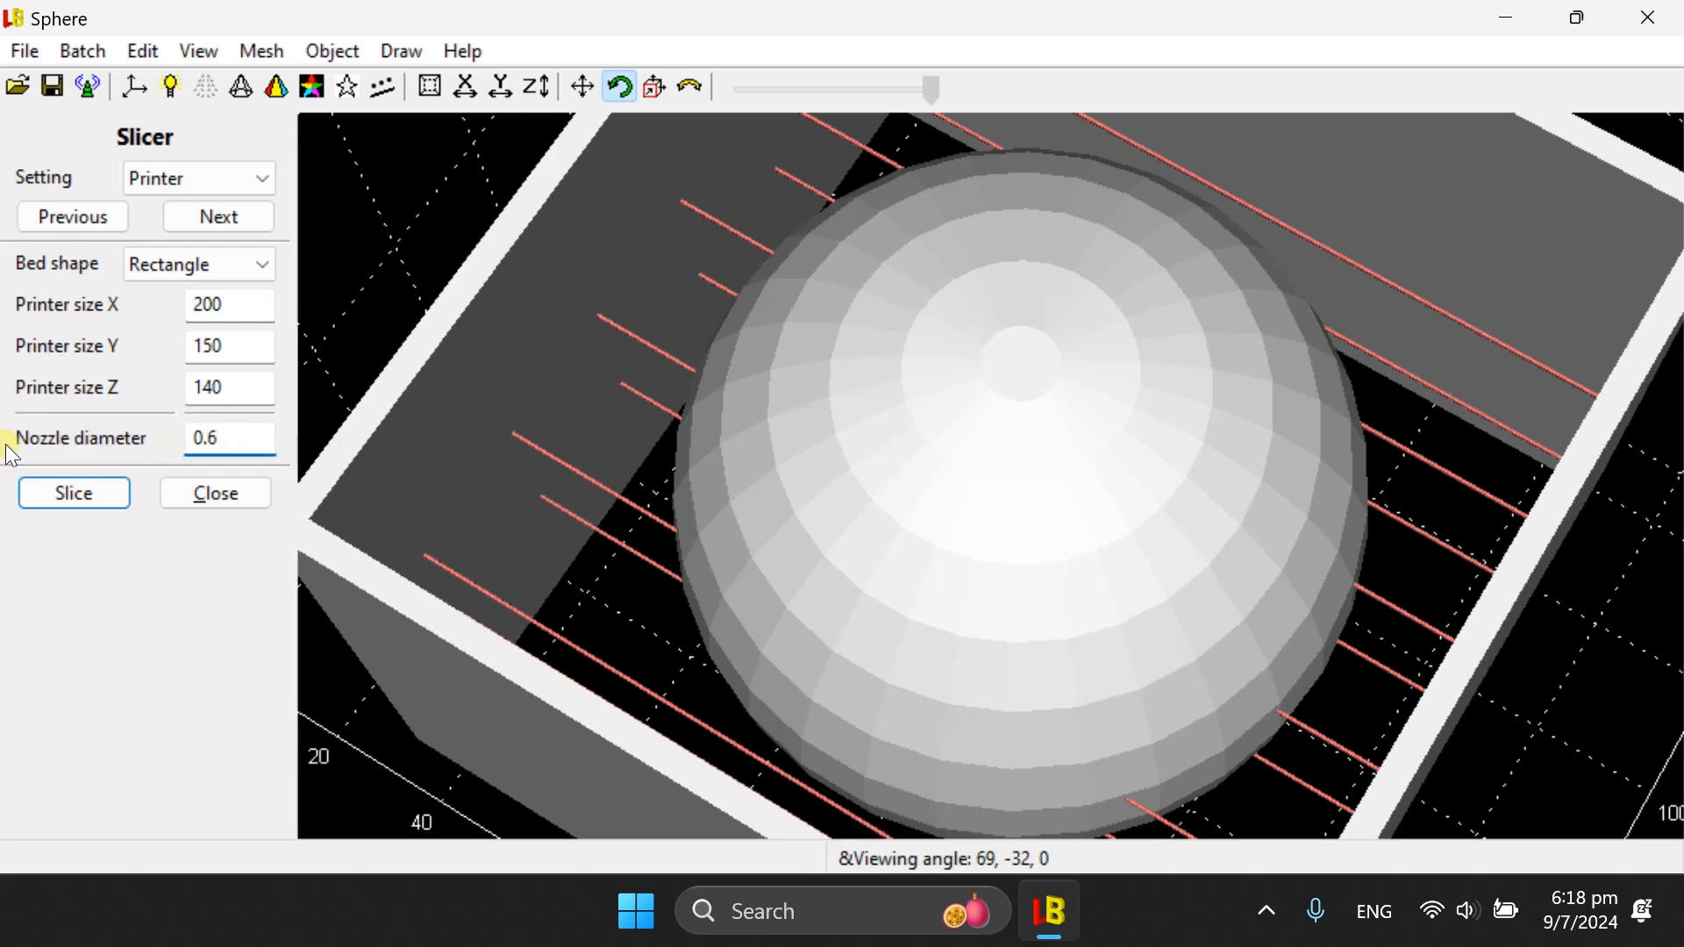
- Cycle through Layer and String pages, ending on Material (flow 100%, speed 50 mm/s)
left_click(216, 216)
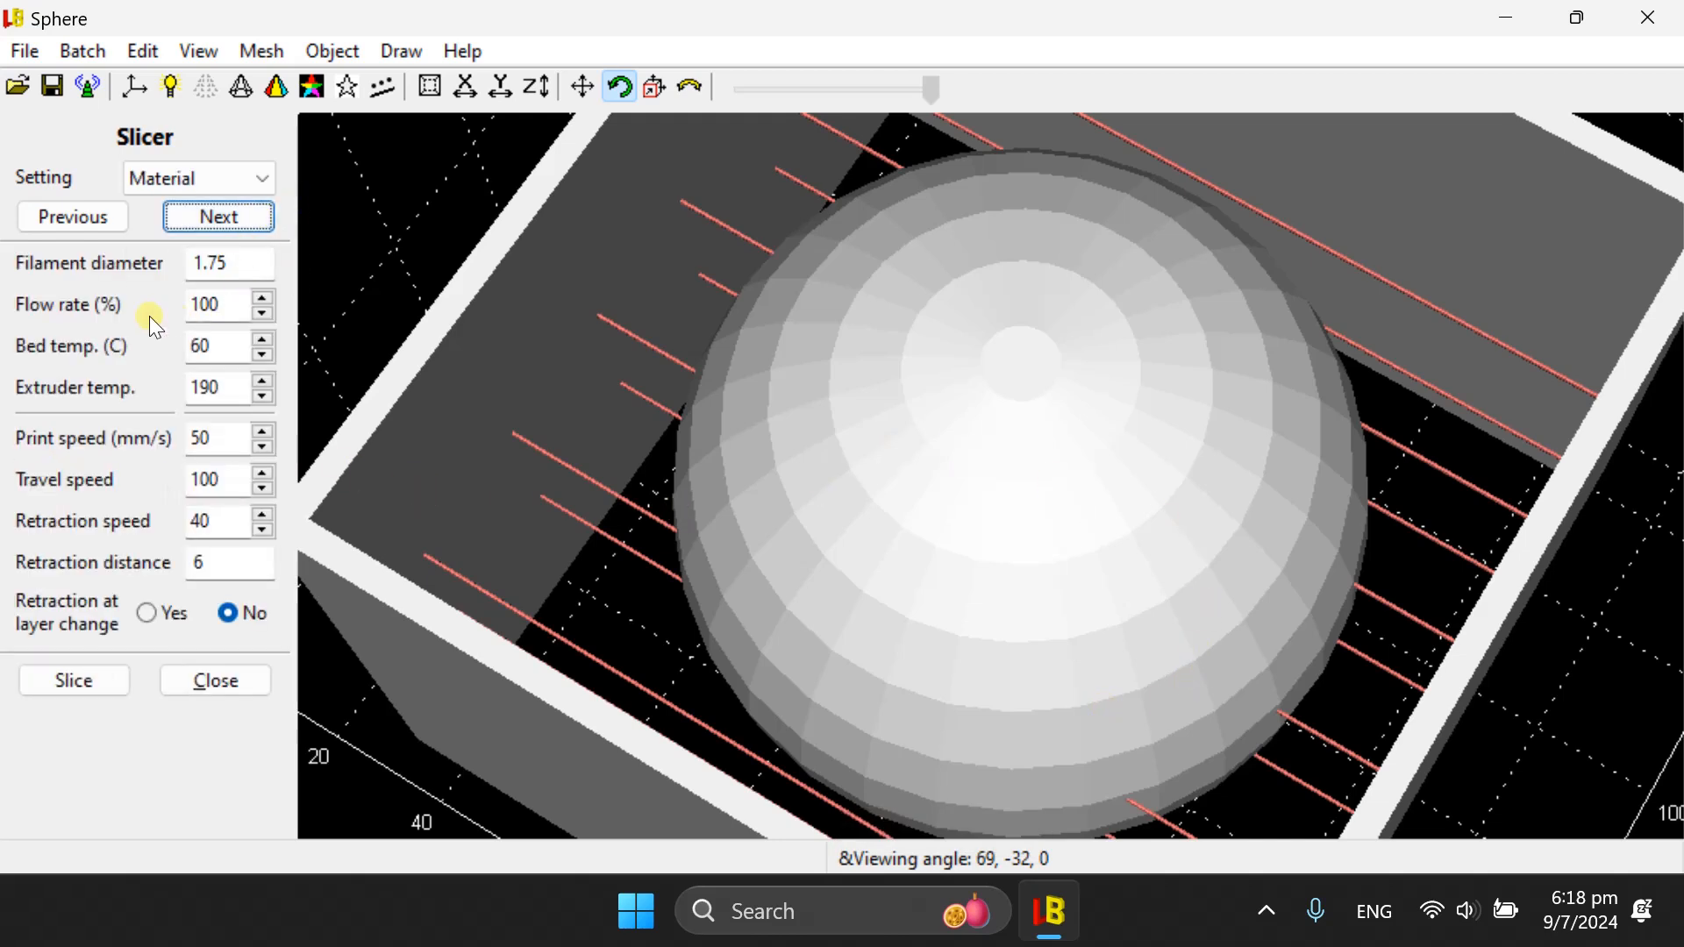
left_click(197, 177)
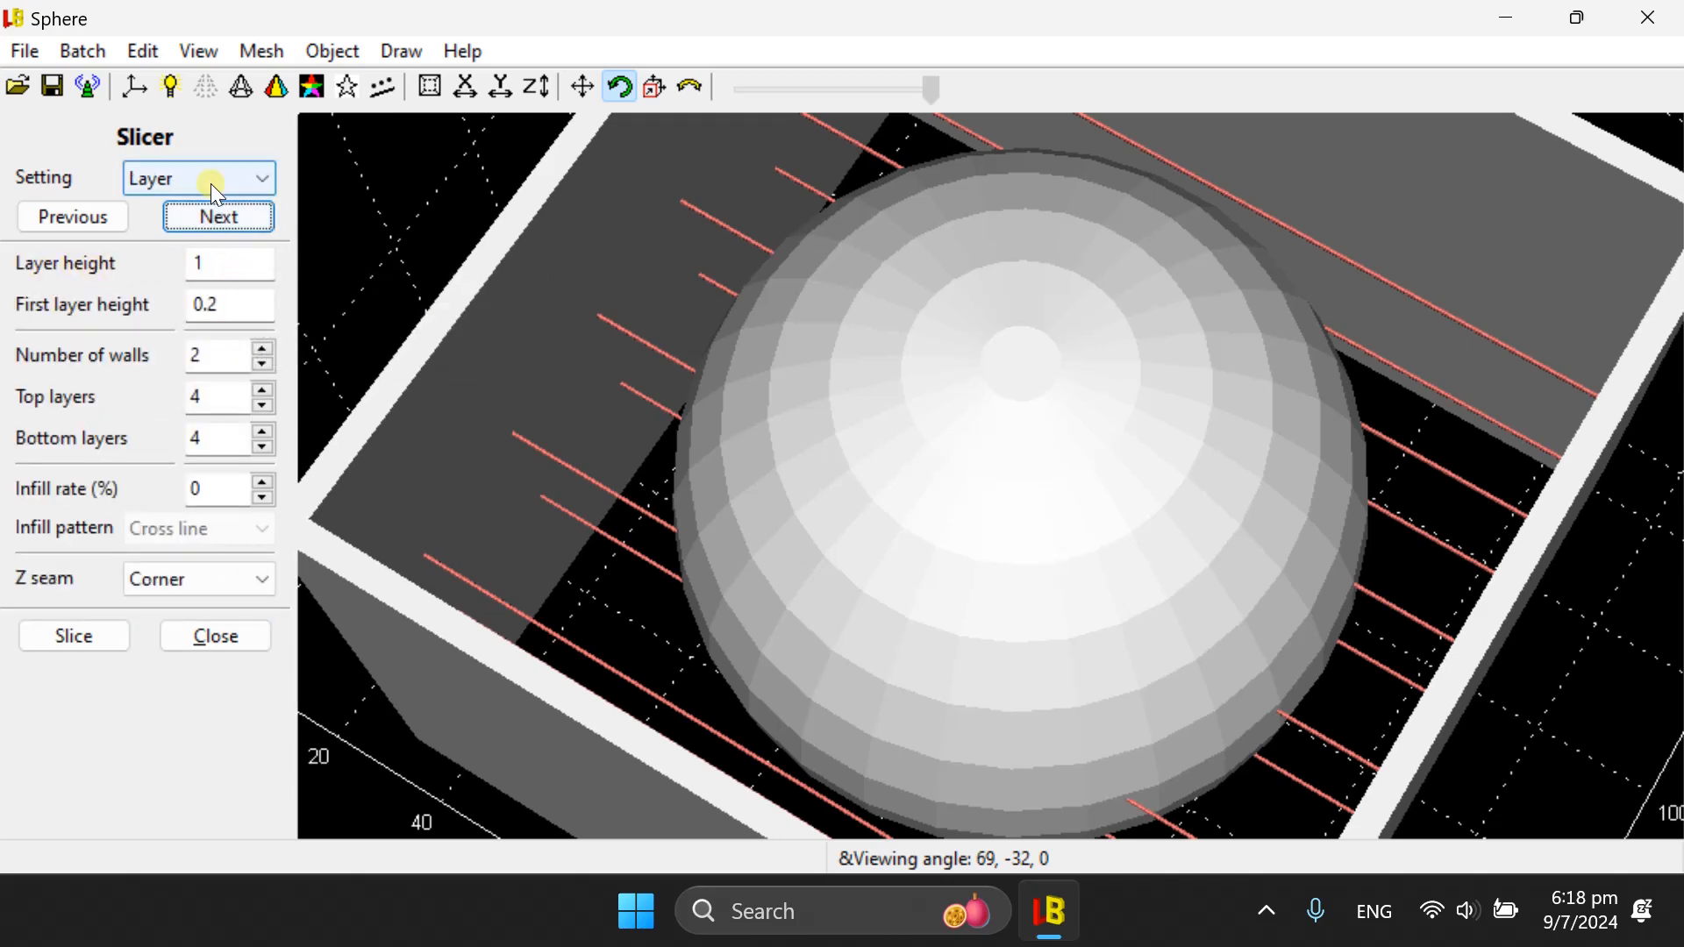
left_click(199, 178)
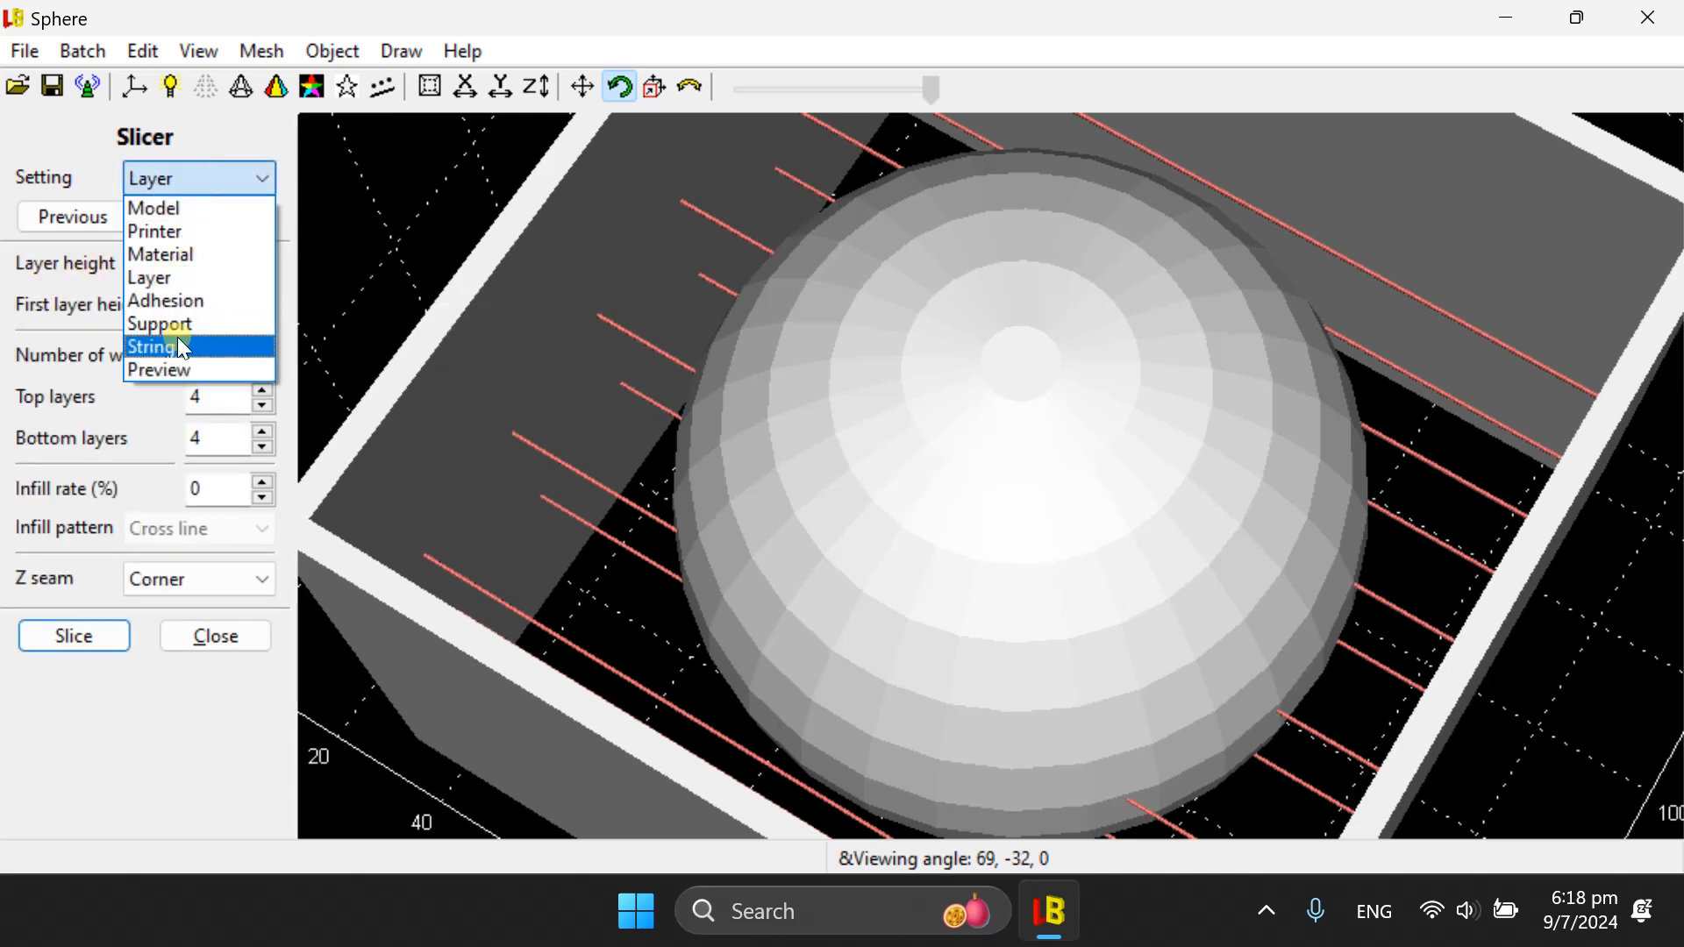
left_click(150, 346)
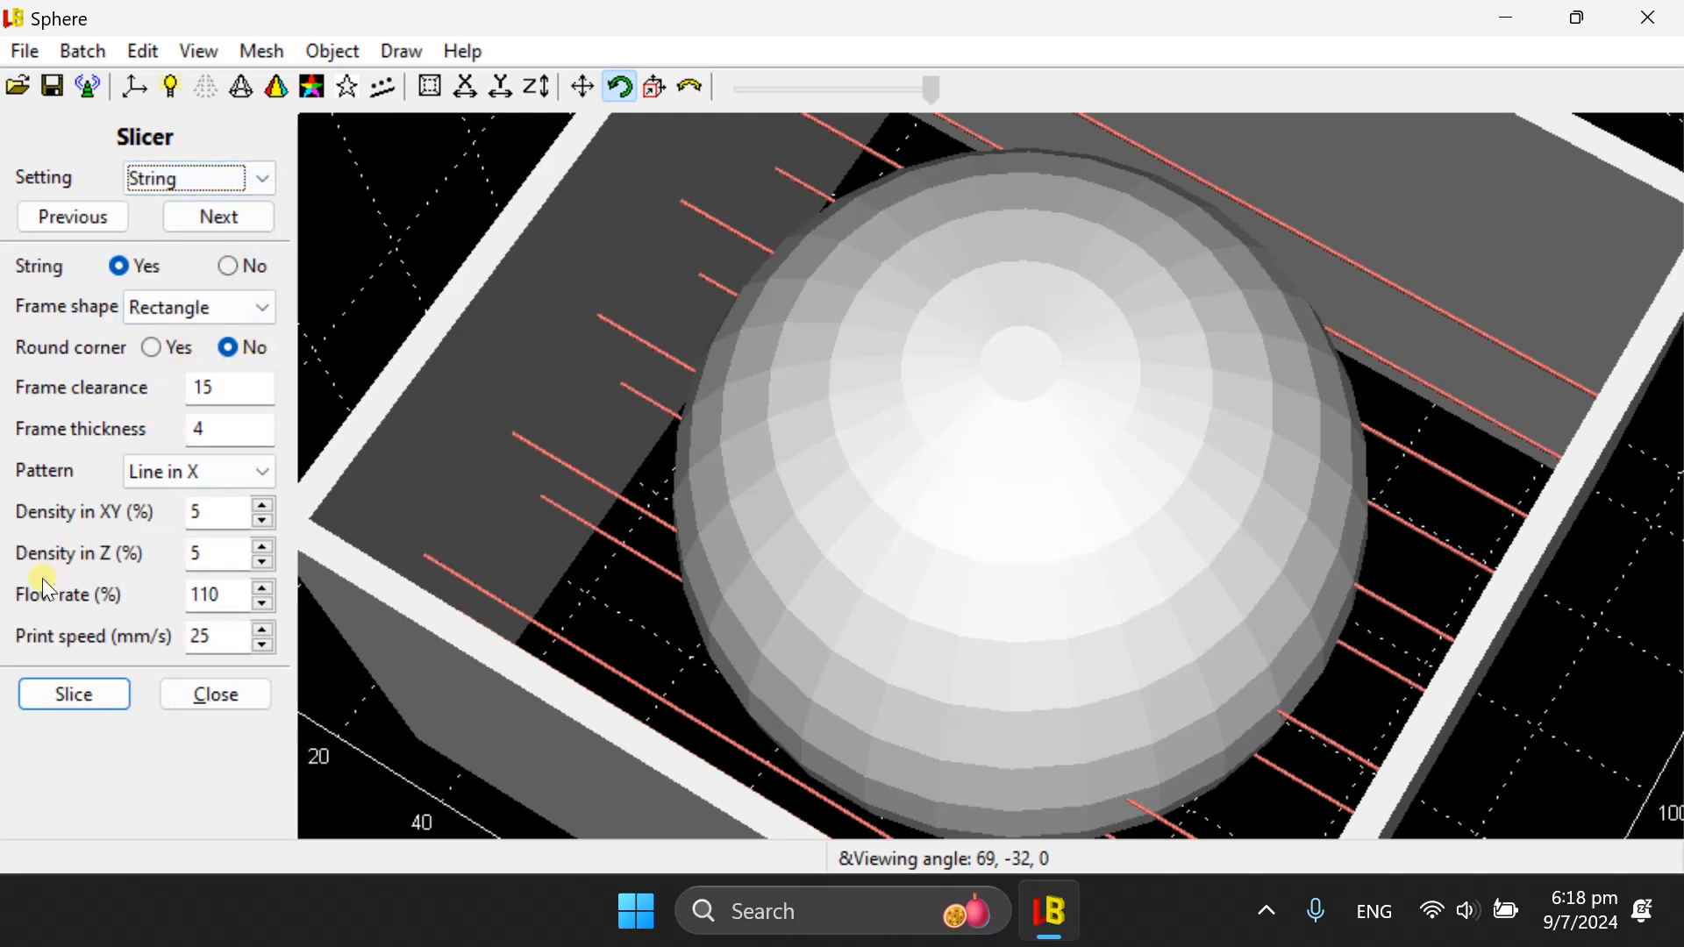
mouse_move(153, 652)
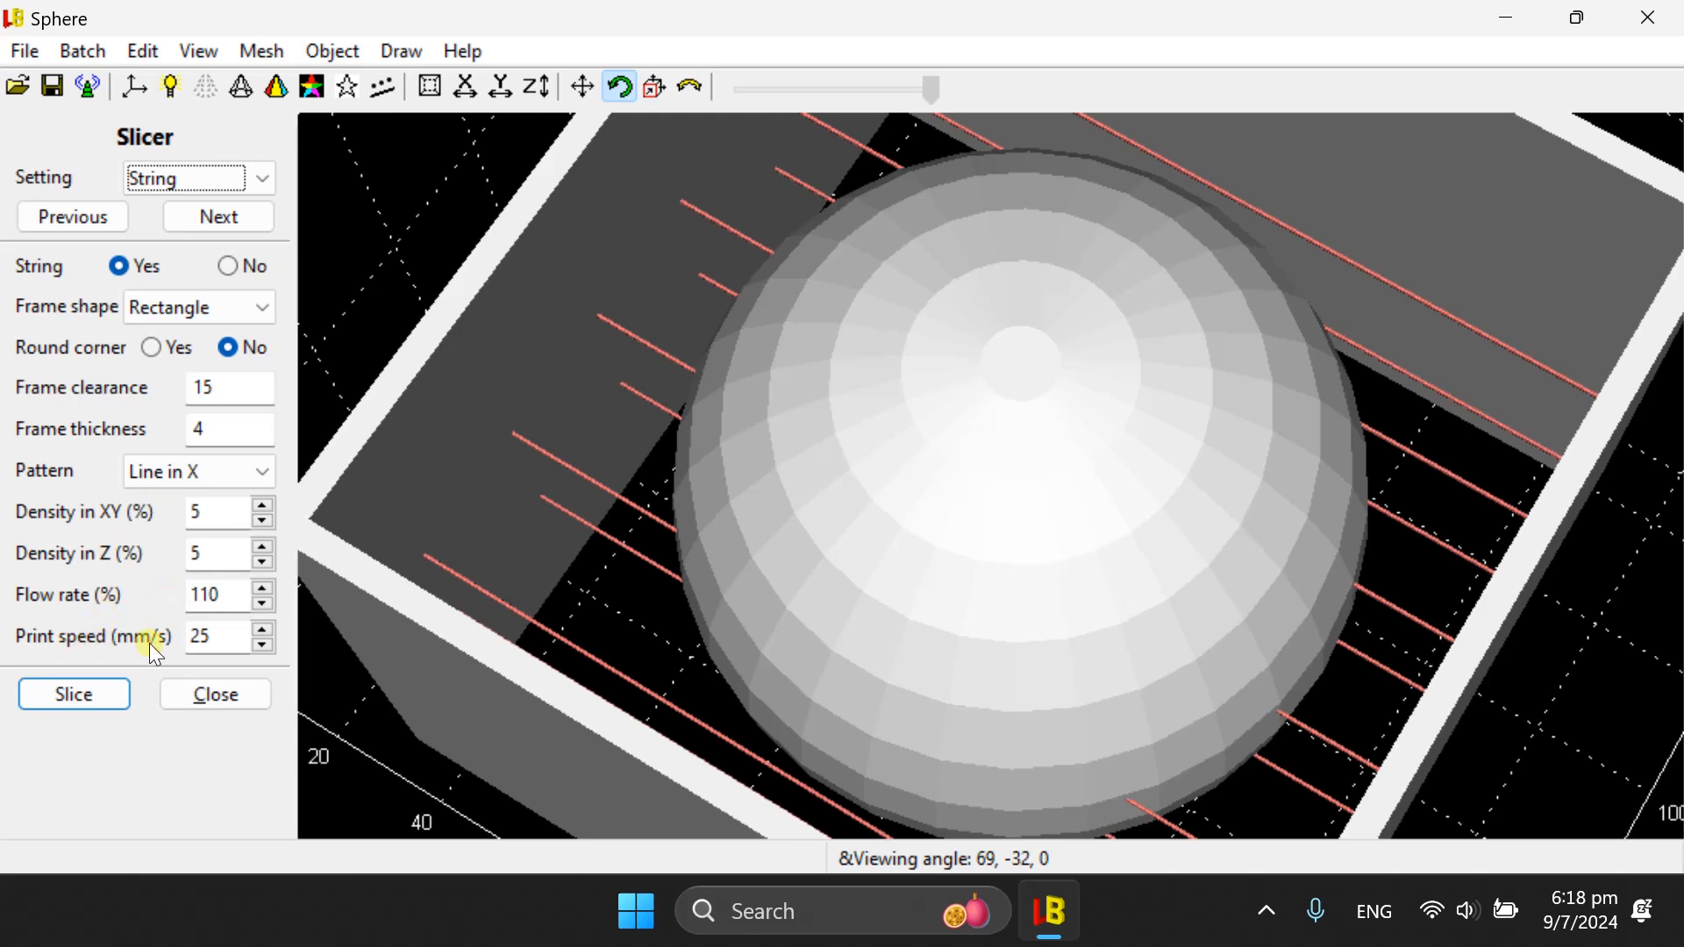
mouse_move(177, 645)
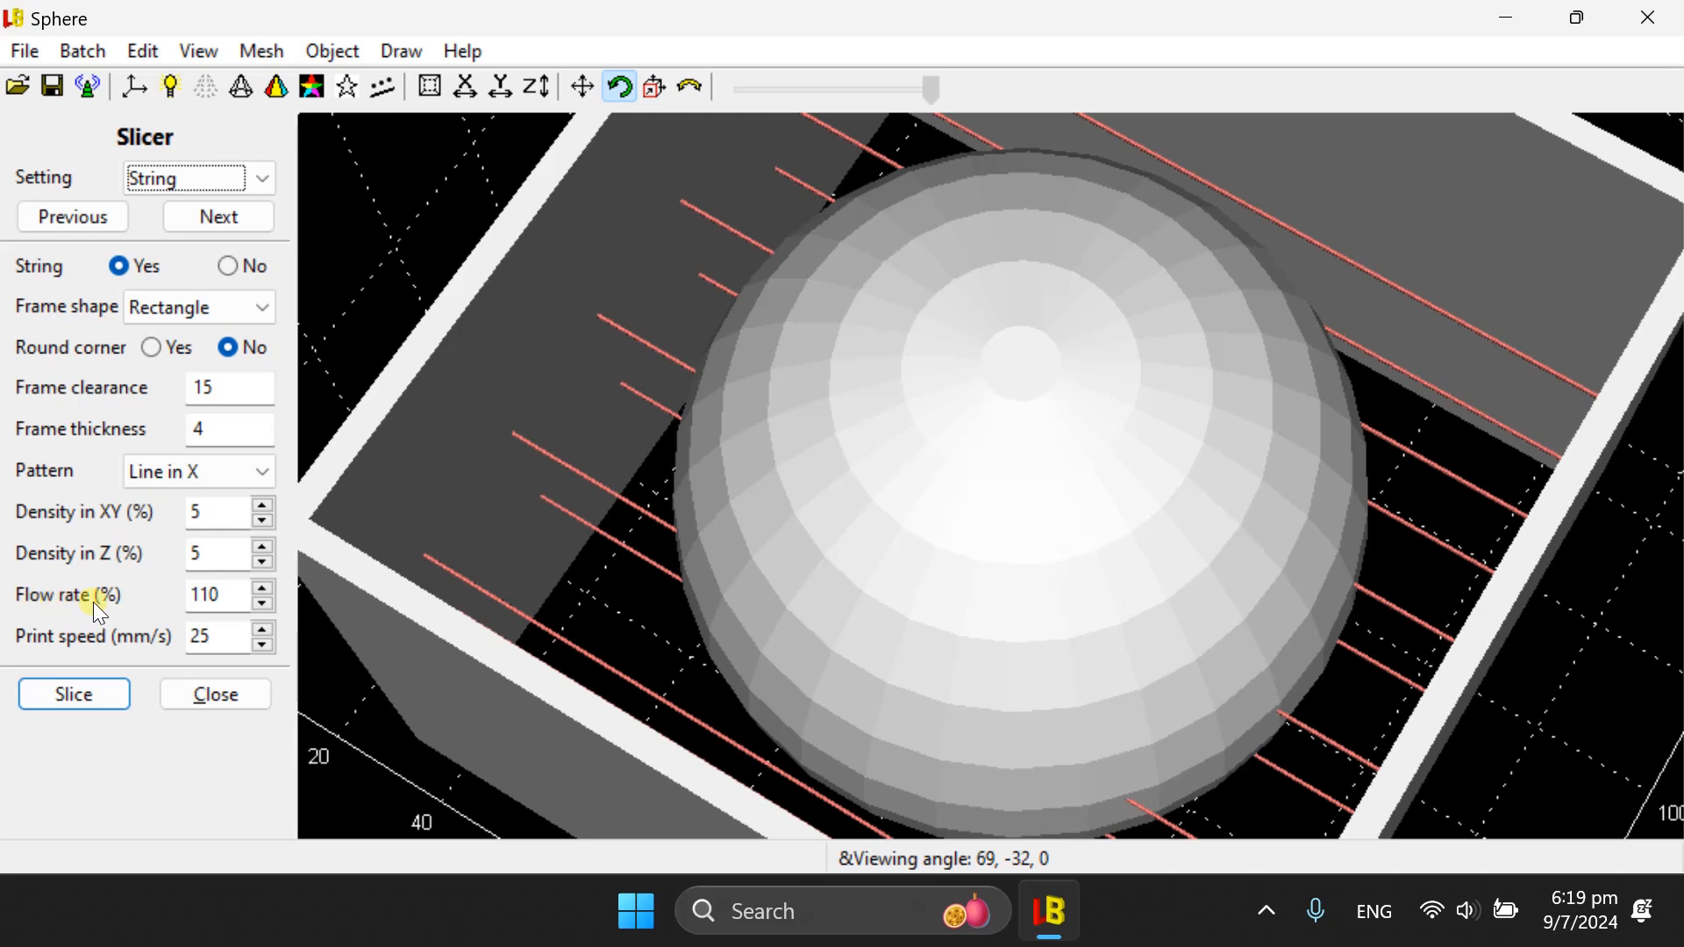
left_click(197, 178)
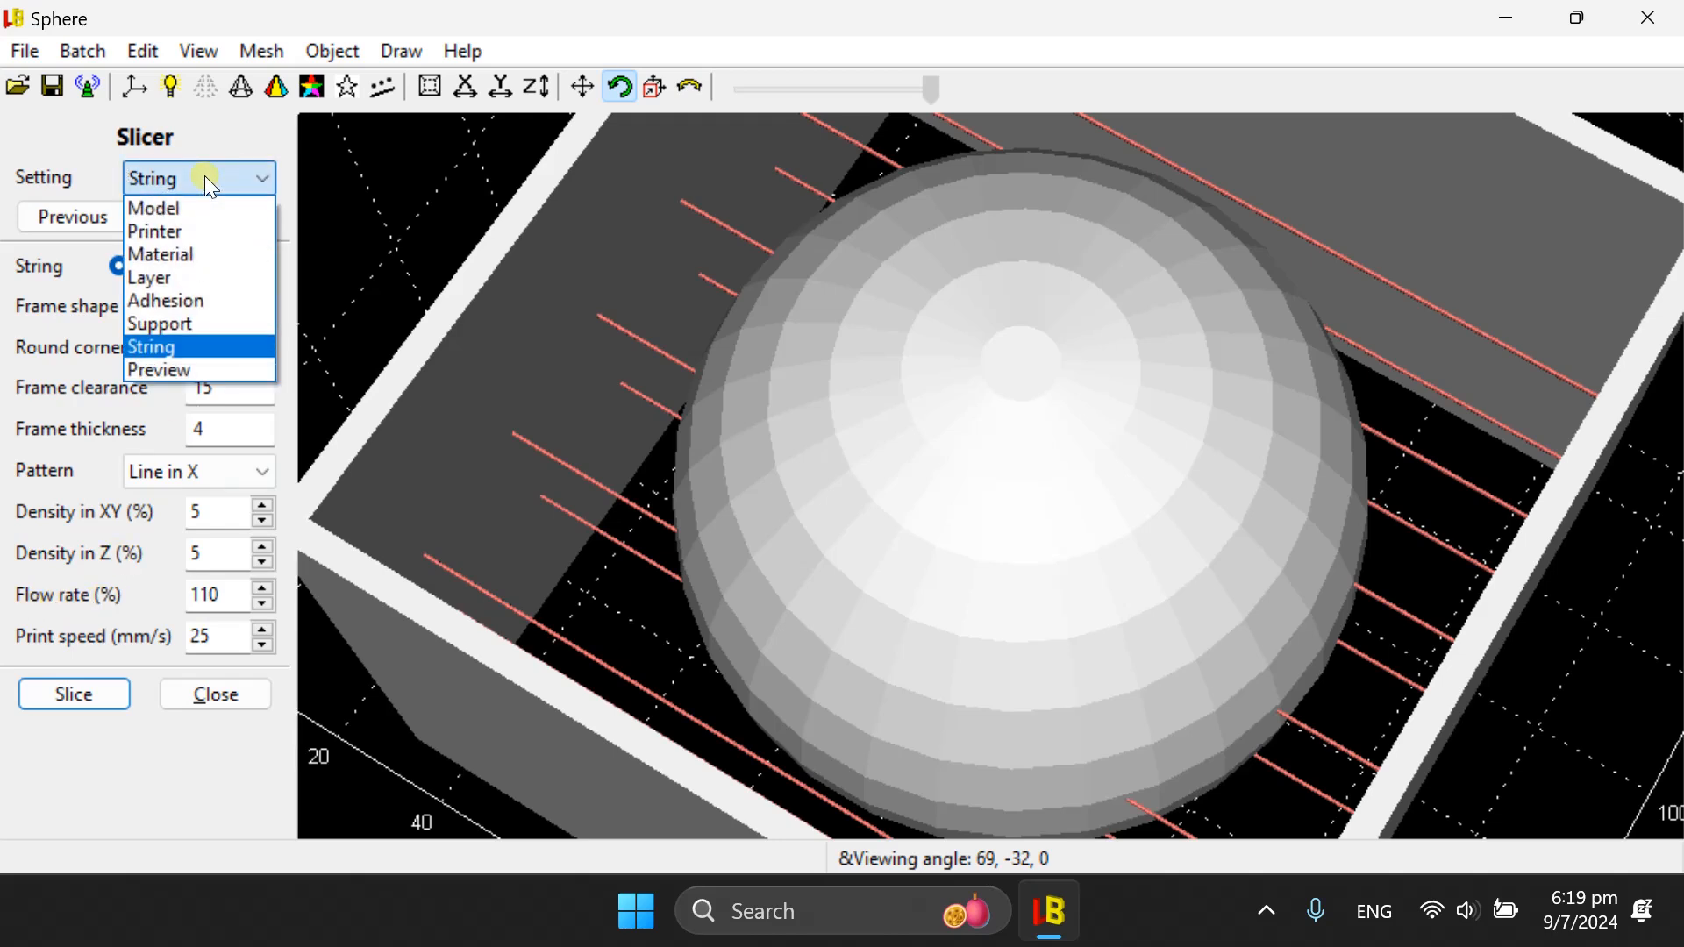
left_click(159, 254)
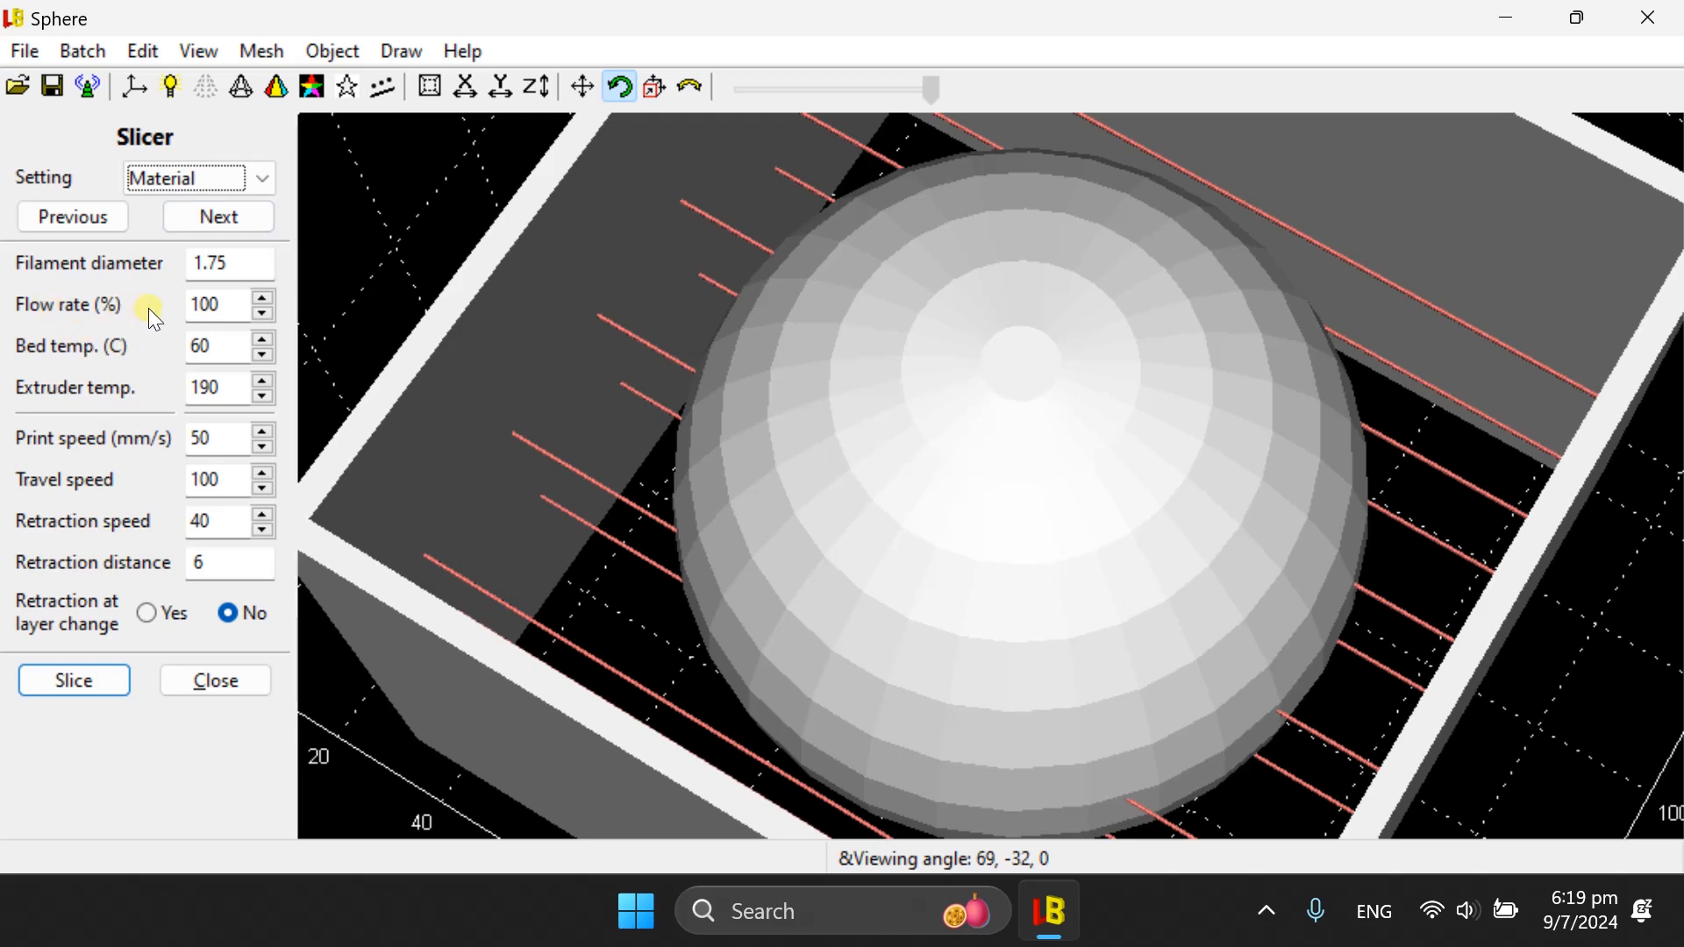
mouse_move(231, 305)
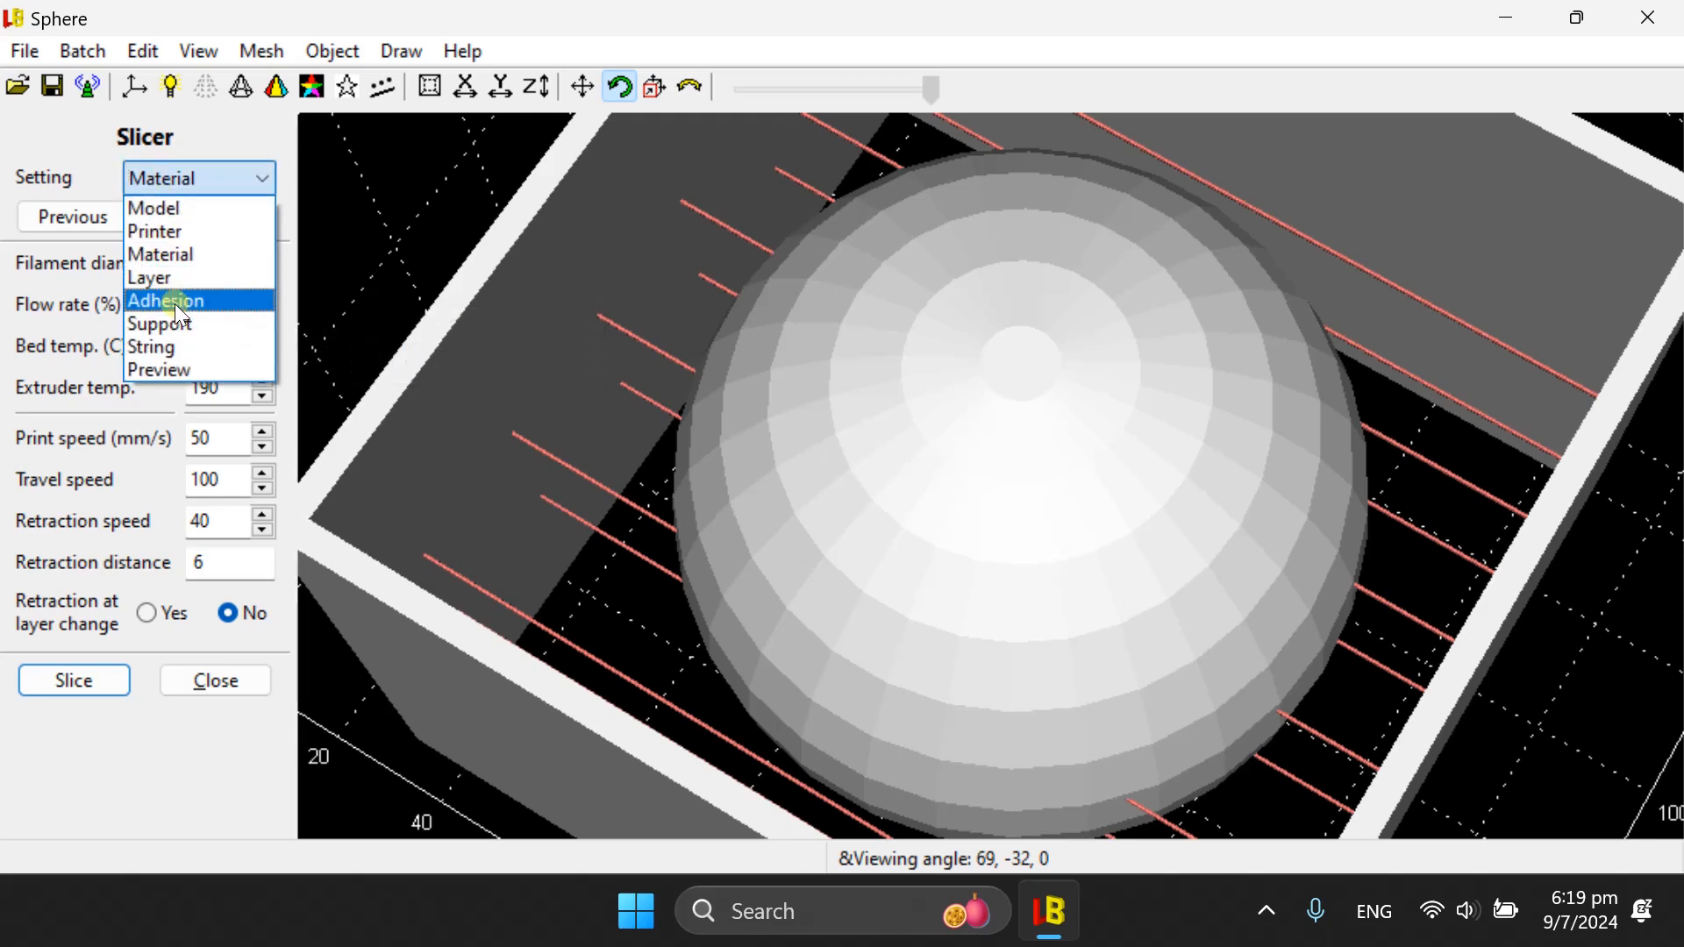
- Visit String and Printer pages, then reach Layer settings and enter 0.2 layer height
left_click(151, 348)
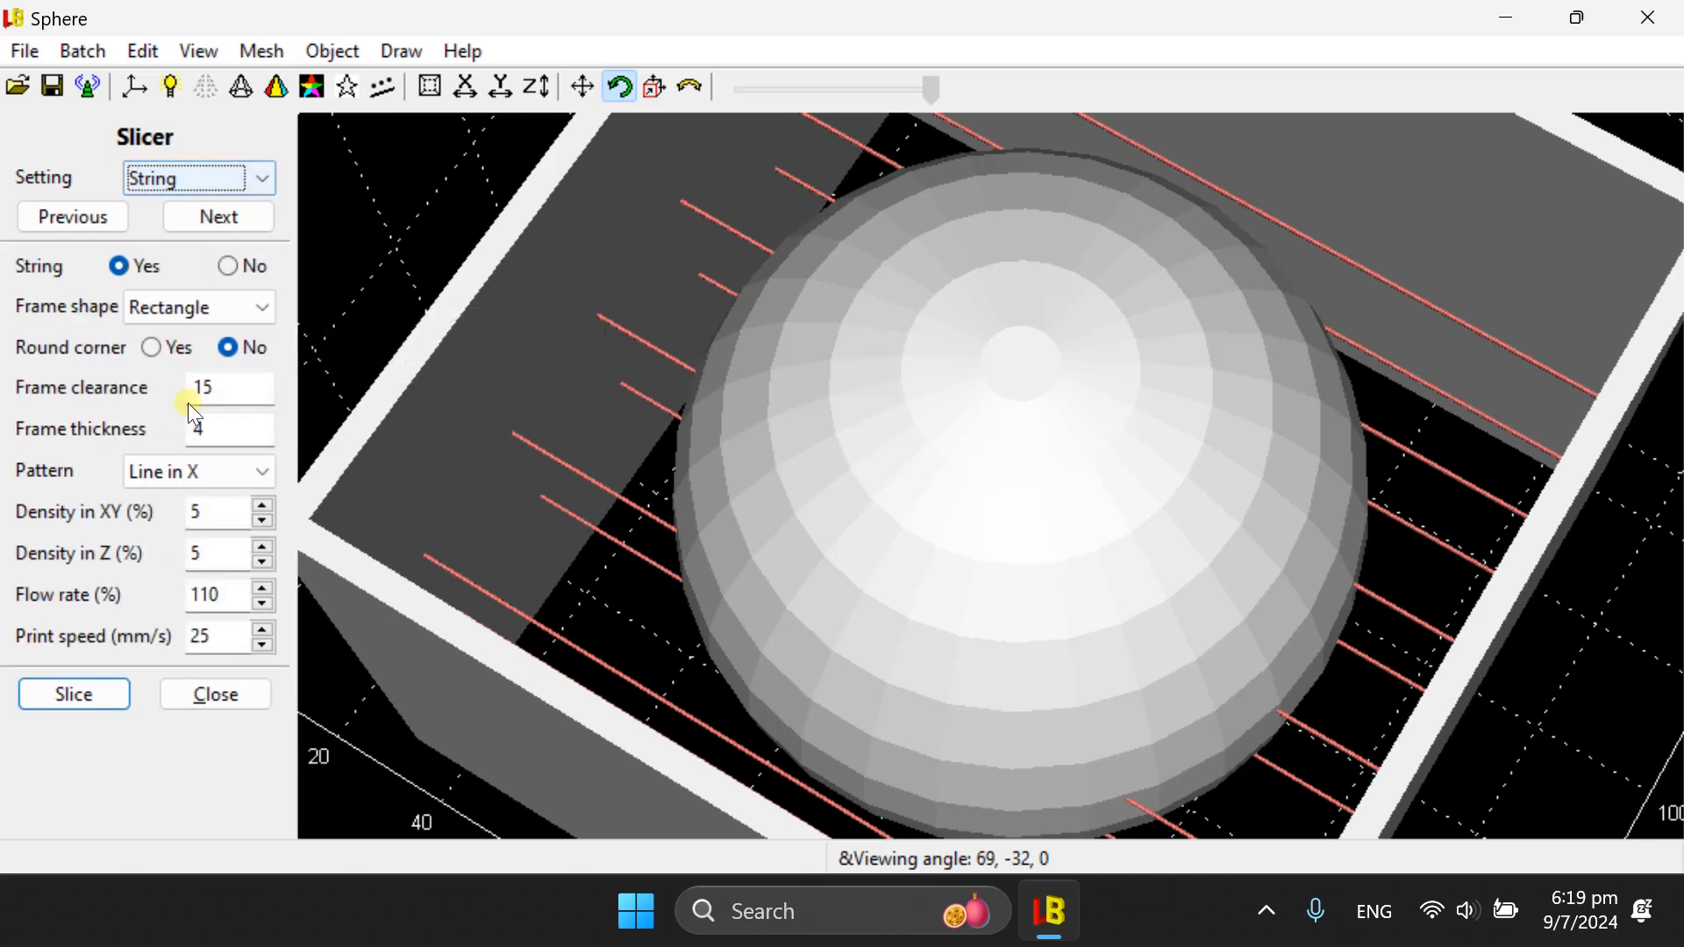
mouse_move(241, 593)
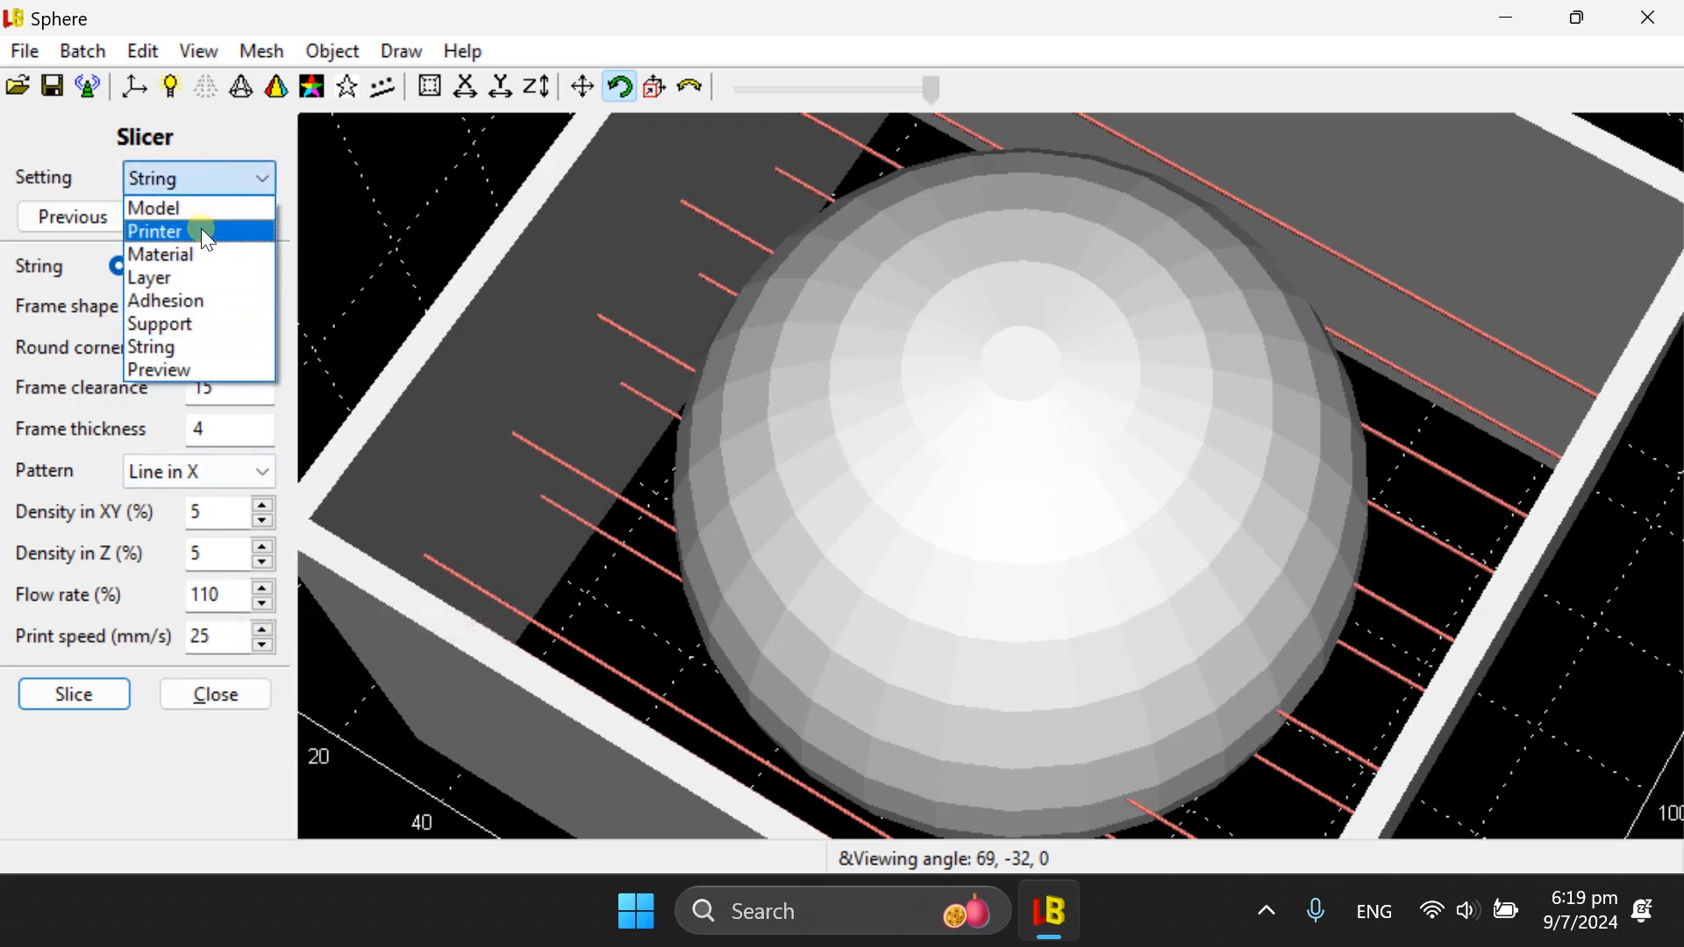
left_click(156, 230)
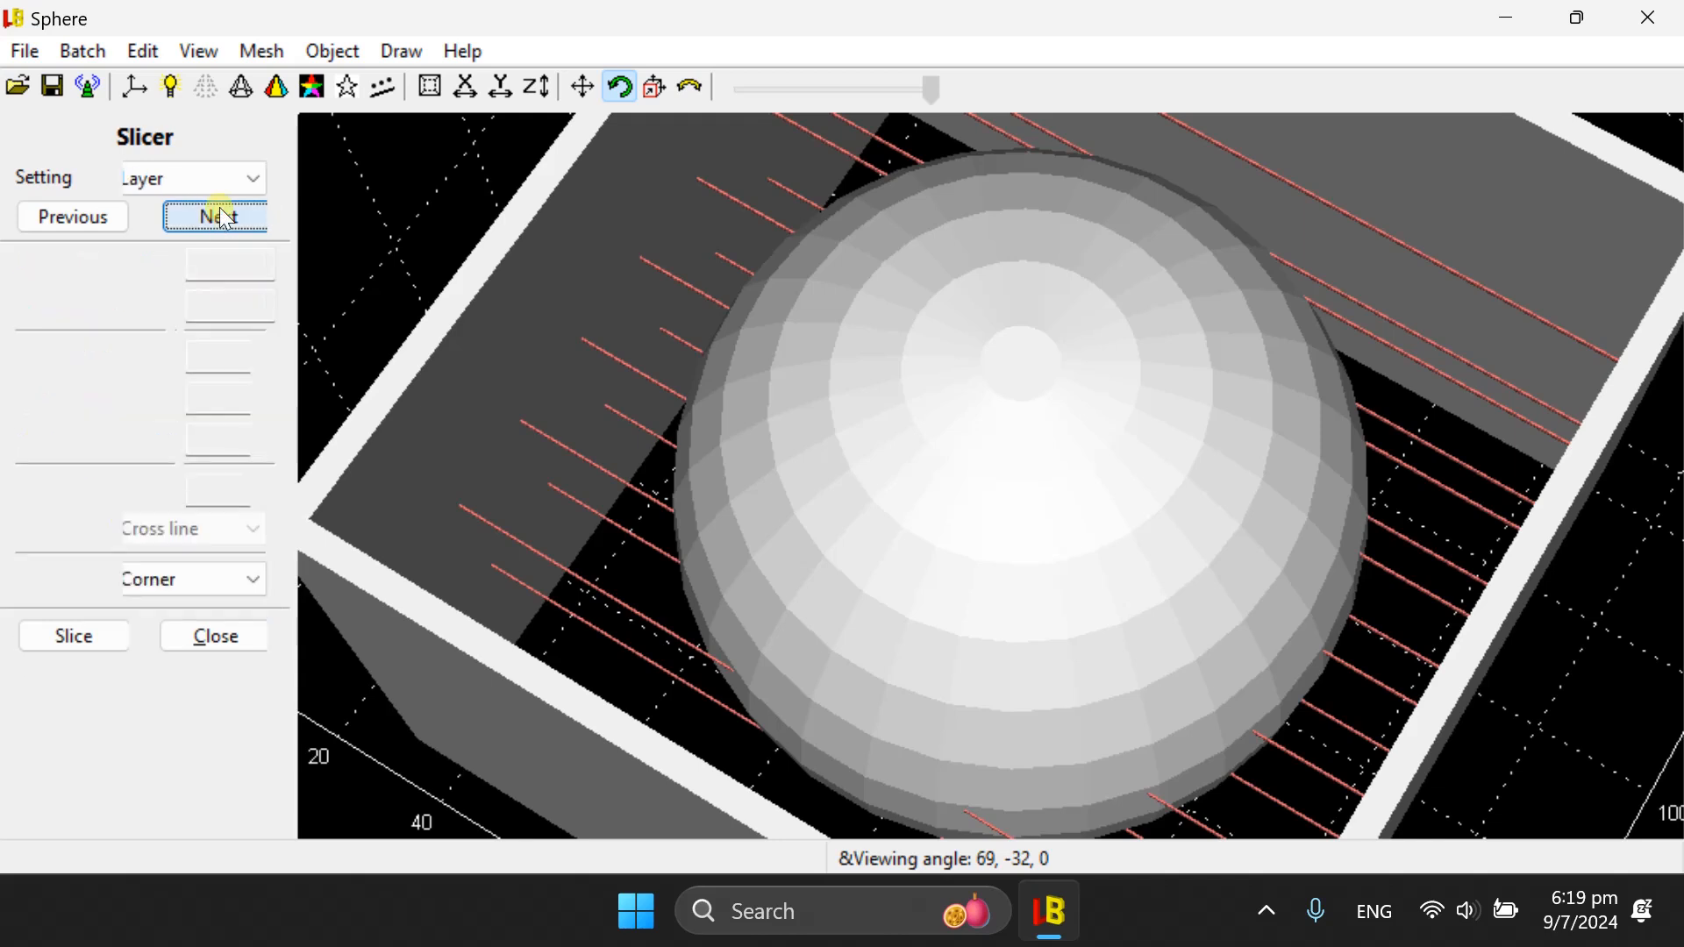
left_click(216, 216)
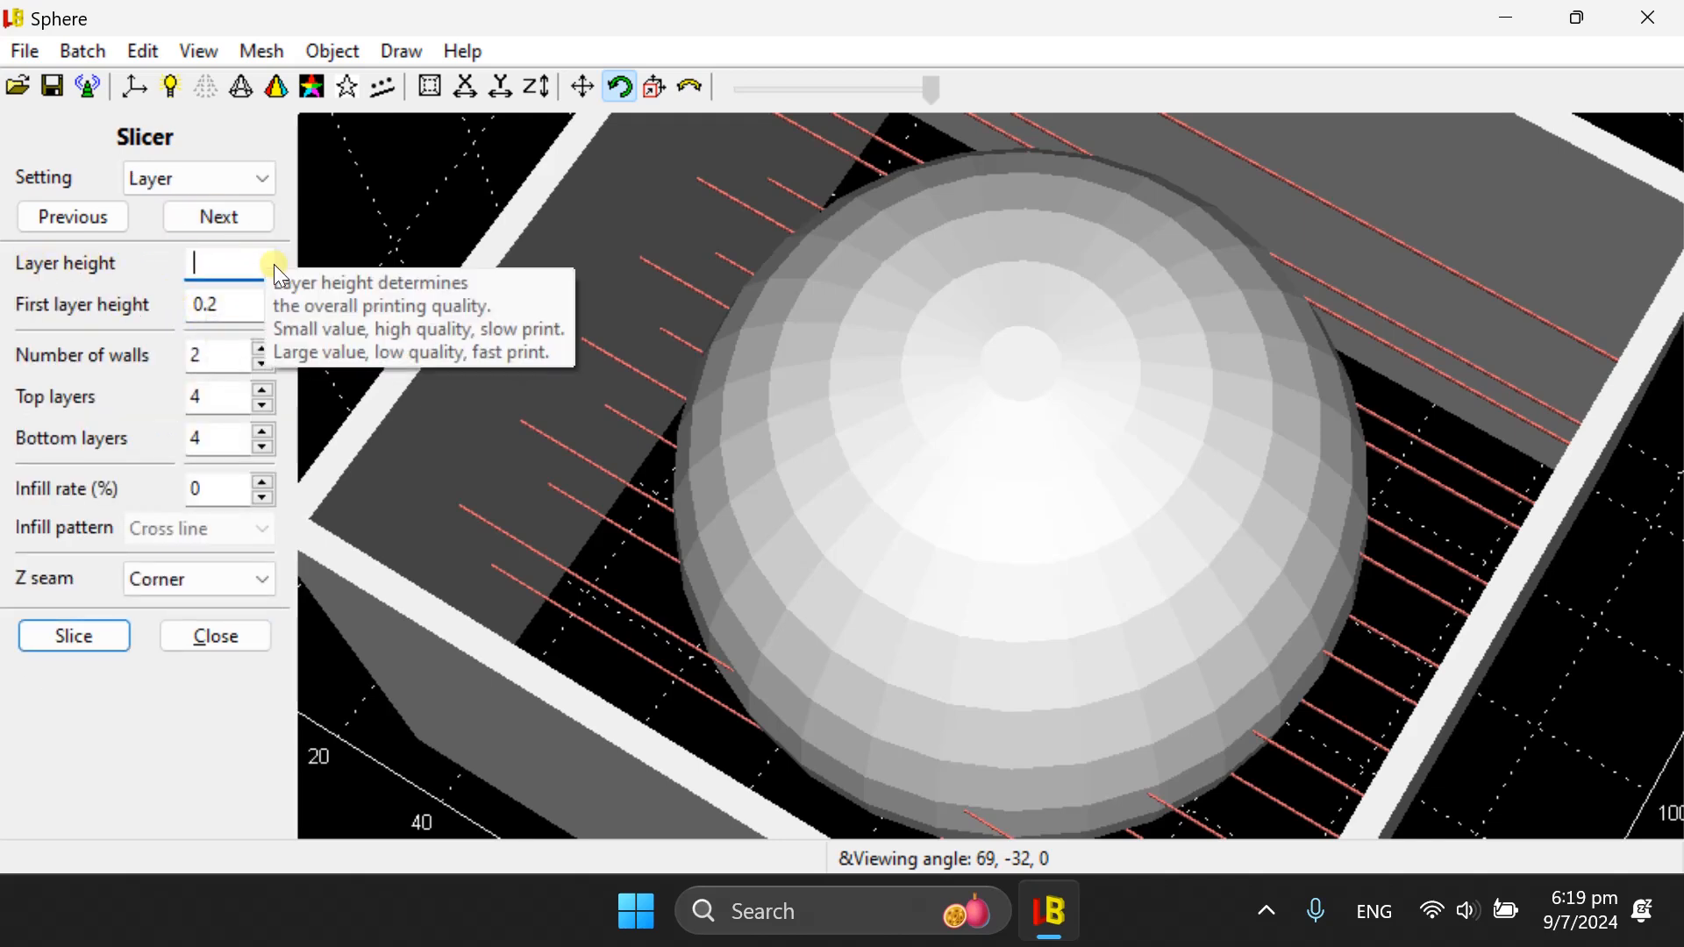
type("0.2")
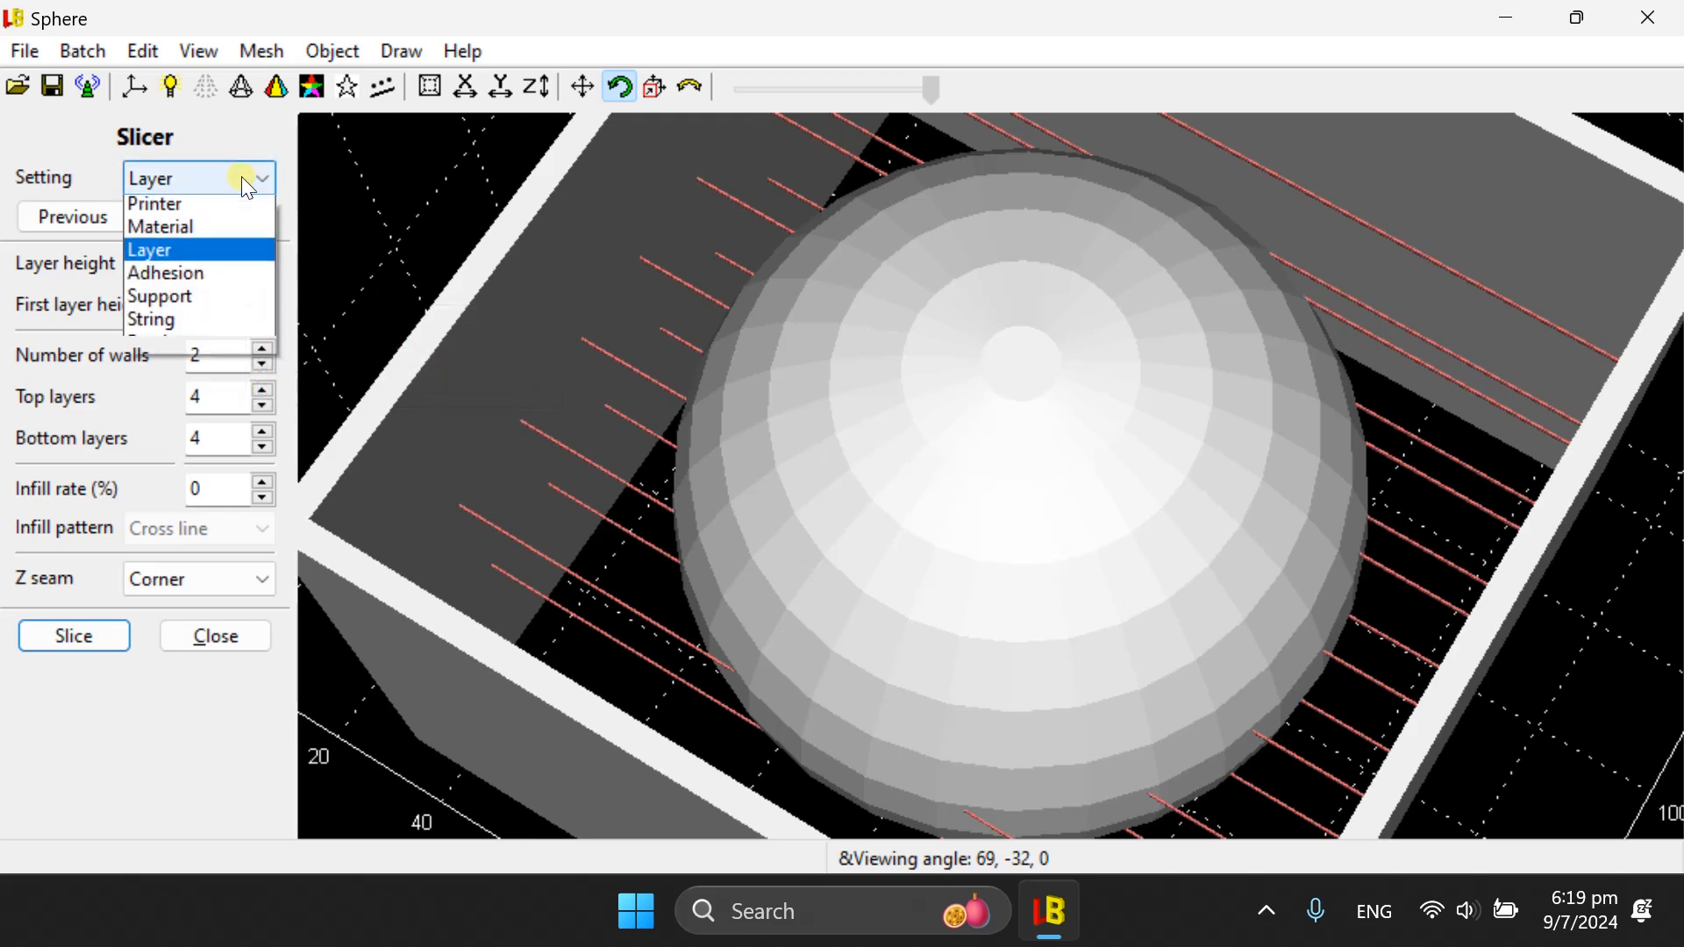
- Return to the String settings page showing 110% flow rate and 25 mm/s print speed
left_click(152, 319)
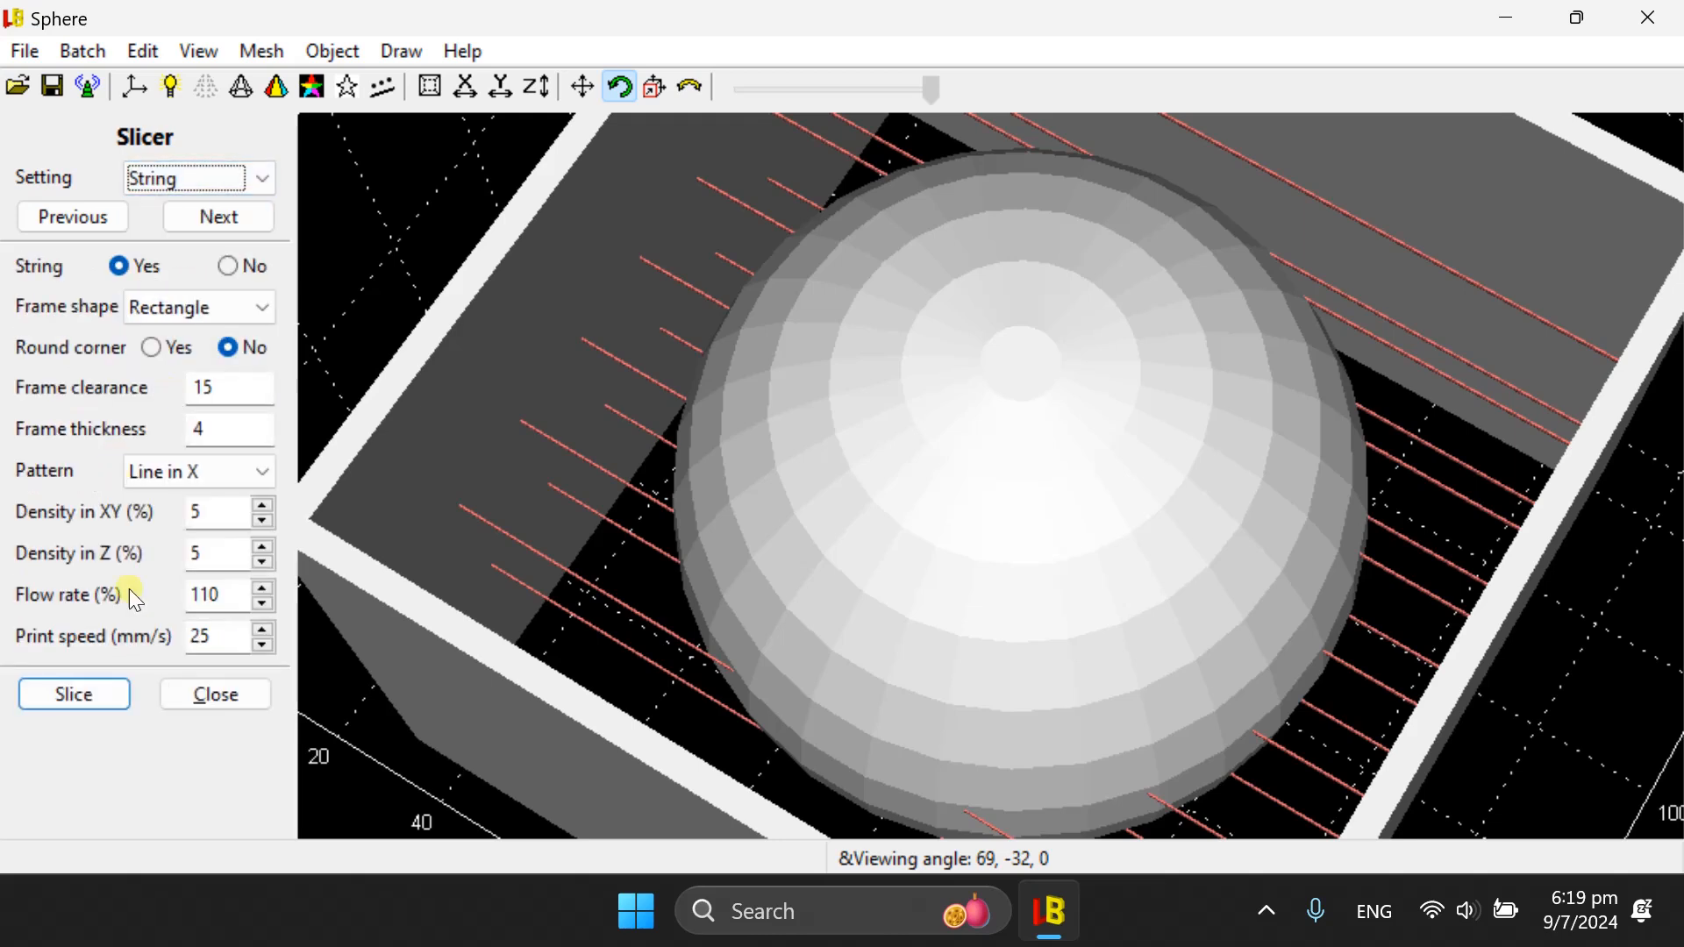
mouse_move(129, 609)
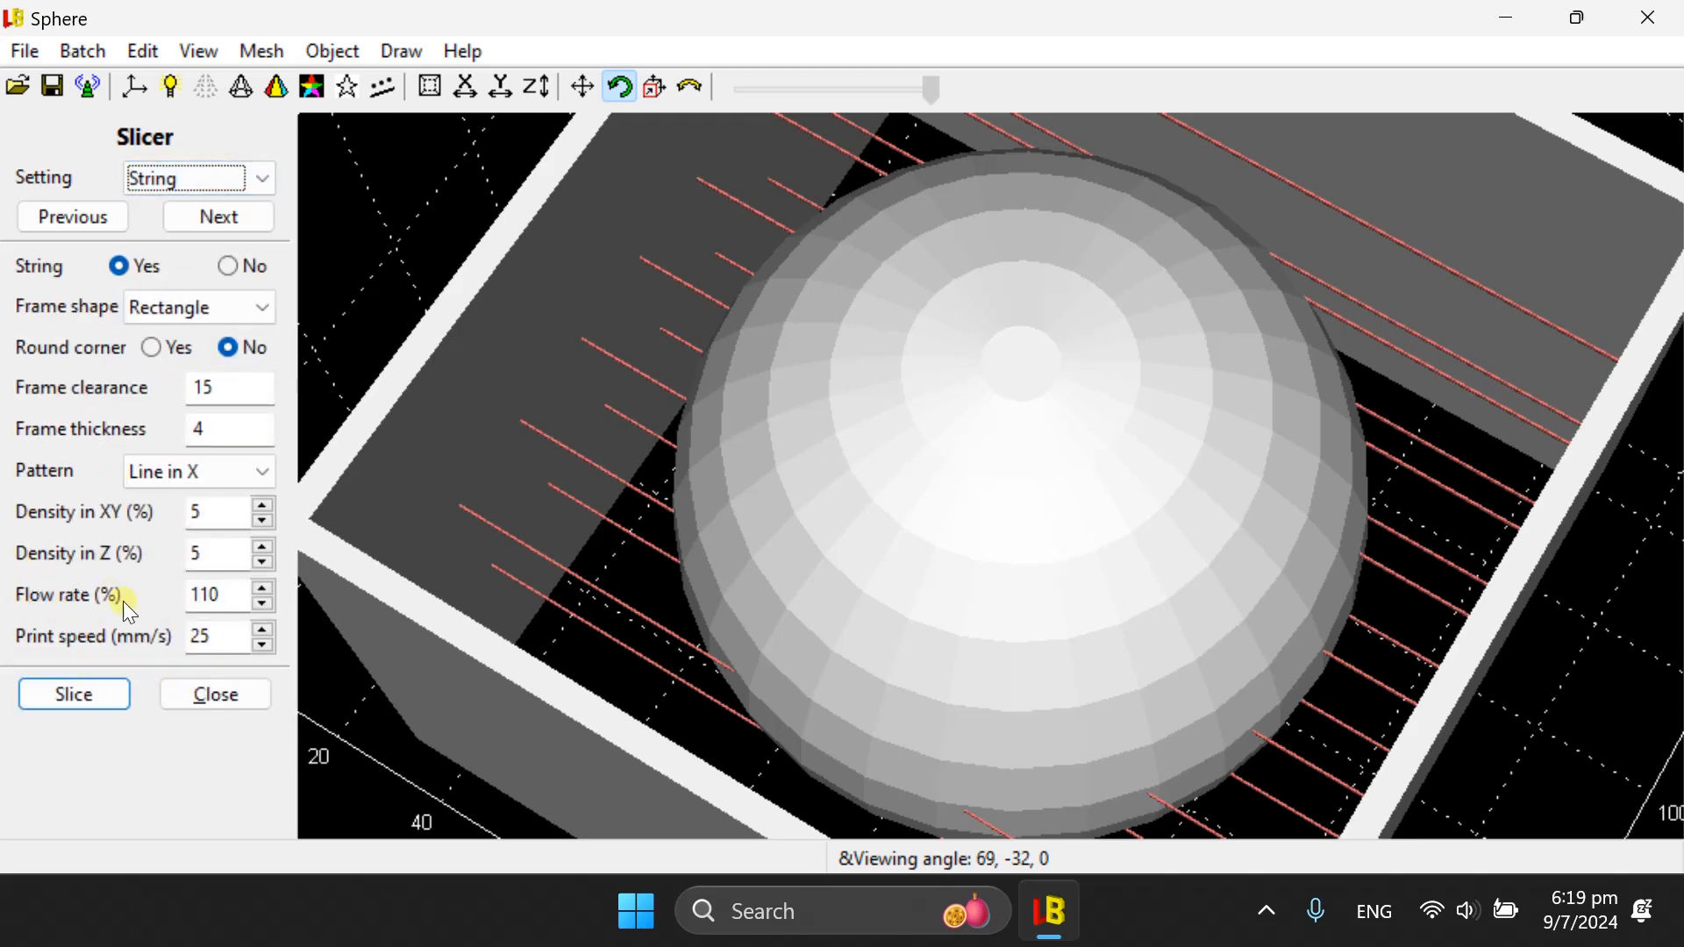
mouse_move(113, 602)
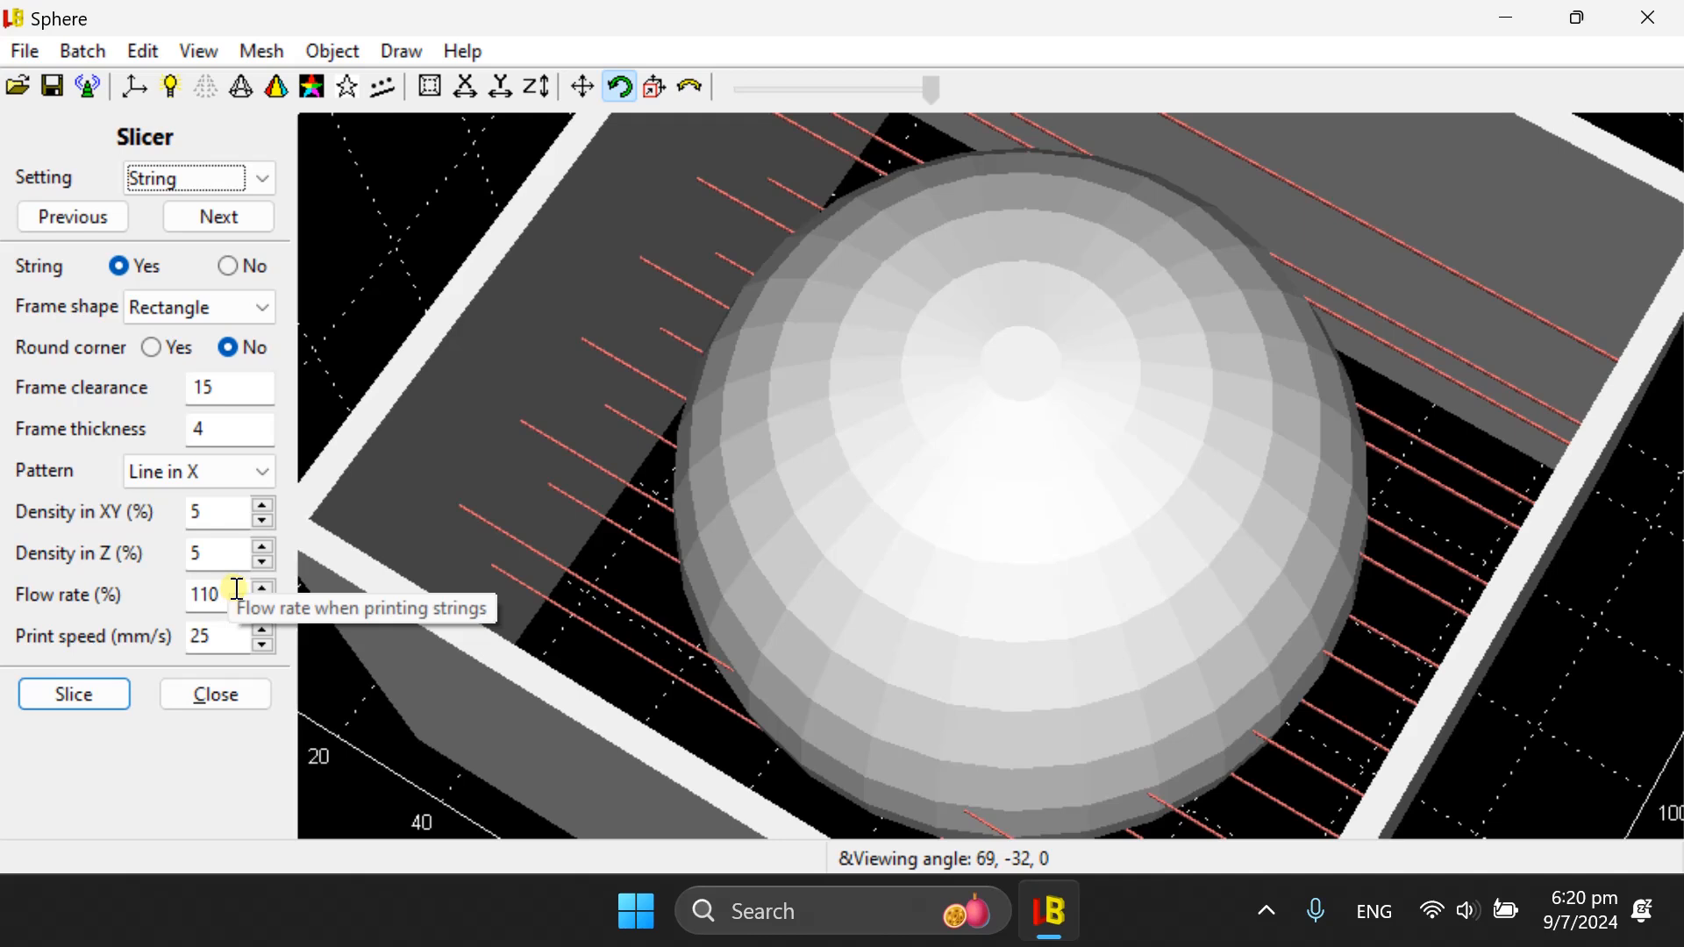
mouse_move(527, 424)
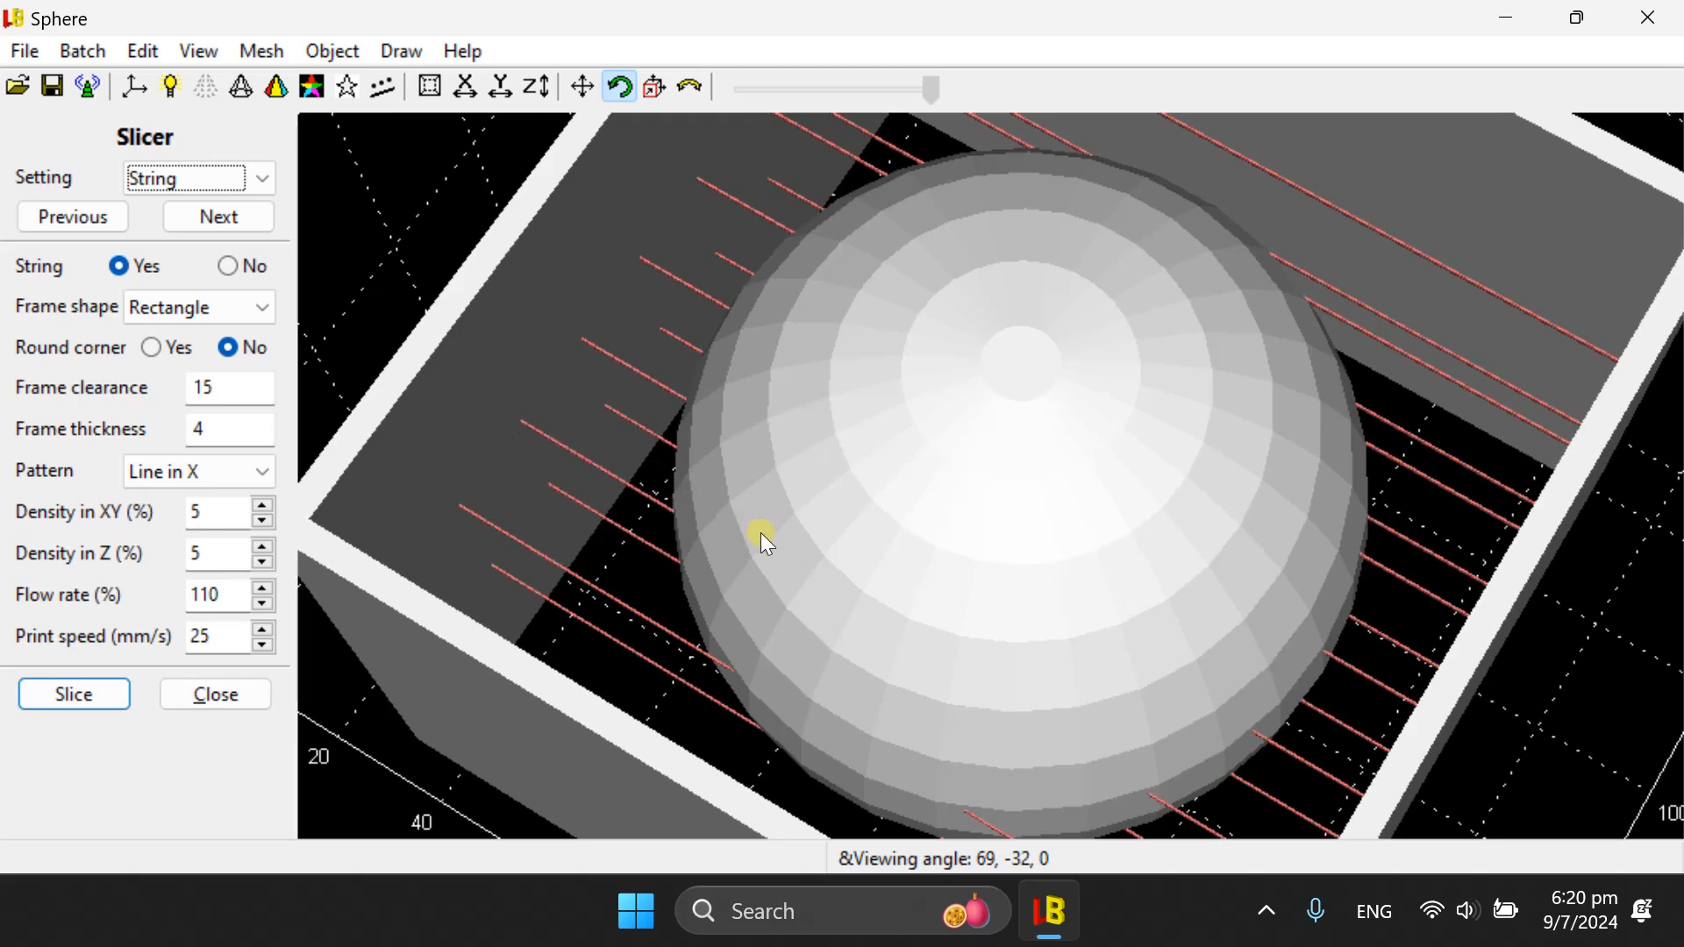
mouse_move(1228, 473)
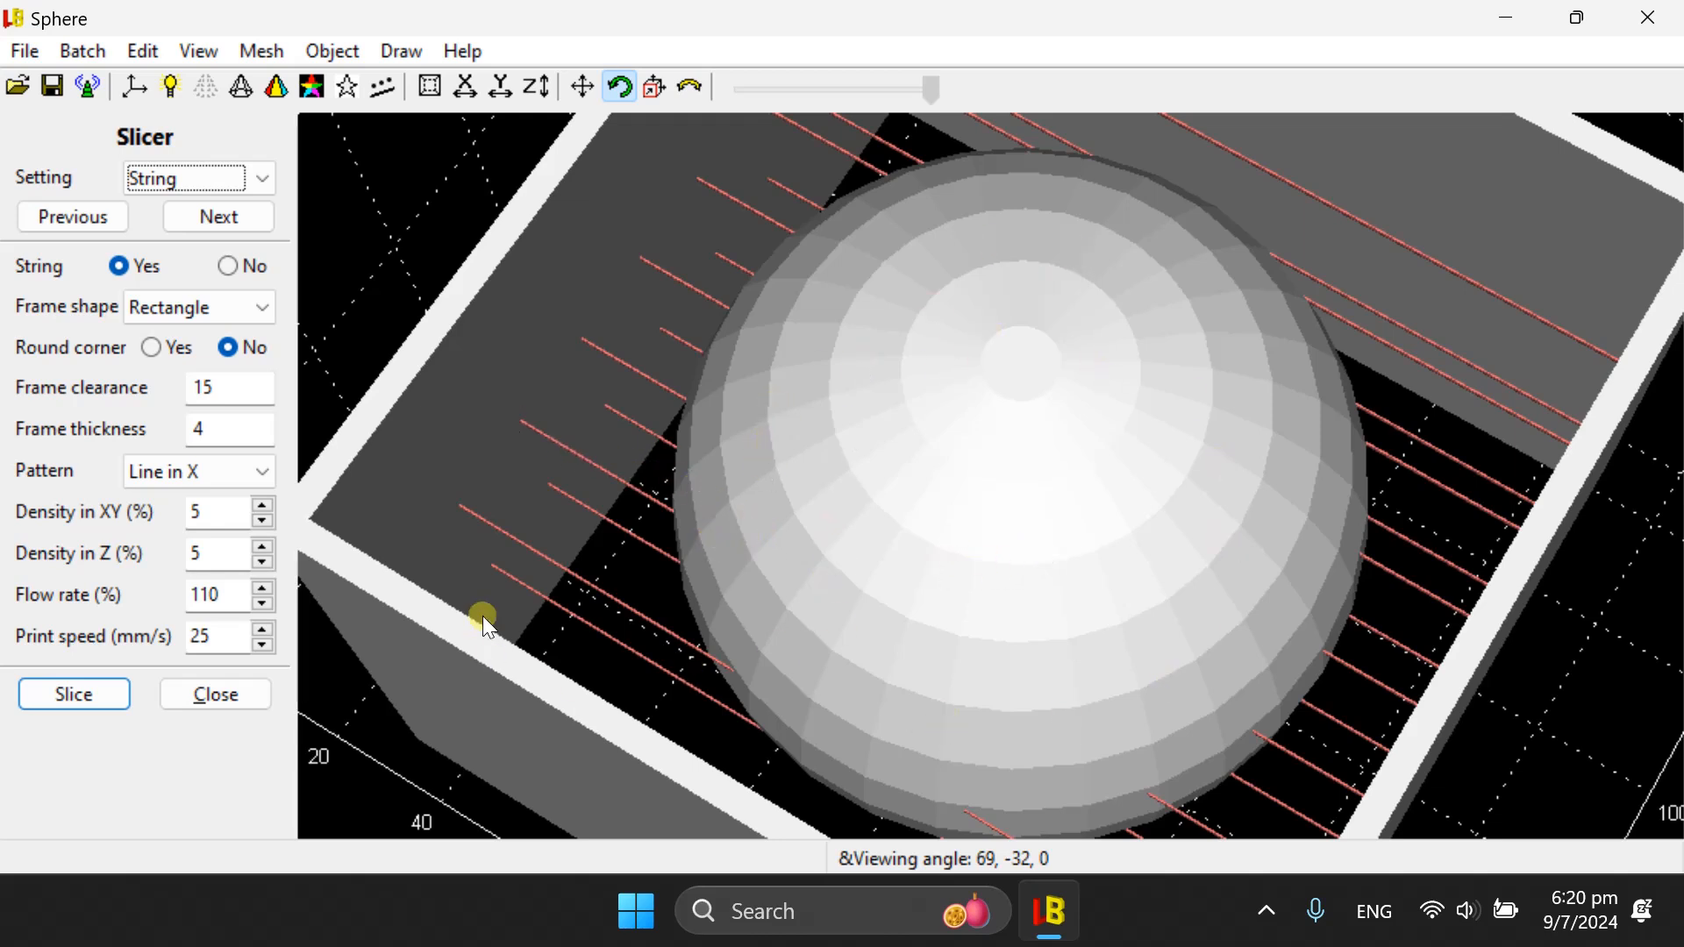
mouse_move(40, 650)
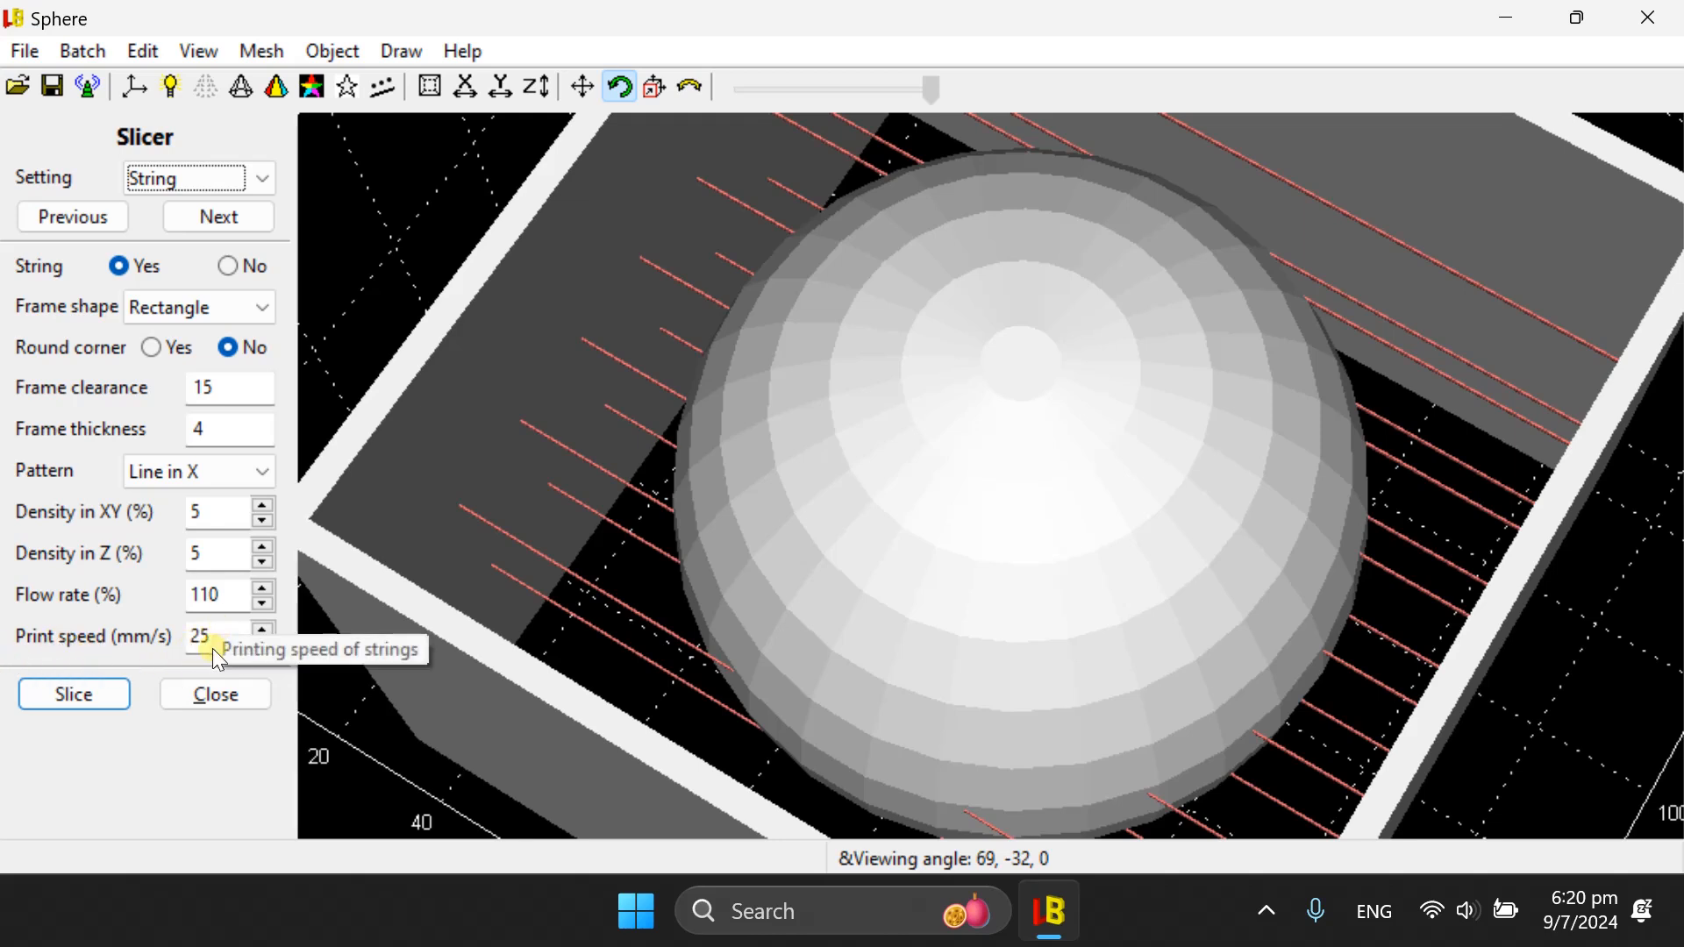
mouse_move(296, 640)
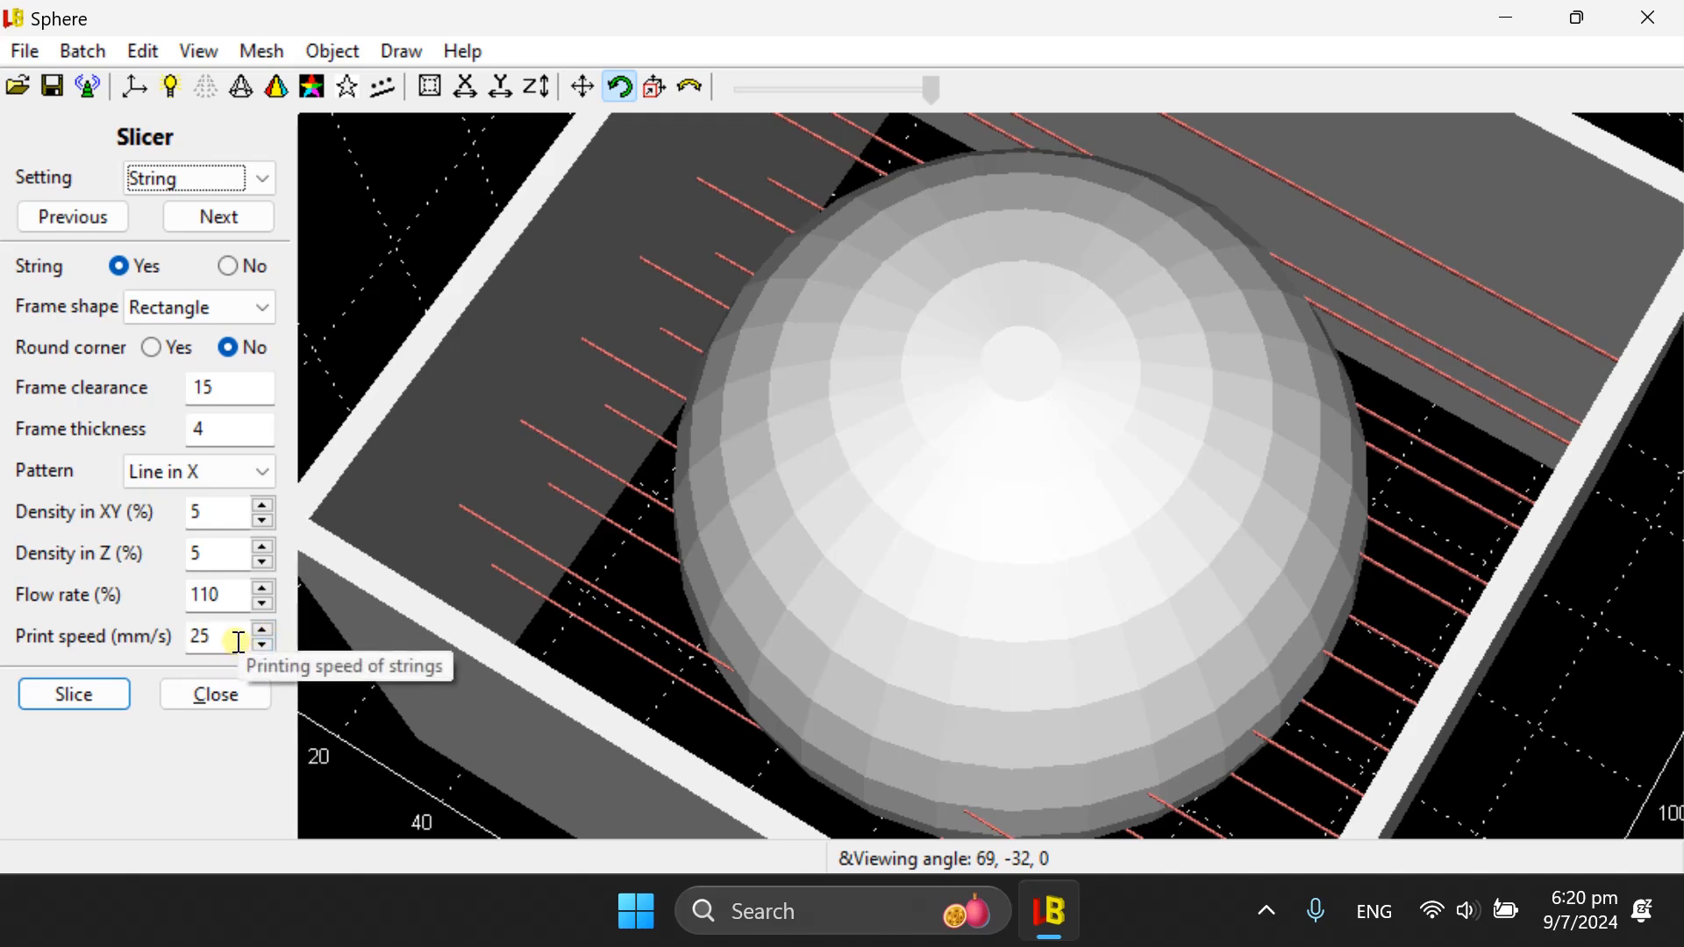
mouse_move(479, 548)
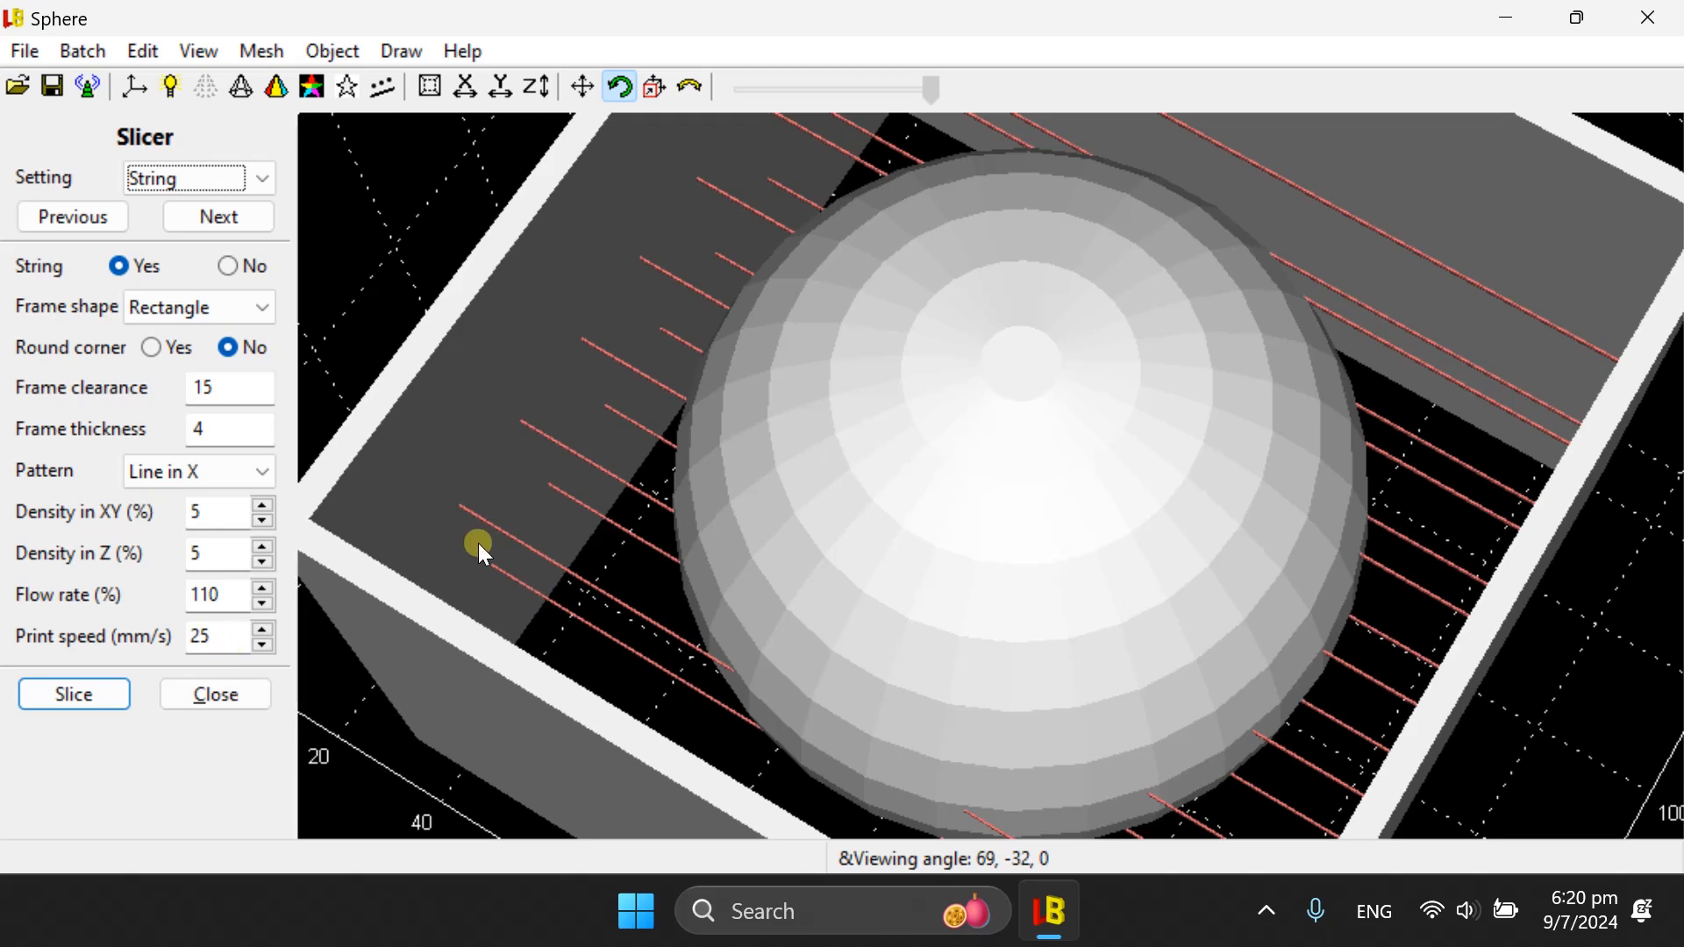
mouse_move(633, 601)
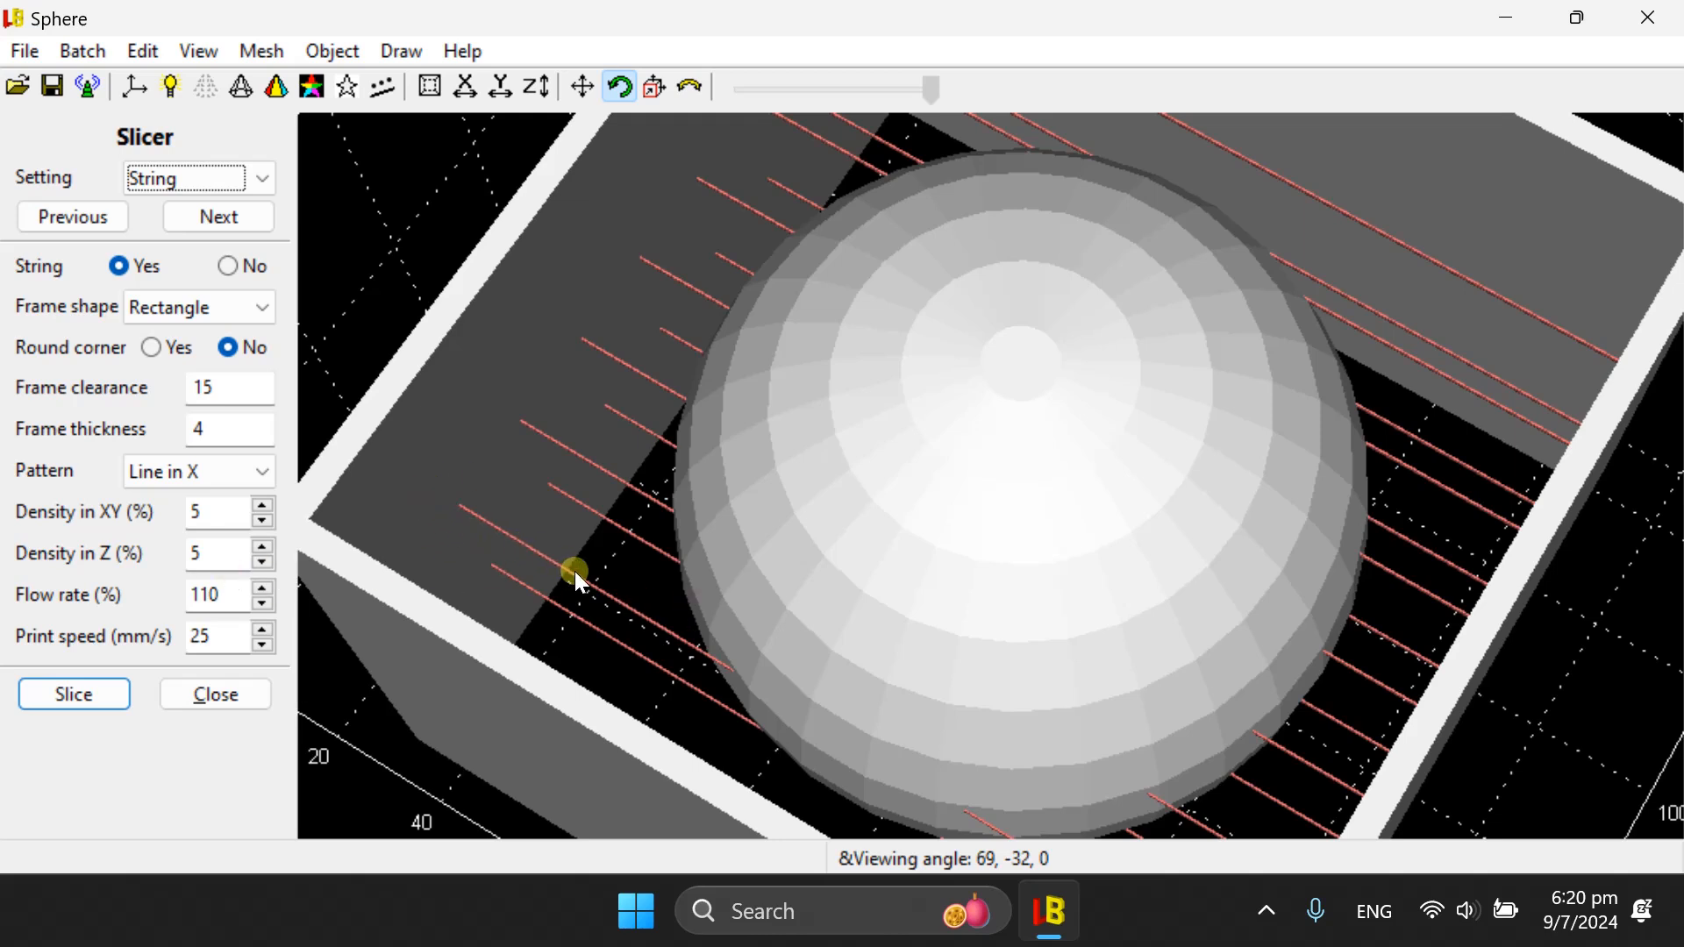
mouse_move(725, 688)
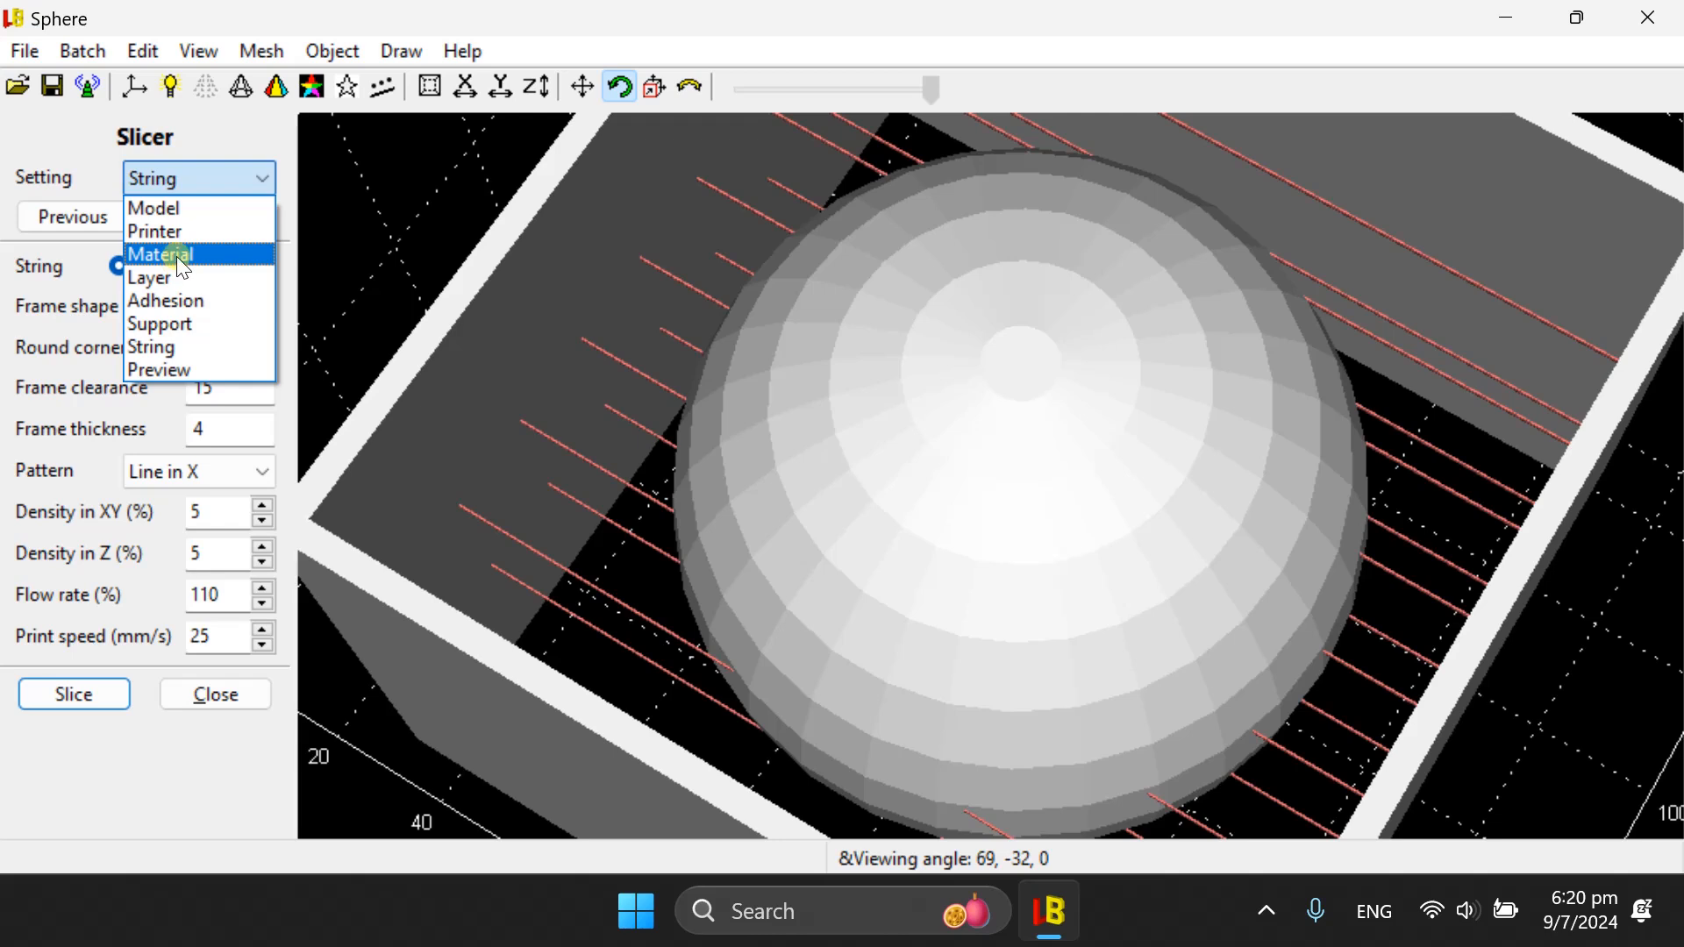
left_click(154, 232)
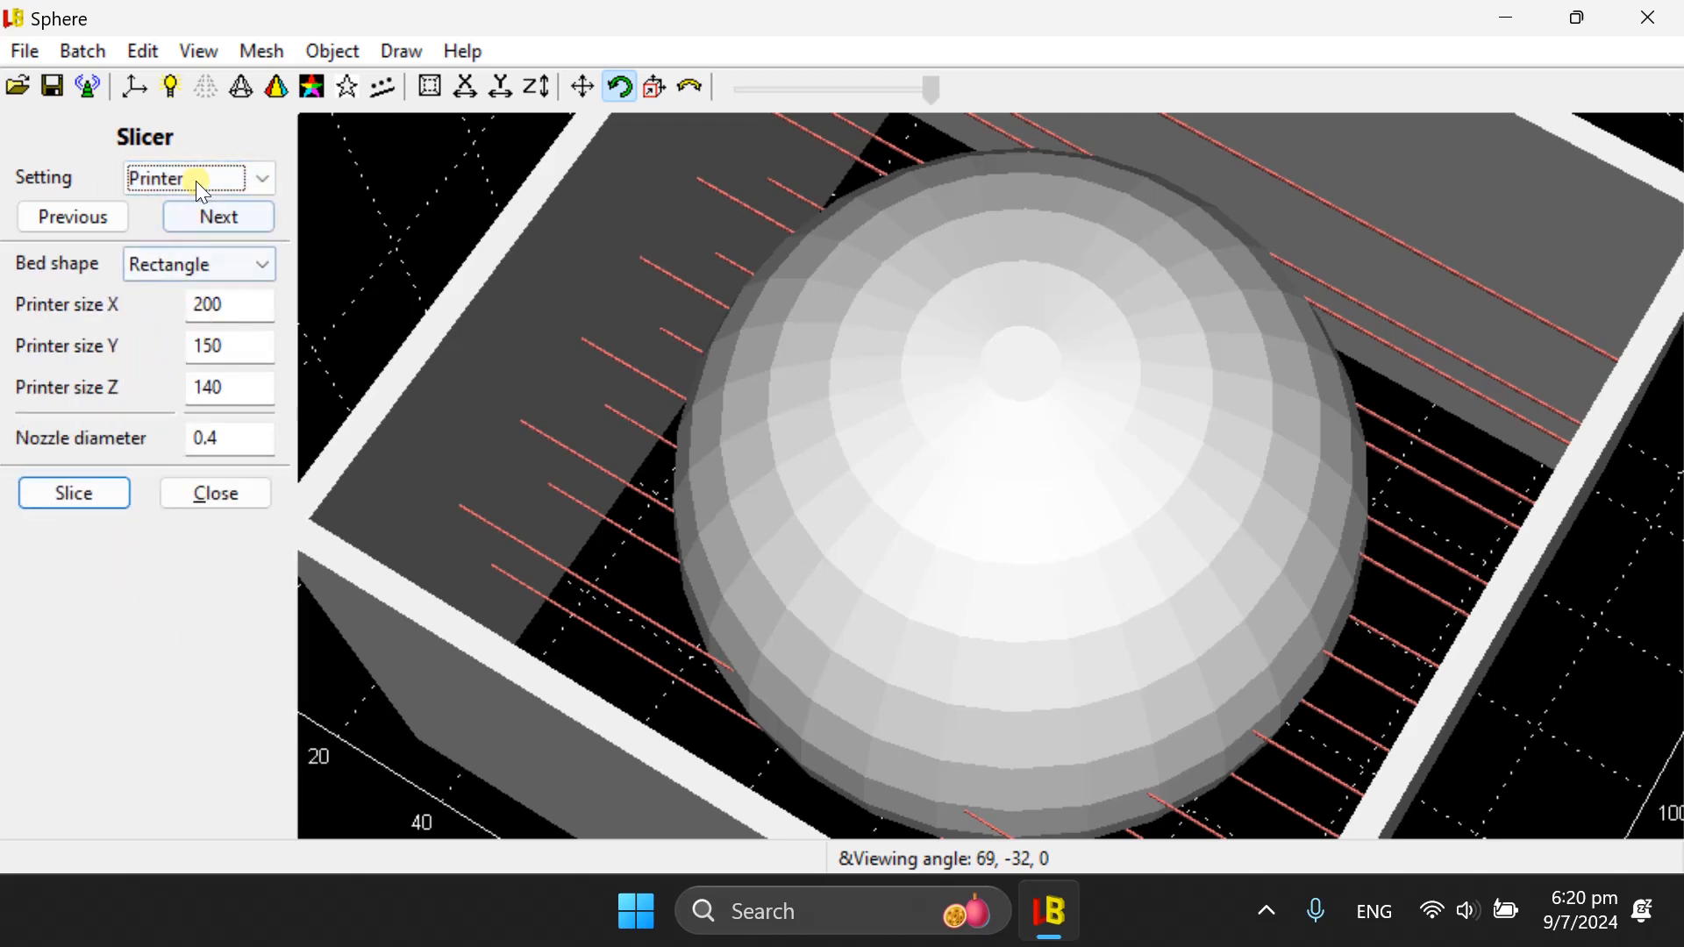
left_click(216, 216)
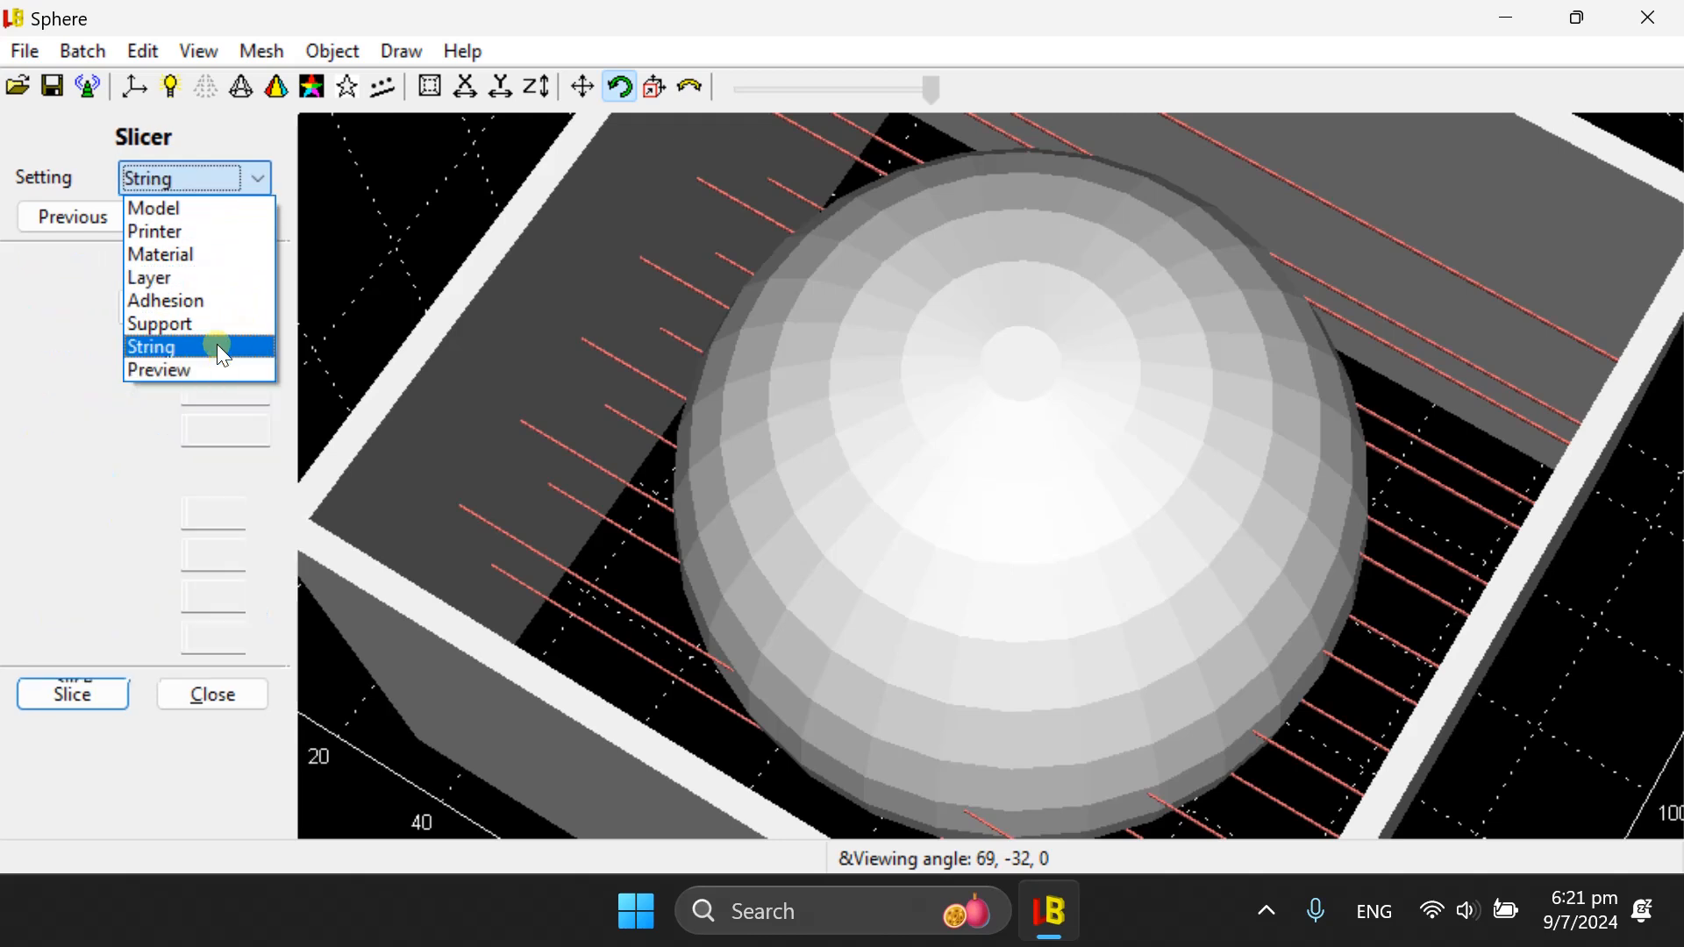
left_click(150, 345)
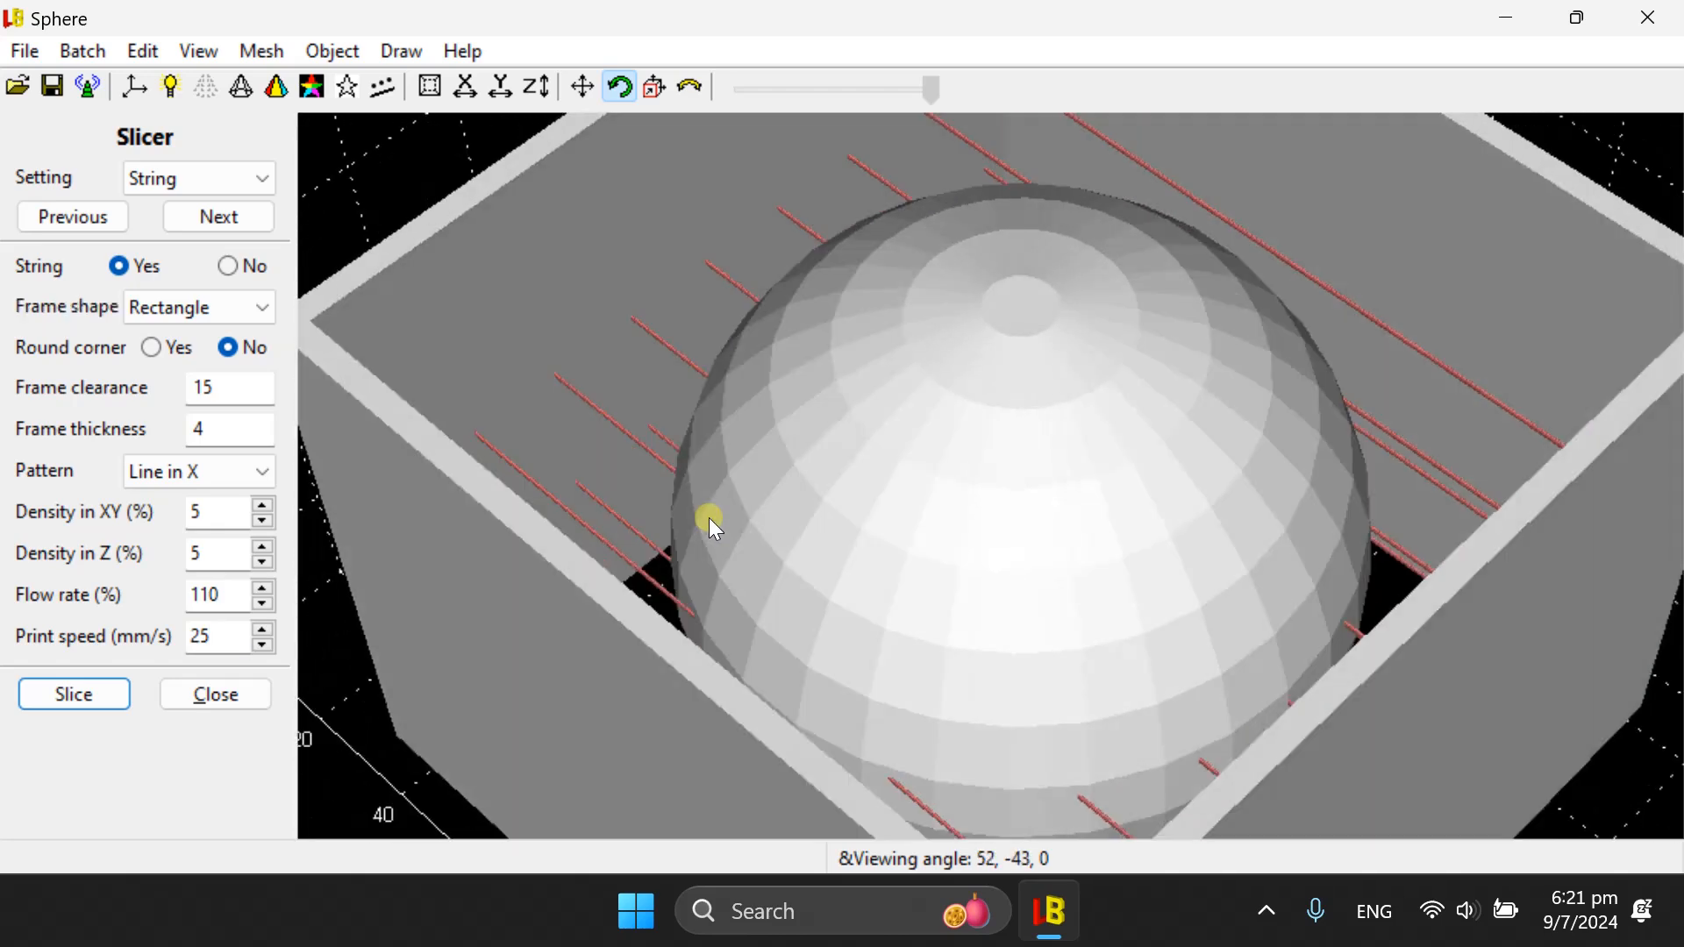
- Orbit the view to look down on the sphere and red strings inside the frame
left_click_drag(708, 521, 1197, 639)
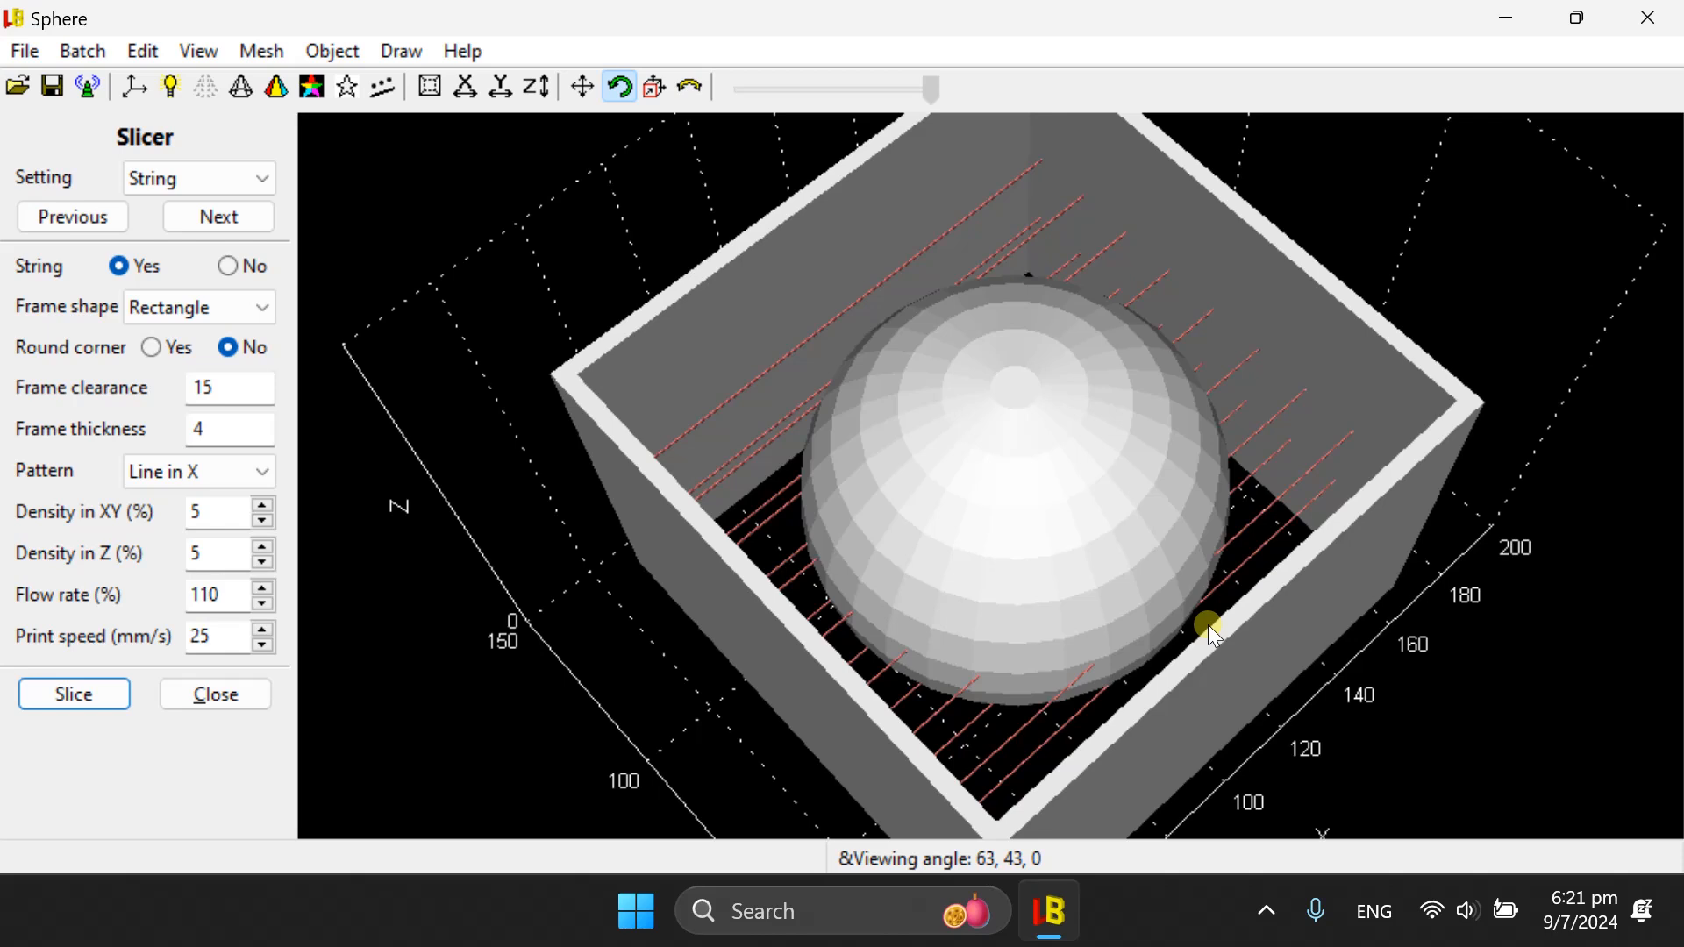
mouse_move(1186, 542)
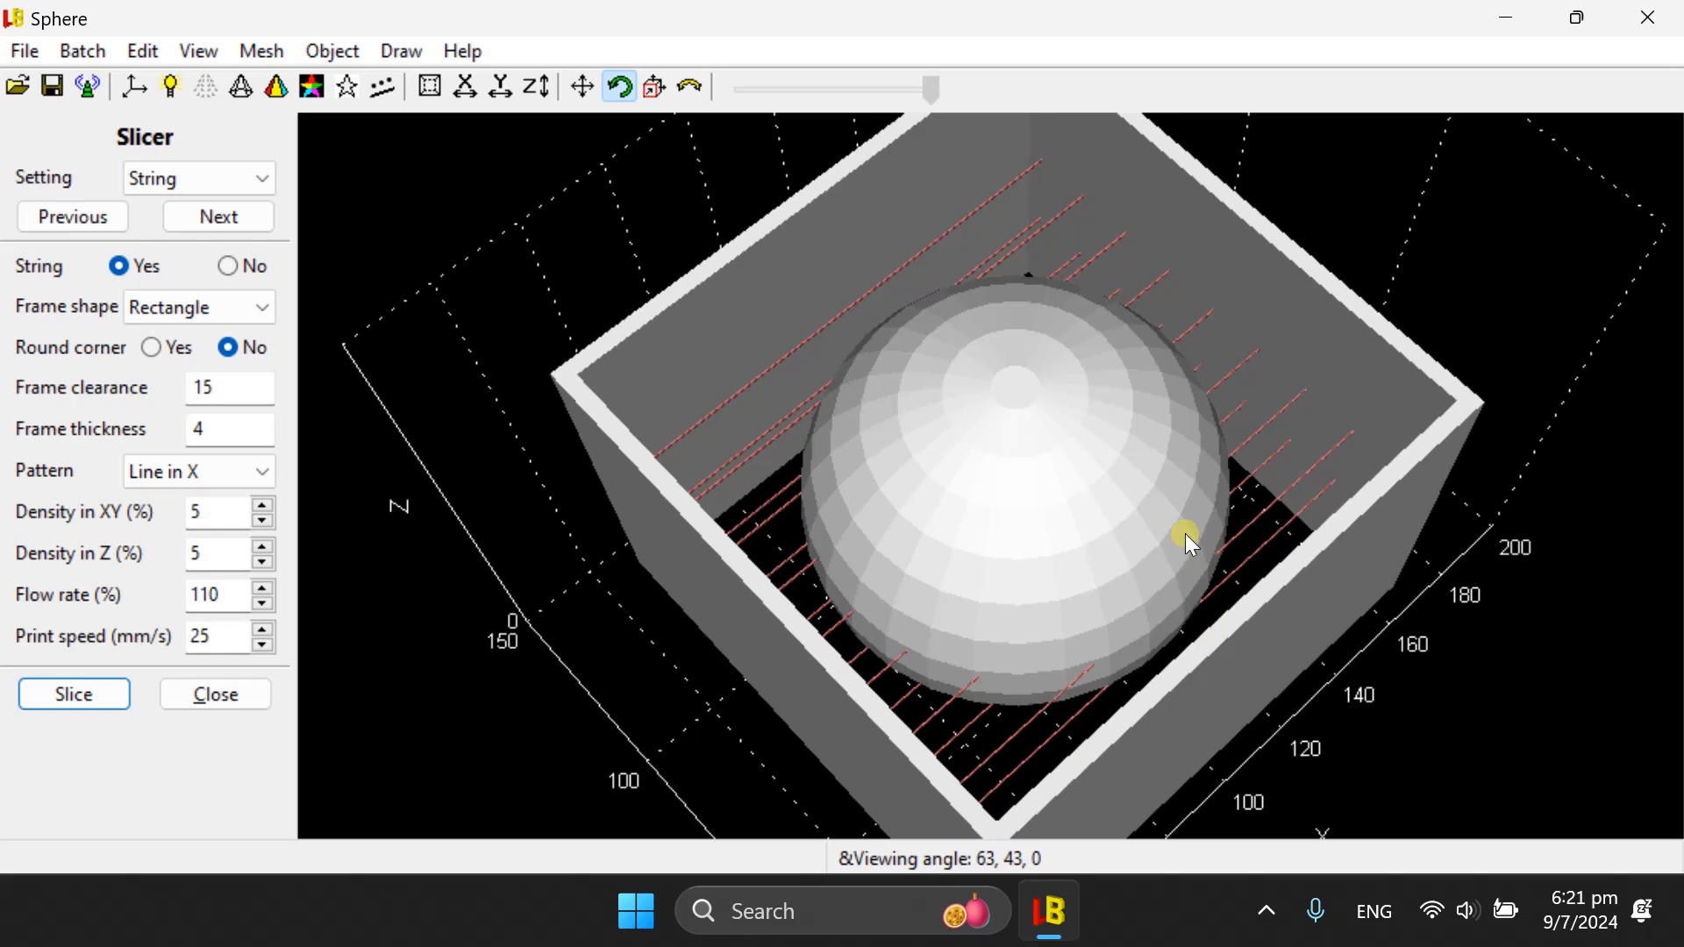